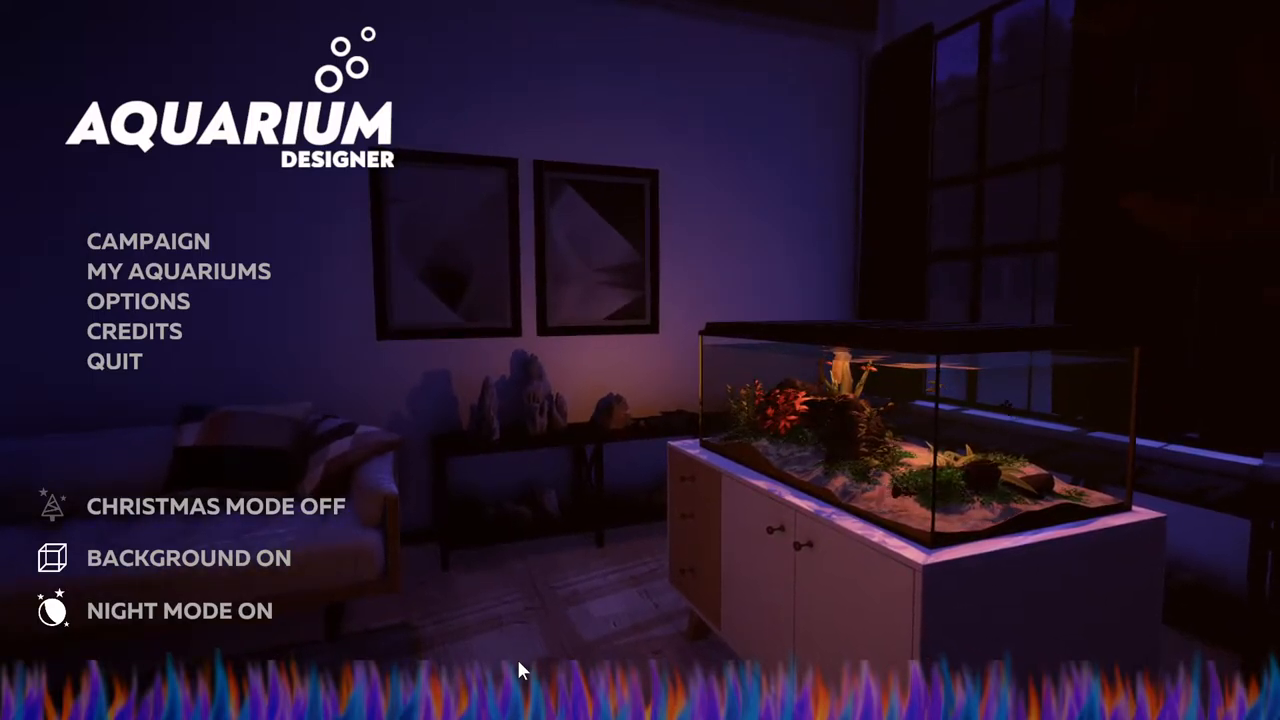
Start a new campaign game from the main menu and confirm discarding earlier progress.
{"action": "left_click", "coordinate": [147, 241]}
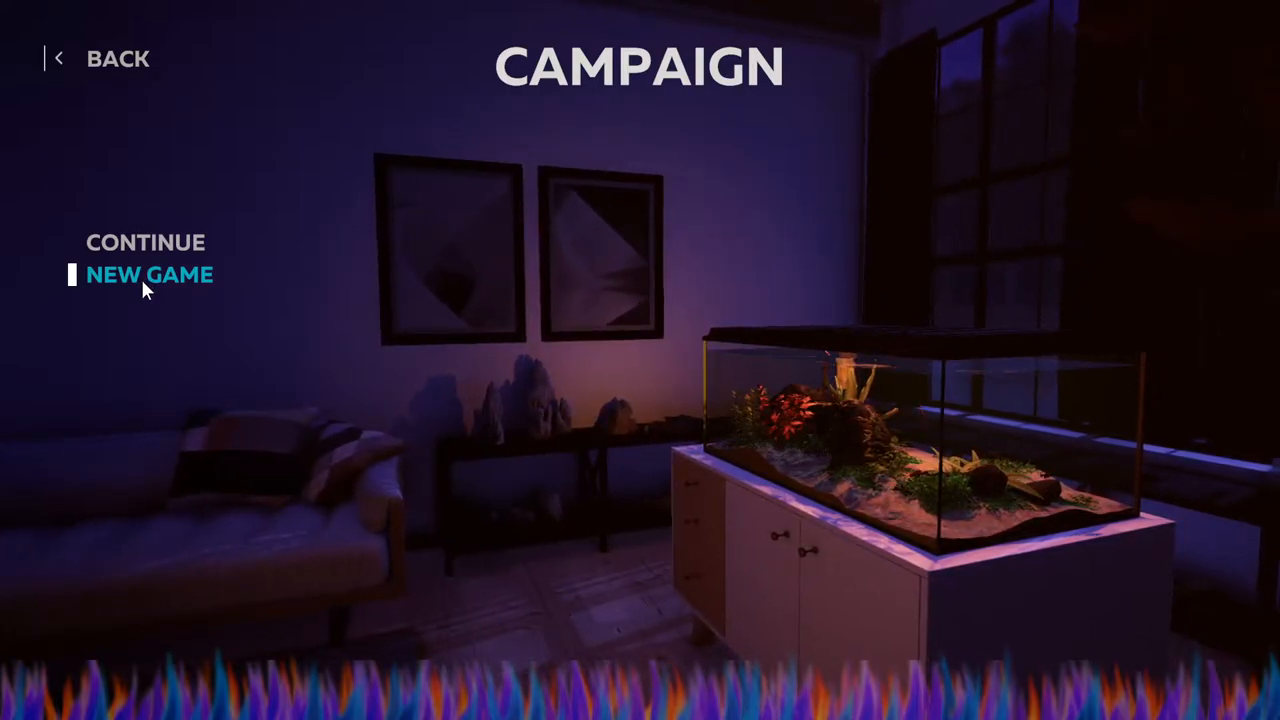
{"action": "left_click", "coordinate": [149, 274]}
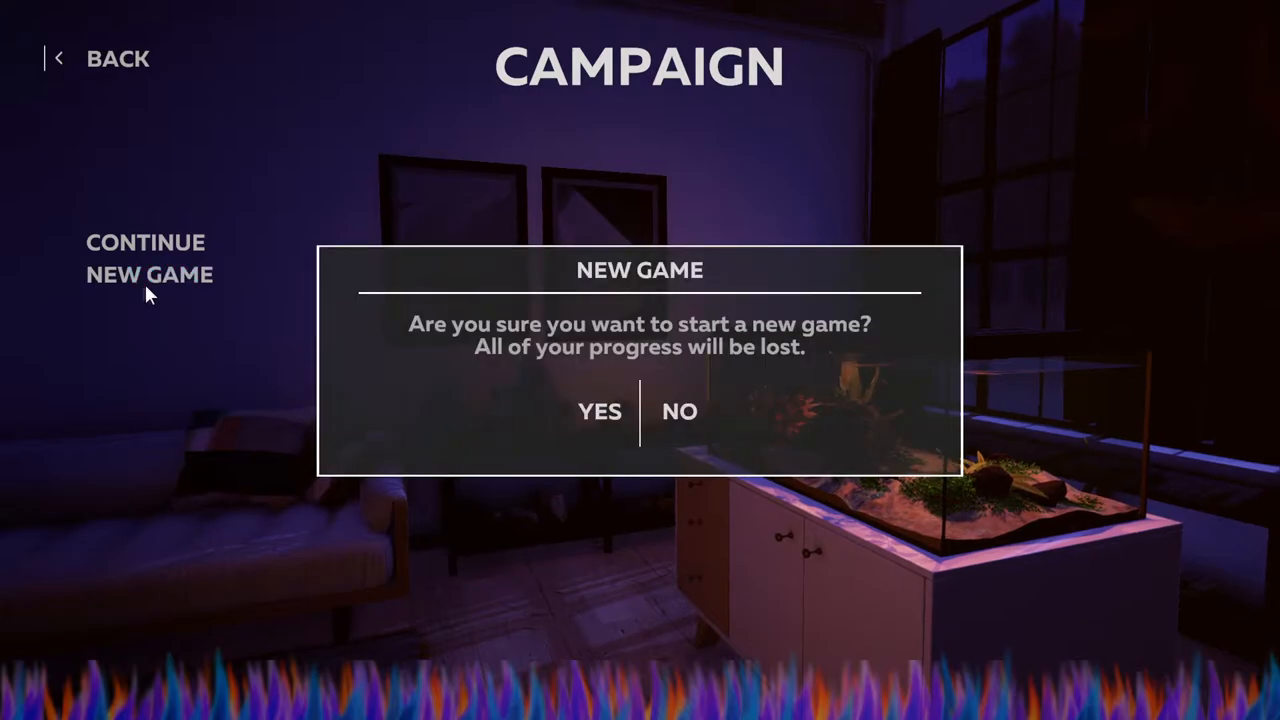
{"action": "mouse_move", "coordinate": [465, 370]}
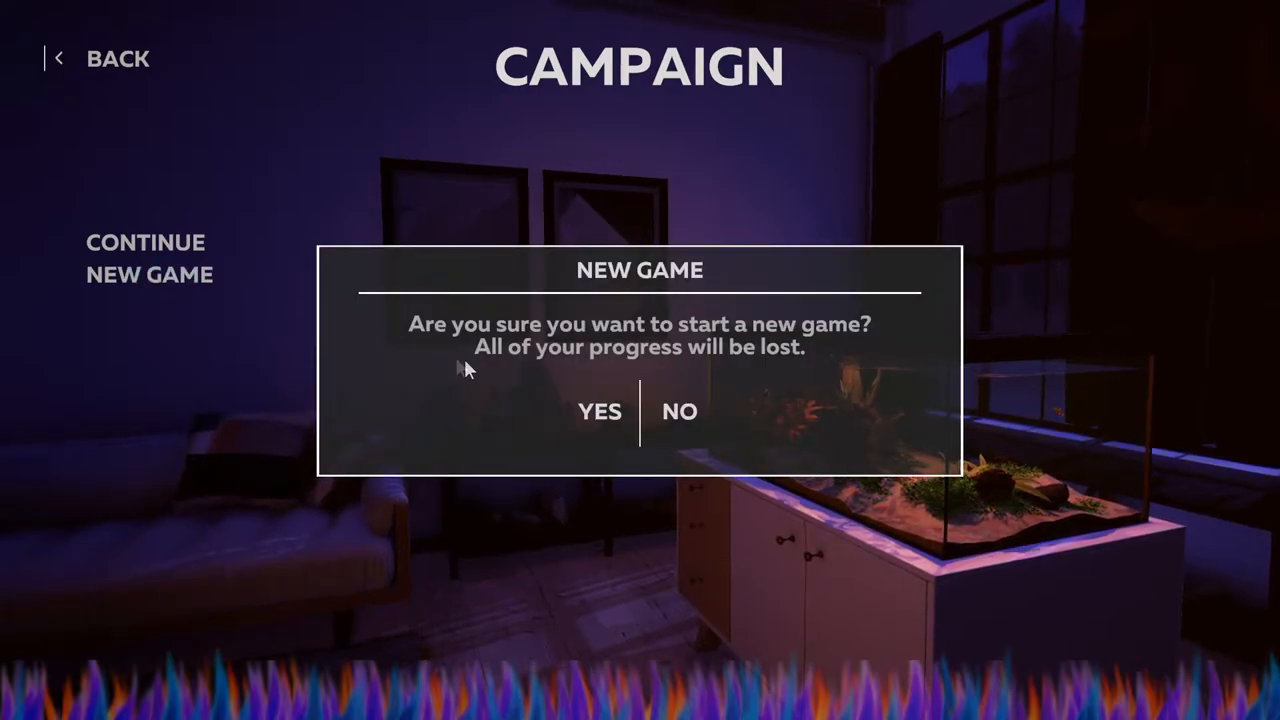
{"action": "mouse_move", "coordinate": [599, 411]}
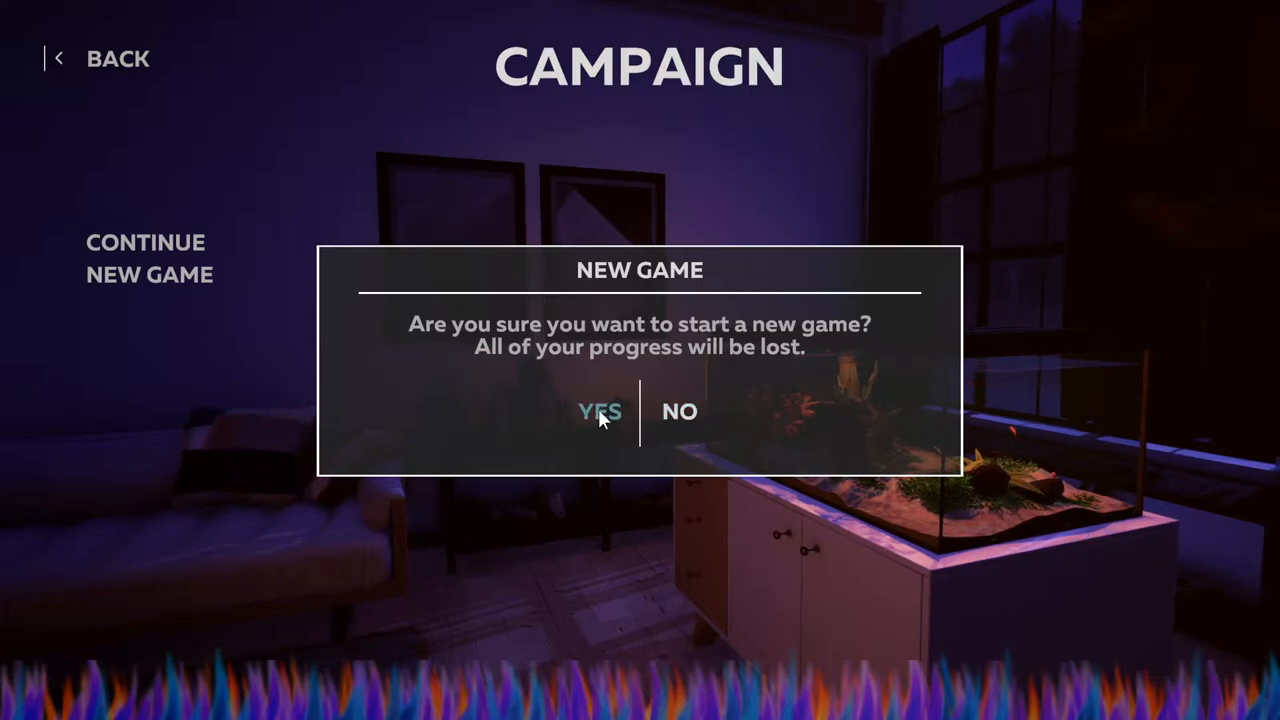
{"action": "left_click", "coordinate": [599, 411]}
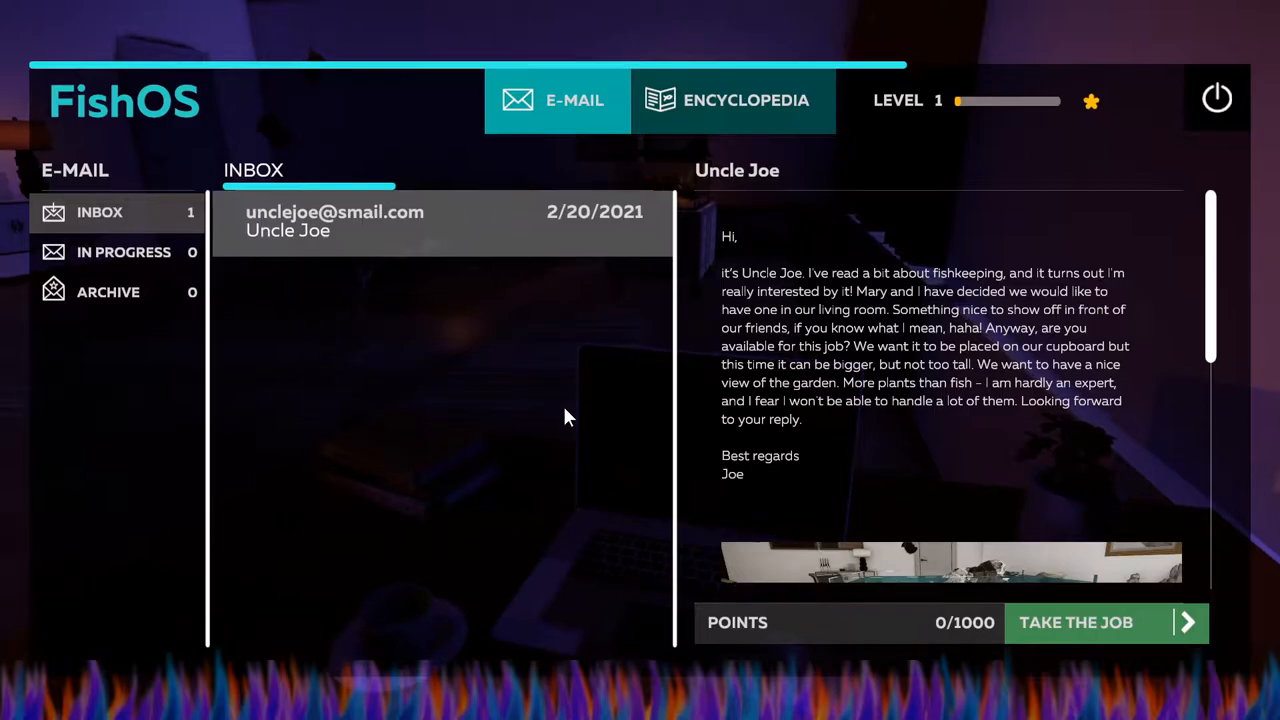
{"action": "mouse_move", "coordinate": [510, 283]}
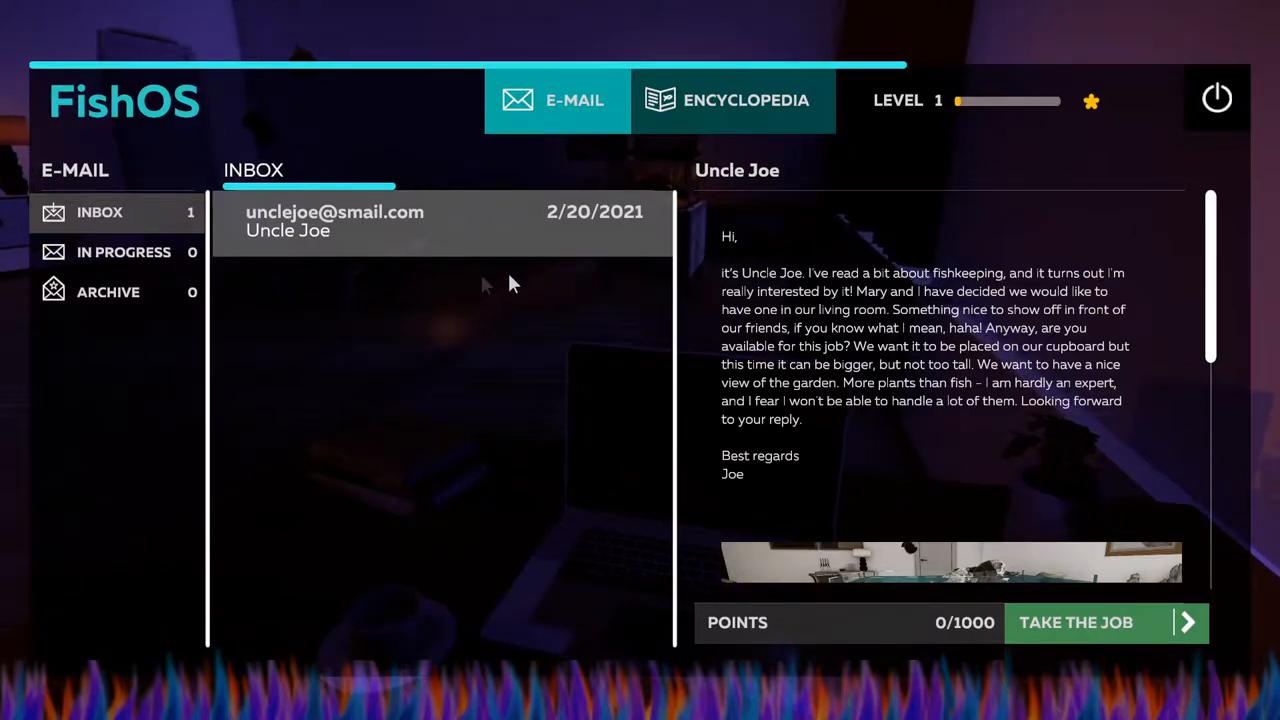
{"action": "mouse_move", "coordinate": [390, 285]}
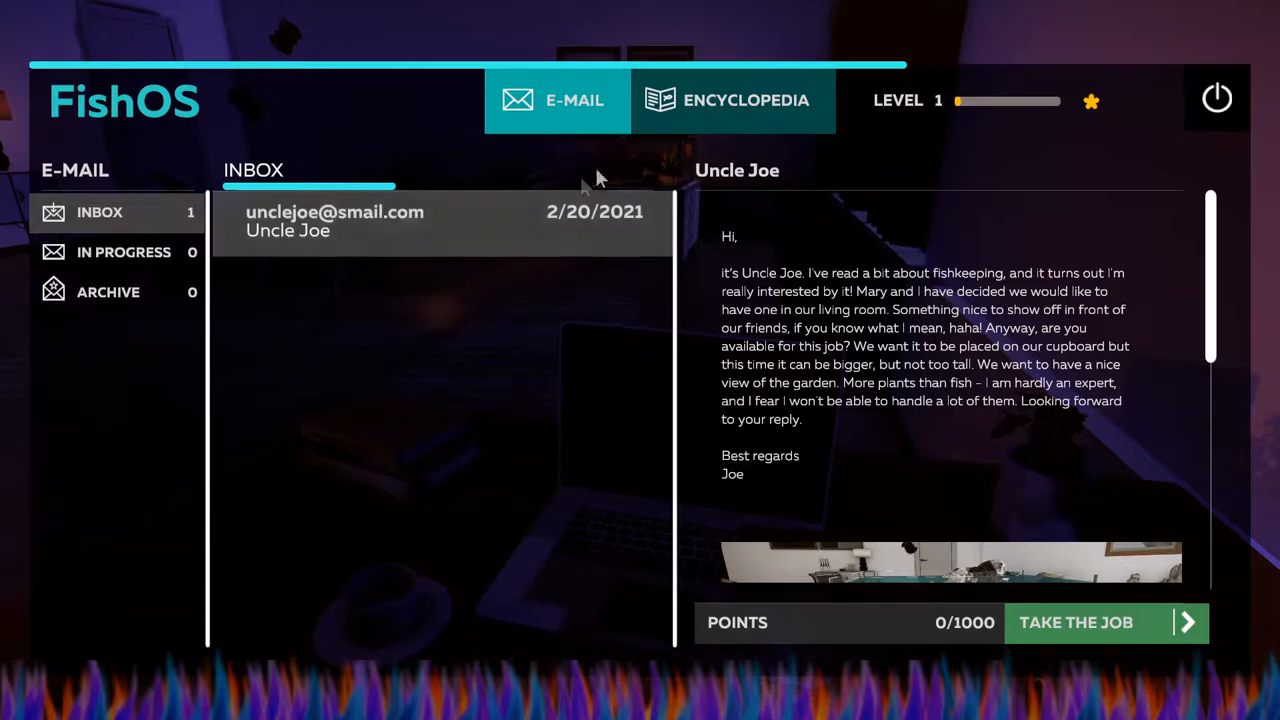
Browse the fish encyclopedia briefly, then return to Uncle Joe's job email.
{"action": "left_click", "coordinate": [733, 100]}
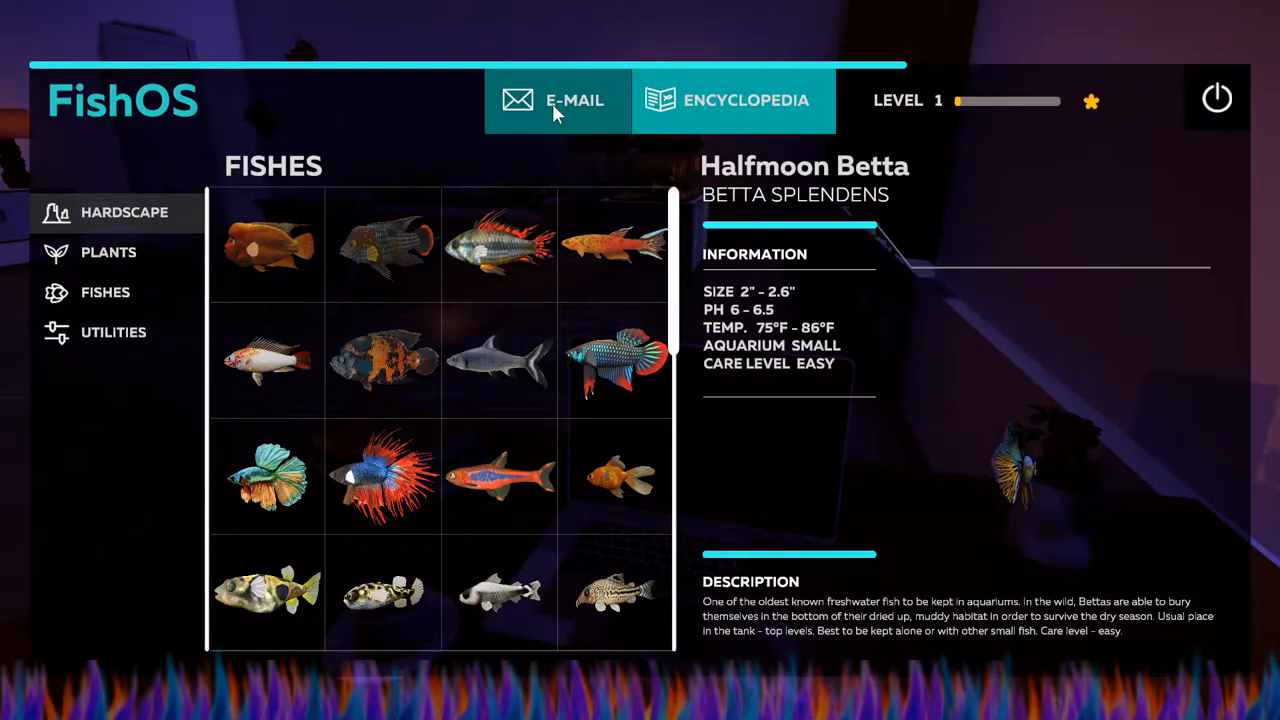
{"action": "left_click", "coordinate": [557, 100]}
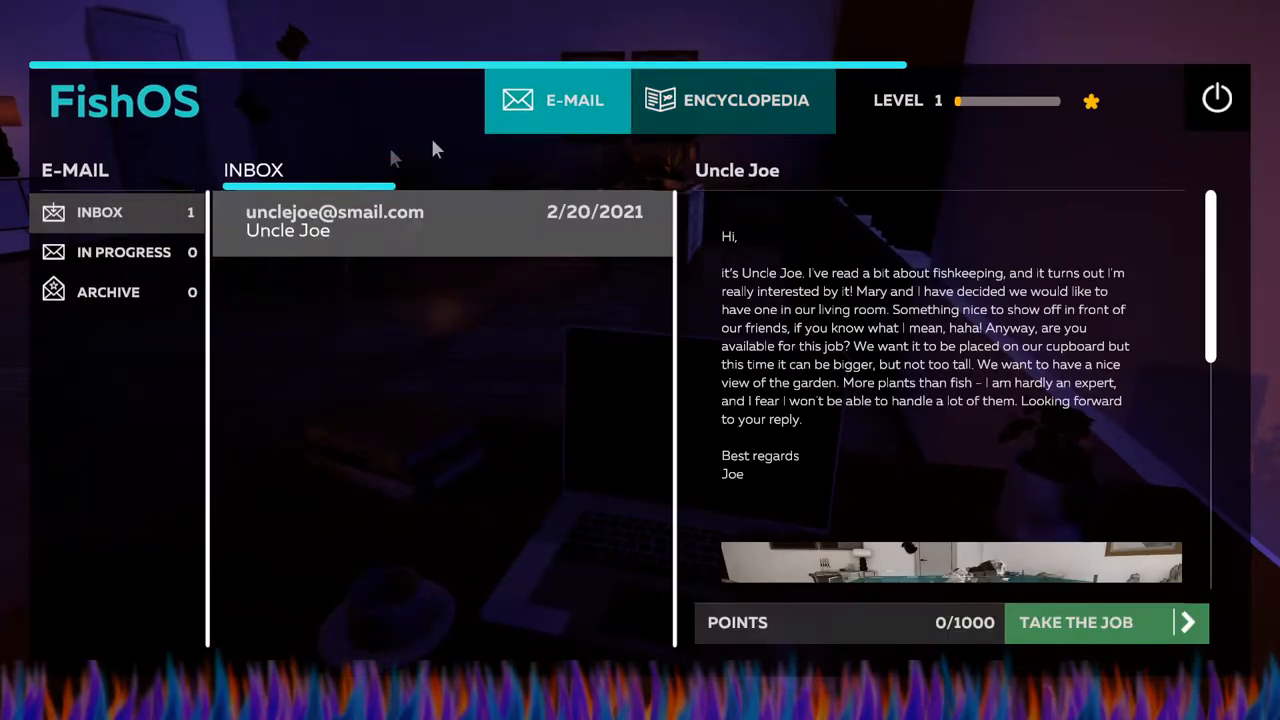
{"action": "mouse_move", "coordinate": [575, 238]}
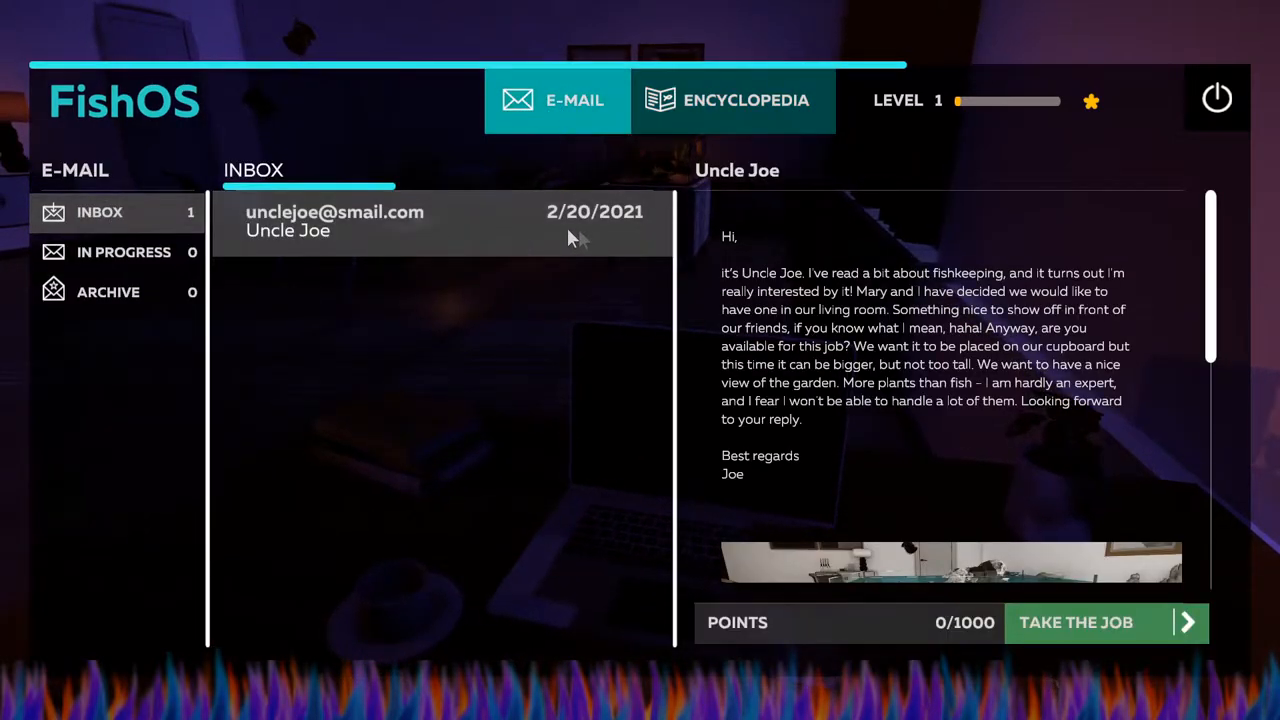
{"action": "mouse_move", "coordinate": [315, 279]}
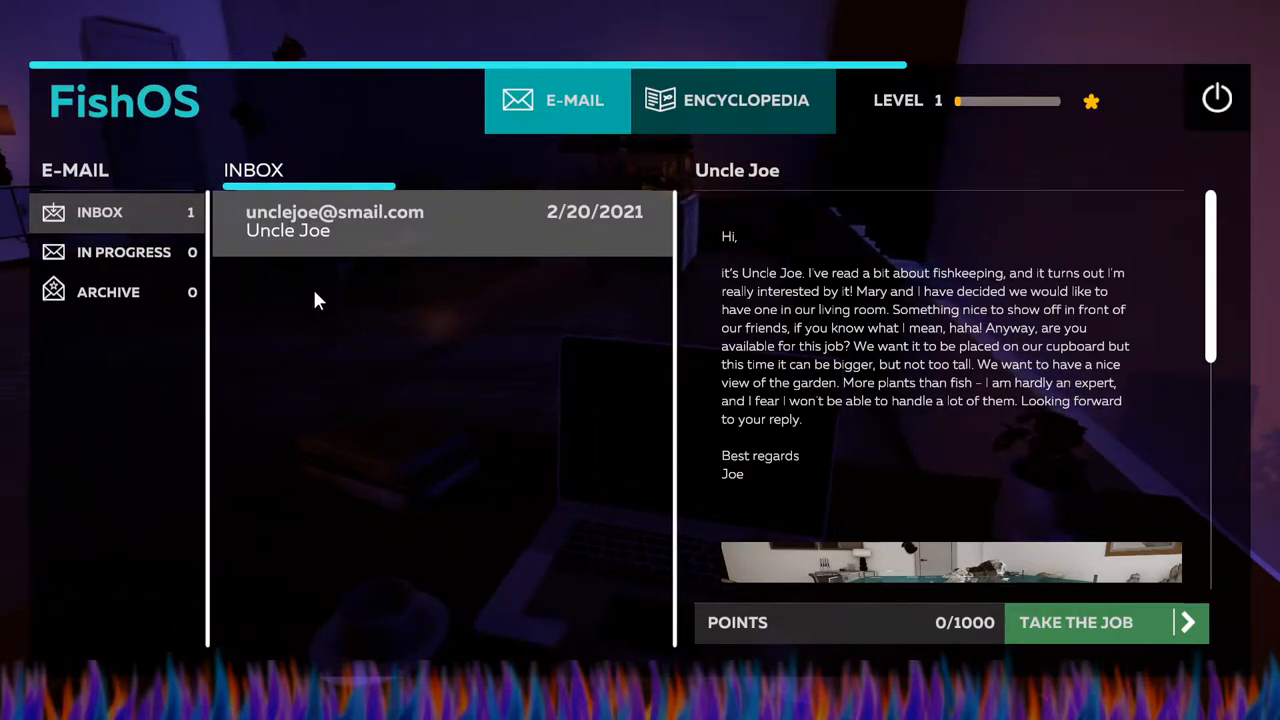
{"action": "mouse_move", "coordinate": [390, 273]}
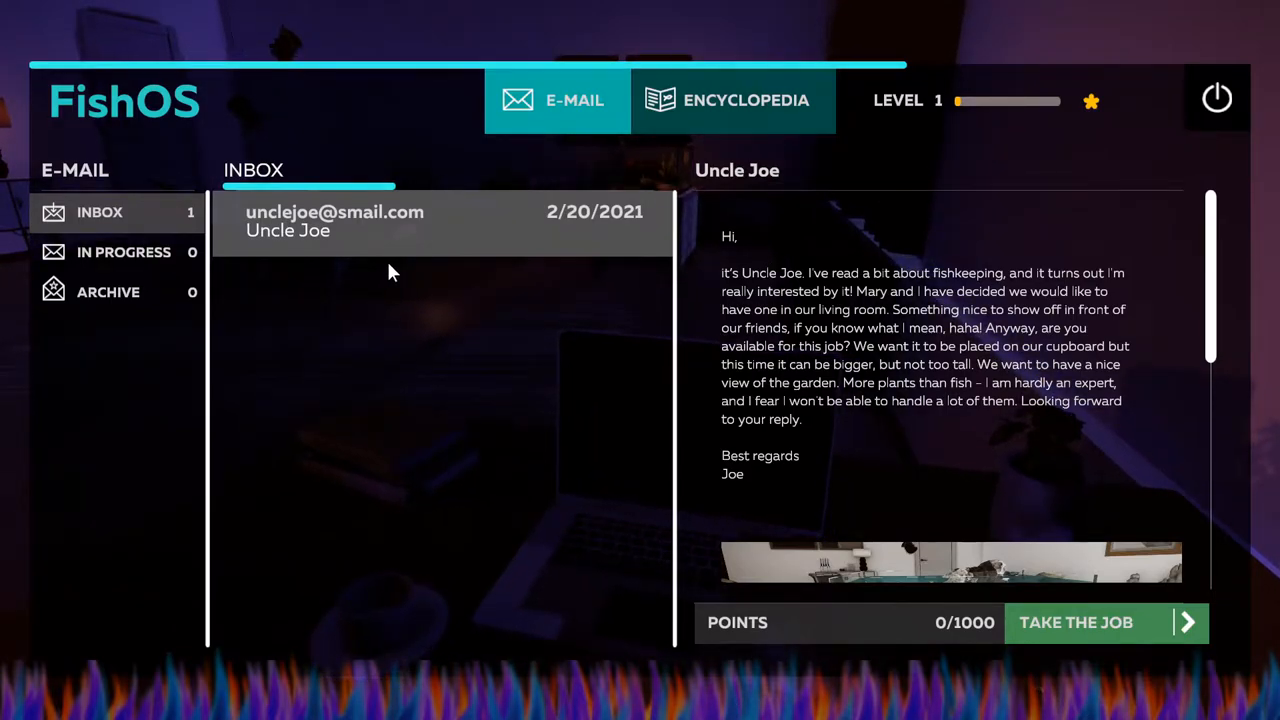
{"action": "mouse_move", "coordinate": [485, 318]}
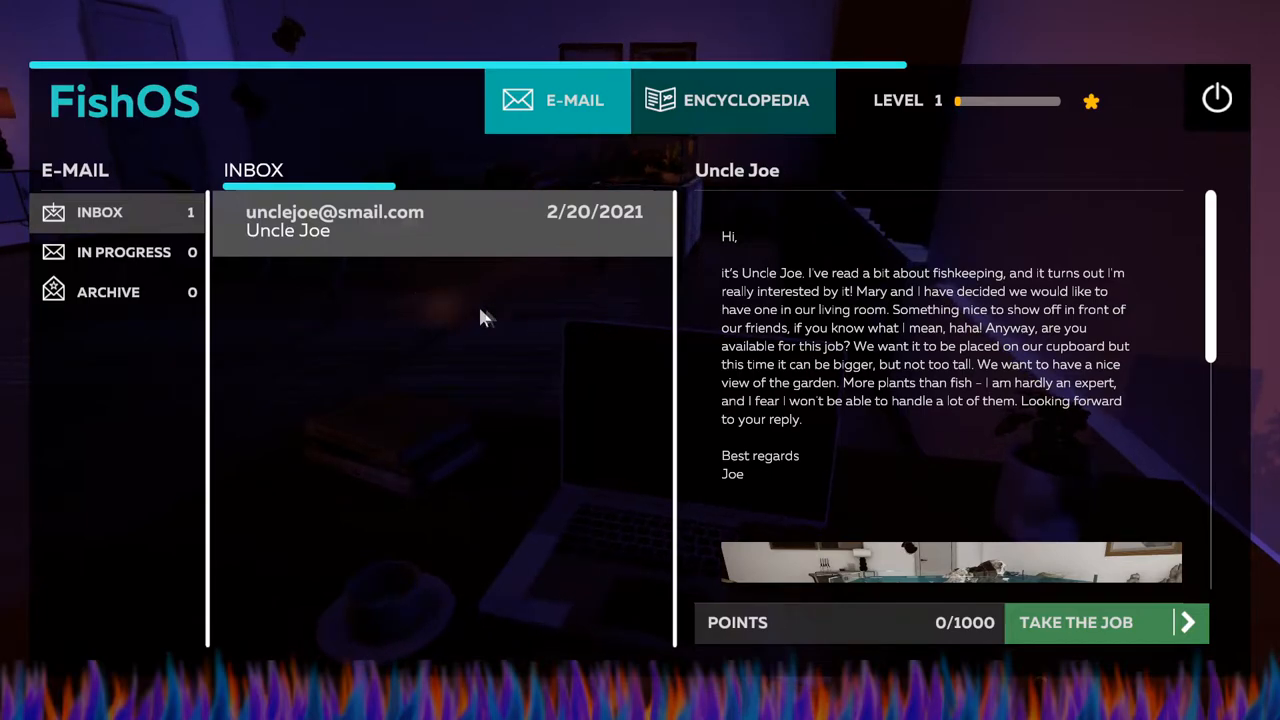
{"action": "mouse_move", "coordinate": [350, 310]}
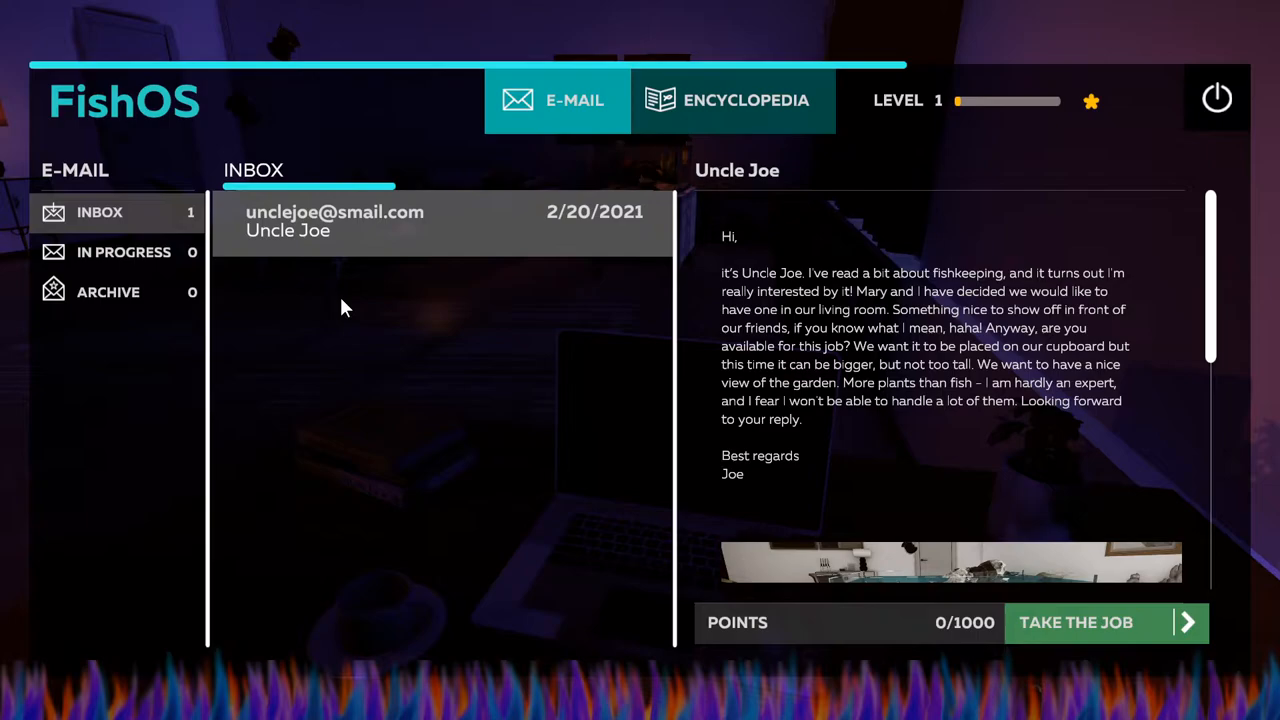
{"action": "mouse_move", "coordinate": [718, 293]}
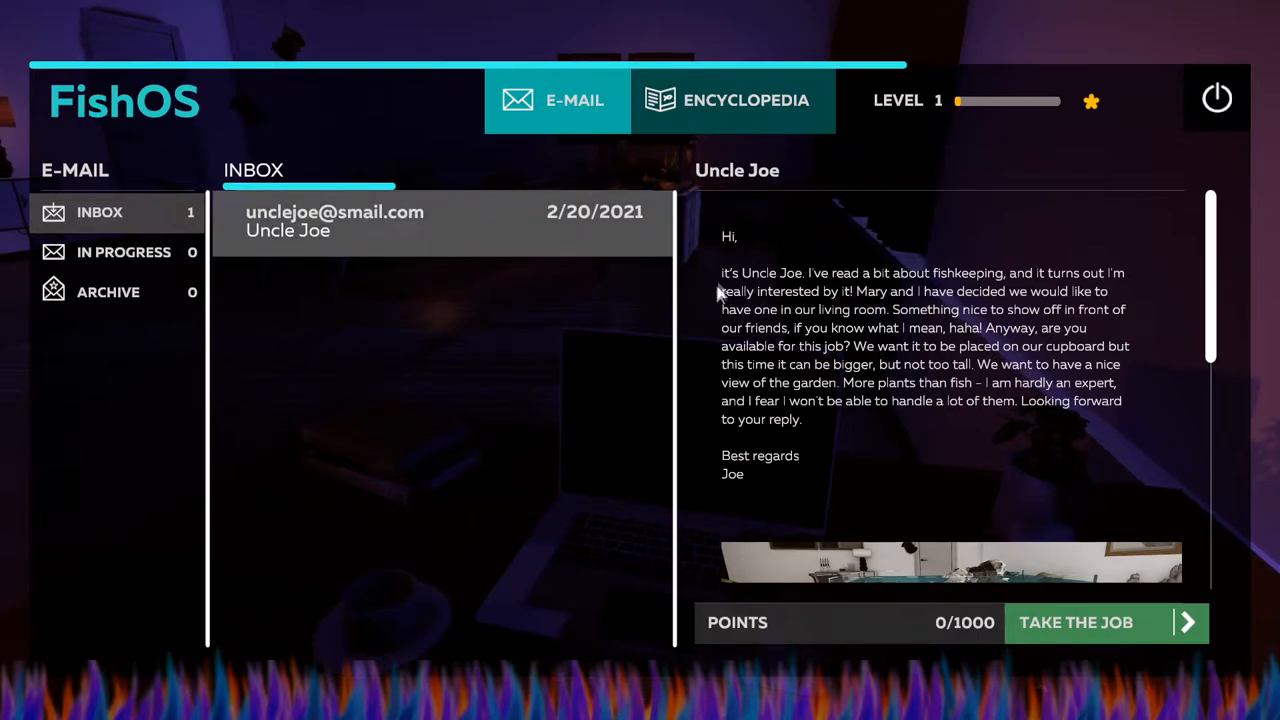
{"action": "mouse_move", "coordinate": [818, 230]}
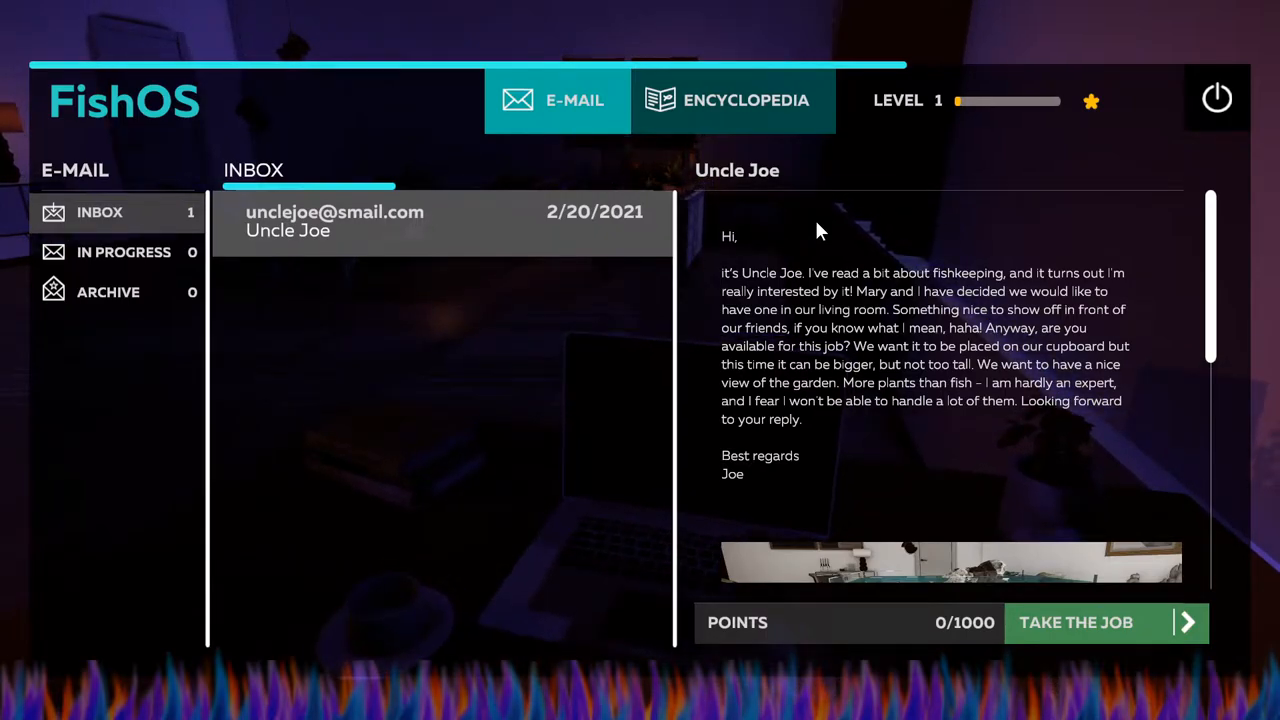
{"action": "mouse_move", "coordinate": [882, 307]}
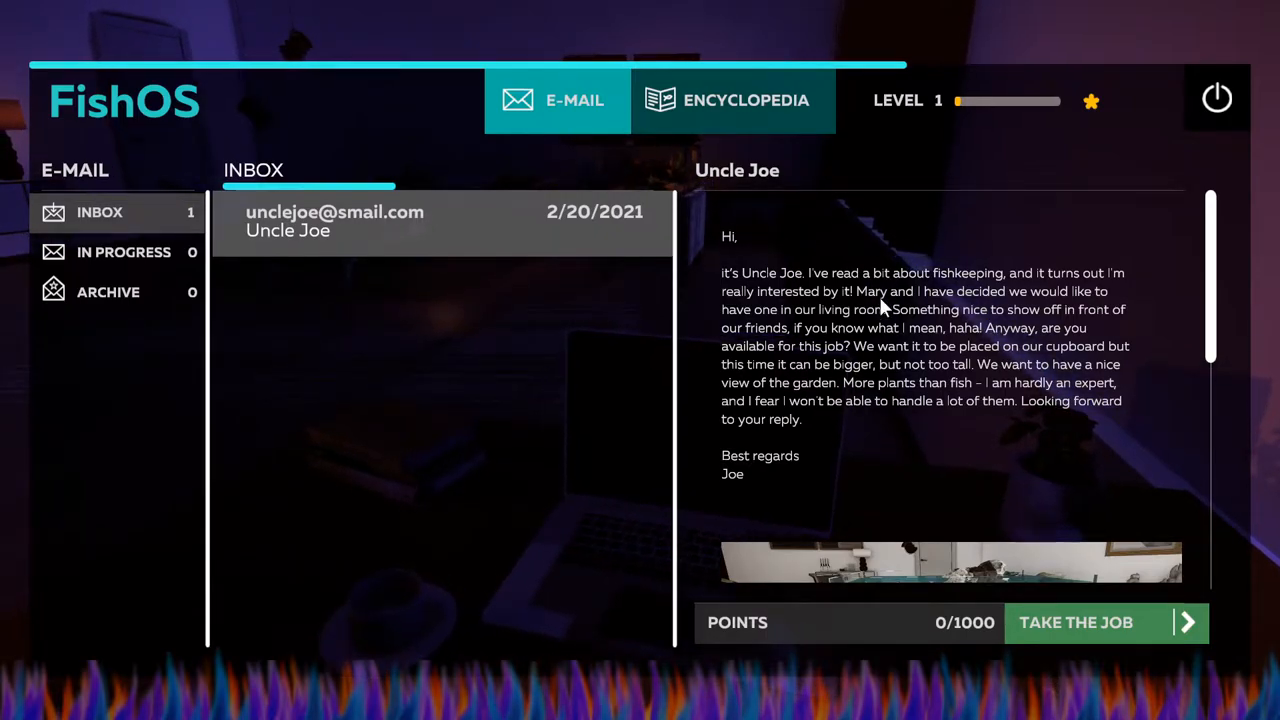
{"action": "mouse_move", "coordinate": [1040, 312]}
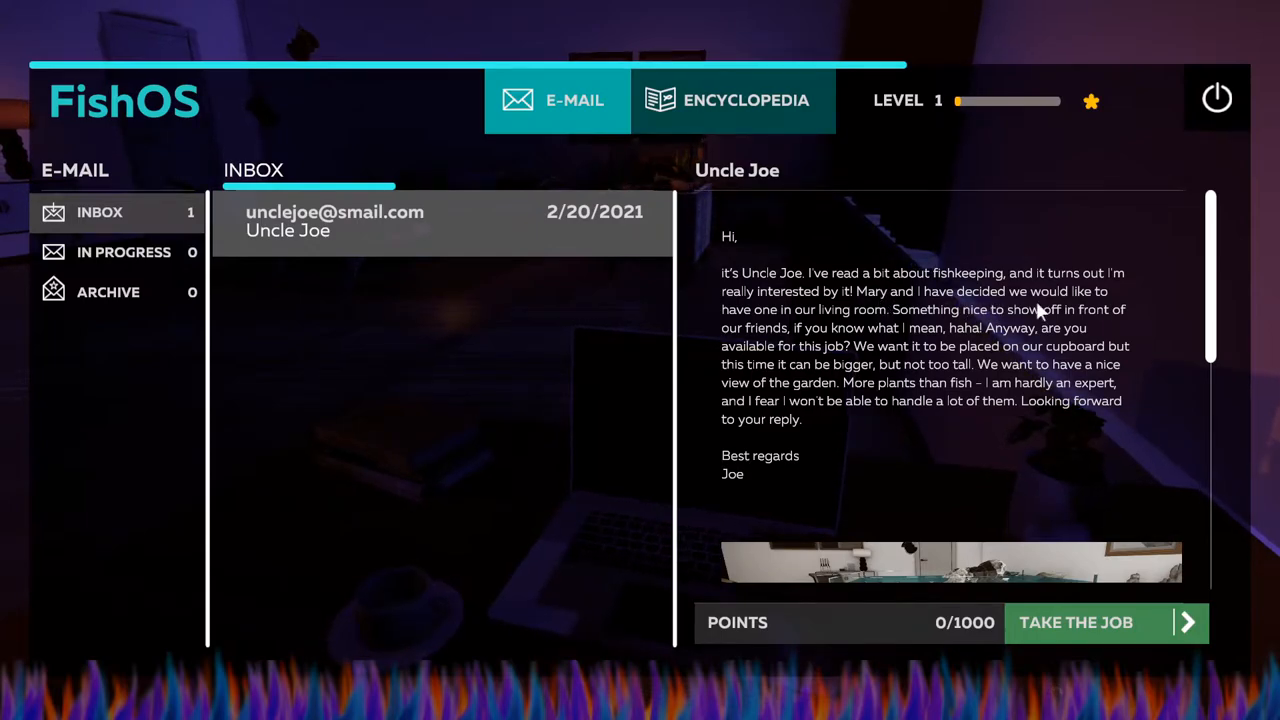
{"action": "mouse_move", "coordinate": [870, 320]}
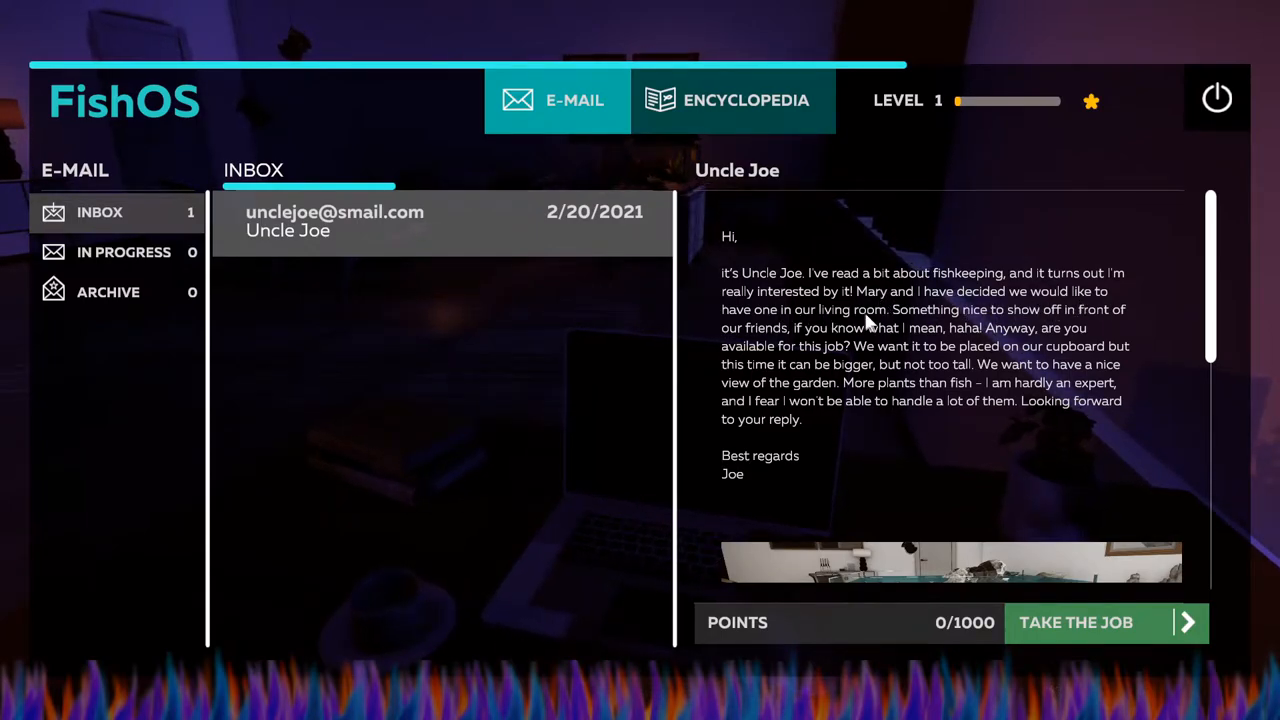
{"action": "mouse_move", "coordinate": [1010, 322]}
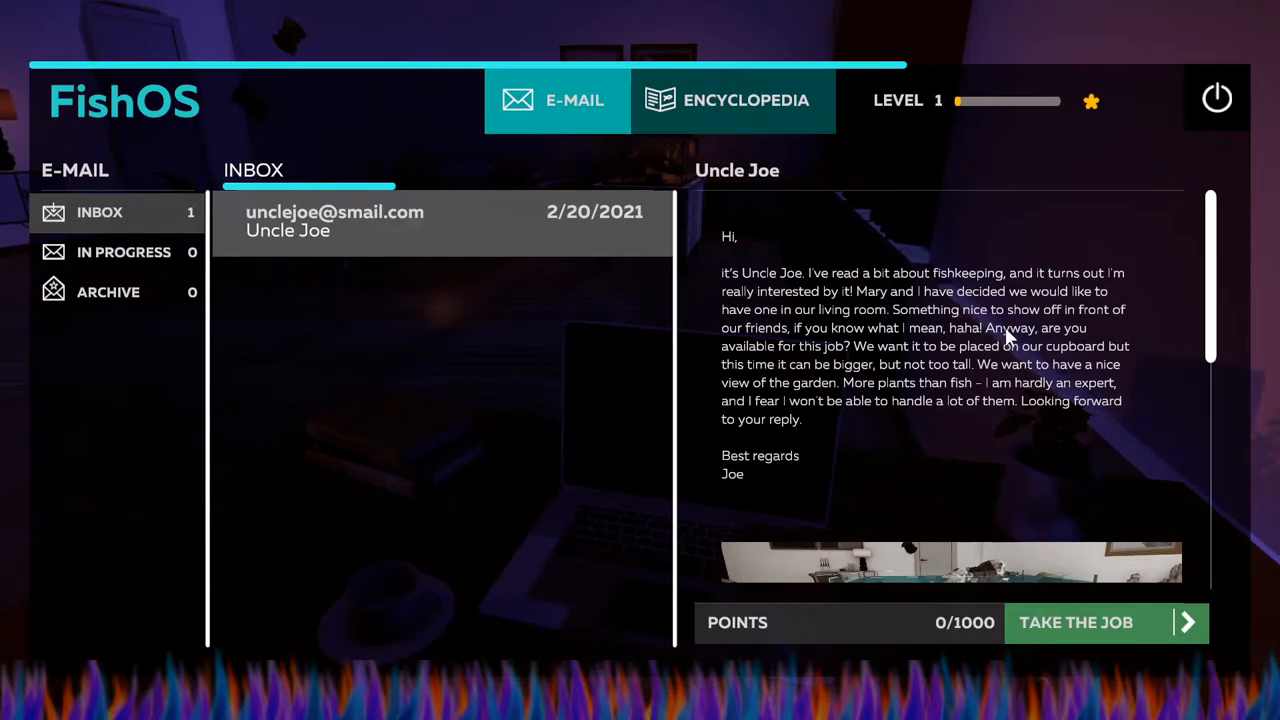
{"action": "mouse_move", "coordinate": [820, 355]}
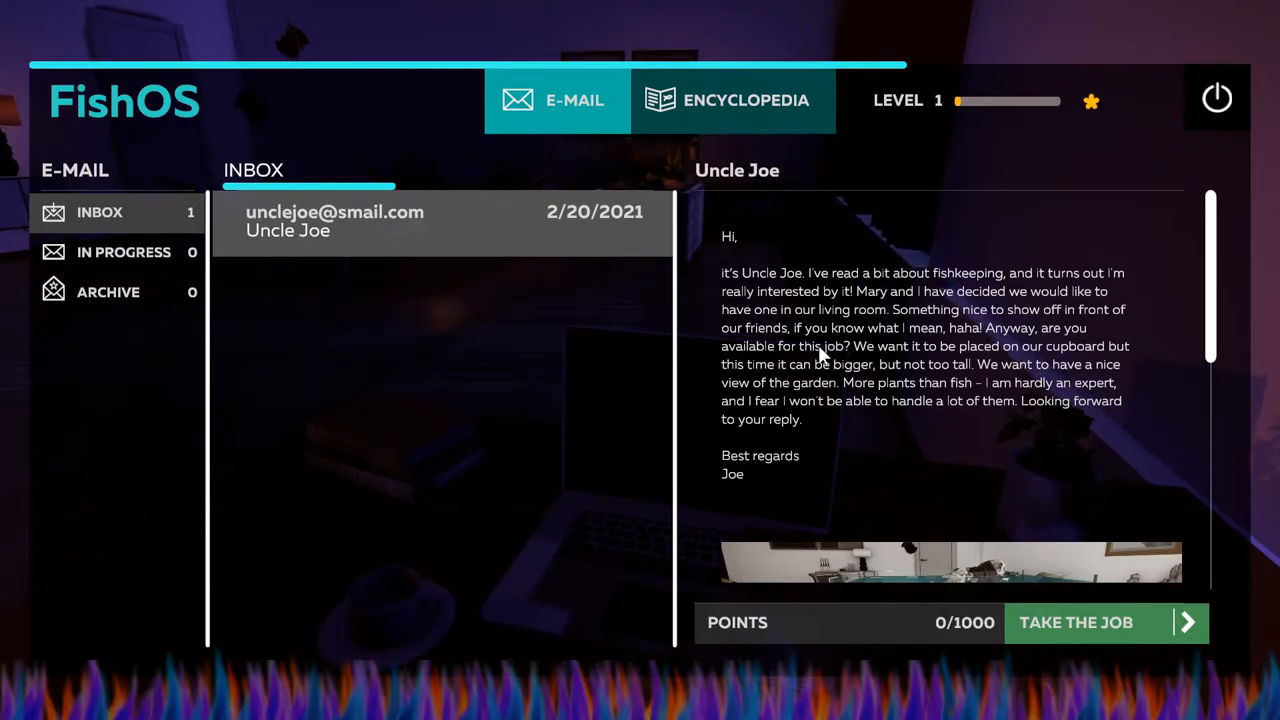
{"action": "mouse_move", "coordinate": [895, 357]}
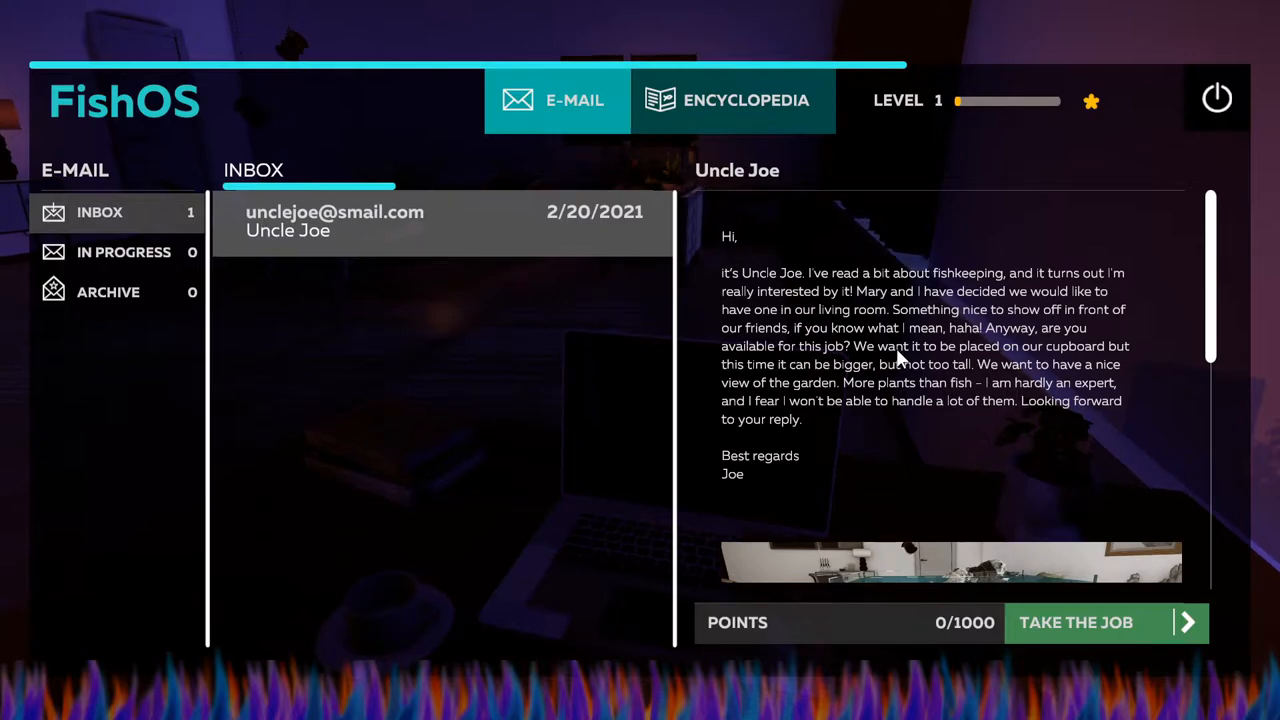
{"action": "mouse_move", "coordinate": [770, 400]}
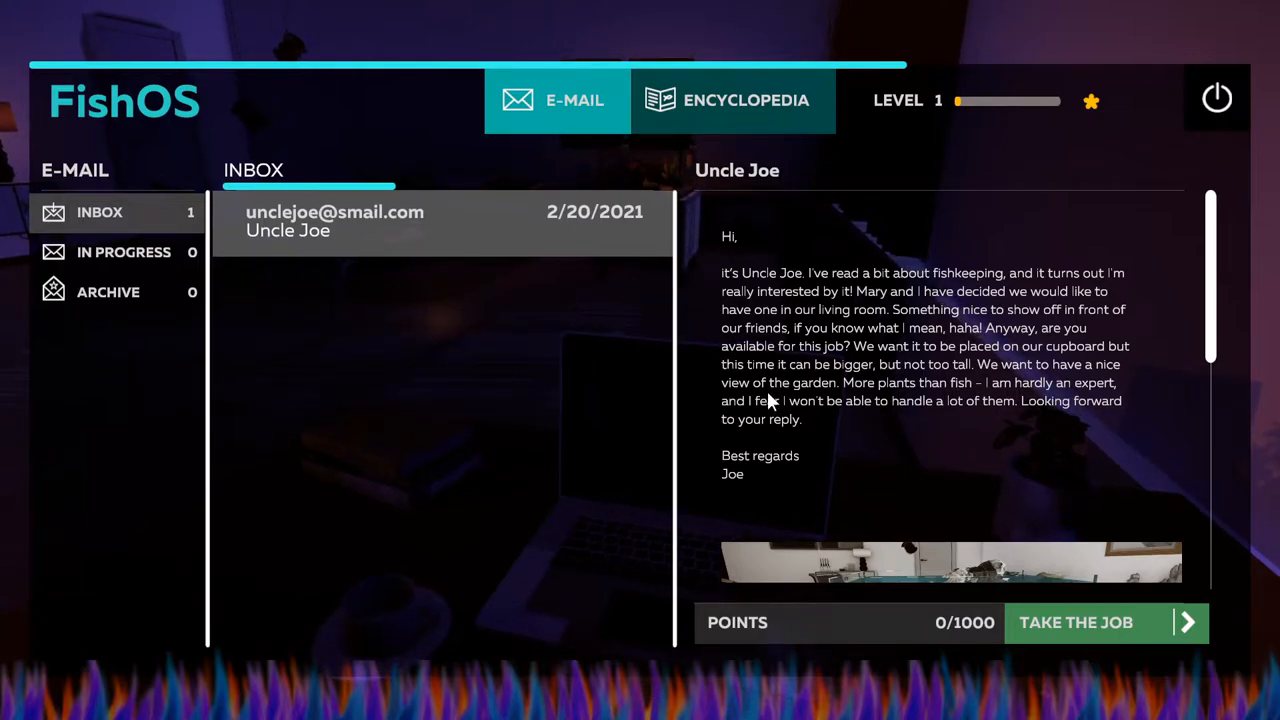
{"action": "mouse_move", "coordinate": [765, 375]}
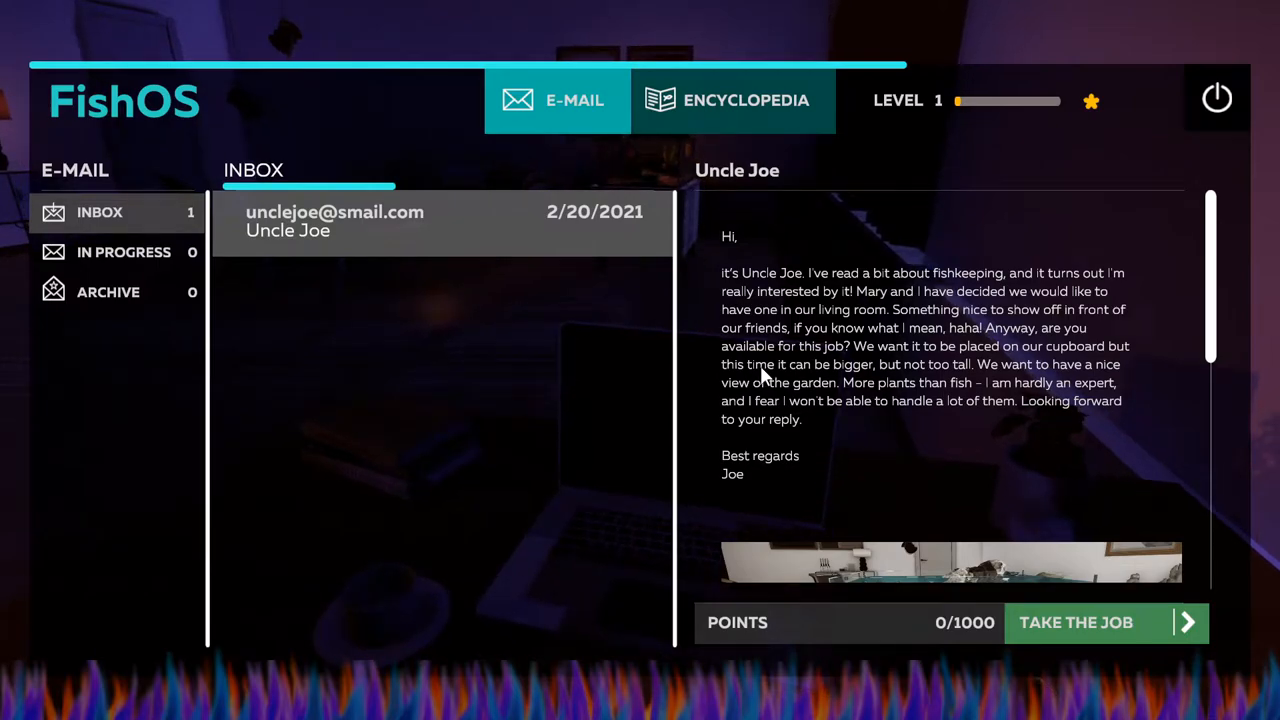
{"action": "mouse_move", "coordinate": [785, 380]}
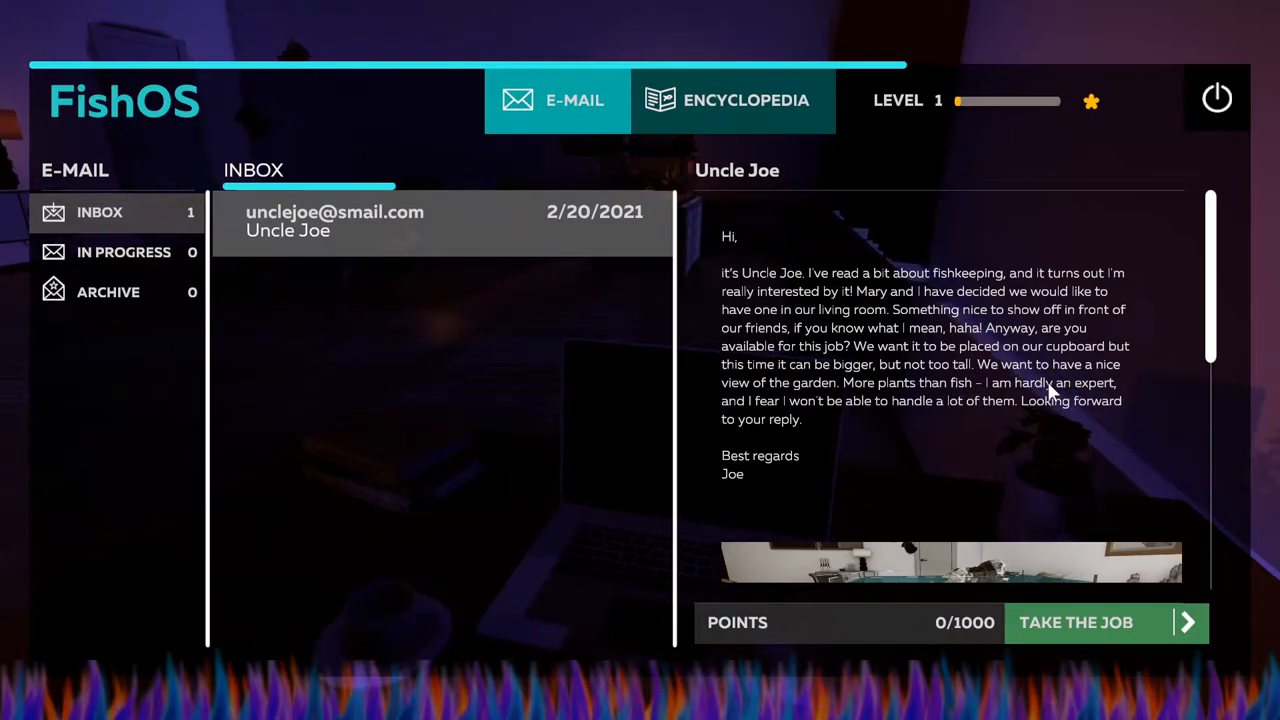
{"action": "mouse_move", "coordinate": [845, 413]}
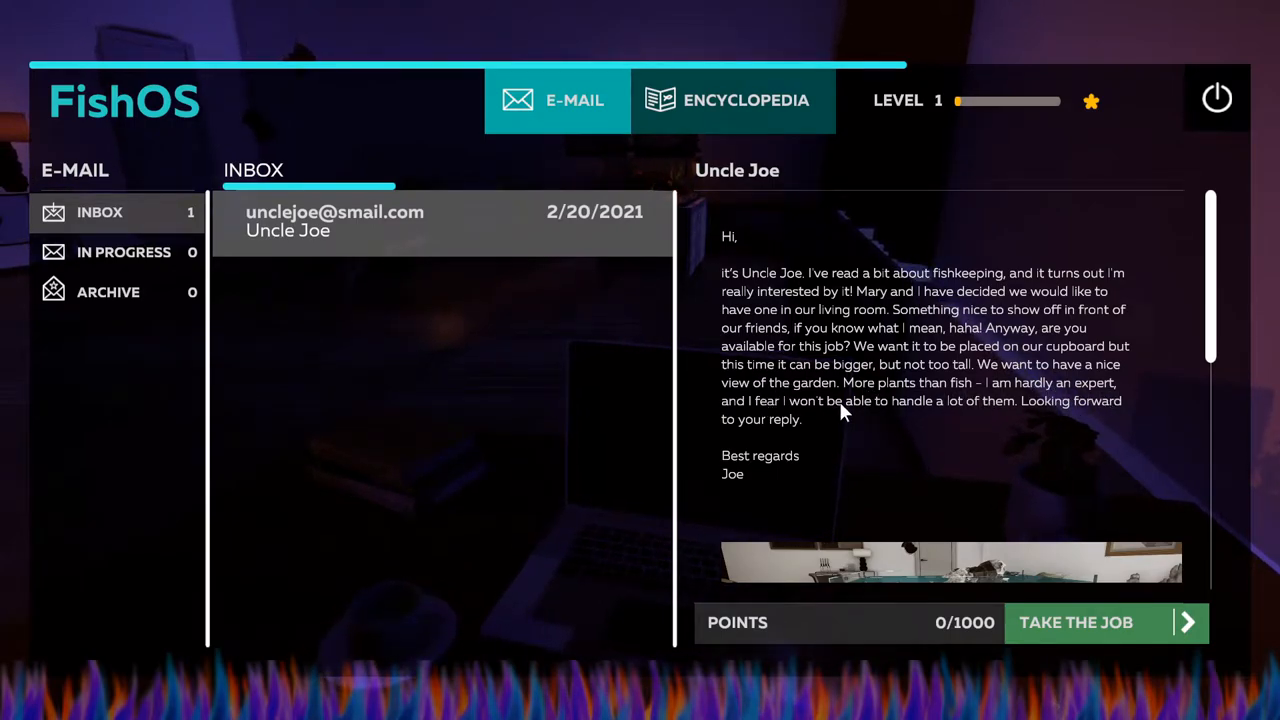
{"action": "mouse_move", "coordinate": [907, 413]}
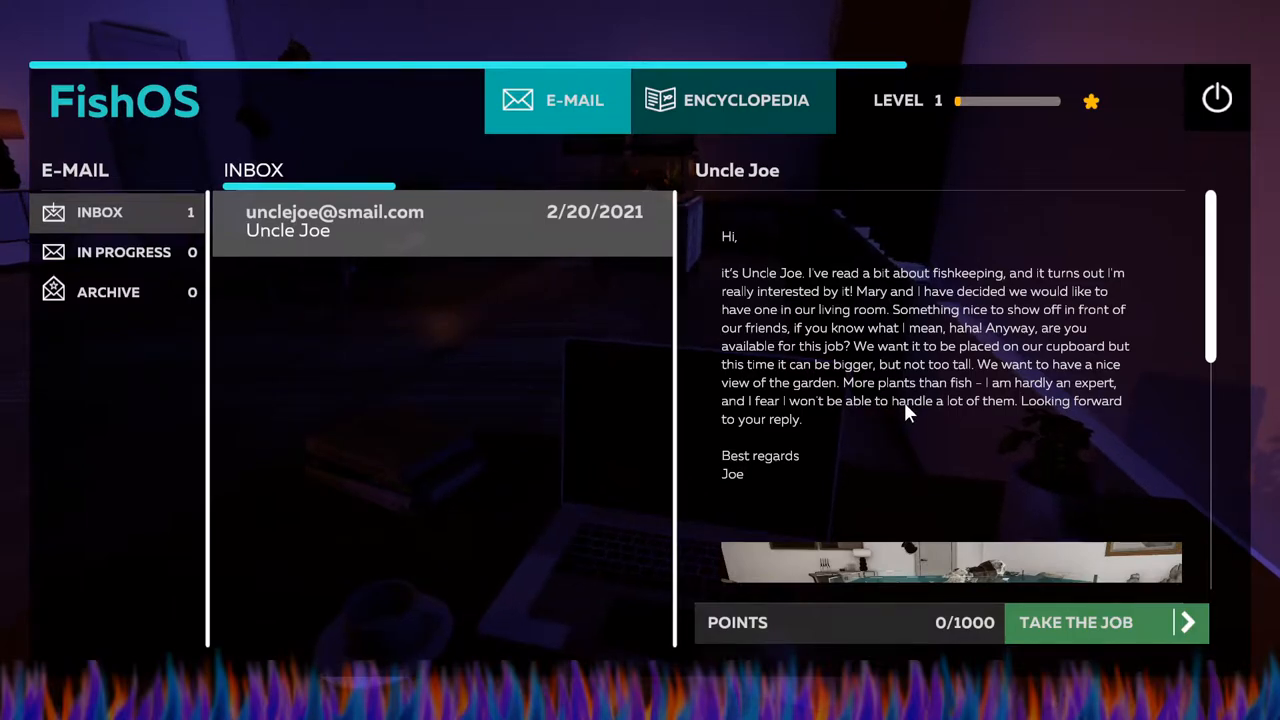
{"action": "mouse_move", "coordinate": [1005, 417]}
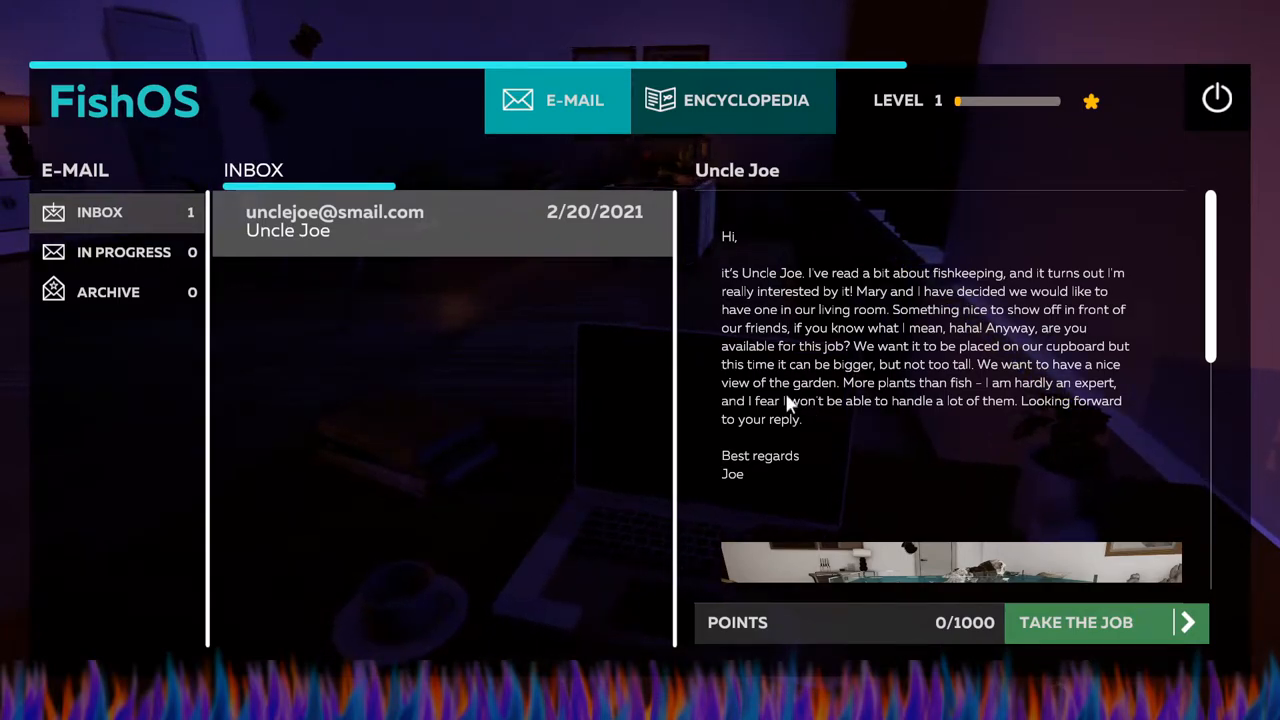
{"action": "mouse_move", "coordinate": [1017, 373]}
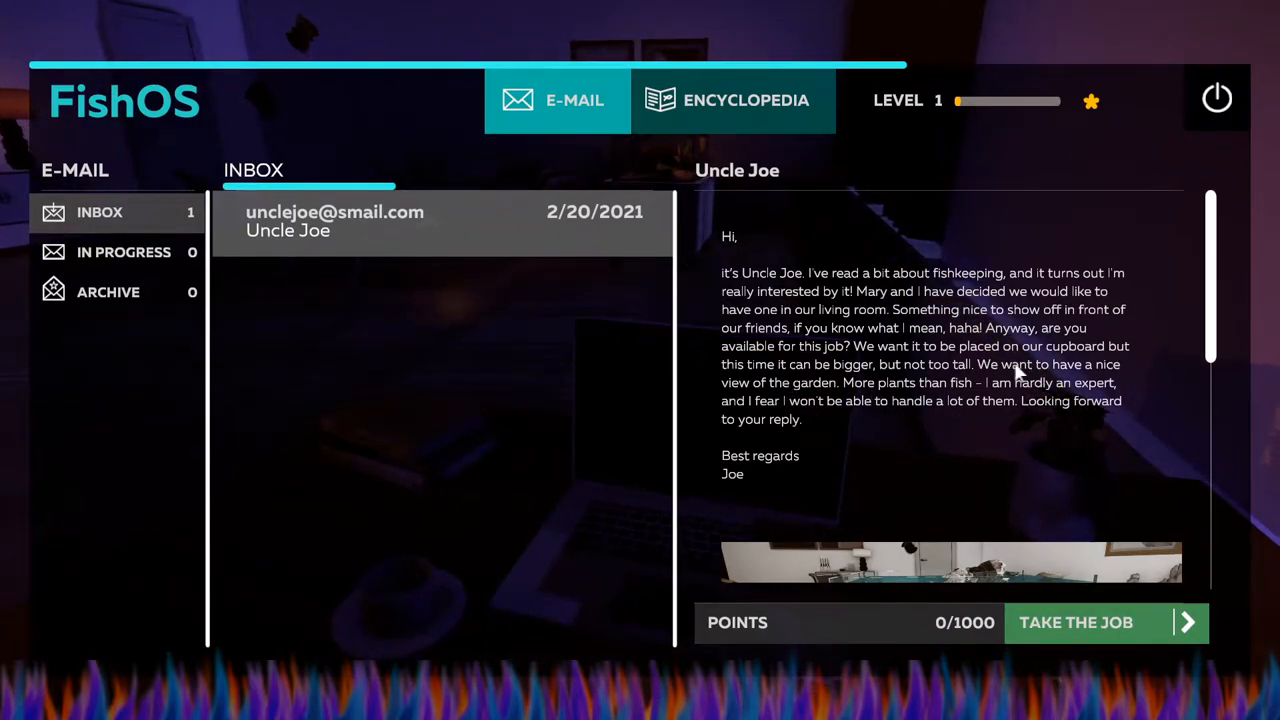
{"action": "mouse_move", "coordinate": [790, 455]}
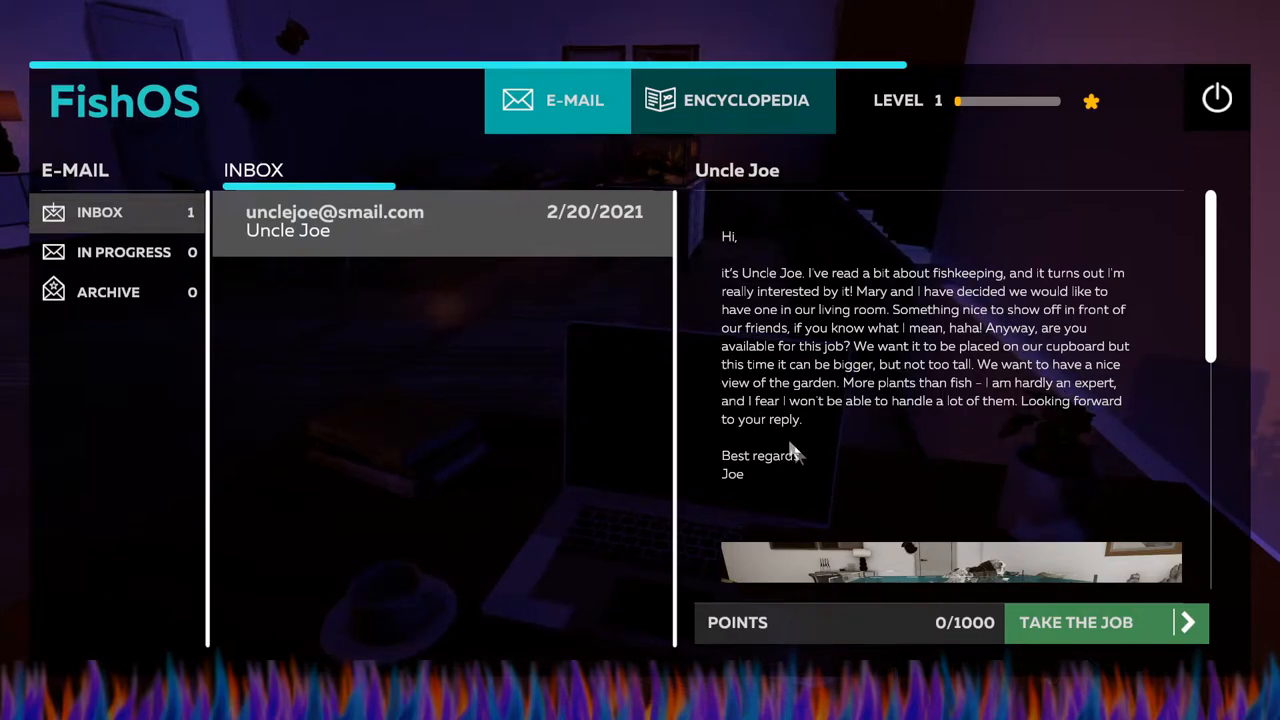
{"action": "scroll", "scroll_direction": "down", "scroll_amount": 3}
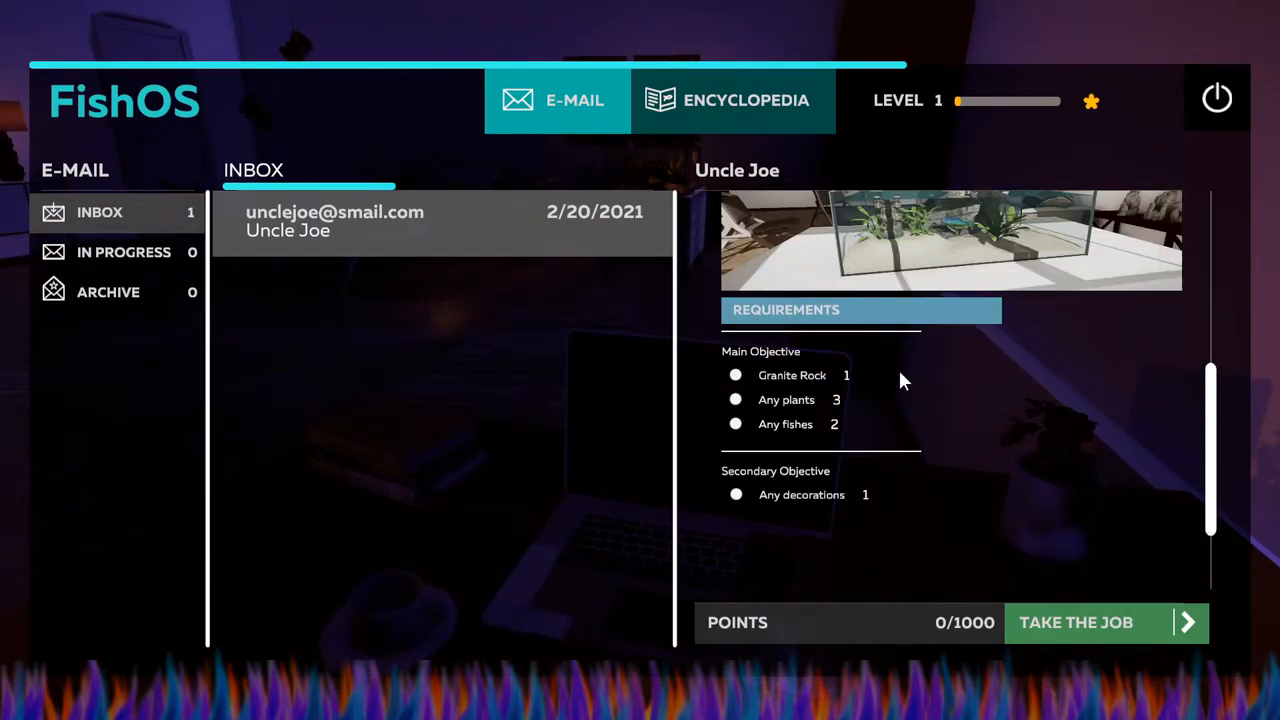
{"action": "scroll", "scroll_direction": "up", "scroll_amount": 3}
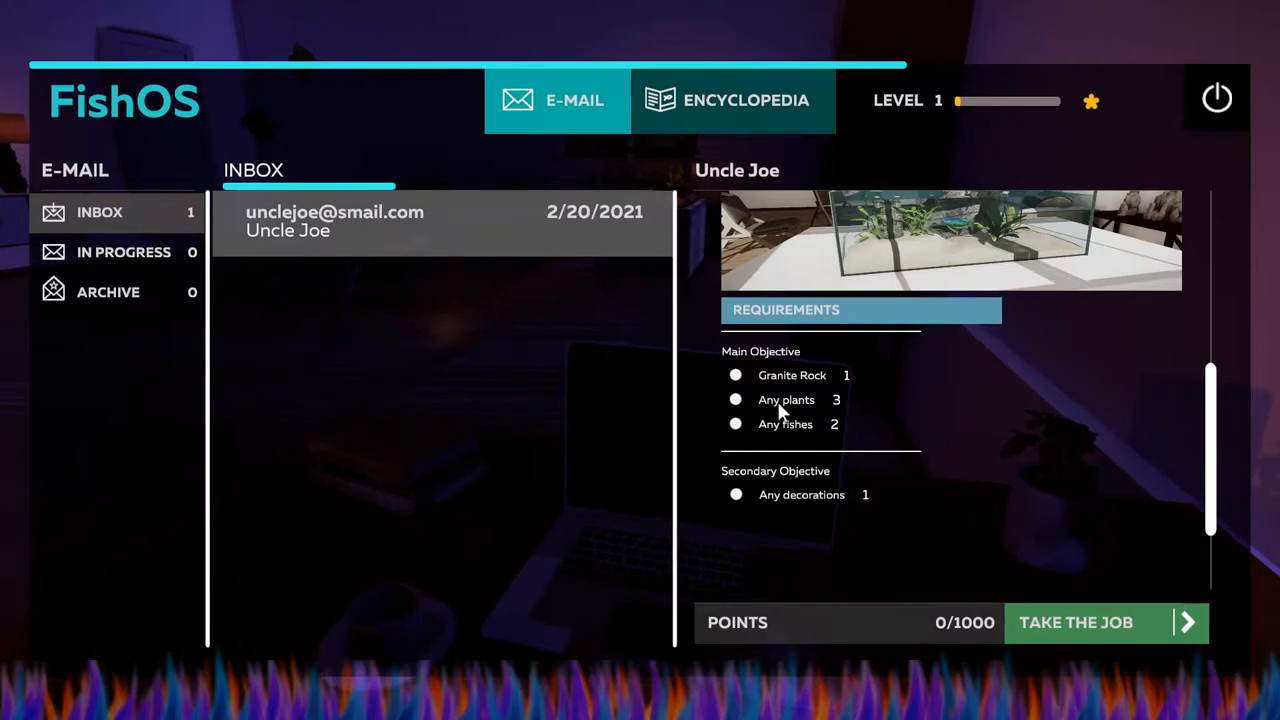
{"action": "mouse_move", "coordinate": [800, 440]}
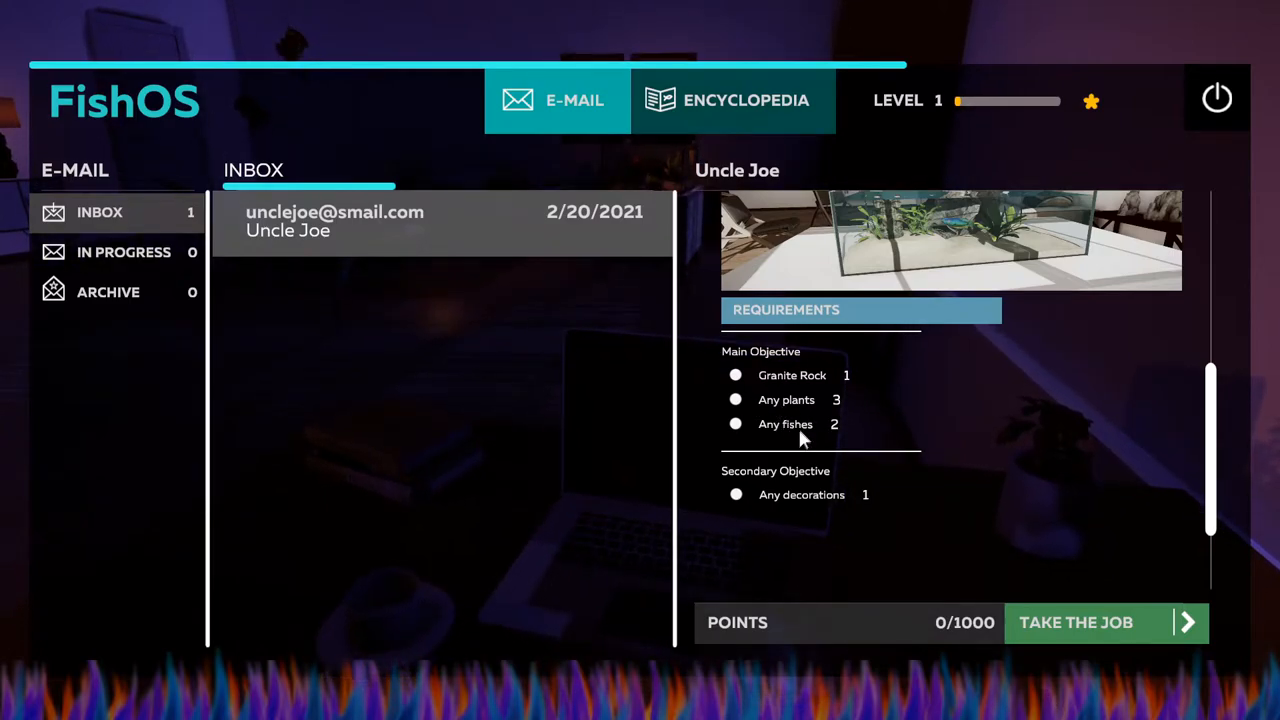
{"action": "mouse_move", "coordinate": [780, 509]}
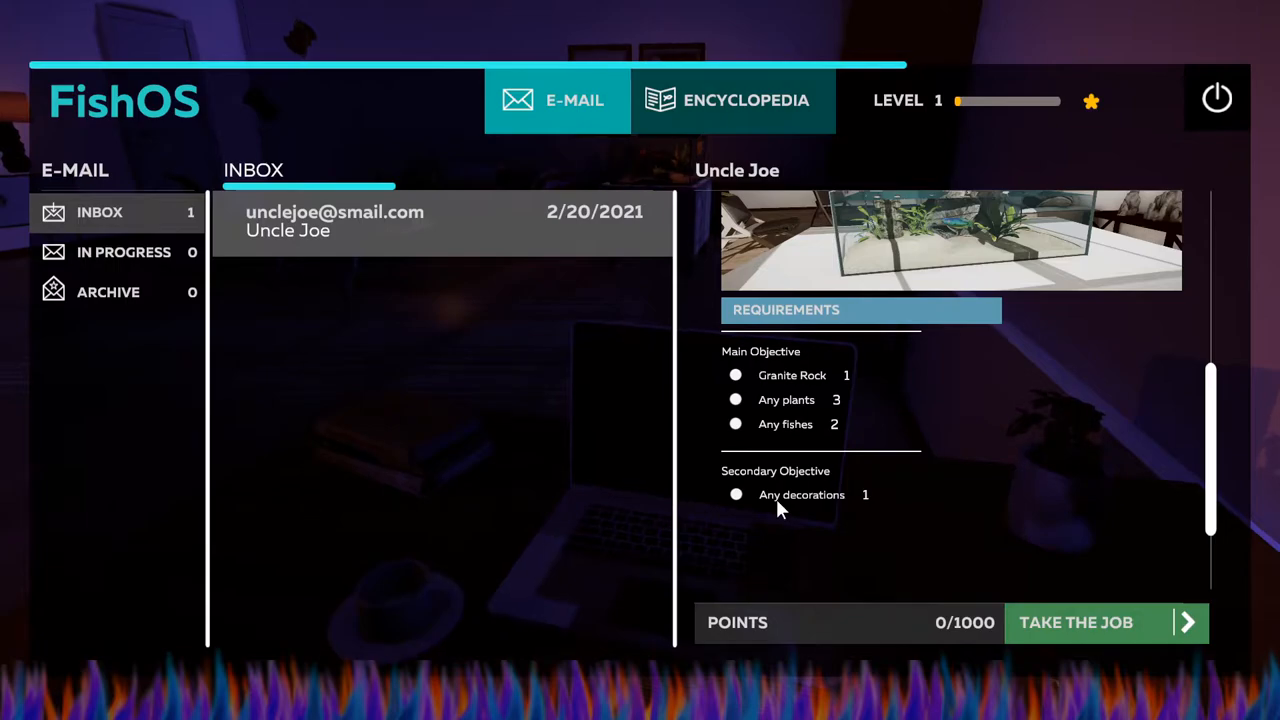
{"action": "scroll", "scroll_direction": "up", "scroll_amount": 3}
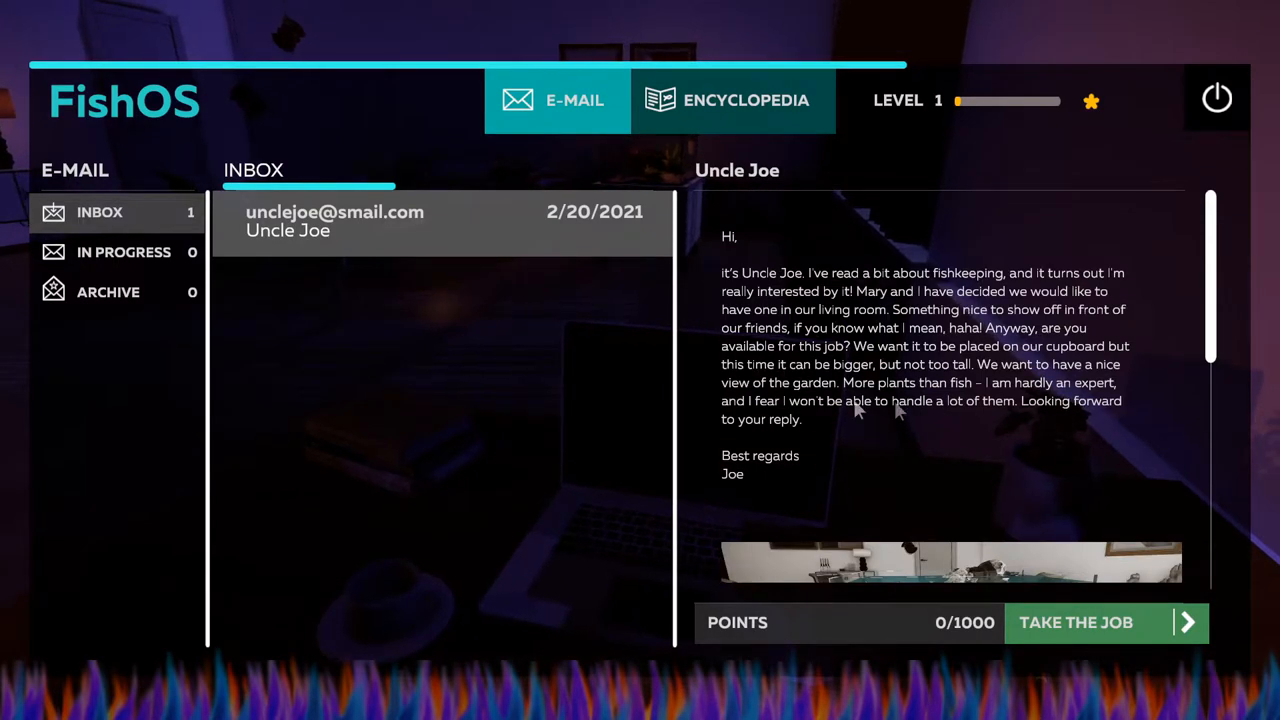
{"action": "scroll", "scroll_direction": "down", "scroll_amount": 3}
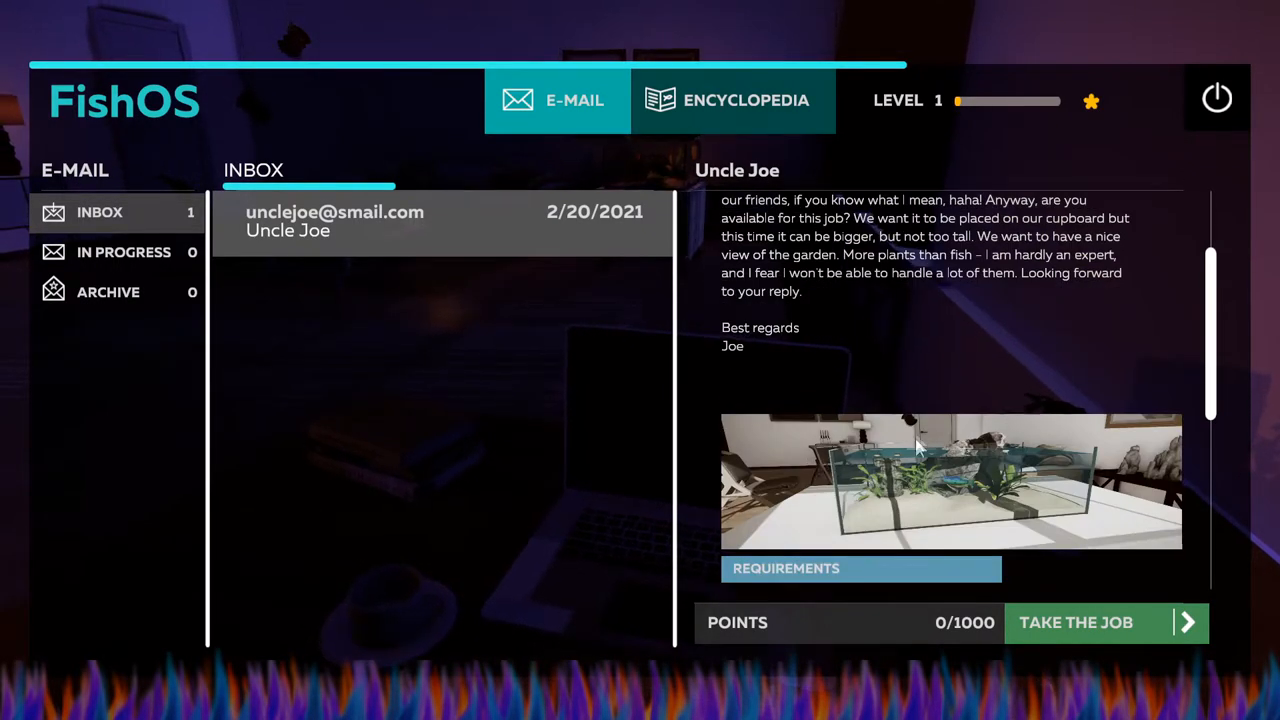
{"action": "scroll", "scroll_direction": "down", "scroll_amount": 3}
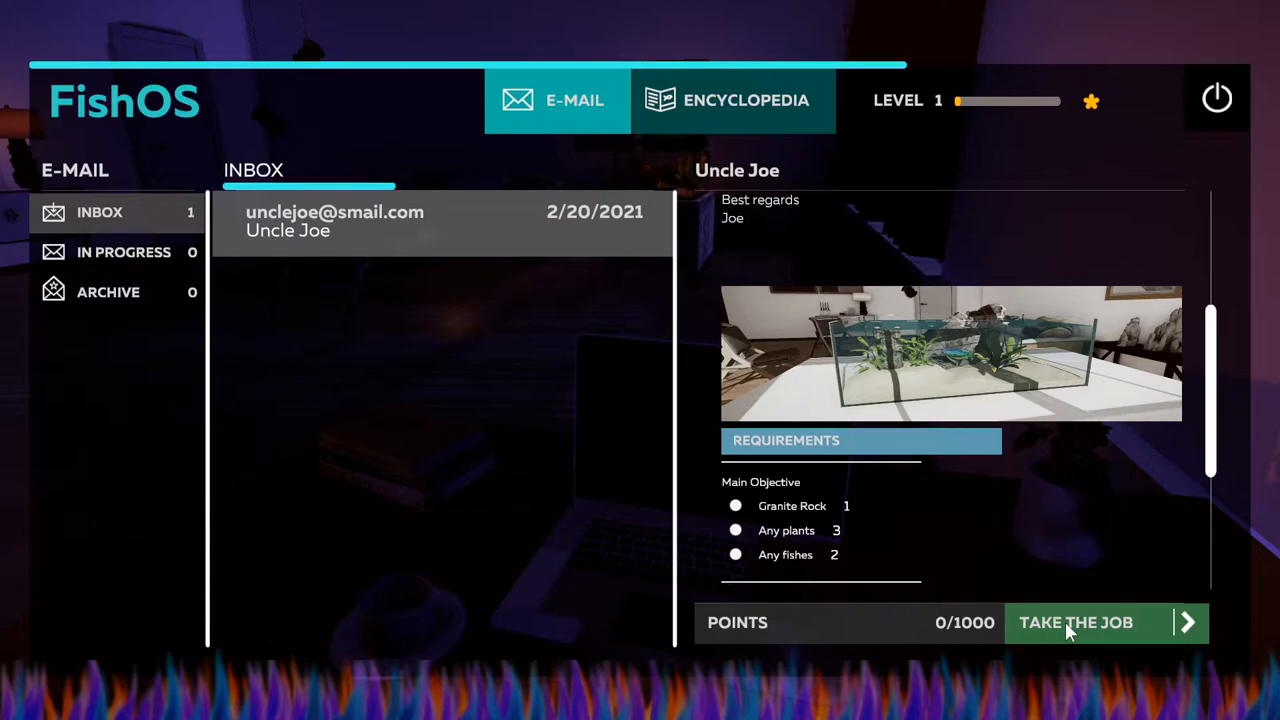
Accept Uncle Joe's job, review the mission requirements, and bring up the store's rocks.
{"action": "left_click", "coordinate": [1075, 622]}
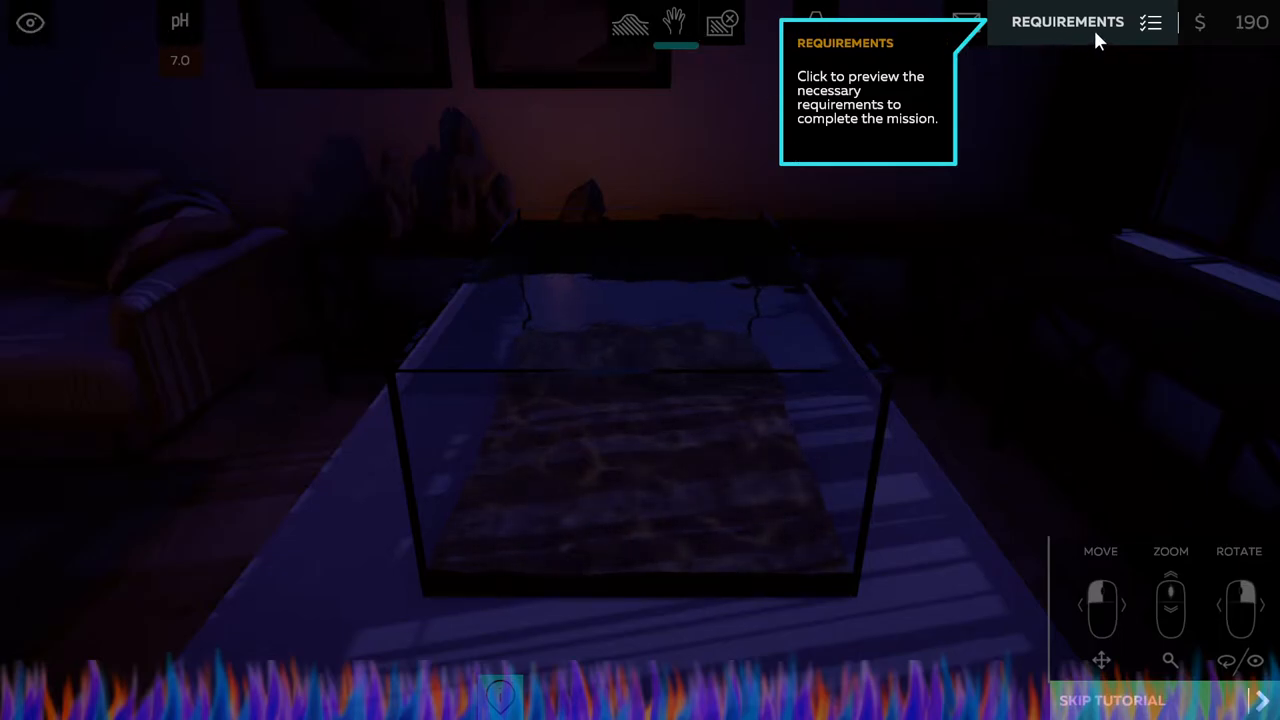
{"action": "left_click", "coordinate": [1068, 22]}
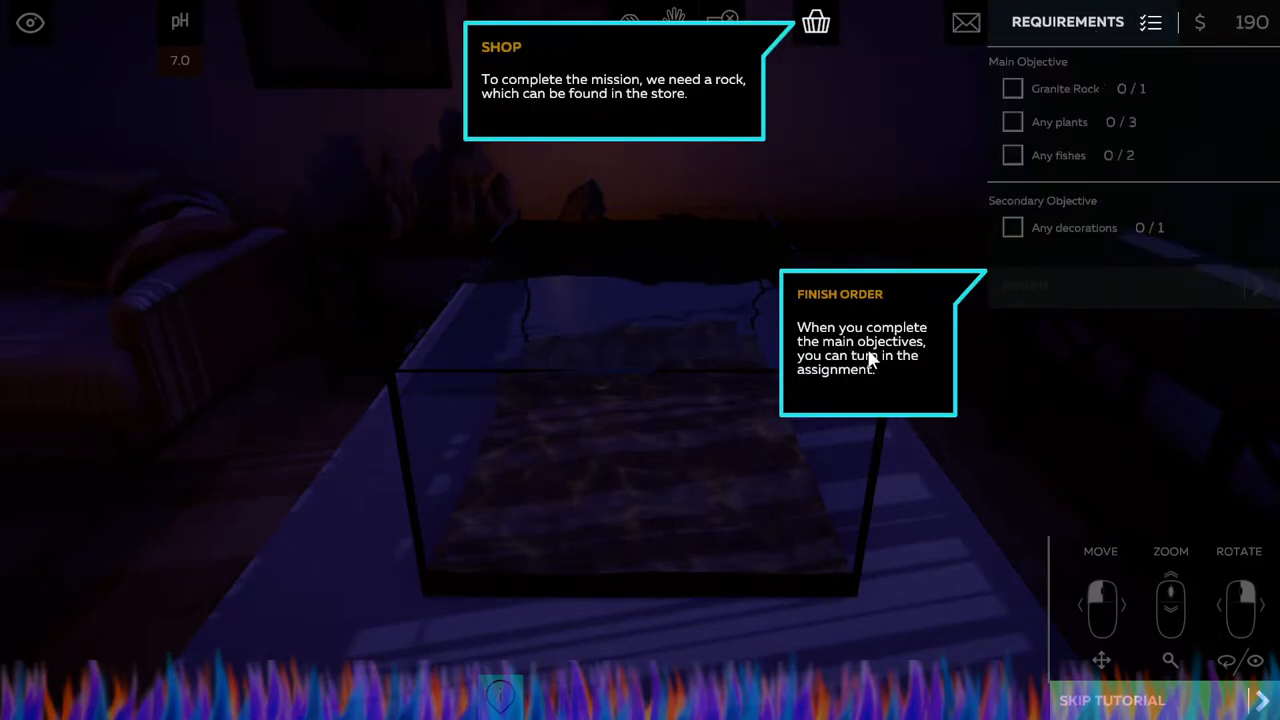
{"action": "mouse_move", "coordinate": [910, 365]}
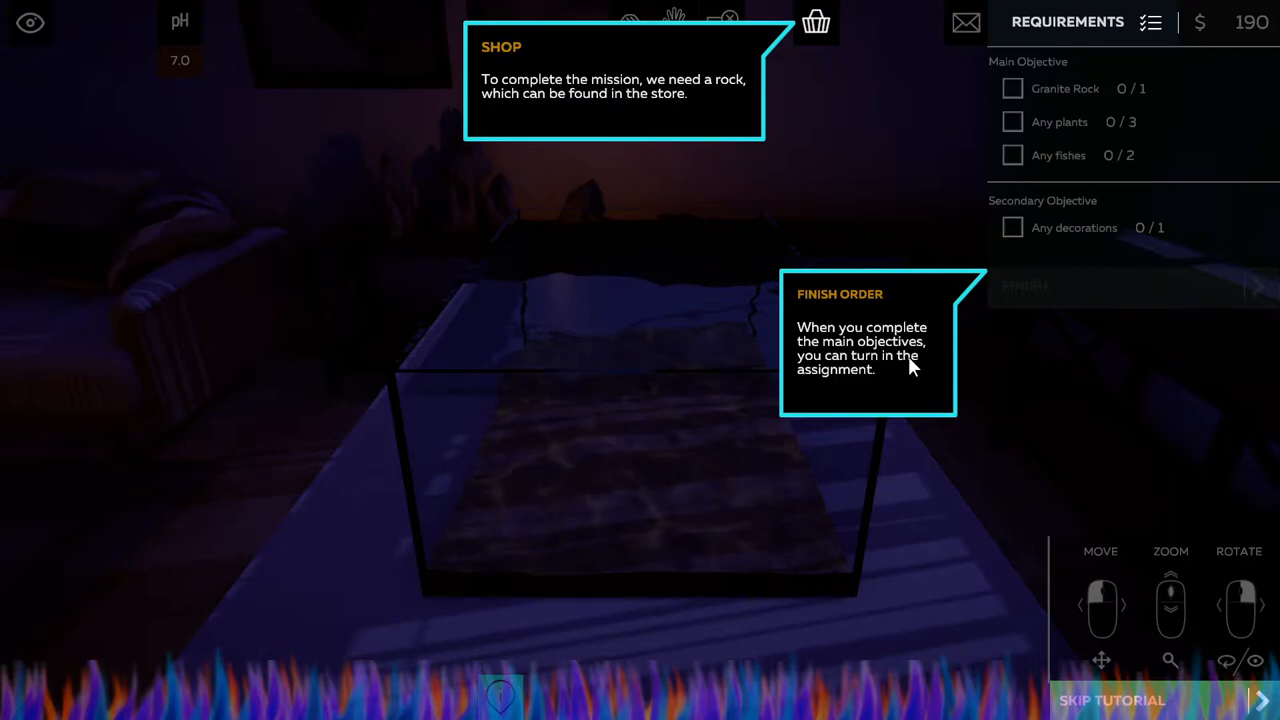
{"action": "mouse_move", "coordinate": [1205, 130]}
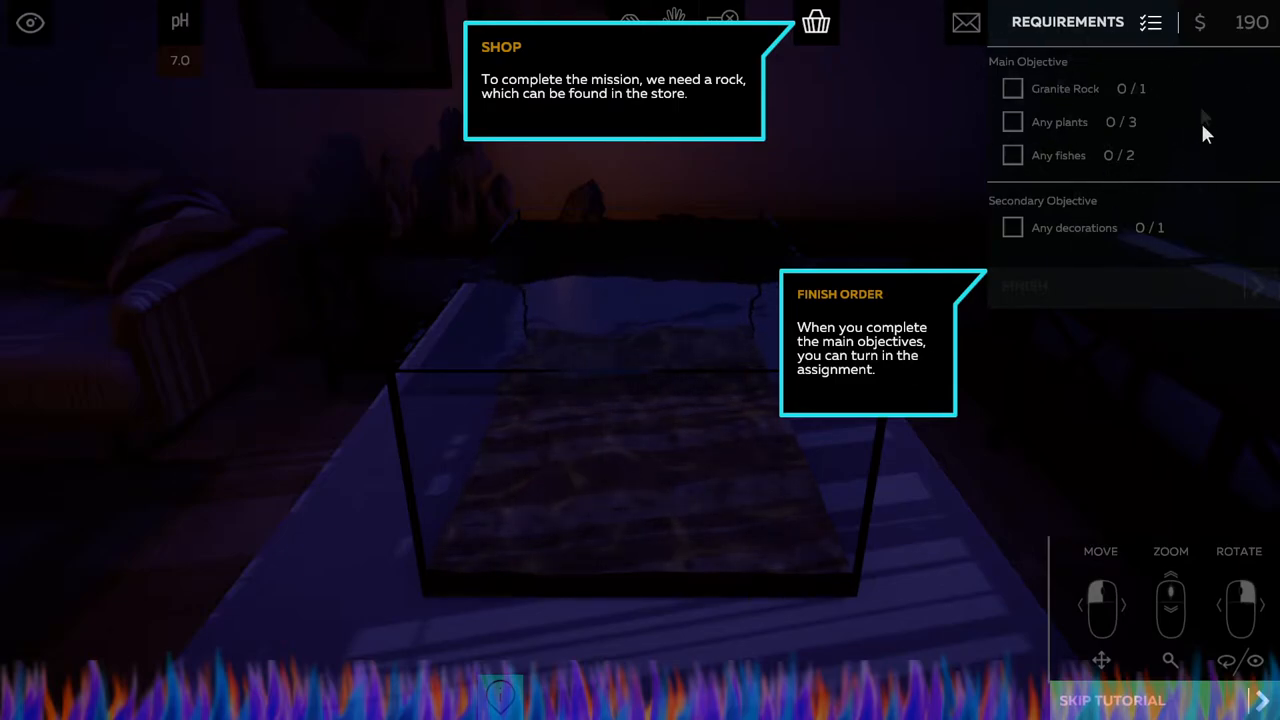
{"action": "left_click", "coordinate": [816, 22]}
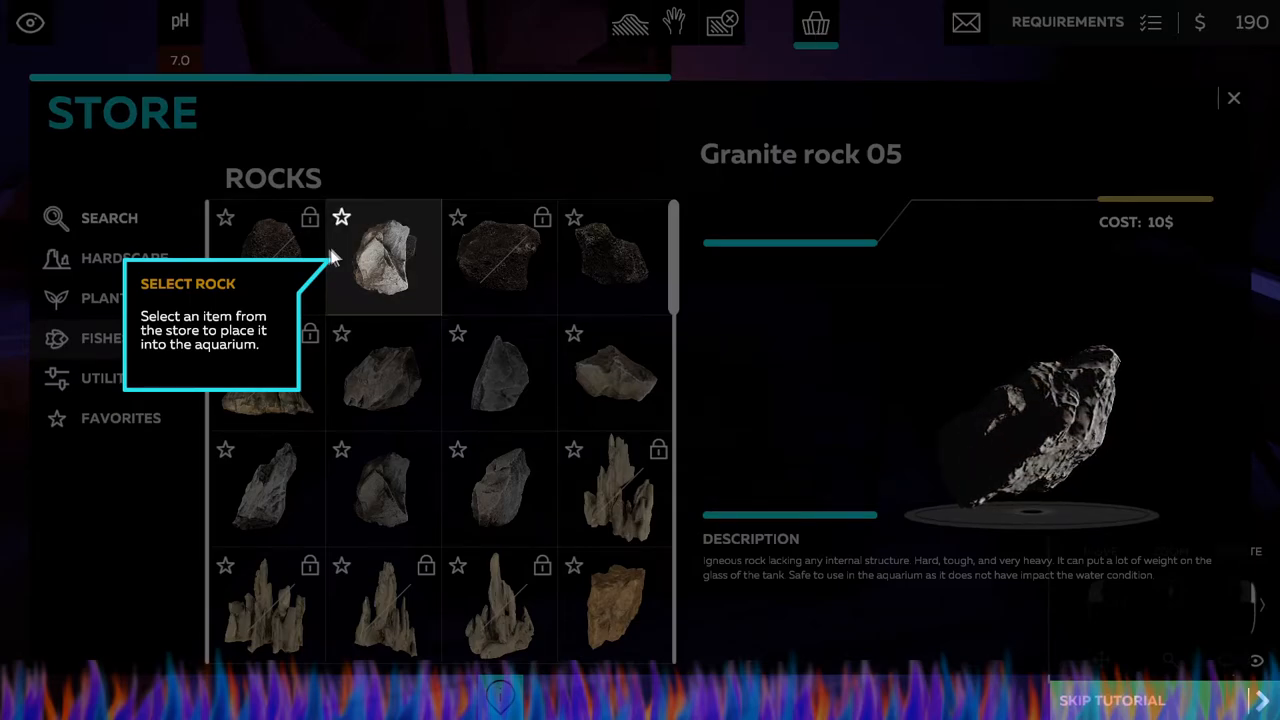
Buy Granite rock 05 and drag it into the centre of the tank.
{"action": "left_click", "coordinate": [383, 257]}
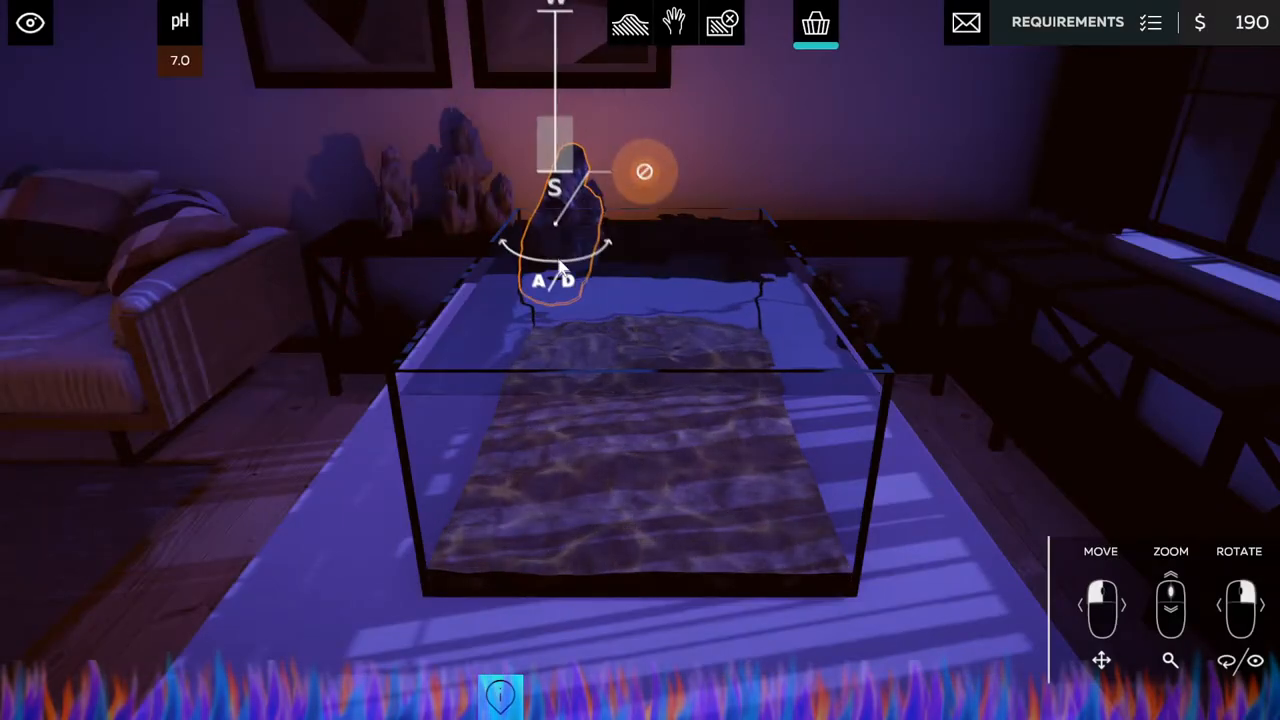
{"action": "left_click_drag", "start_coordinate": [560, 230], "coordinate": [790, 280]}
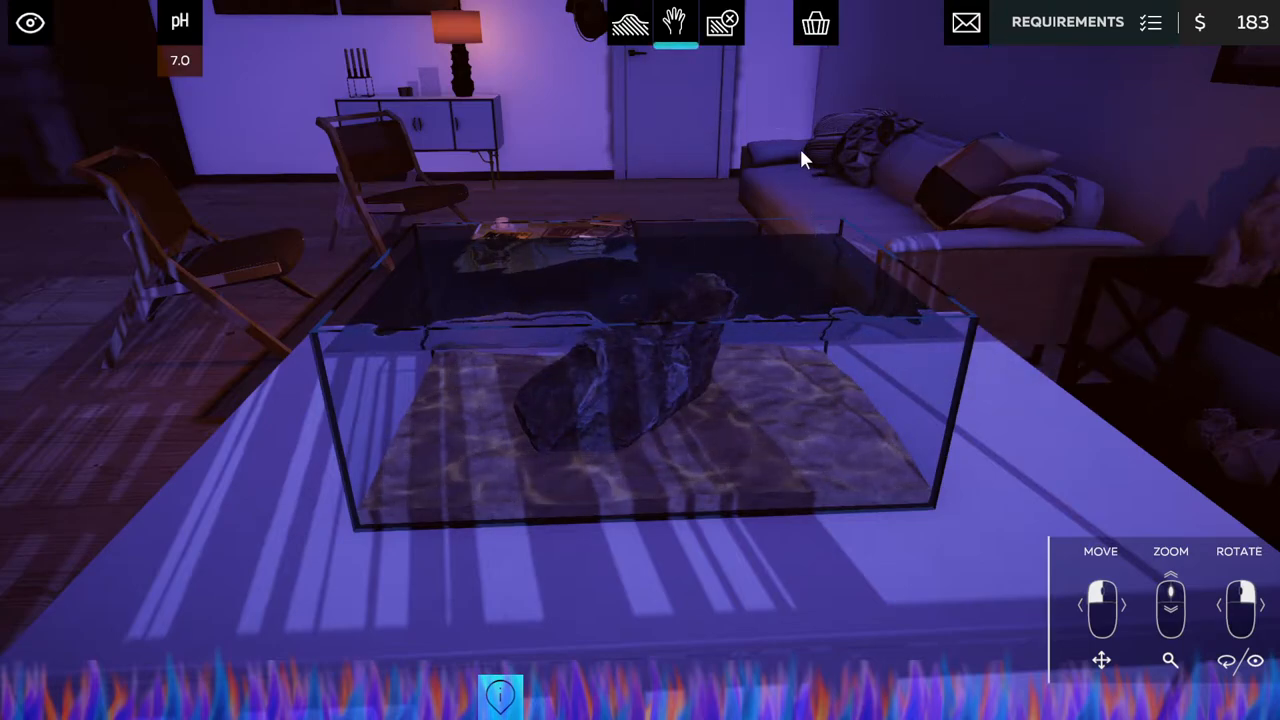
{"action": "mouse_move", "coordinate": [715, 130]}
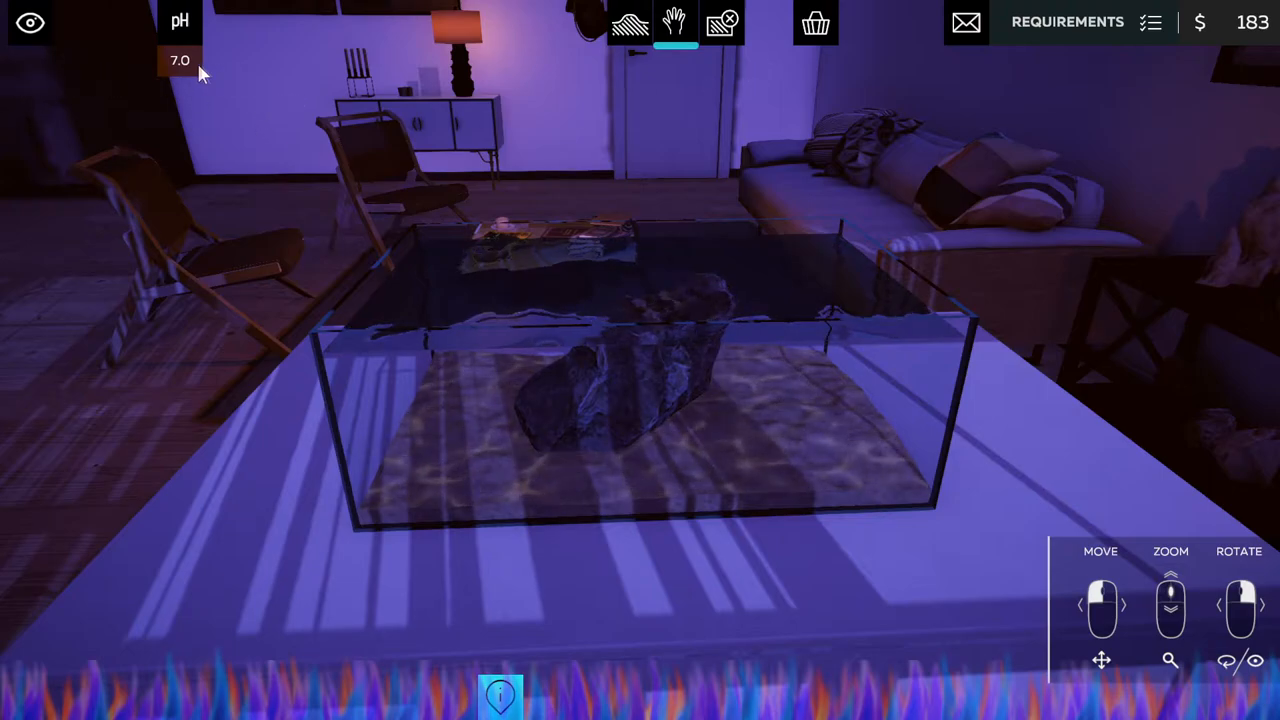
{"action": "left_click", "coordinate": [620, 400]}
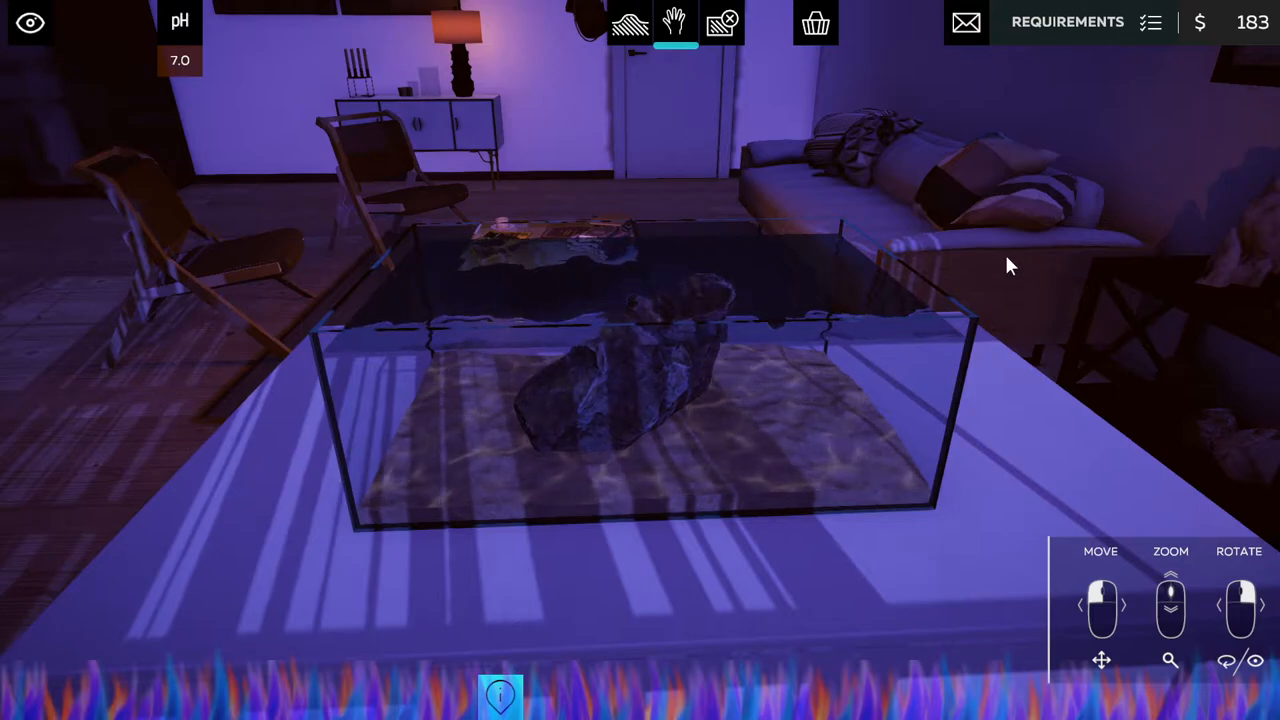
{"action": "mouse_move", "coordinate": [815, 22]}
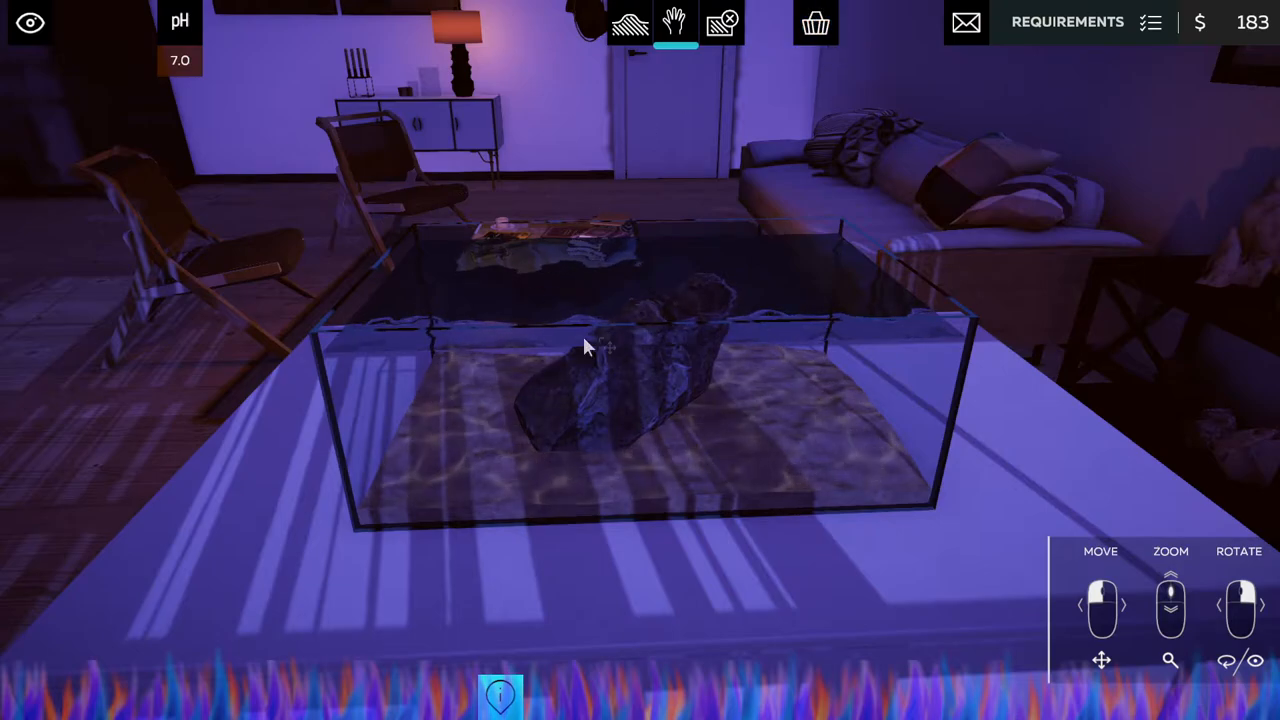
{"action": "left_click", "coordinate": [1067, 21]}
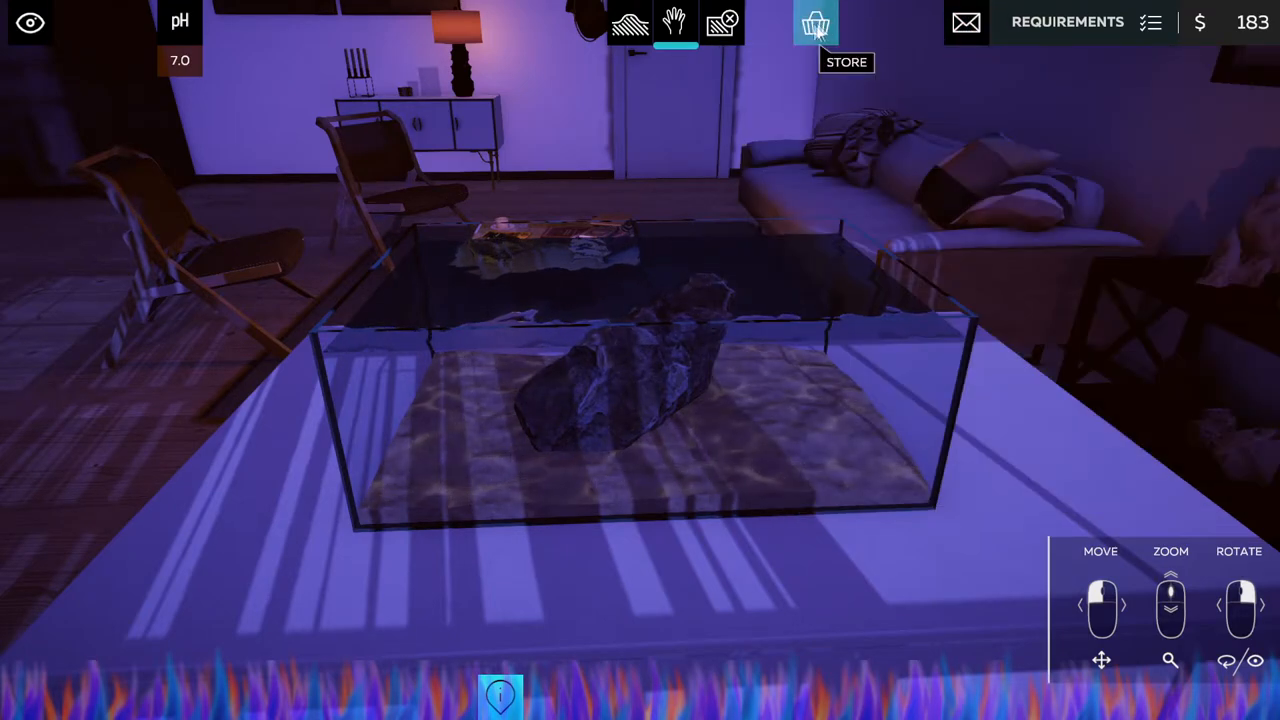
{"action": "left_click", "coordinate": [815, 22]}
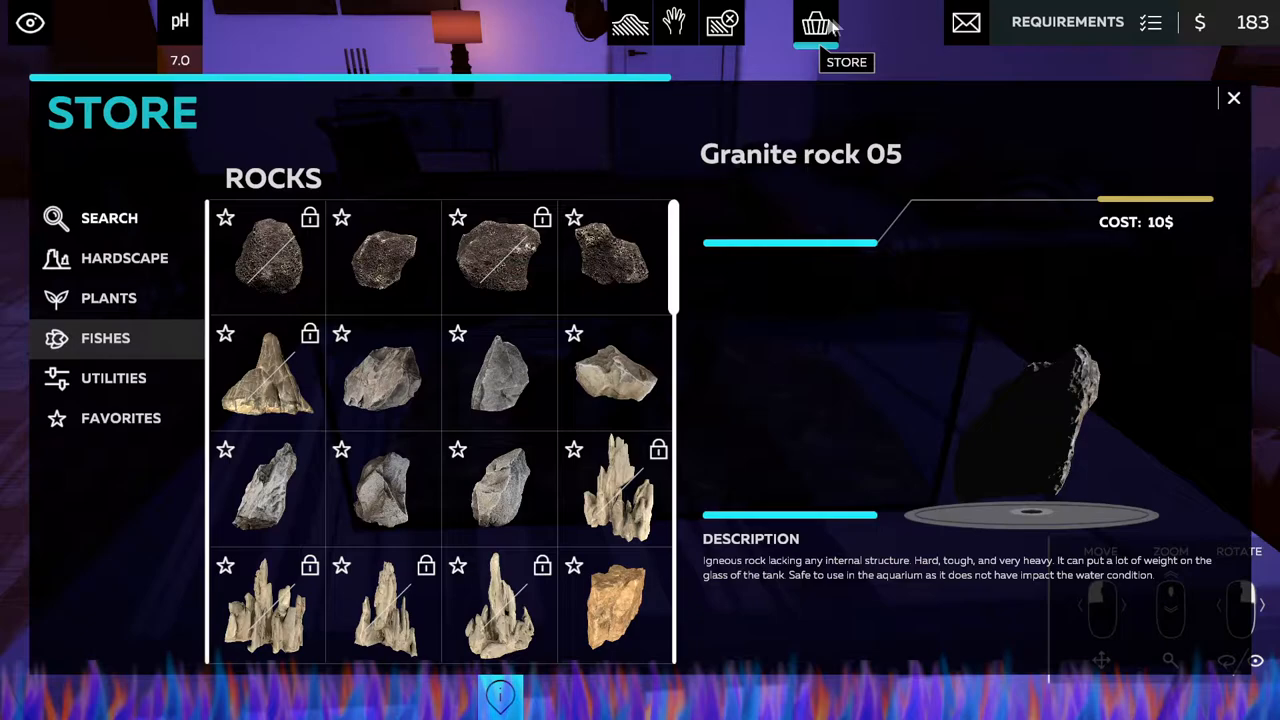
{"action": "left_click", "coordinate": [1233, 97]}
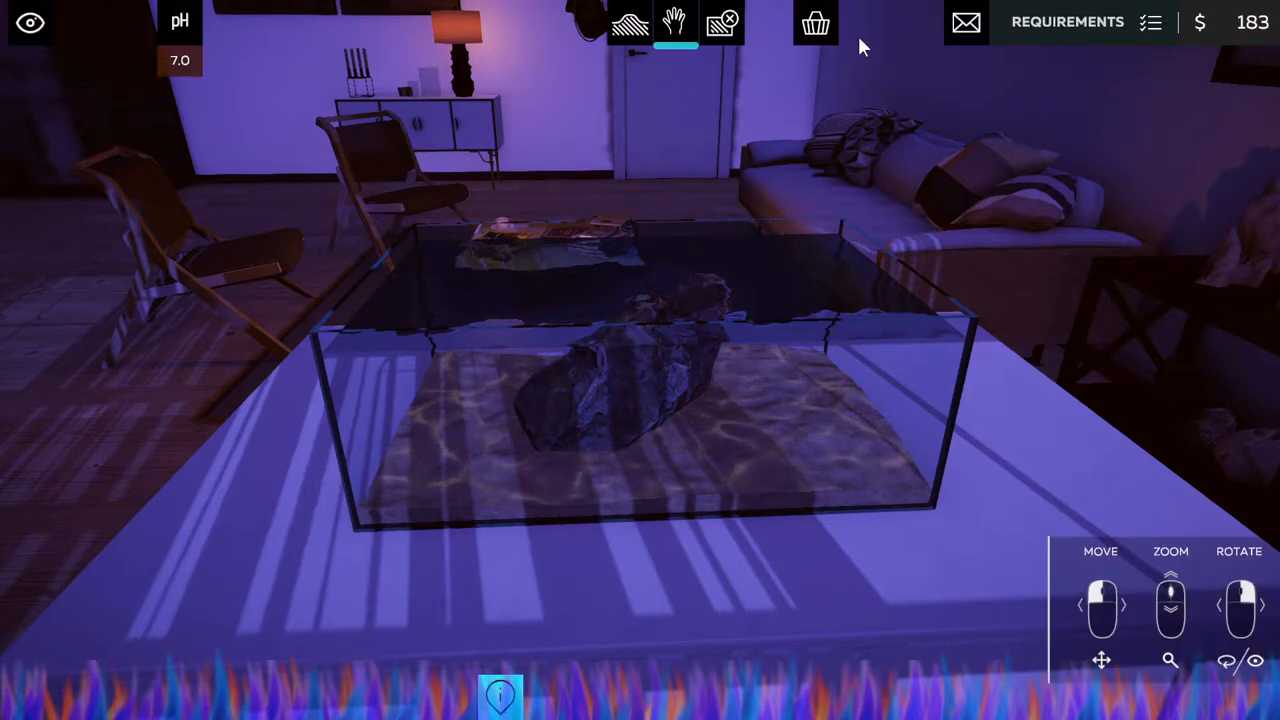
{"action": "mouse_move", "coordinate": [1080, 60]}
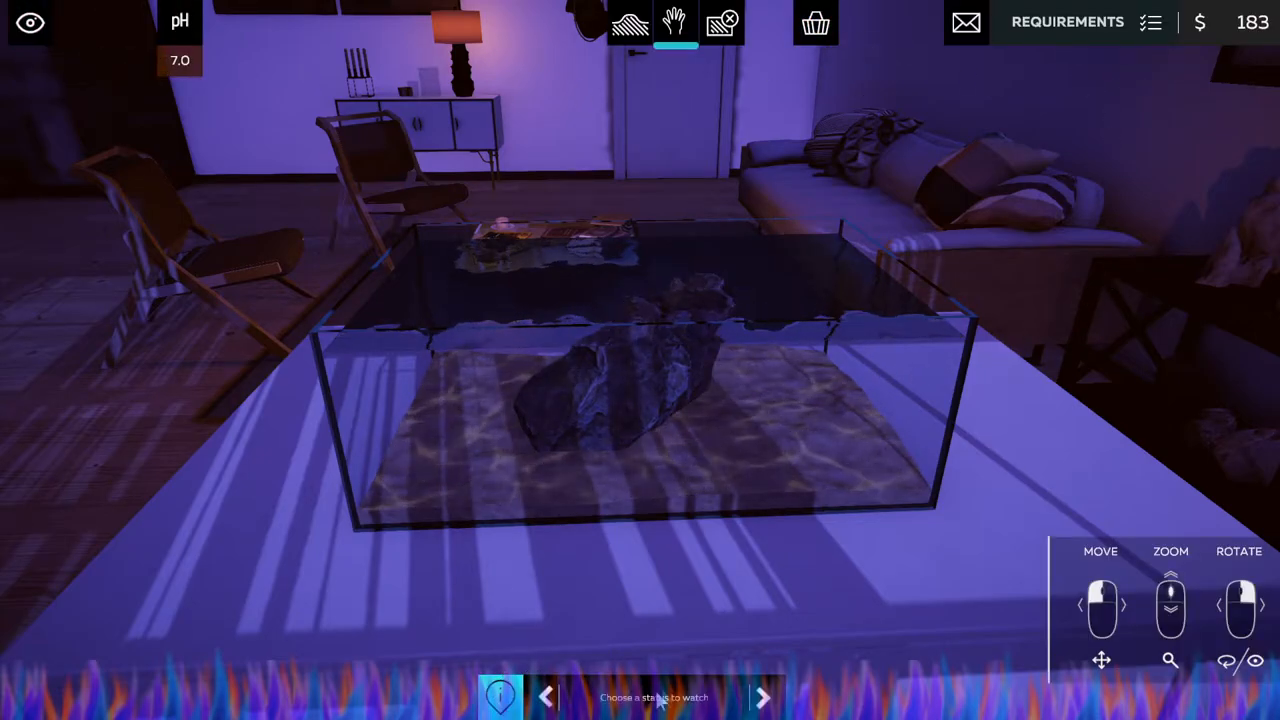
{"action": "mouse_move", "coordinate": [722, 22]}
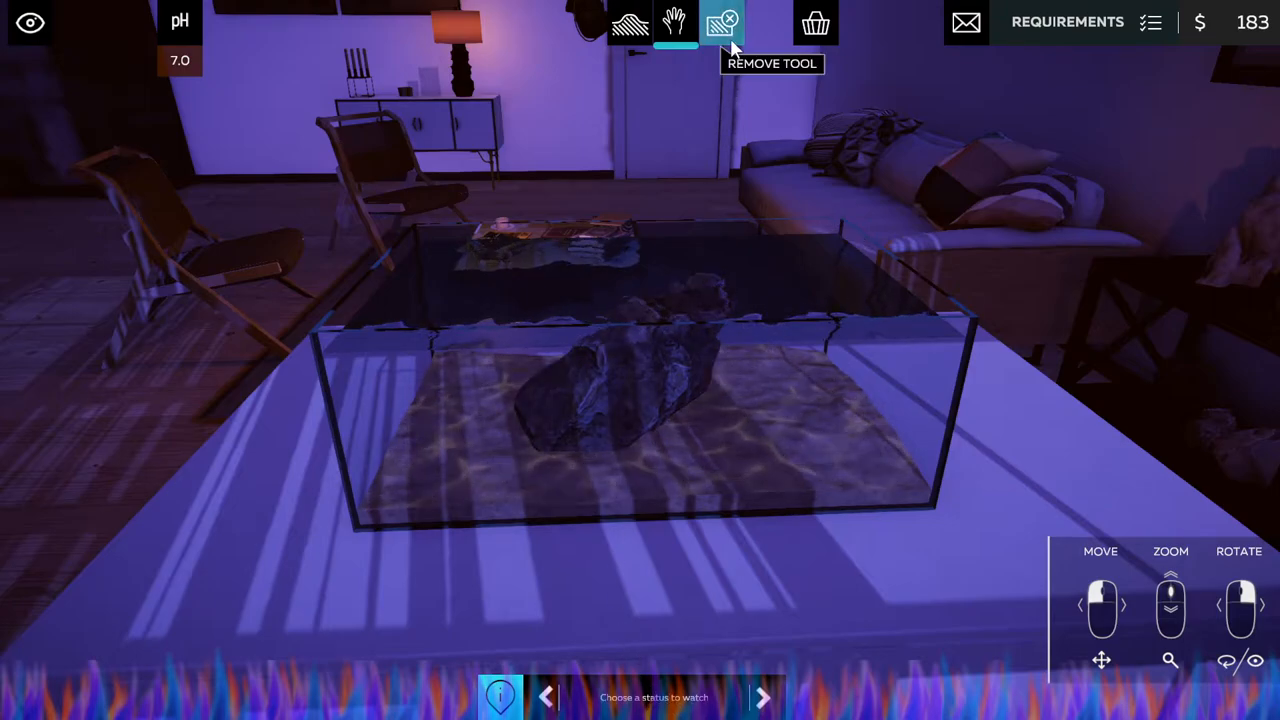
{"action": "mouse_move", "coordinate": [816, 22]}
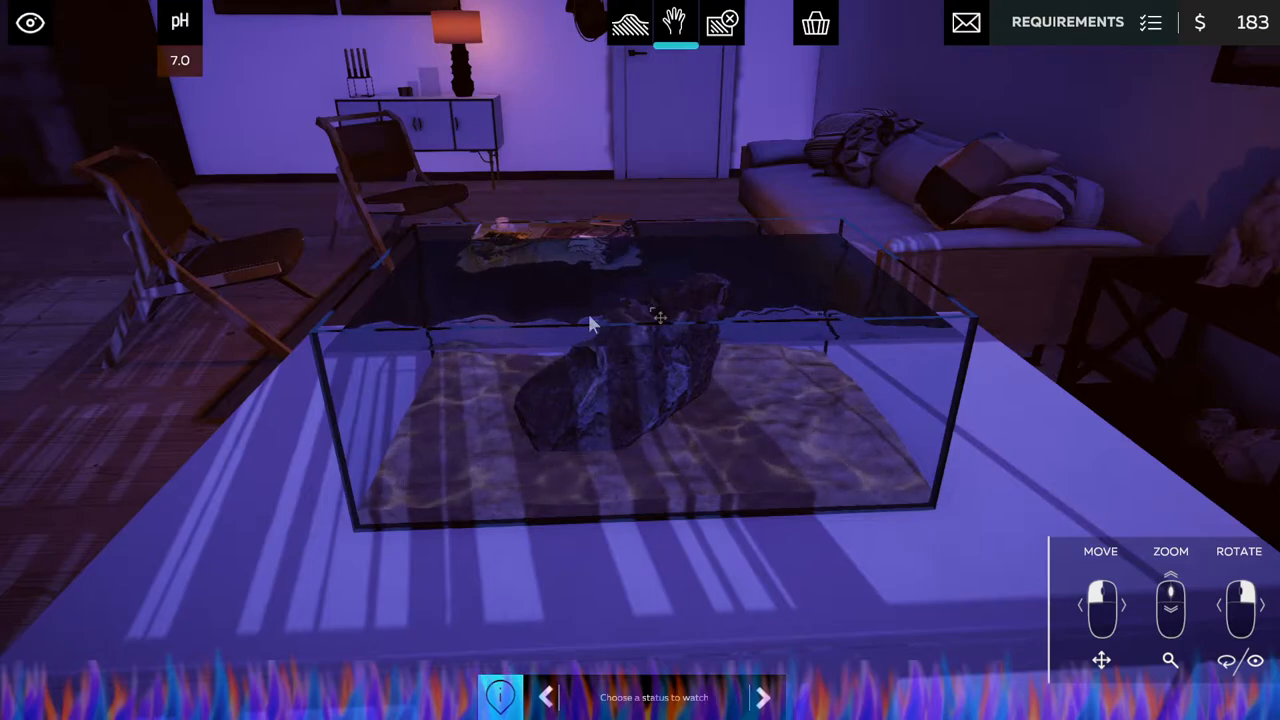
{"action": "mouse_move", "coordinate": [815, 22]}
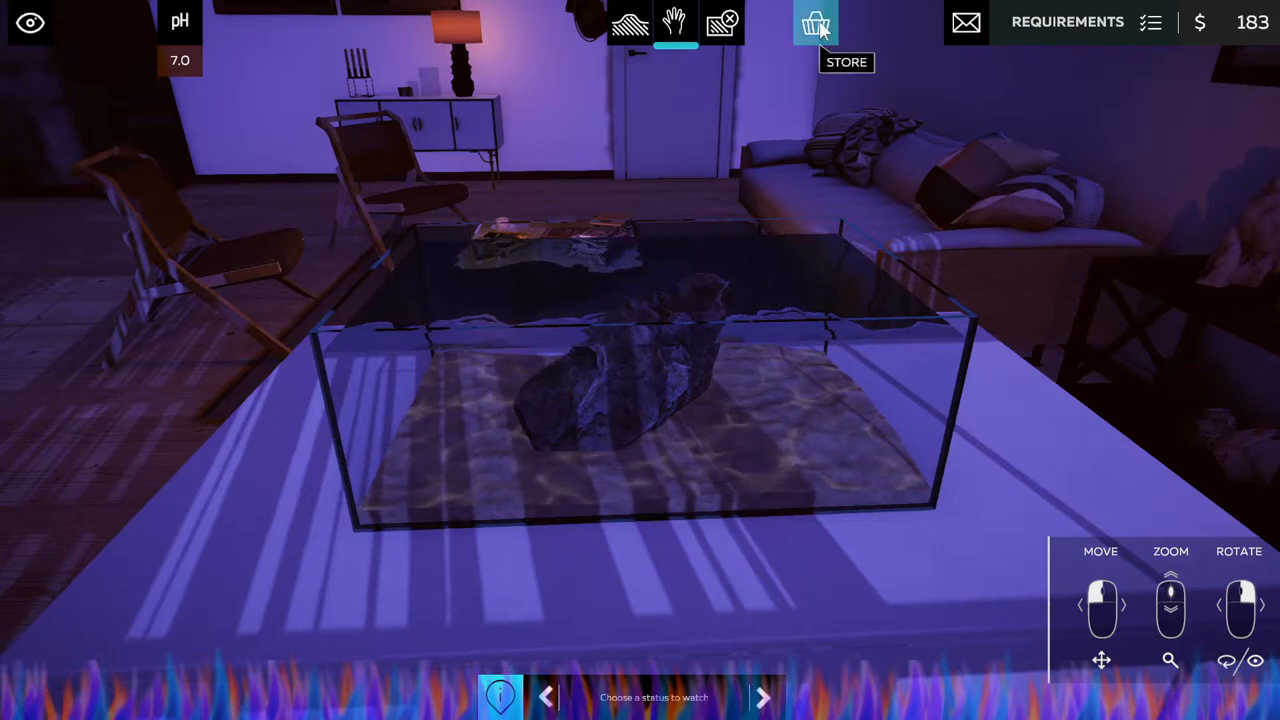
{"action": "mouse_move", "coordinate": [1248, 33]}
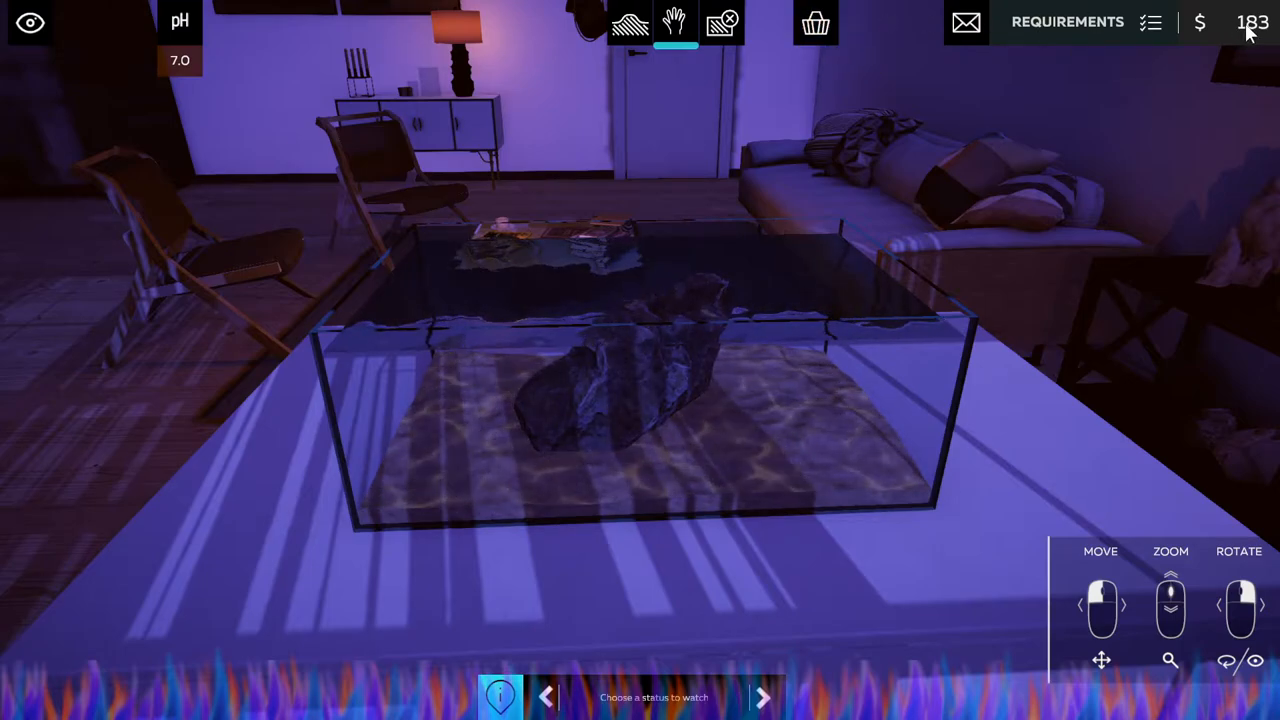
Buy a plant from the Plants catalogue and place it at the tank's right side.
{"action": "left_click", "coordinate": [815, 22]}
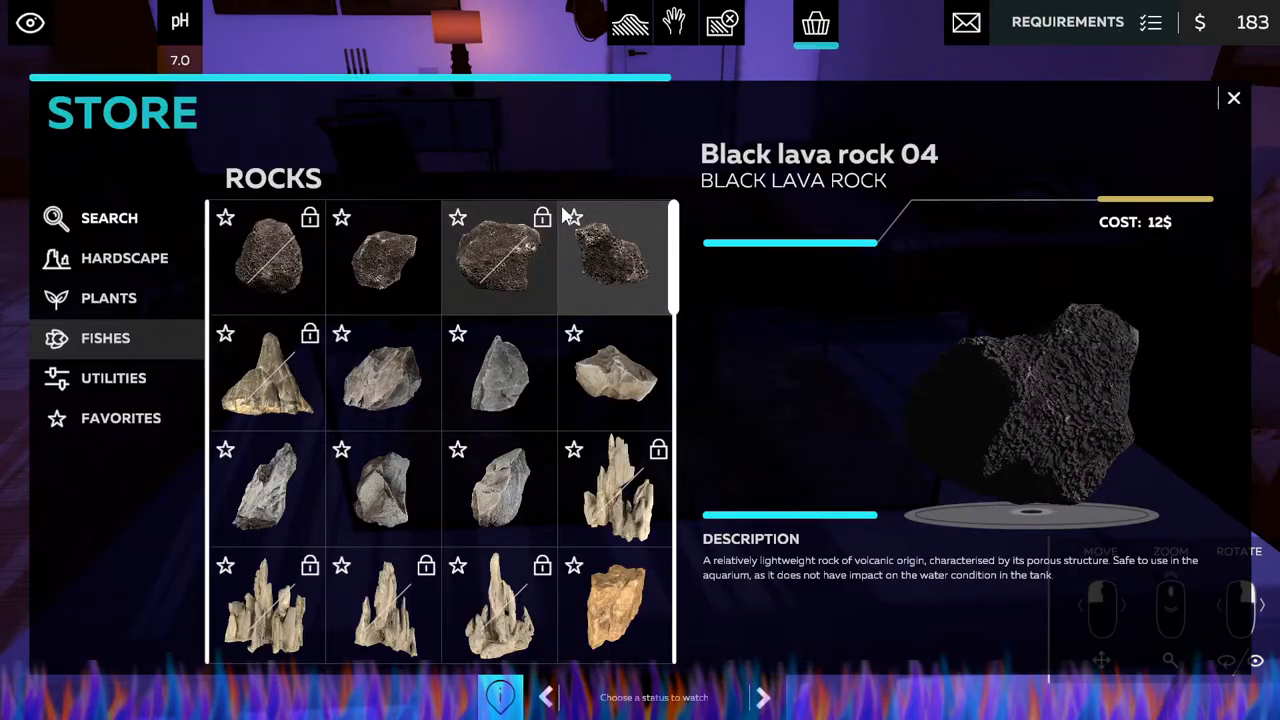
{"action": "left_click", "coordinate": [266, 257]}
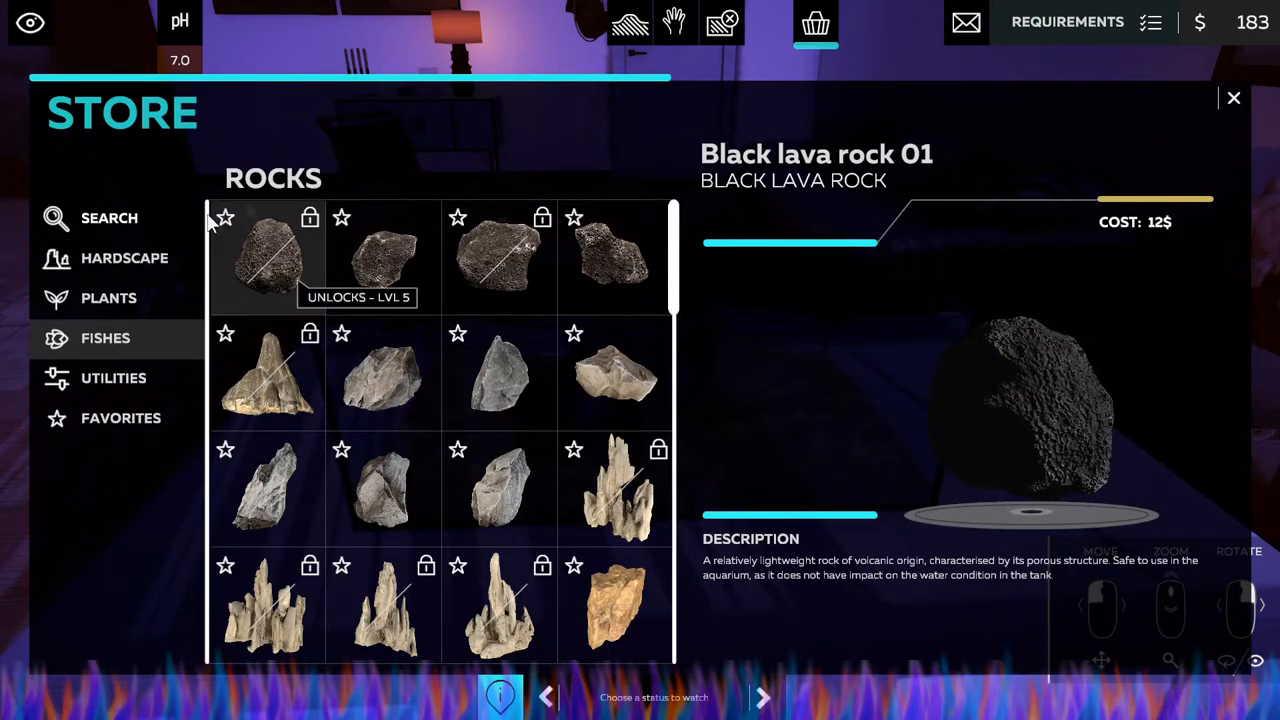
{"action": "left_click", "coordinate": [108, 298]}
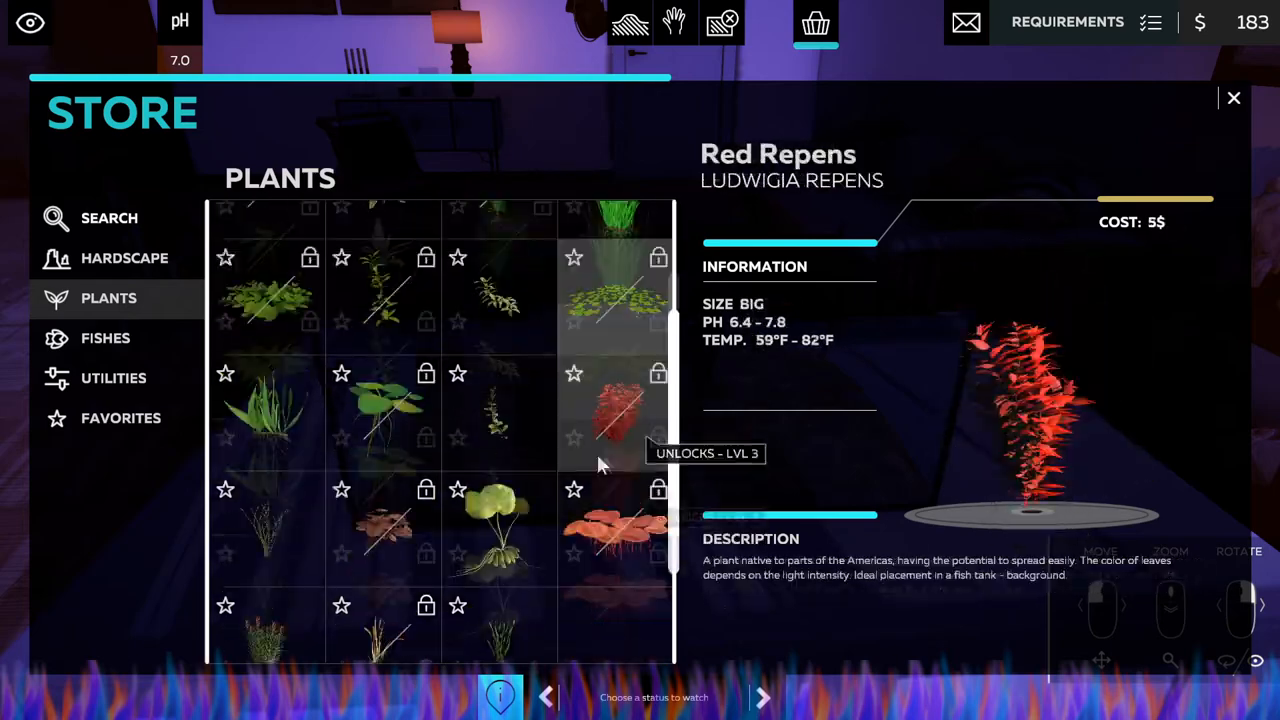
{"action": "left_click", "coordinate": [498, 490]}
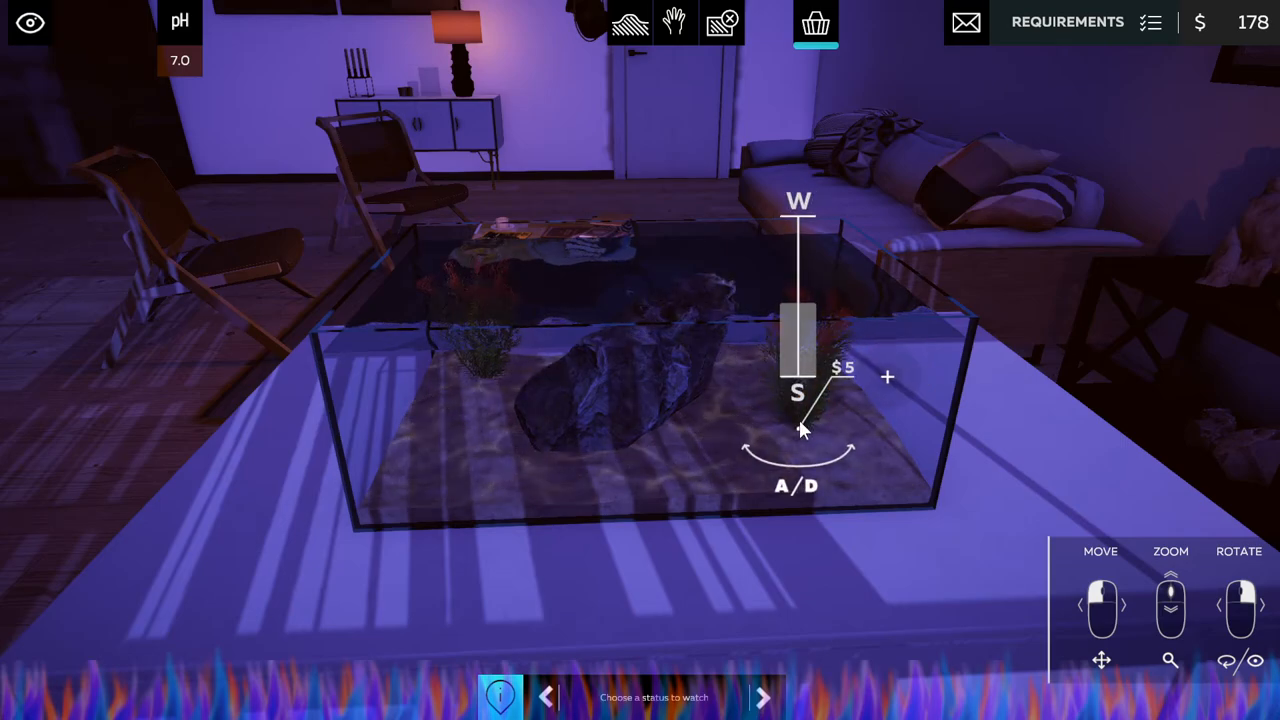
{"action": "left_click", "coordinate": [886, 378]}
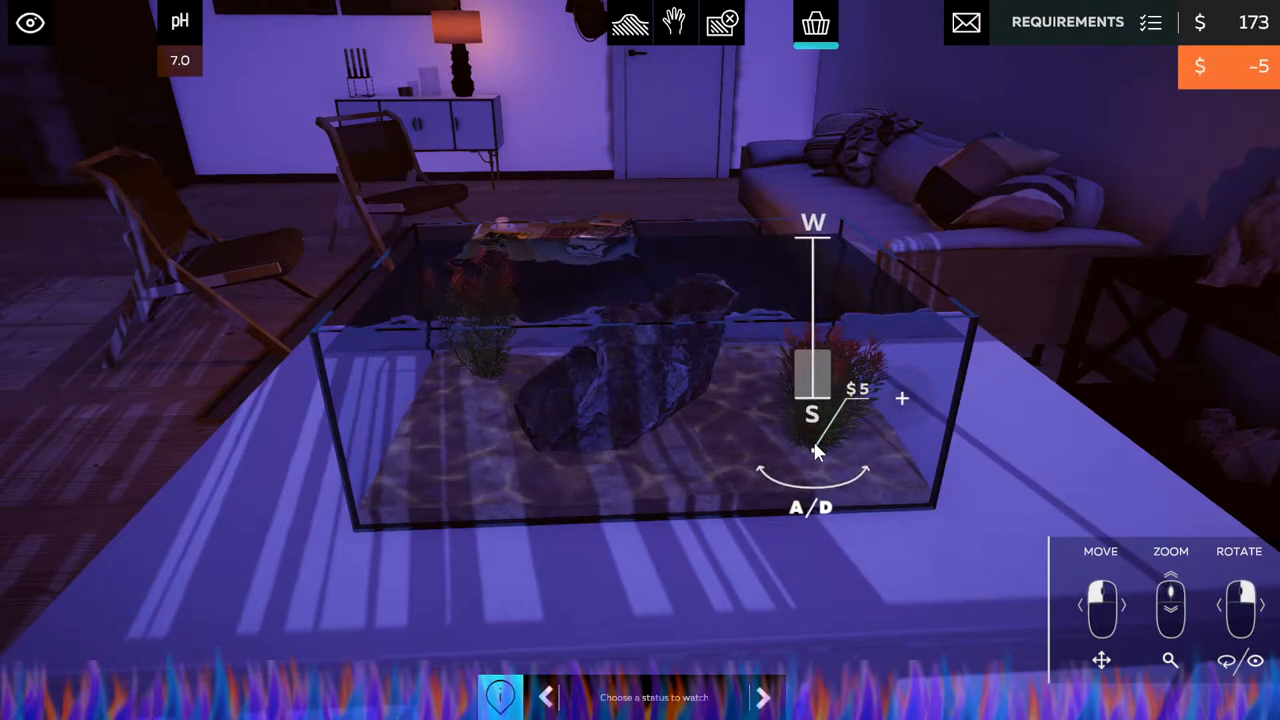
Preview the Marsh Seedbox and other plants, then pick a third plant to place.
{"action": "left_click", "coordinate": [815, 22]}
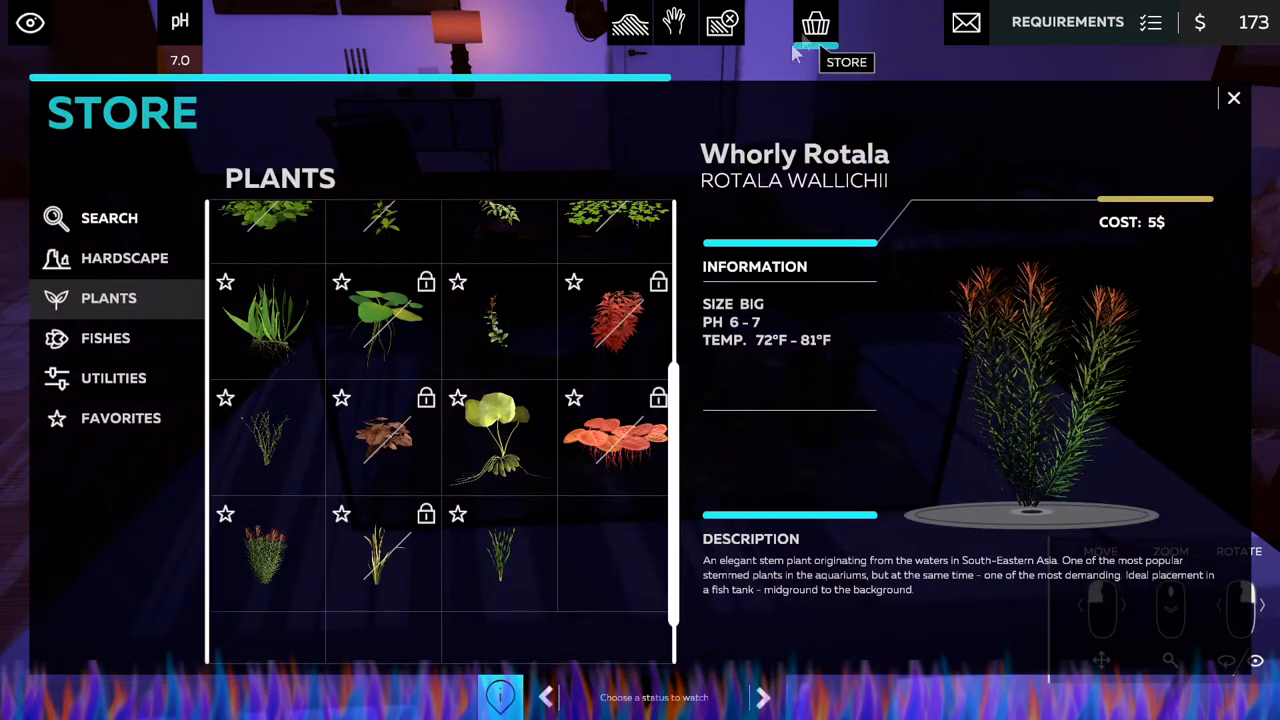
{"action": "left_click", "coordinate": [498, 322]}
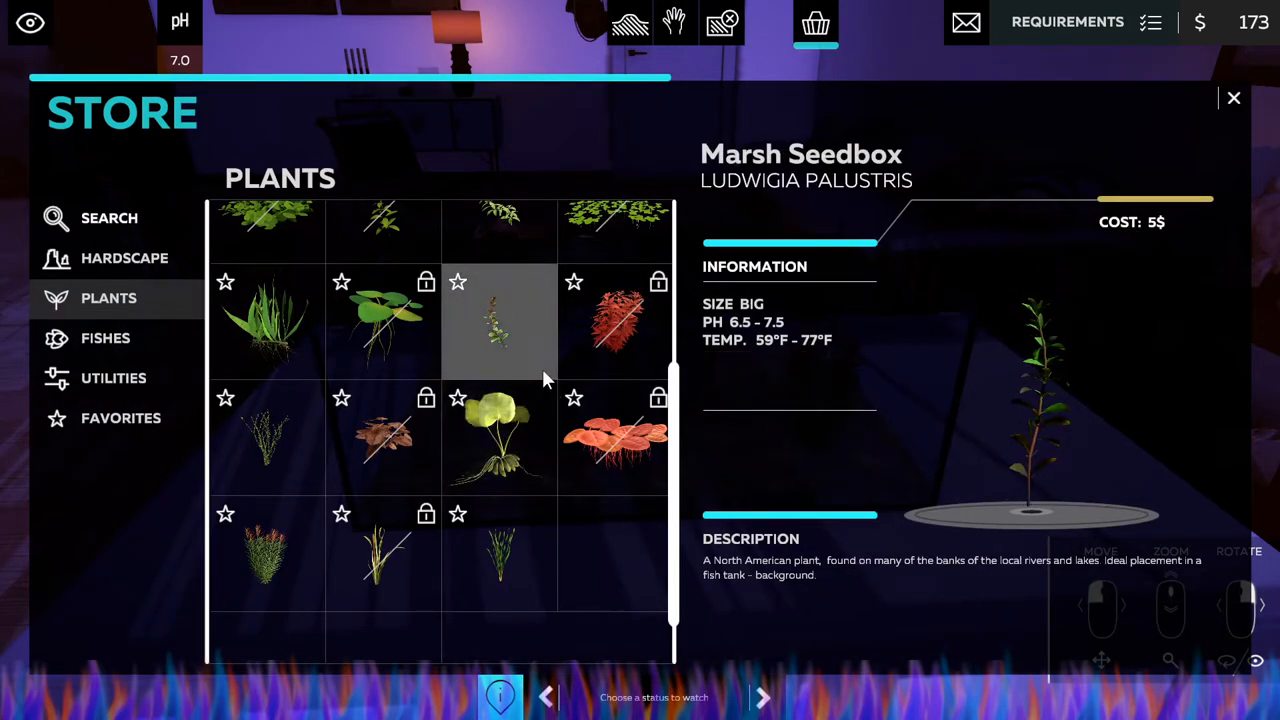
{"action": "left_click", "coordinate": [614, 345]}
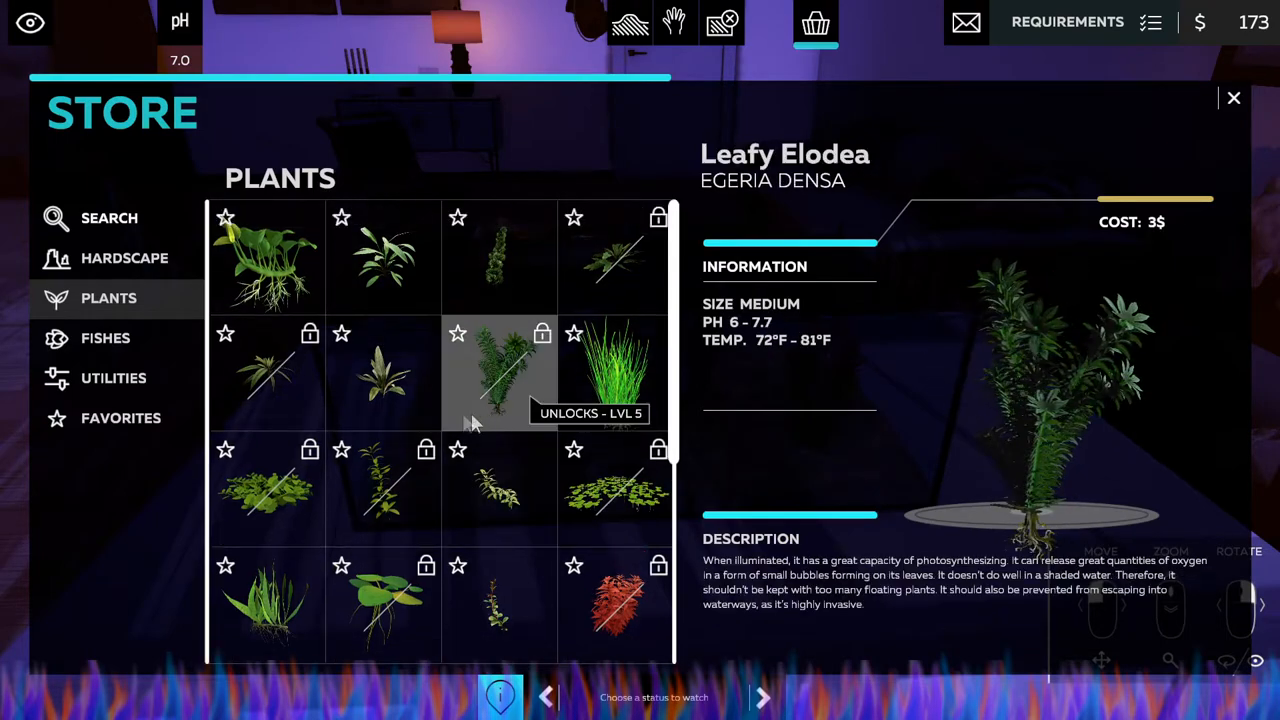
{"action": "left_click", "coordinate": [383, 257]}
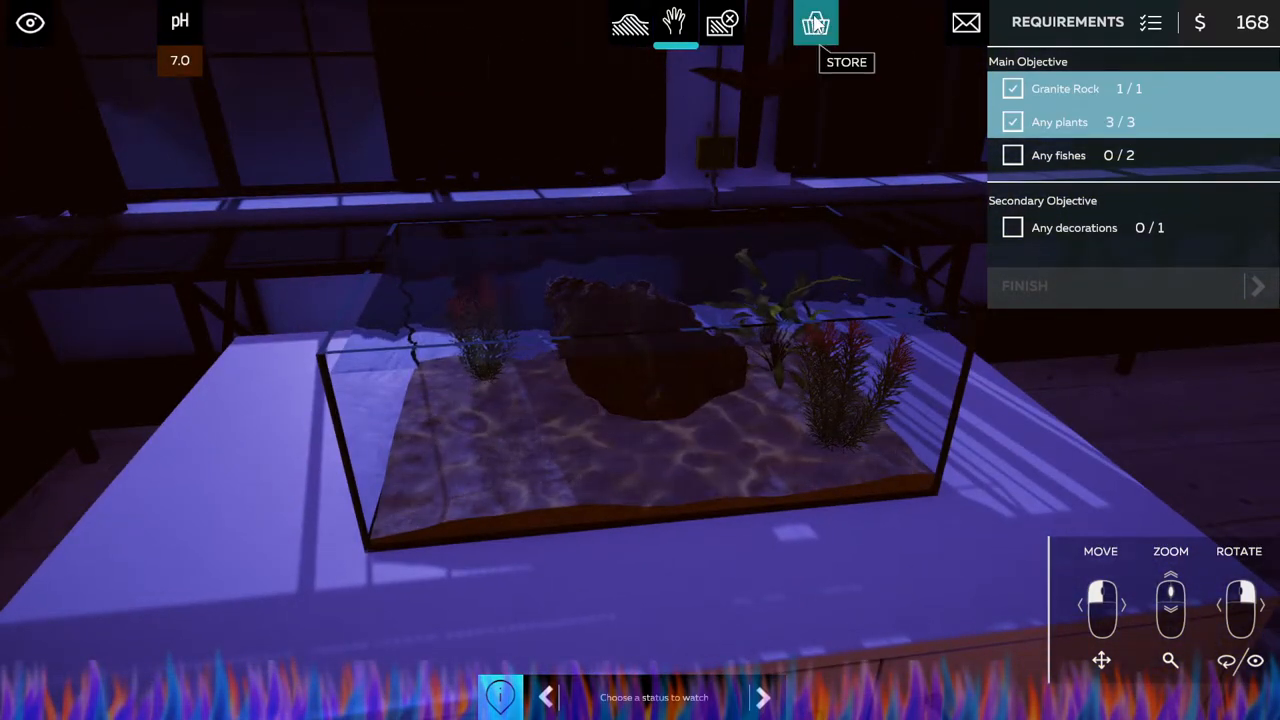
Compare treasure chests and jungle ruins in Hardscape decorations, then place the closed treasure chest.
{"action": "left_click", "coordinate": [815, 22]}
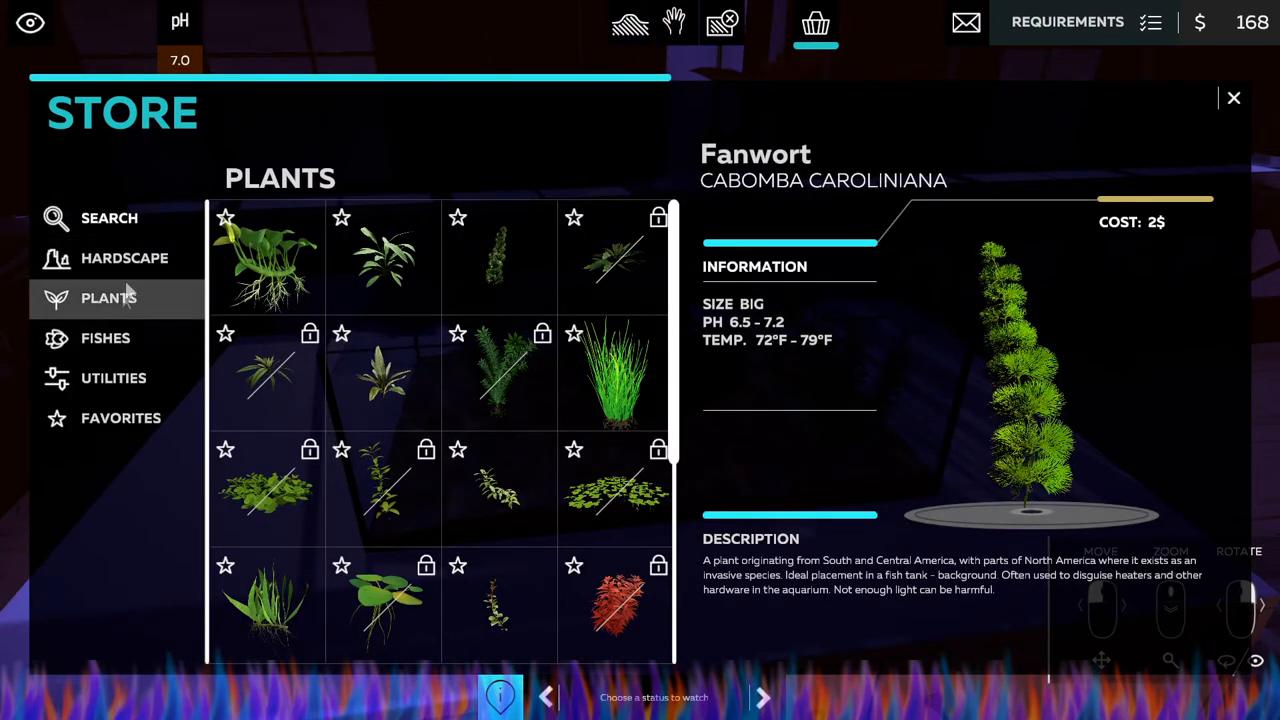
{"action": "left_click", "coordinate": [124, 258]}
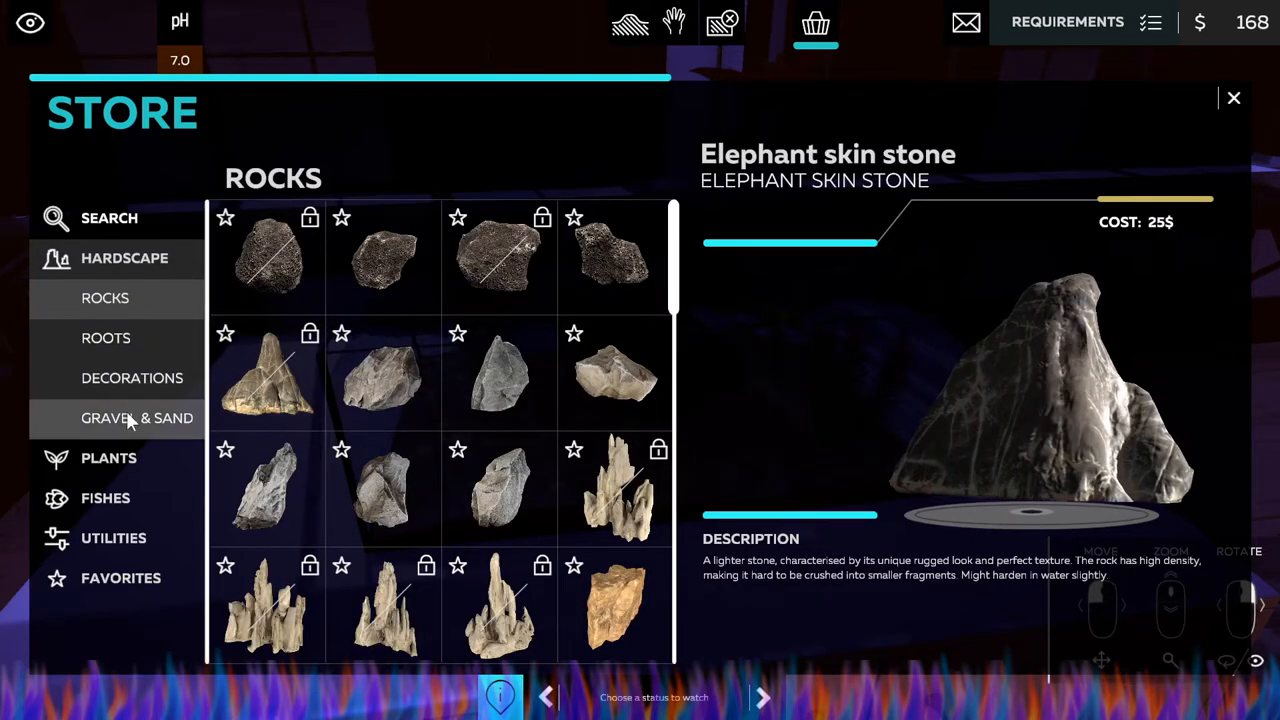
{"action": "left_click", "coordinate": [132, 377]}
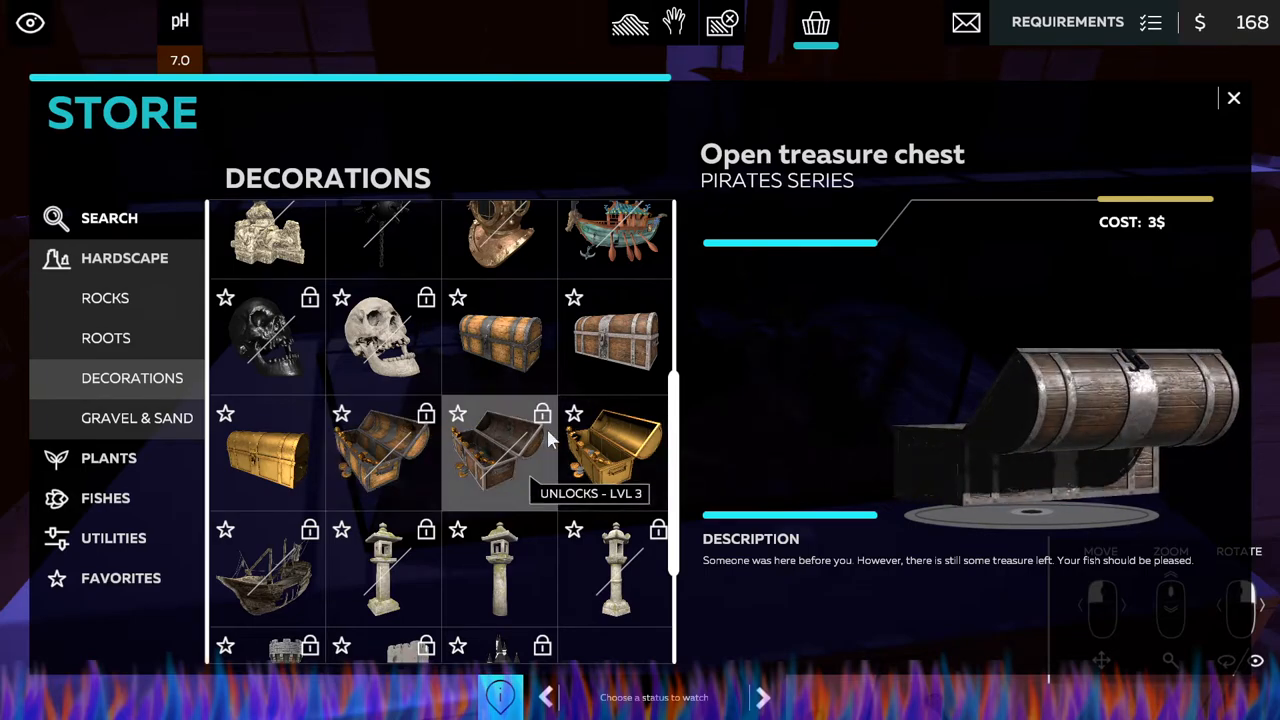
{"action": "left_click", "coordinate": [267, 453]}
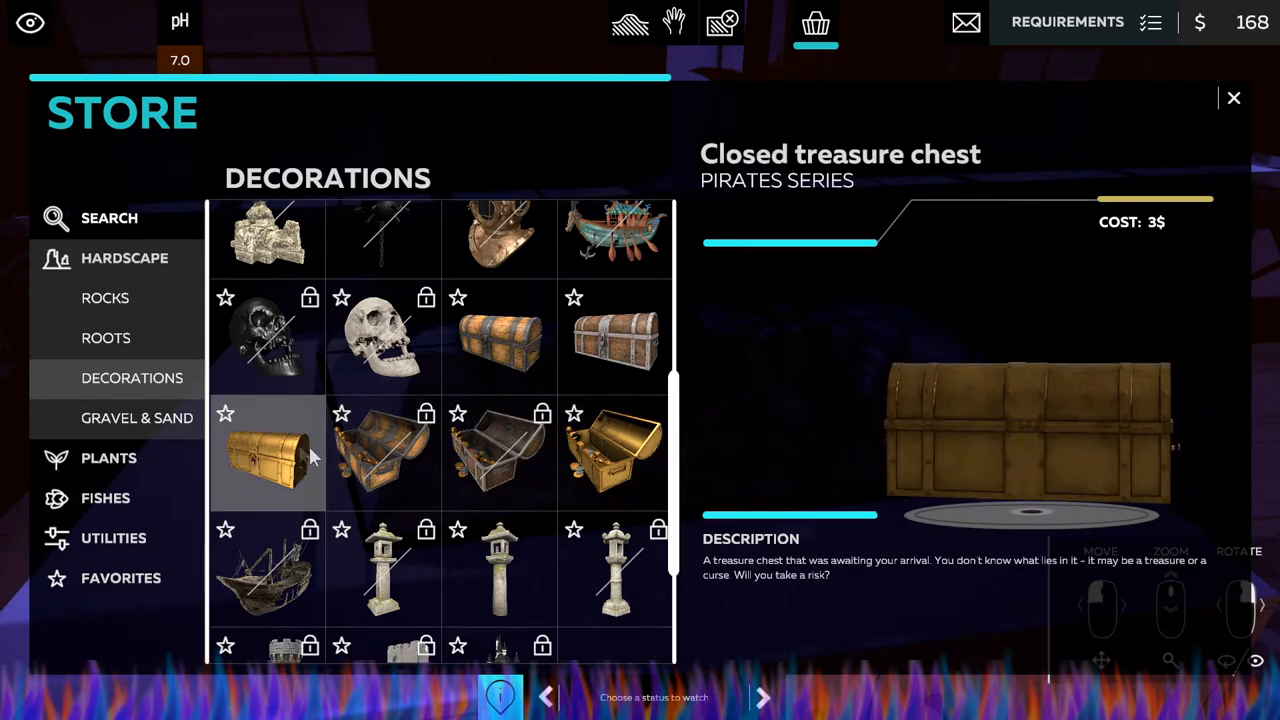
{"action": "left_click", "coordinate": [499, 515]}
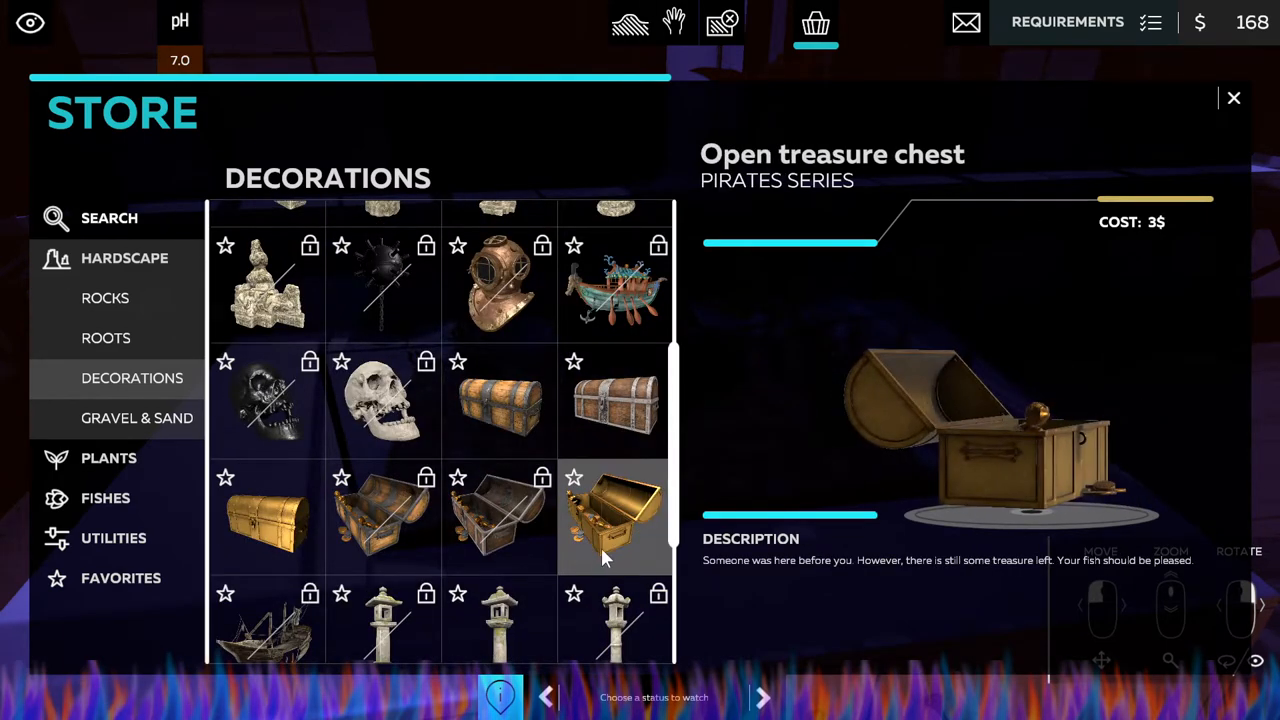
{"action": "left_click", "coordinate": [614, 400]}
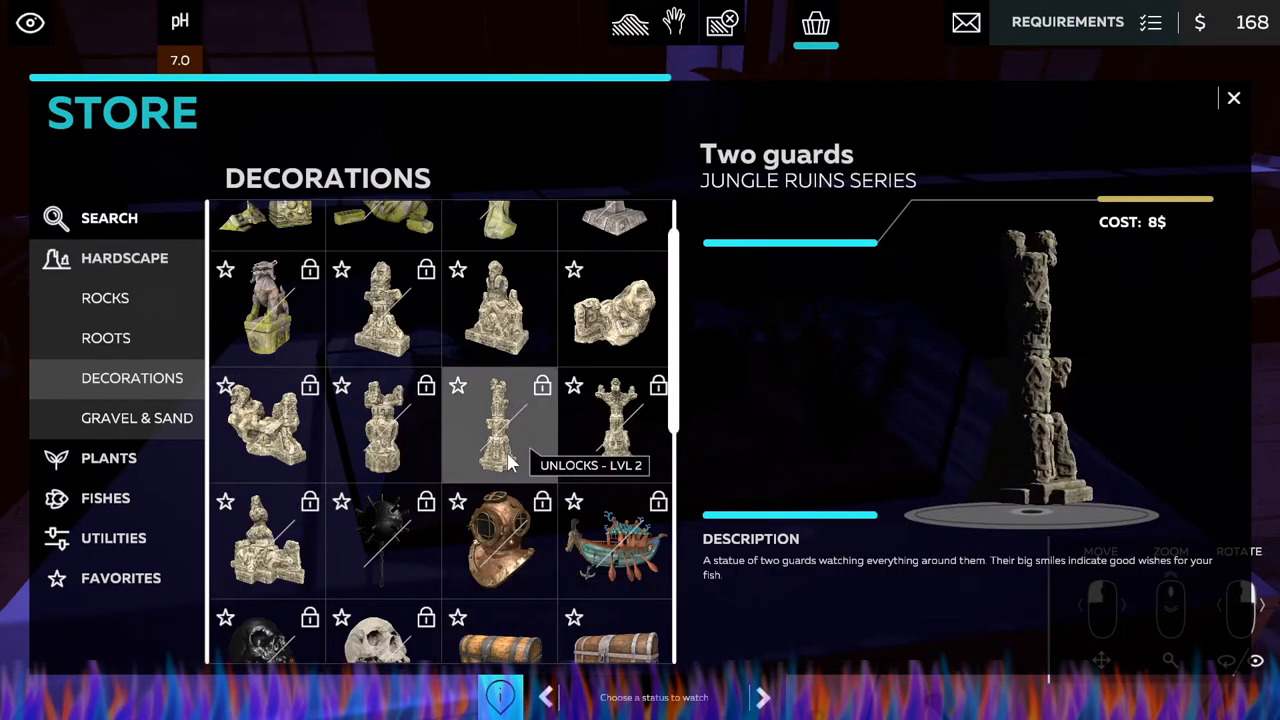
{"action": "left_click", "coordinate": [1233, 97]}
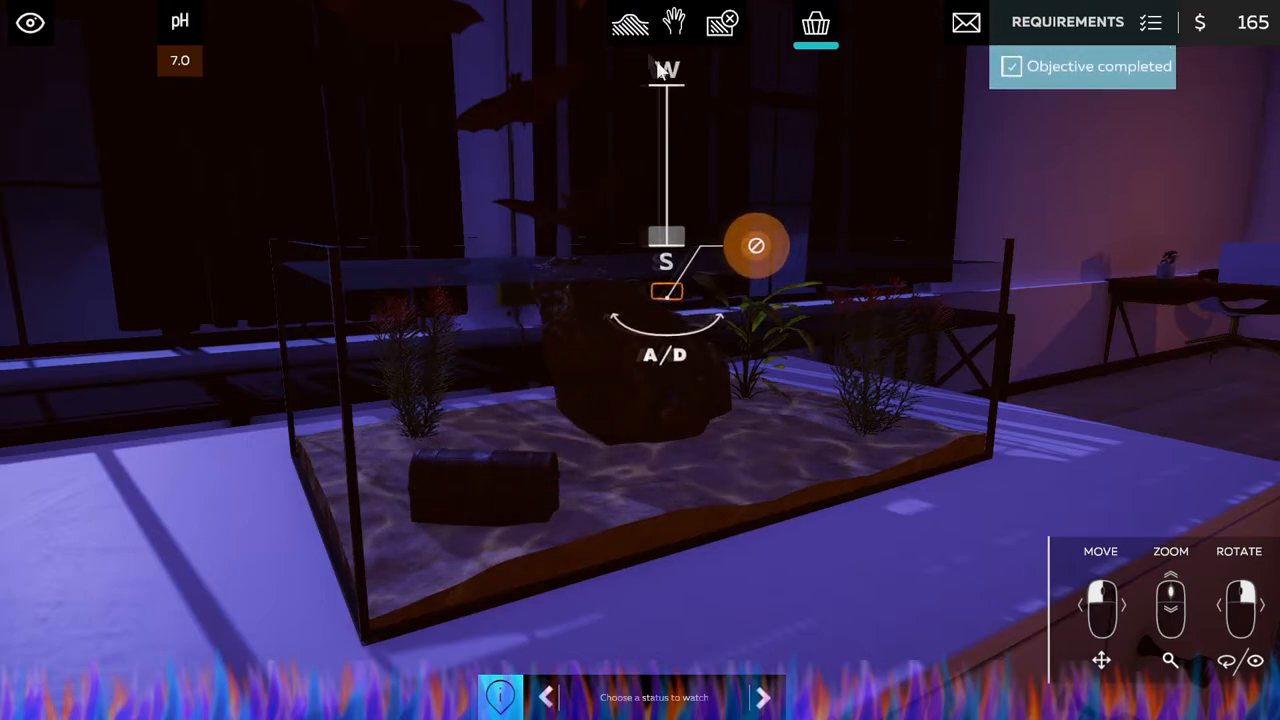
{"action": "left_click", "coordinate": [629, 22]}
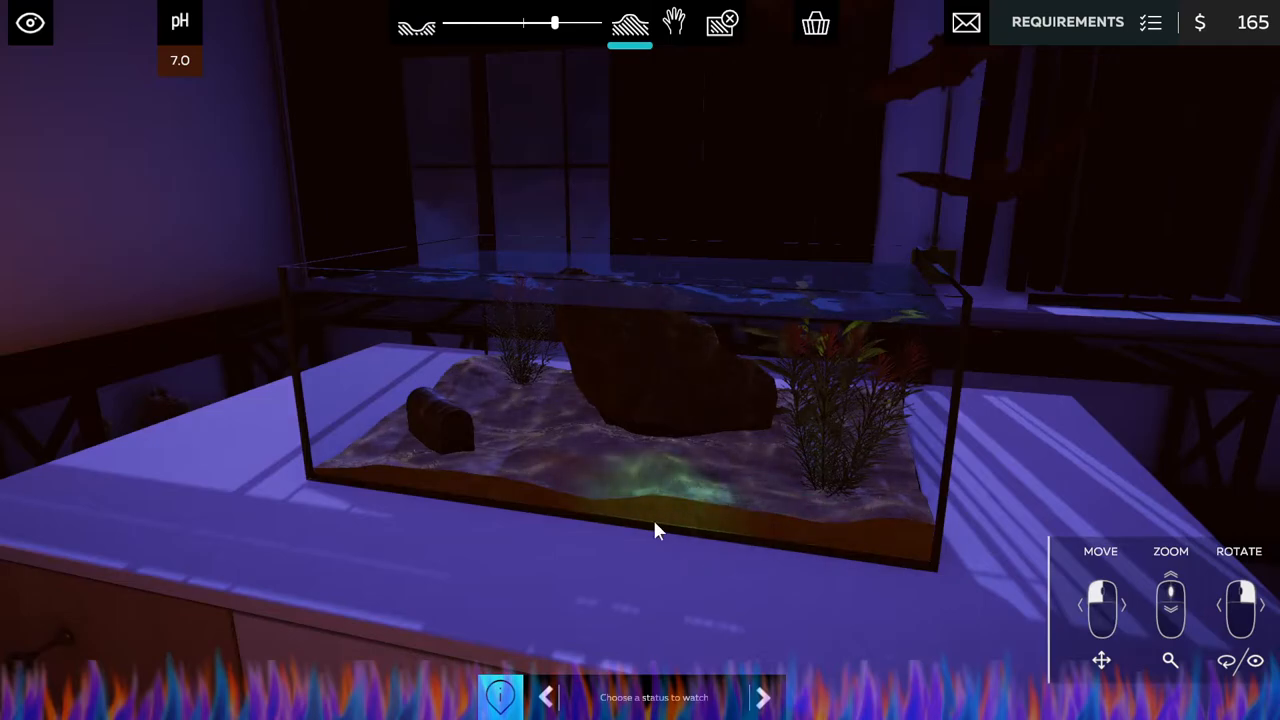
Drag across the sand to sculpt the substrate around the chest, rock and plants.
{"action": "left_click_drag", "start_coordinate": [658, 530], "coordinate": [405, 443]}
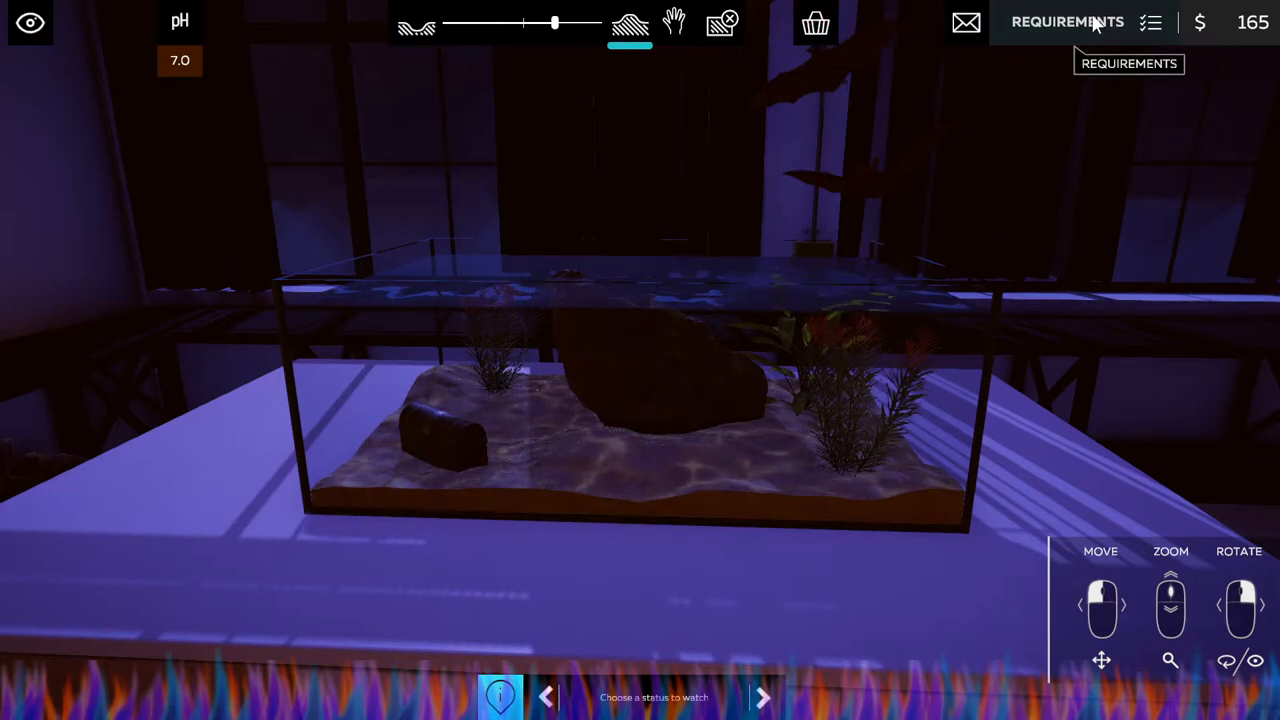
Check requirements, then preview Lyretail Killi, Peaceful Betta, Midas Cichlid and Bala Shark in the fish store.
{"action": "left_click", "coordinate": [1067, 22]}
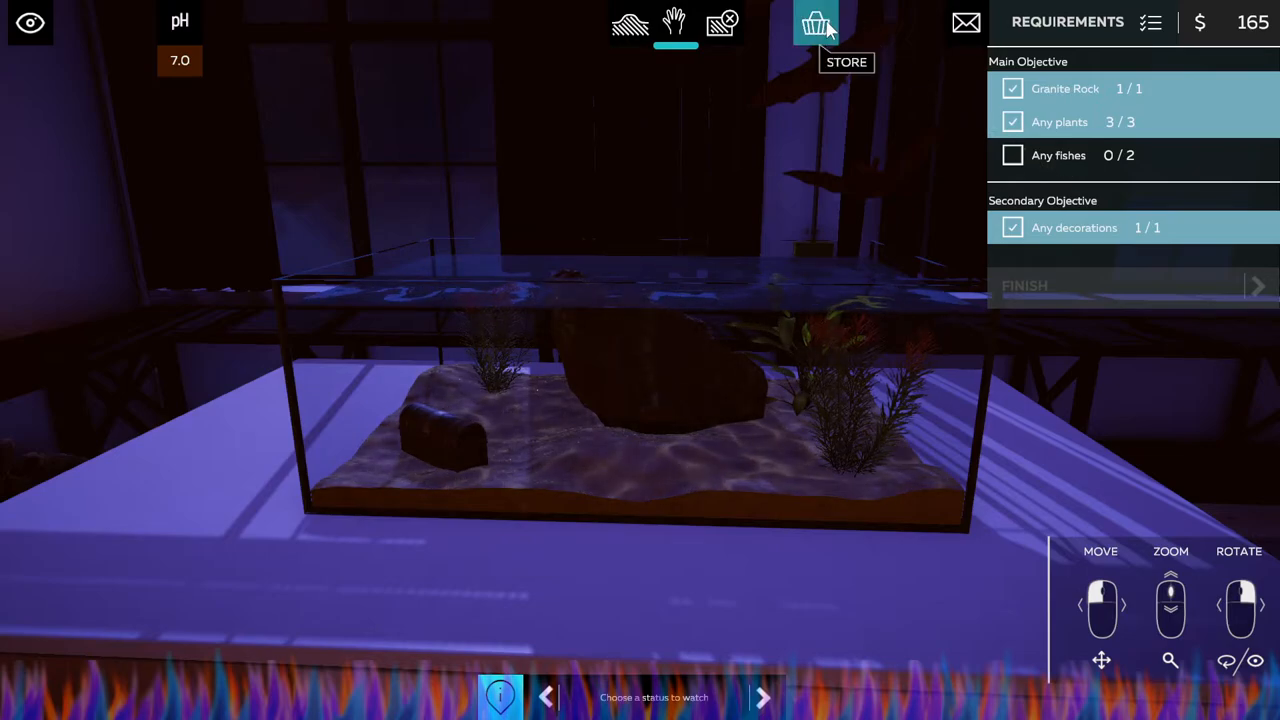
{"action": "left_click", "coordinate": [817, 22]}
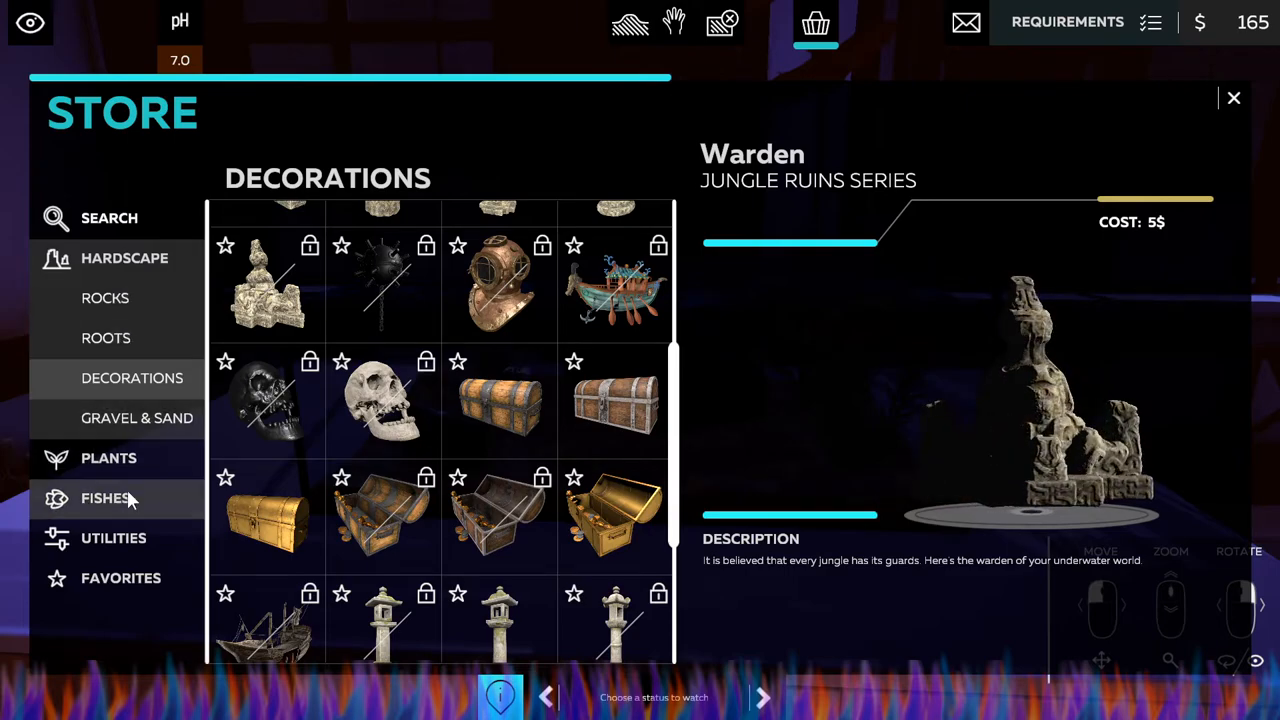
{"action": "left_click", "coordinate": [105, 498]}
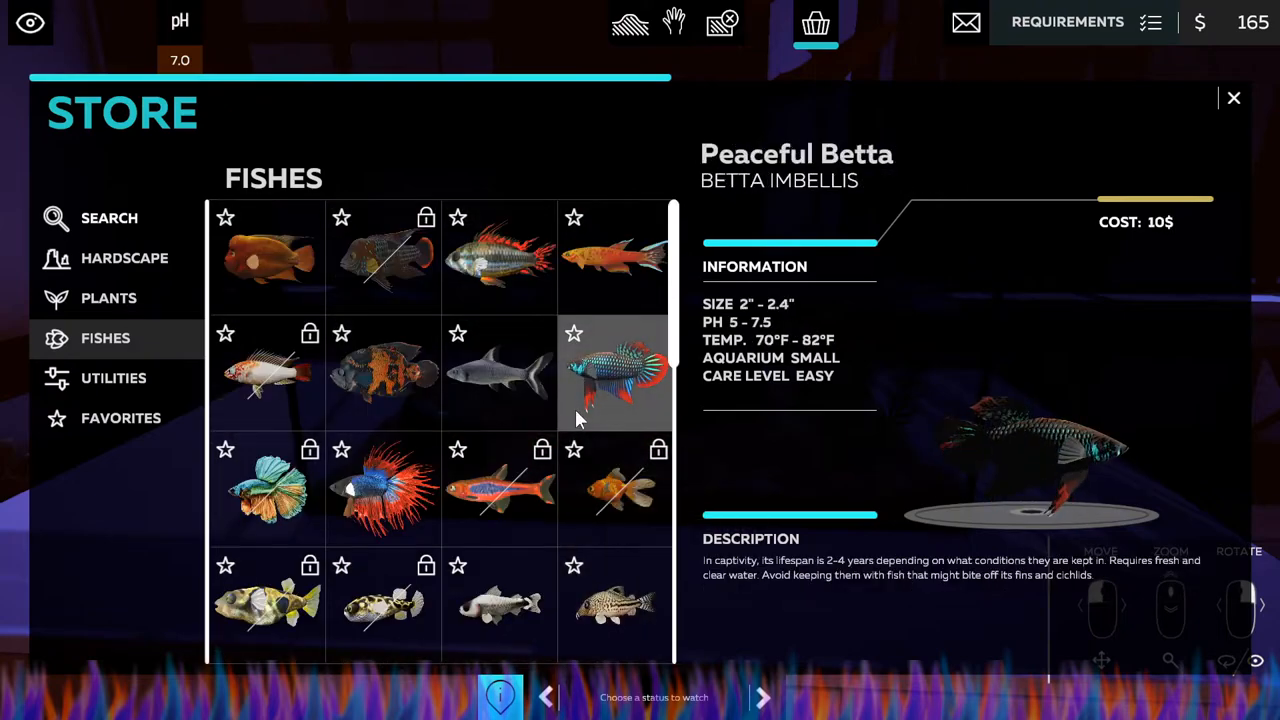
{"action": "left_click", "coordinate": [614, 257]}
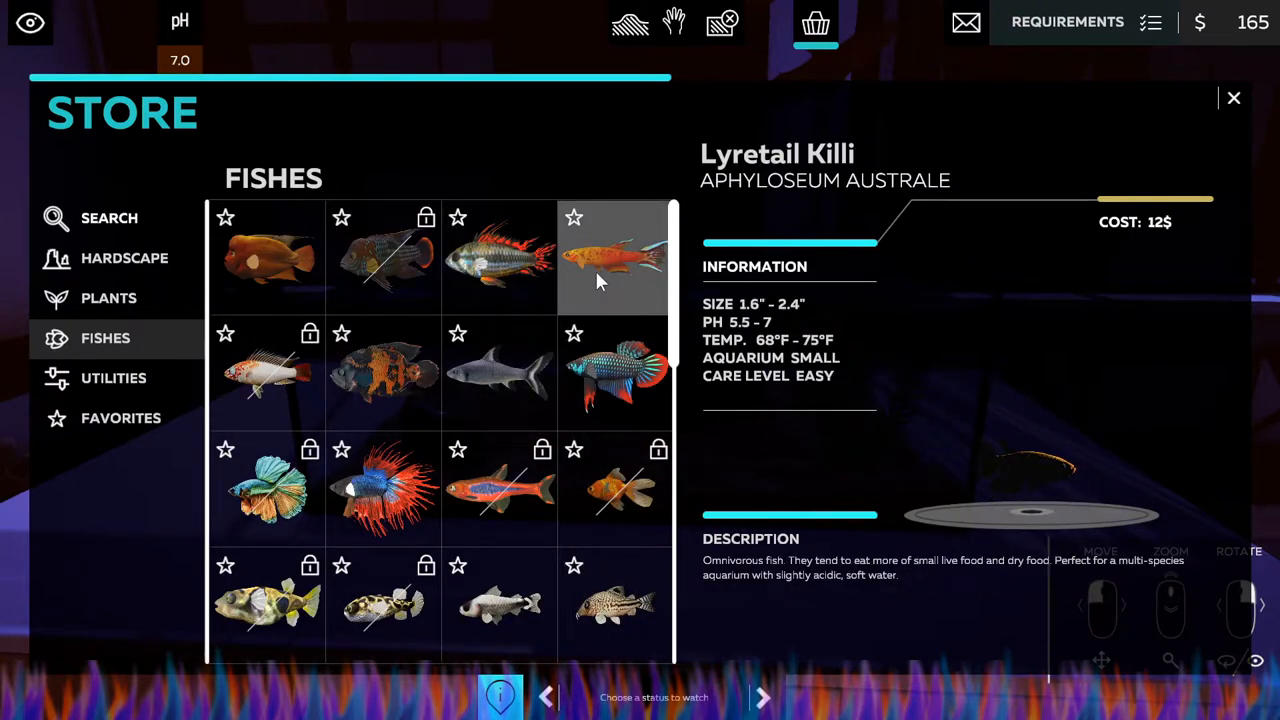
{"action": "left_click", "coordinate": [614, 373]}
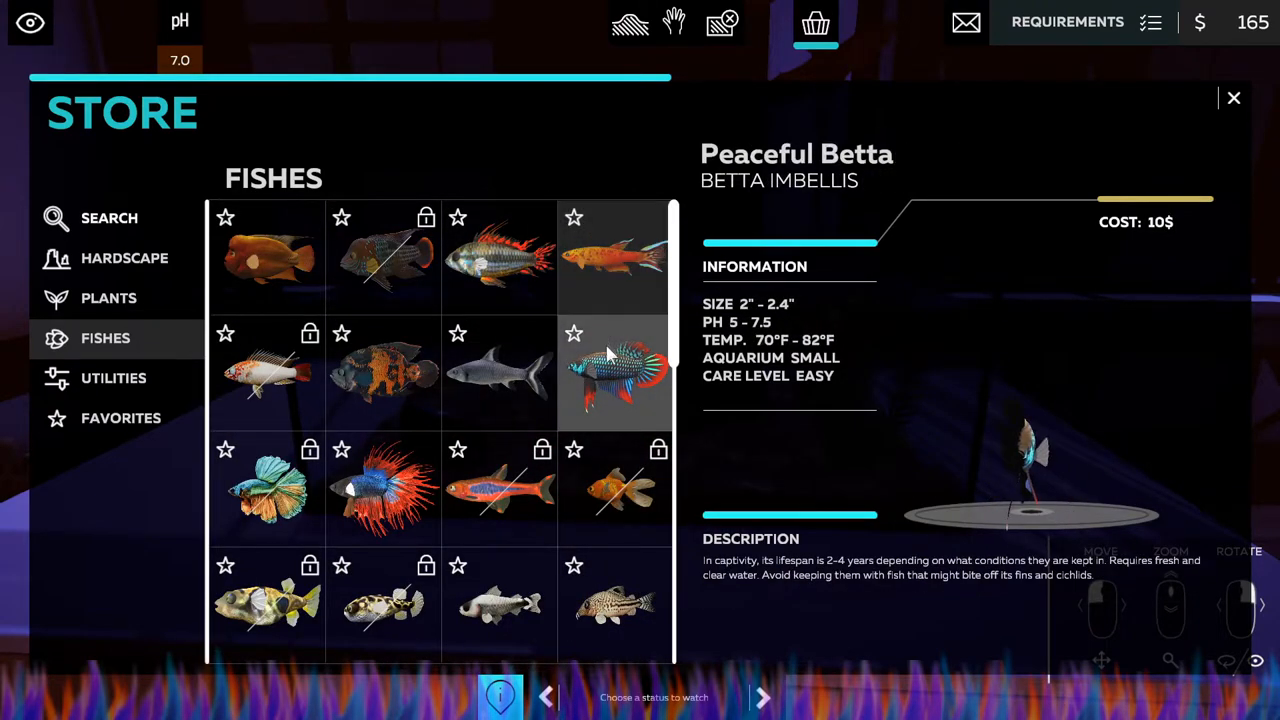
{"action": "left_click", "coordinate": [267, 258]}
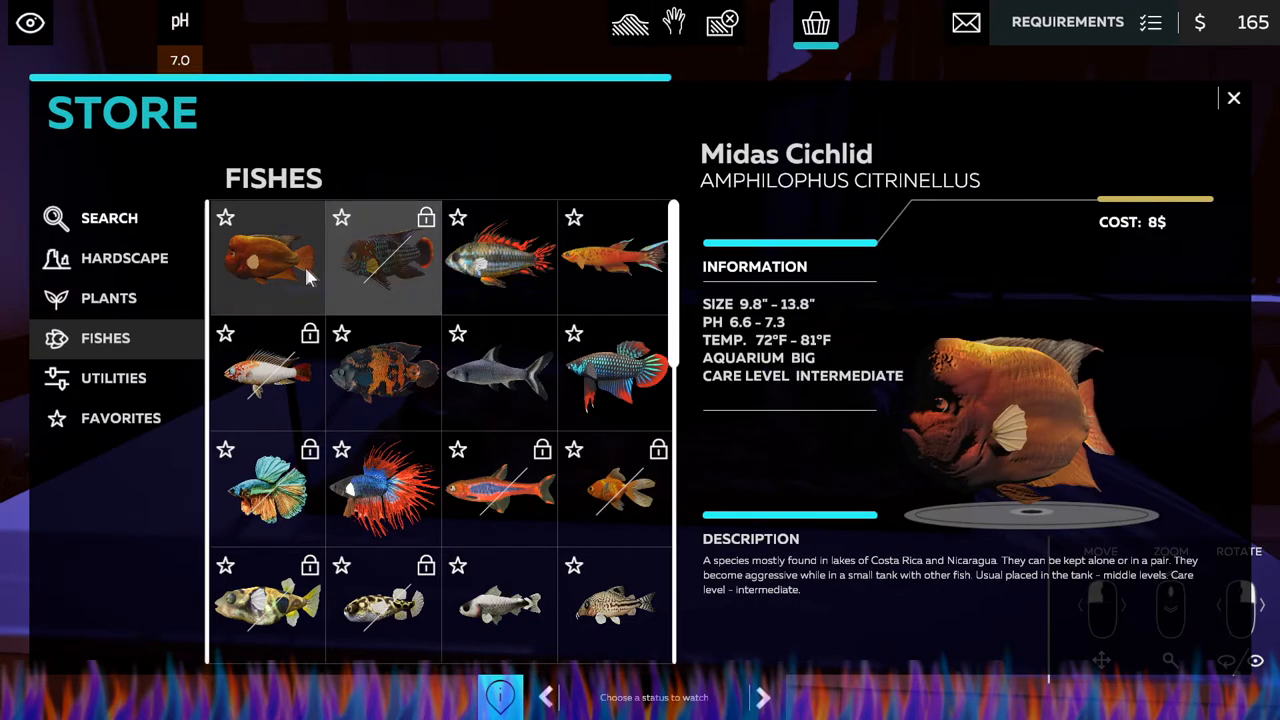
{"action": "left_click", "coordinate": [613, 257]}
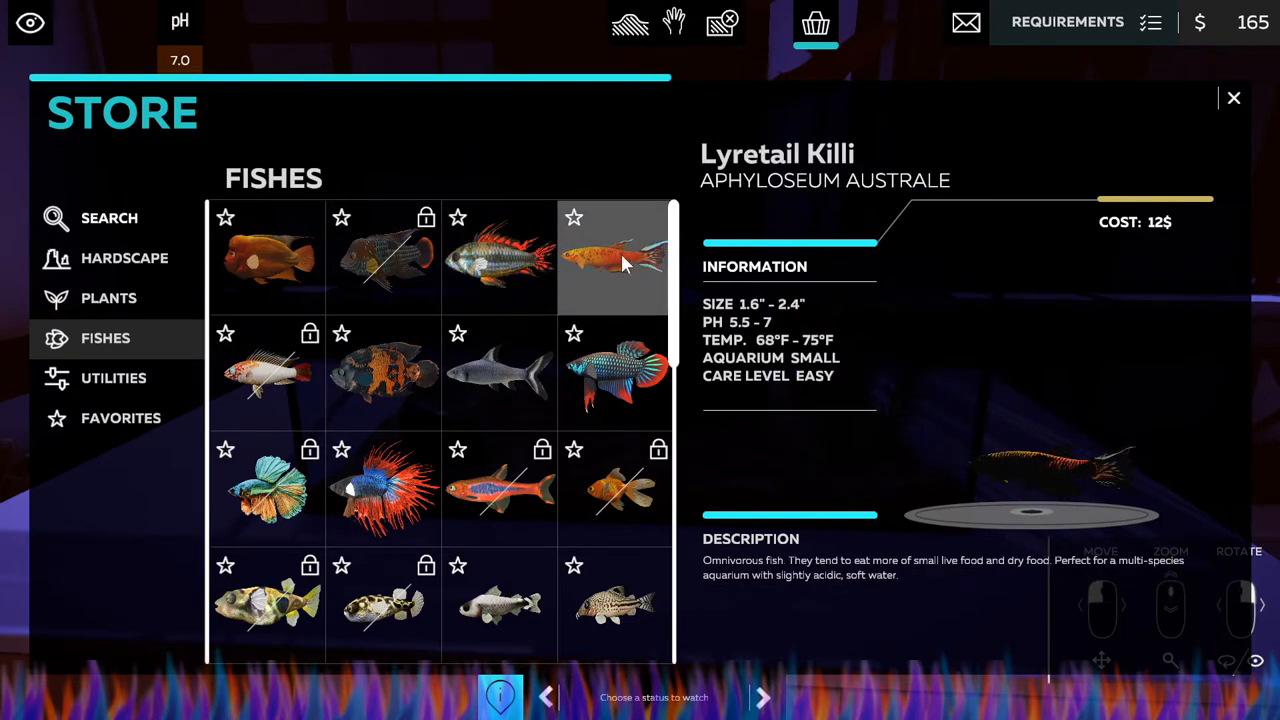
{"action": "left_click", "coordinate": [499, 373]}
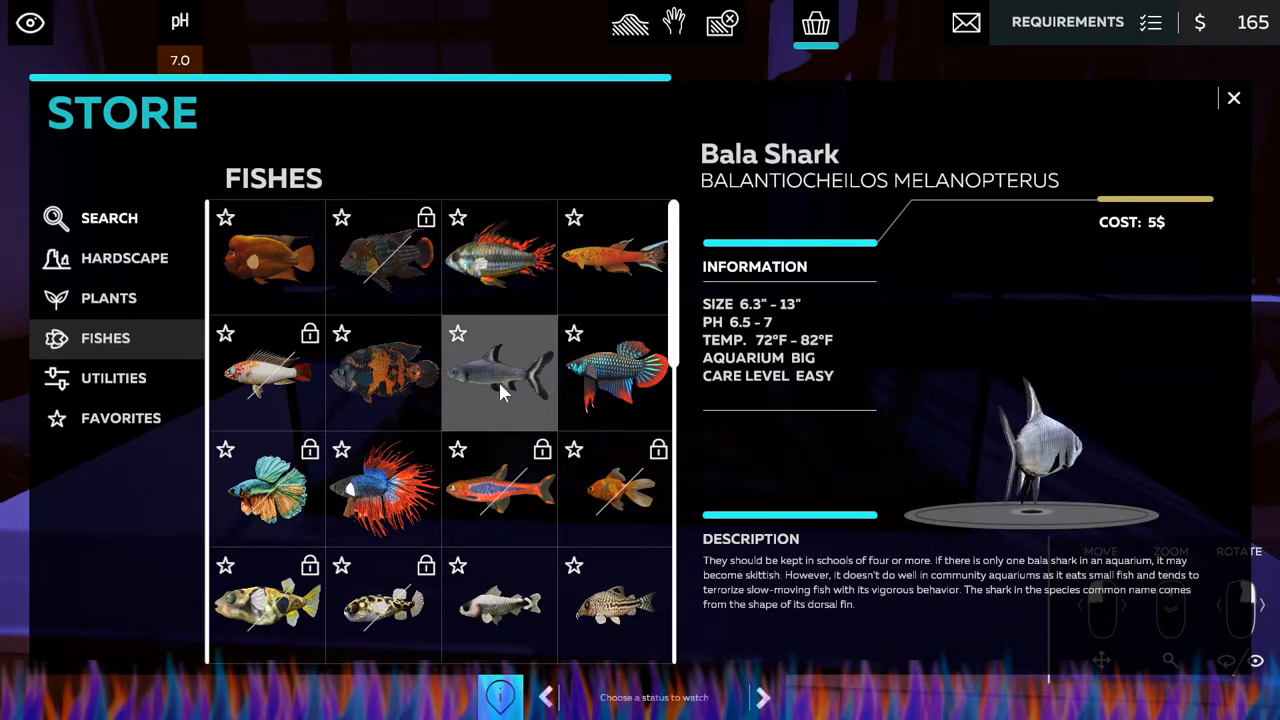
{"action": "scroll", "scroll_direction": "down", "scroll_amount": 3}
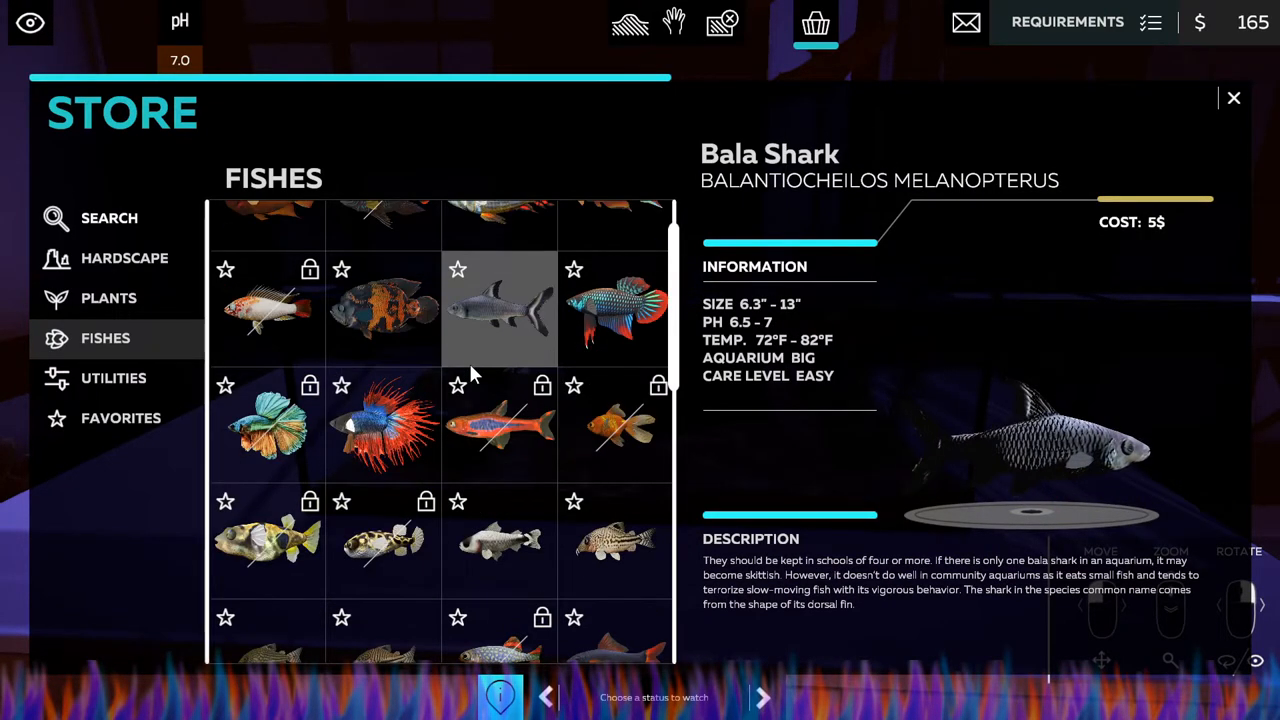
Compare Rummy Nose Tetra, Tiger Barb, Swordtail, Amazon Pufferfish, Dwarf Catfish and Leopard Cory.
{"action": "left_click", "coordinate": [383, 425]}
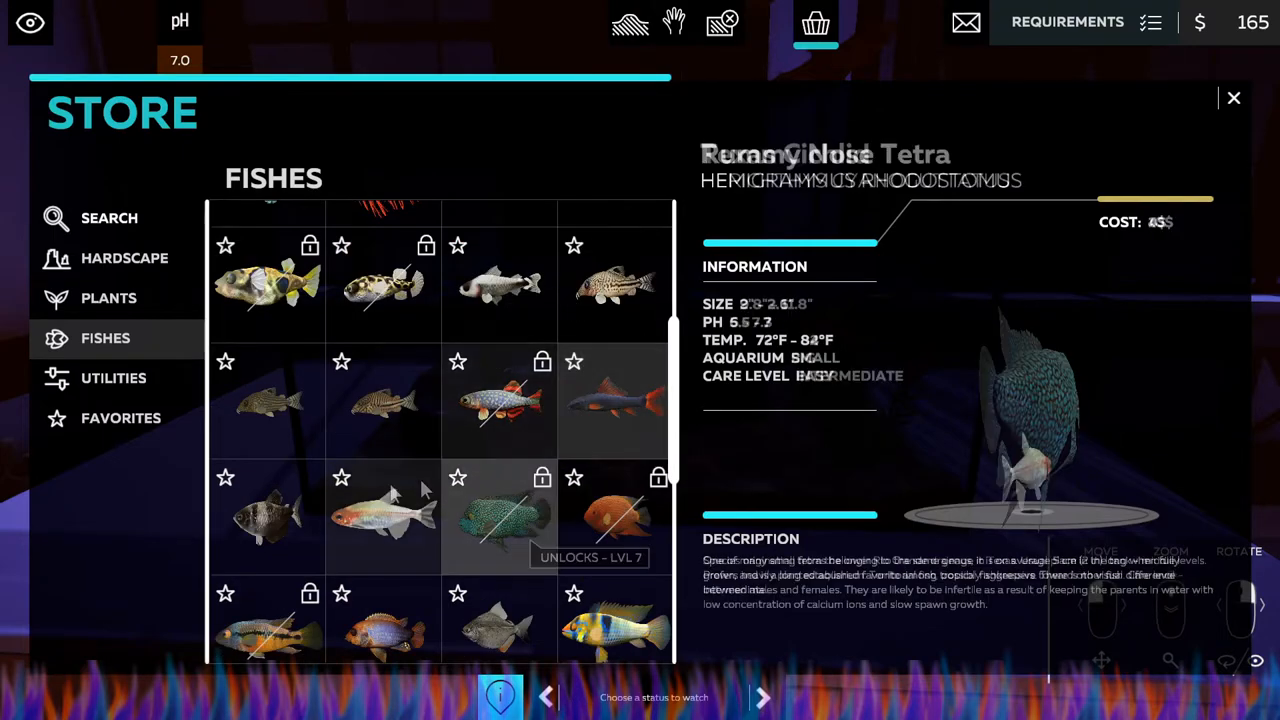
{"action": "left_click", "coordinate": [383, 517]}
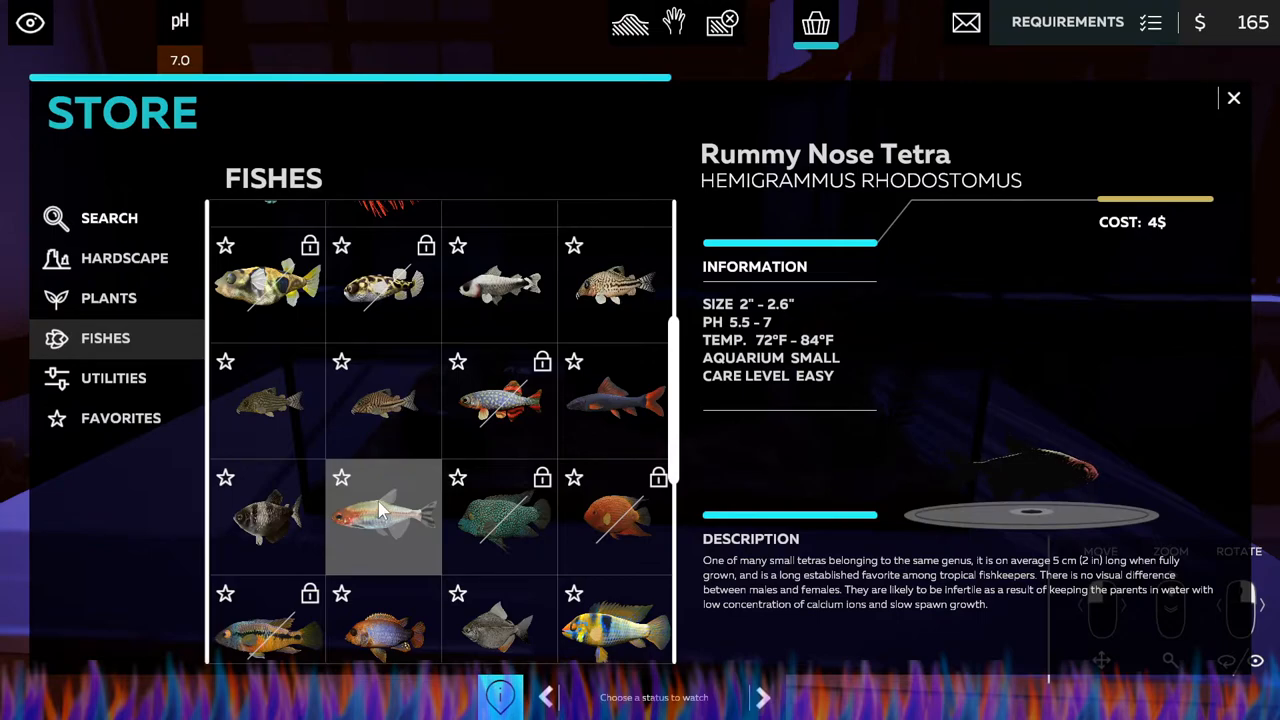
{"action": "left_click", "coordinate": [383, 505]}
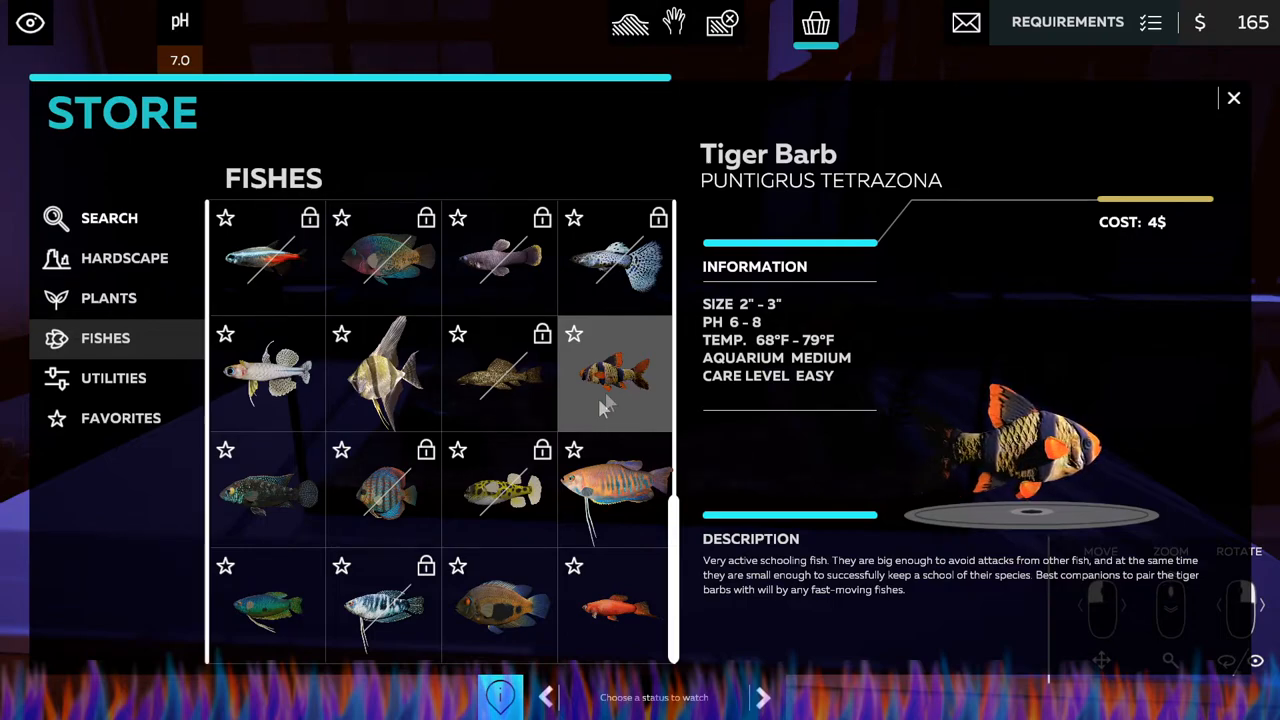
{"action": "left_click", "coordinate": [614, 605]}
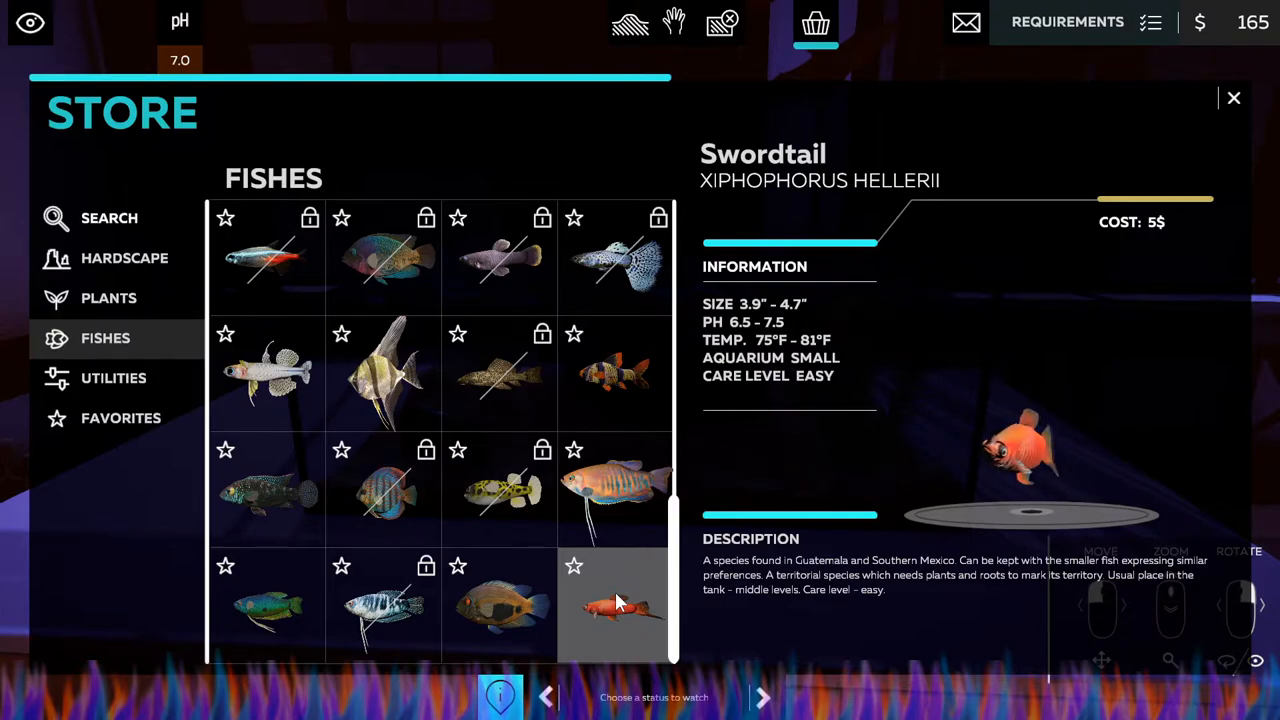
{"action": "left_click", "coordinate": [267, 605]}
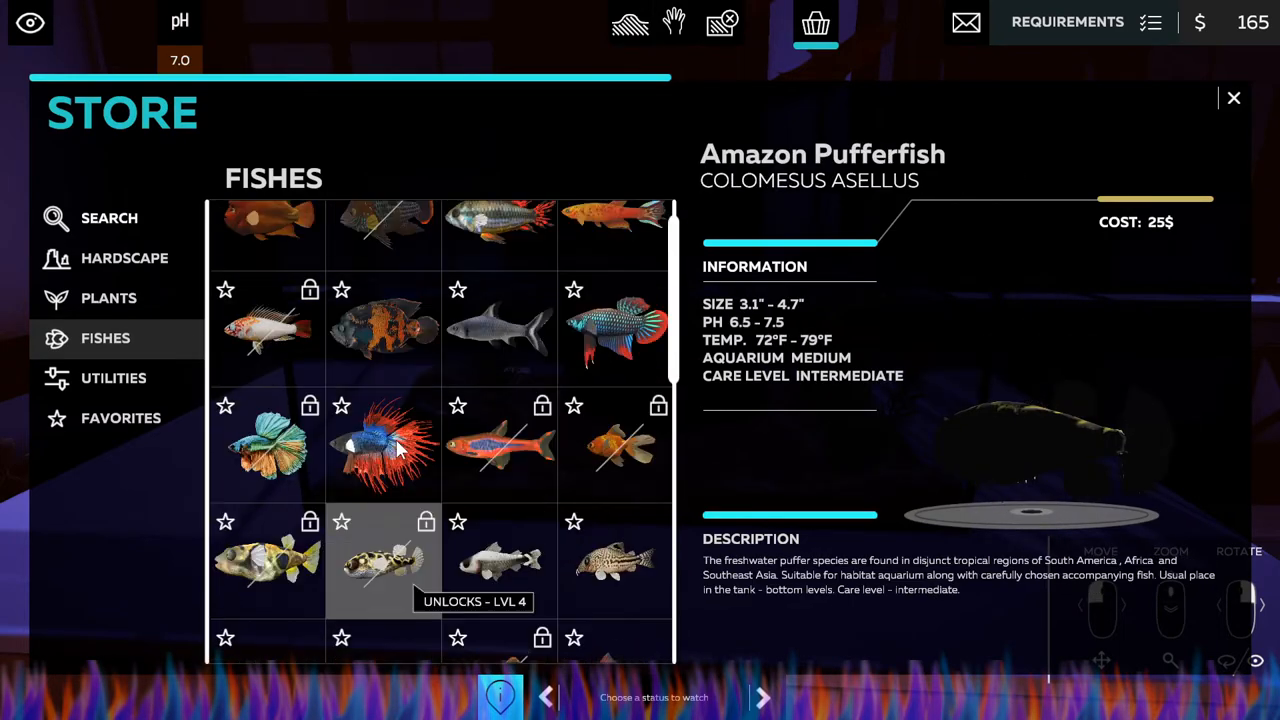
{"action": "left_click", "coordinate": [614, 255]}
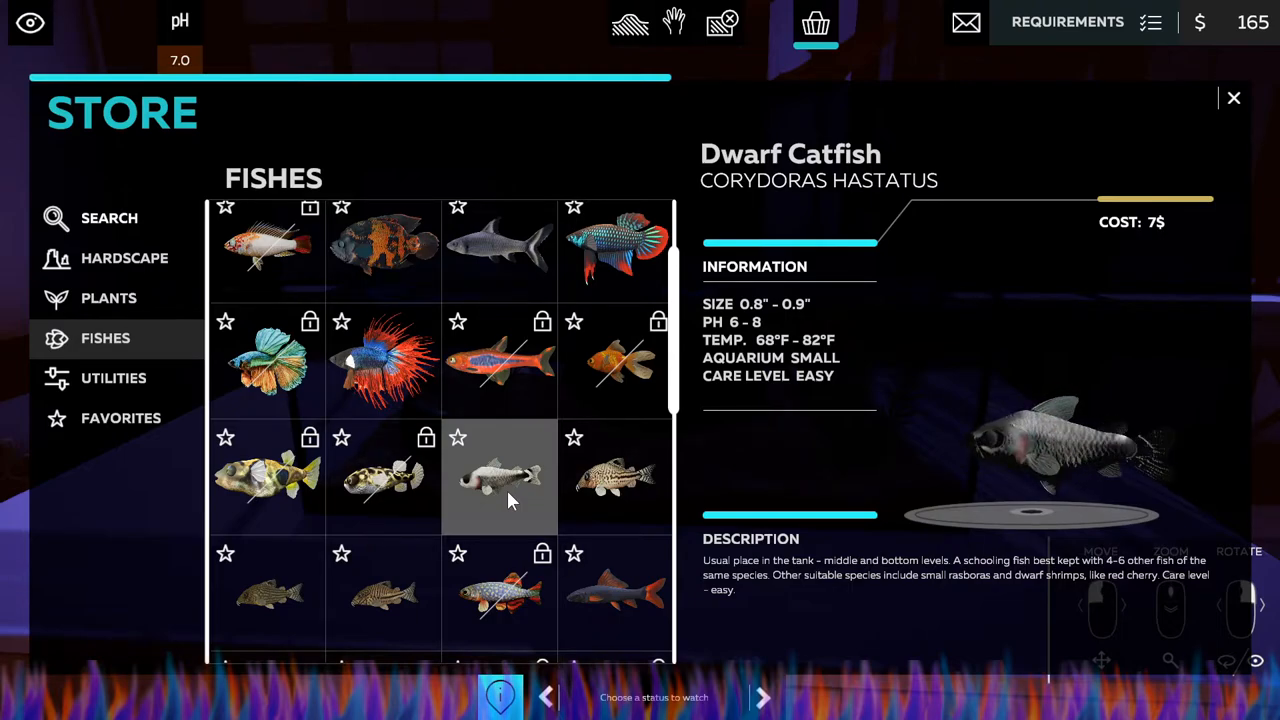
{"action": "left_click", "coordinate": [614, 477]}
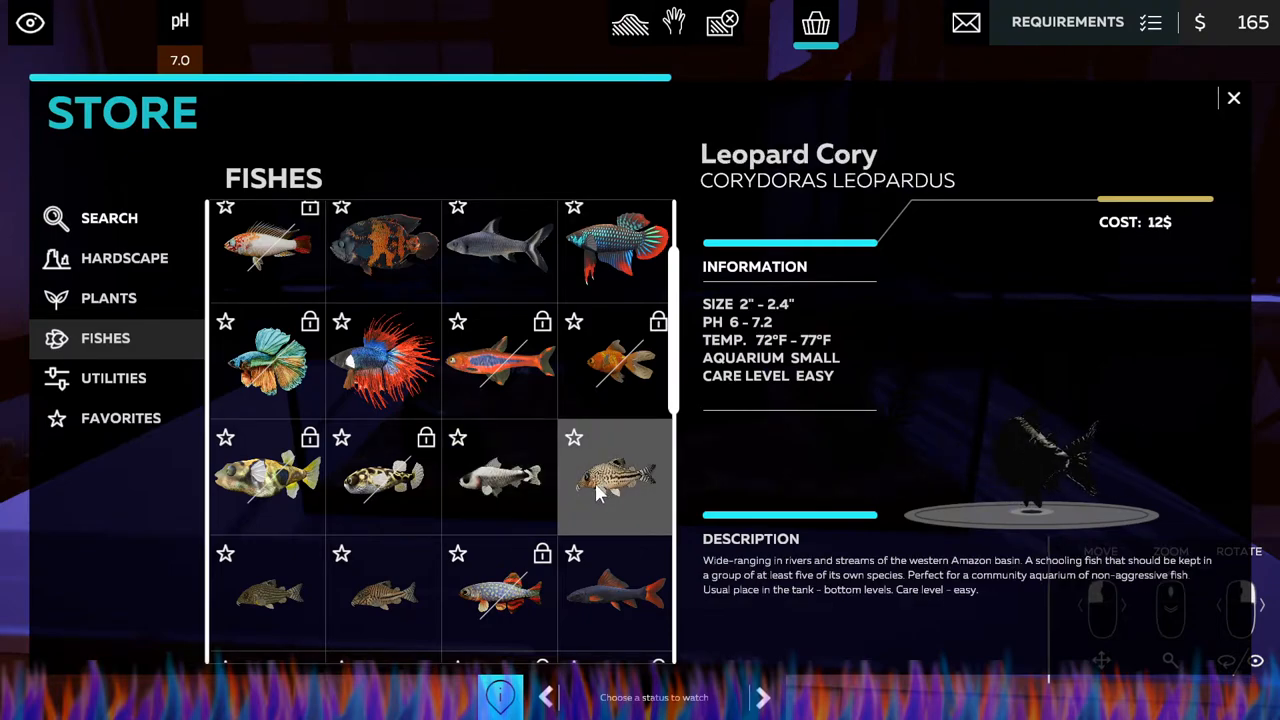
Compare Sterba's and Julii Cory, Rainbow and Bala Shark, then buy a $12 fish and reopen the store.
{"action": "left_click", "coordinate": [267, 593]}
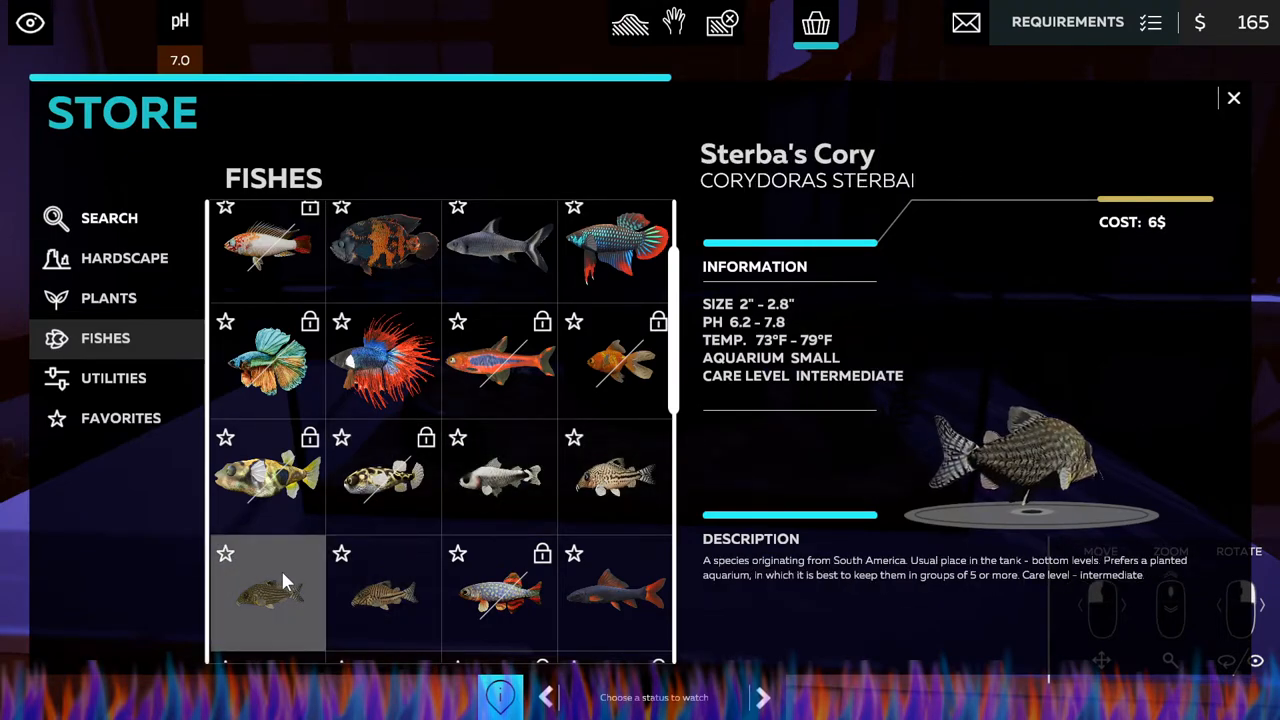
{"action": "left_click", "coordinate": [383, 593]}
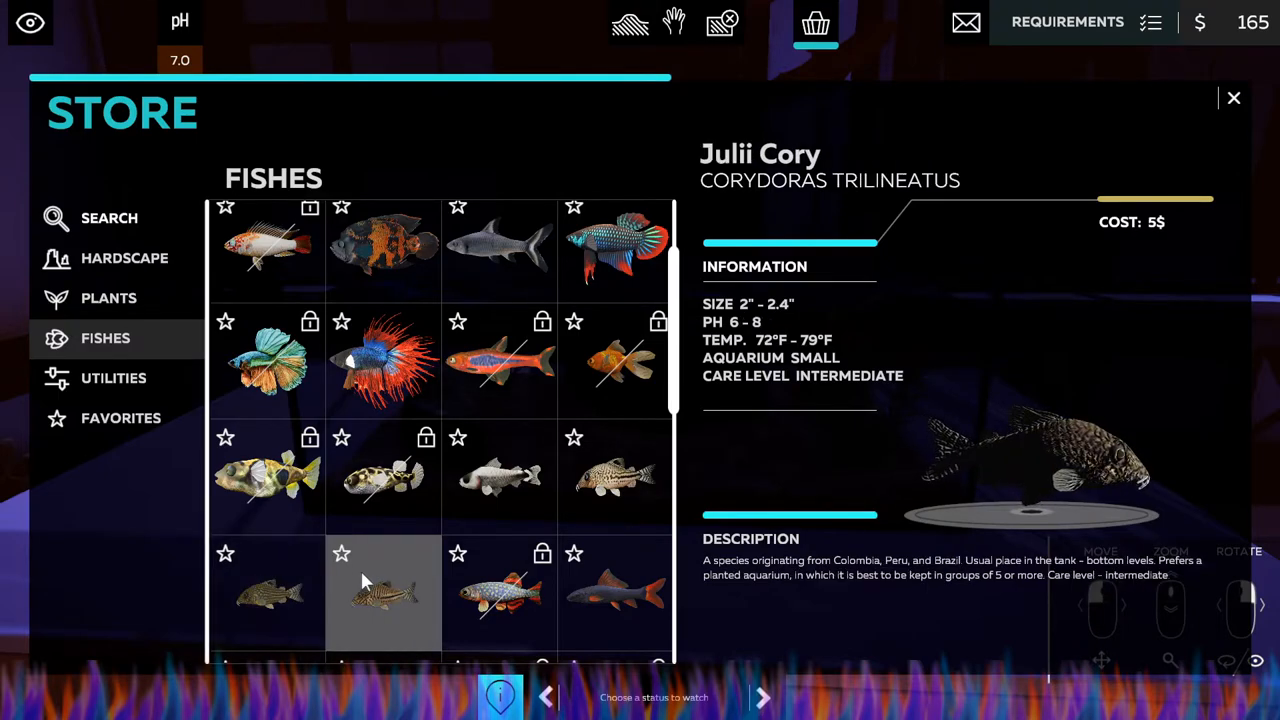
{"action": "left_click", "coordinate": [614, 593]}
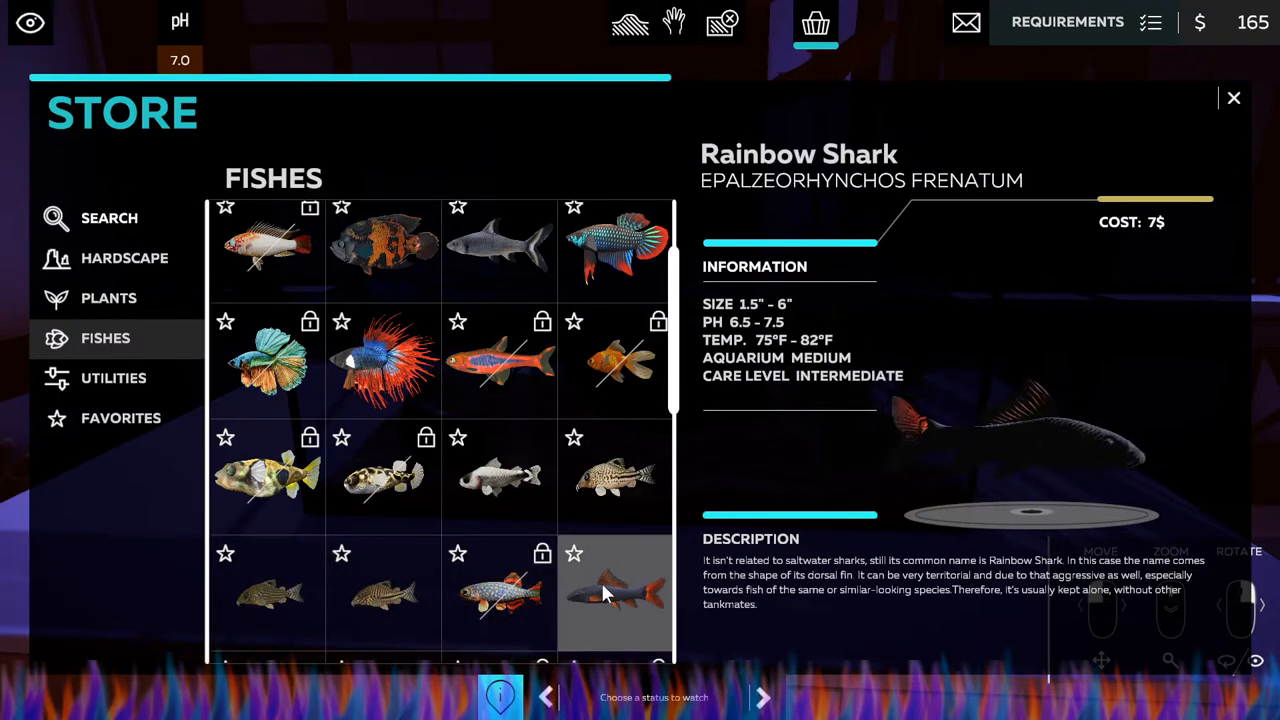
{"action": "left_click", "coordinate": [614, 477]}
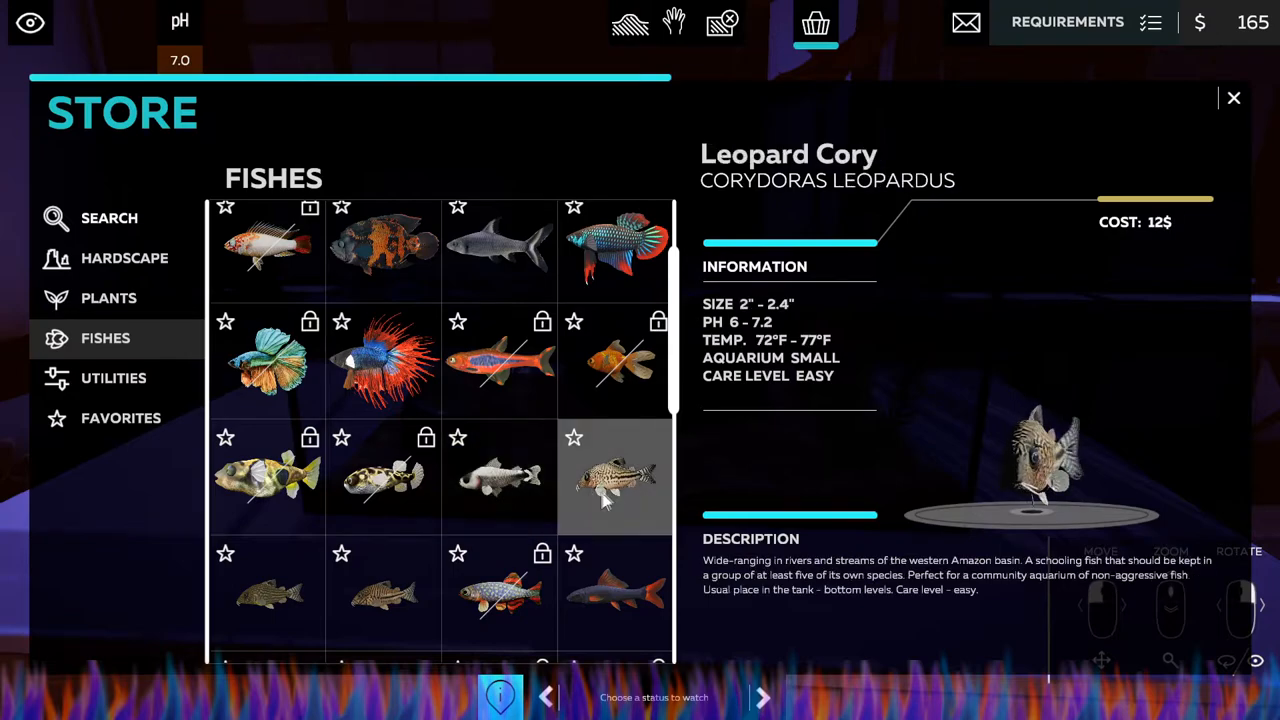
{"action": "left_click", "coordinate": [500, 375]}
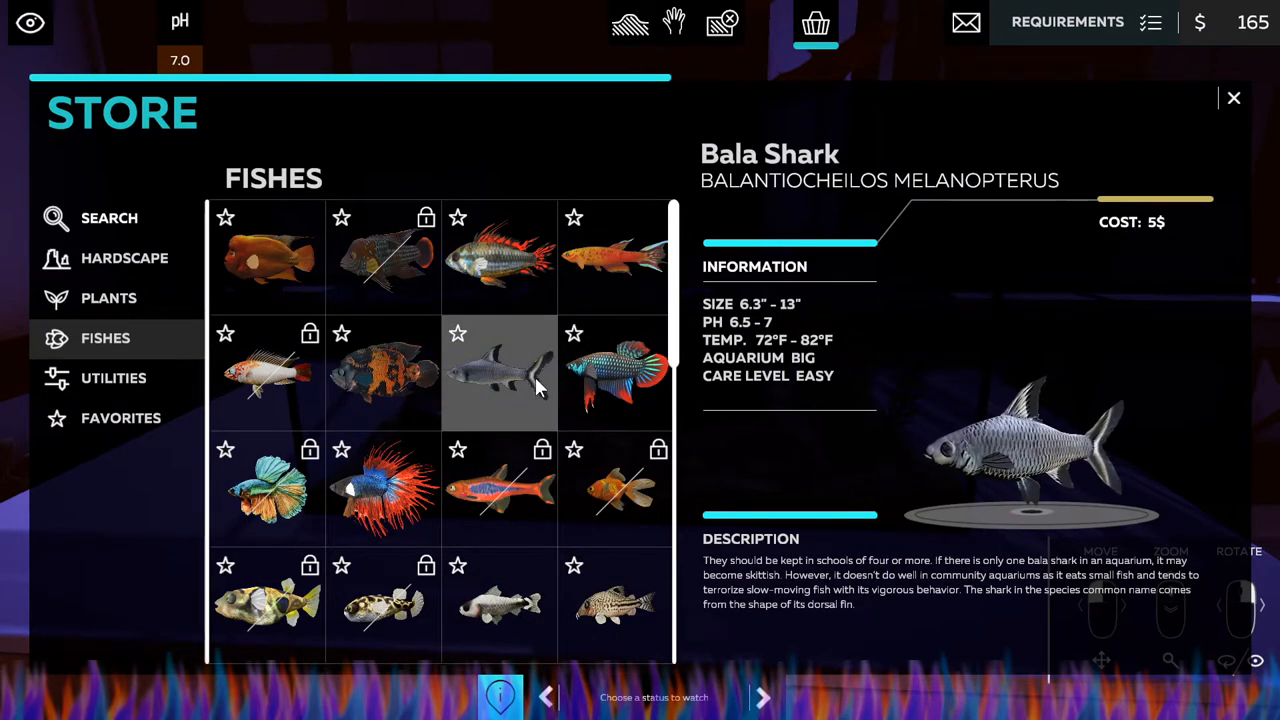
{"action": "left_click", "coordinate": [613, 258]}
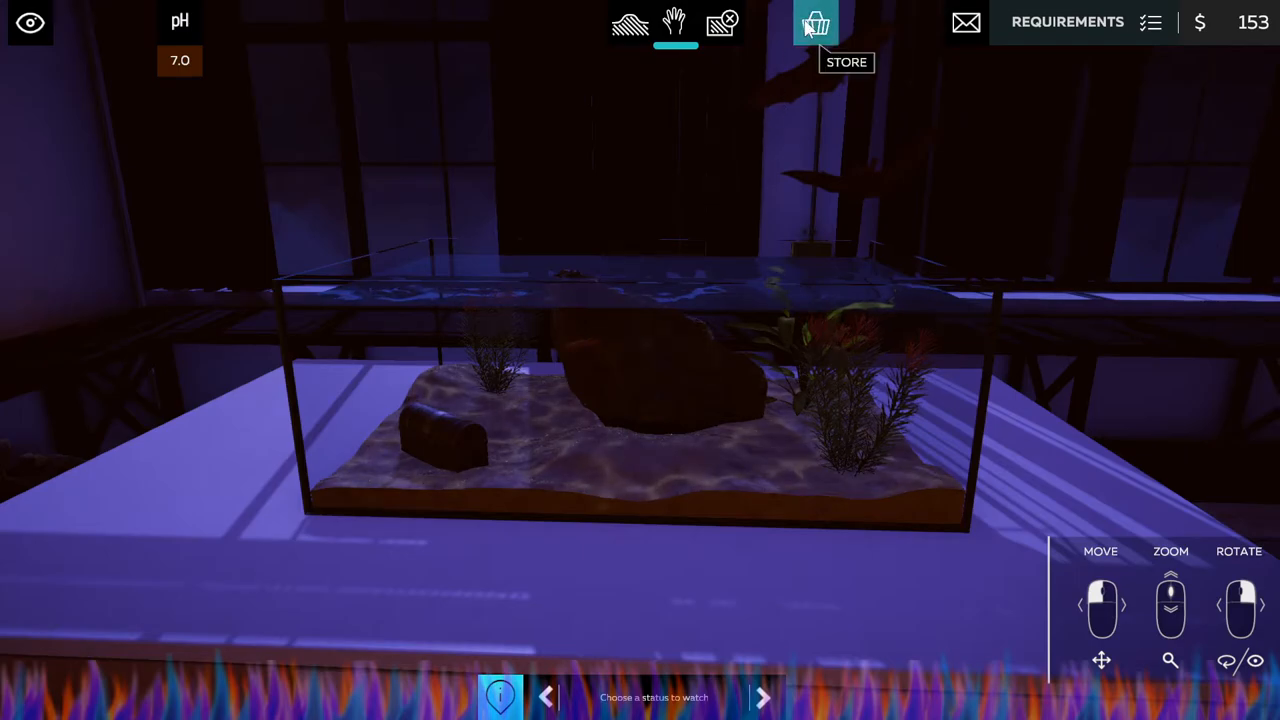
{"action": "left_click", "coordinate": [815, 22]}
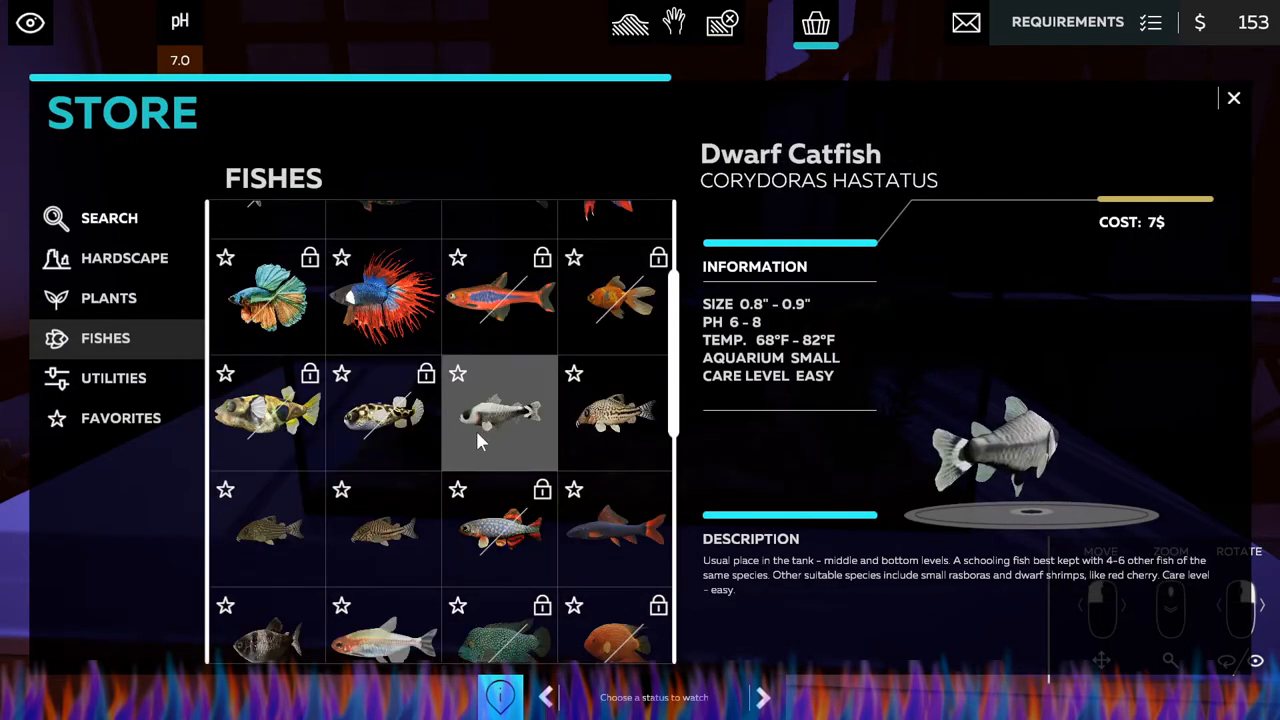
Compare cichlids, Tiger Barb, Altum Angelfish, Blue-eye and Gourami, then buy the Swordtail for $5.
{"action": "left_click", "coordinate": [614, 258]}
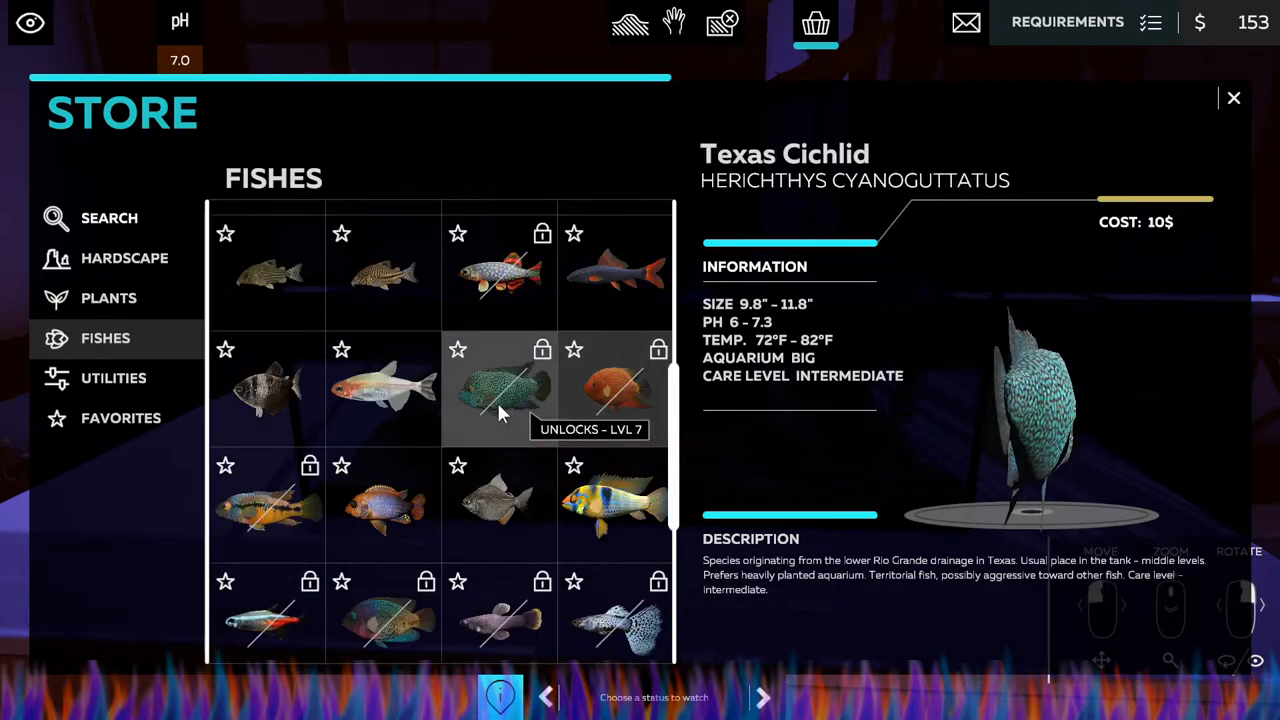
{"action": "left_click", "coordinate": [383, 388]}
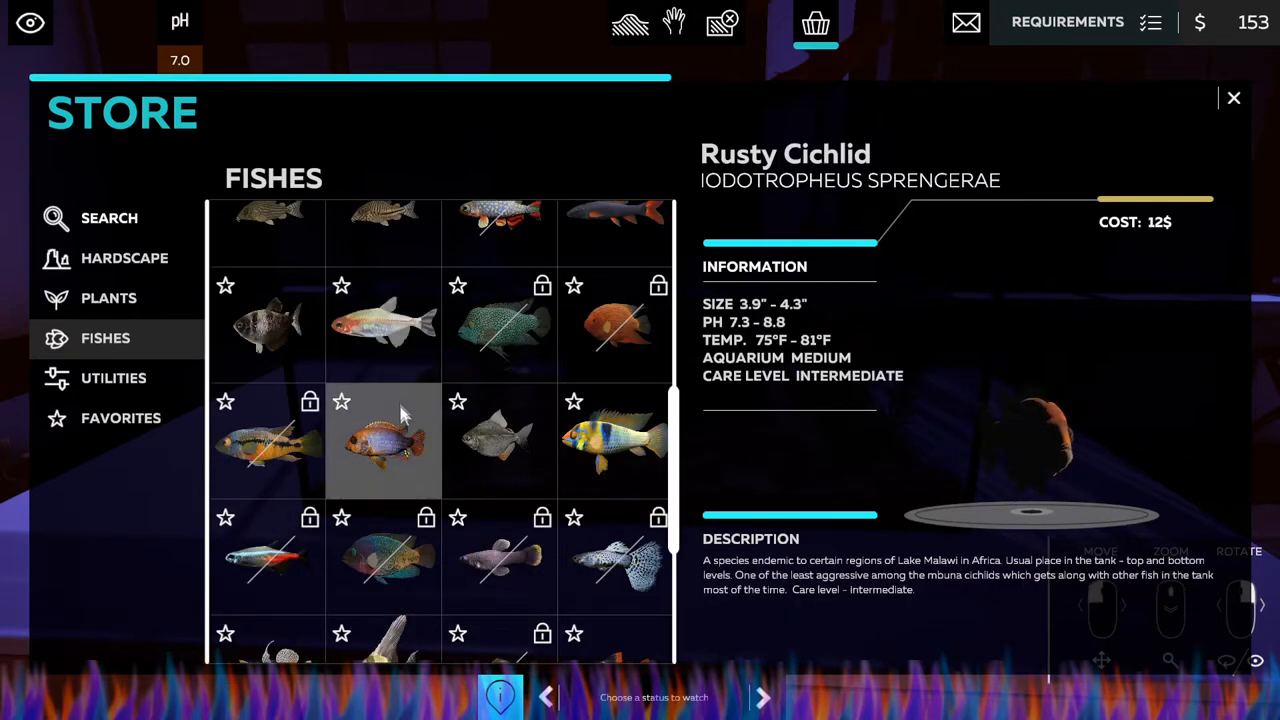
{"action": "left_click", "coordinate": [498, 440]}
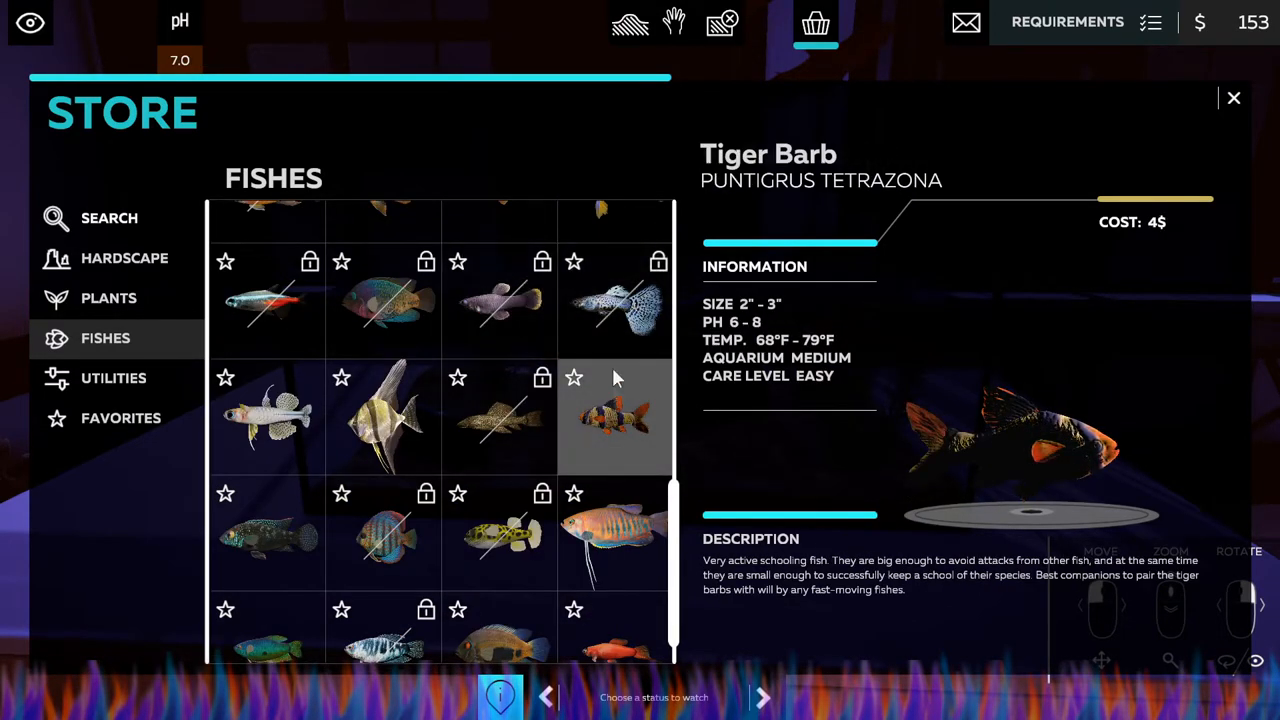
{"action": "left_click", "coordinate": [383, 417]}
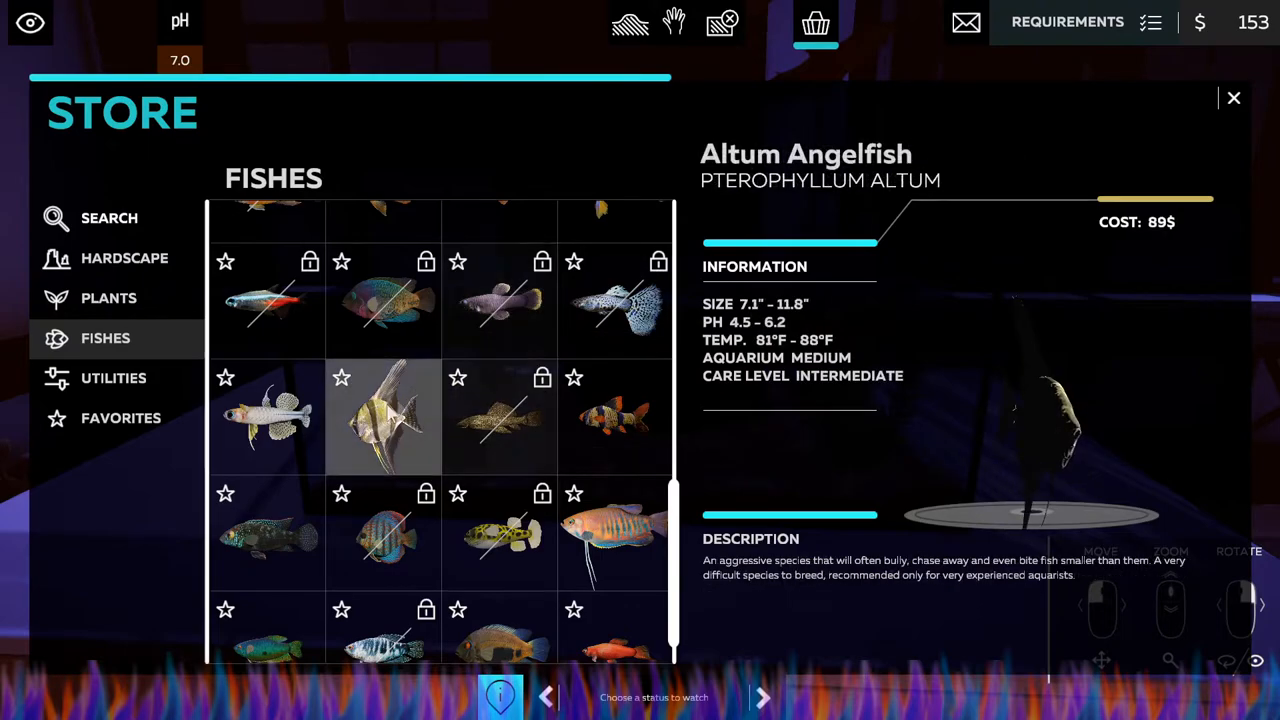
{"action": "left_click", "coordinate": [267, 417]}
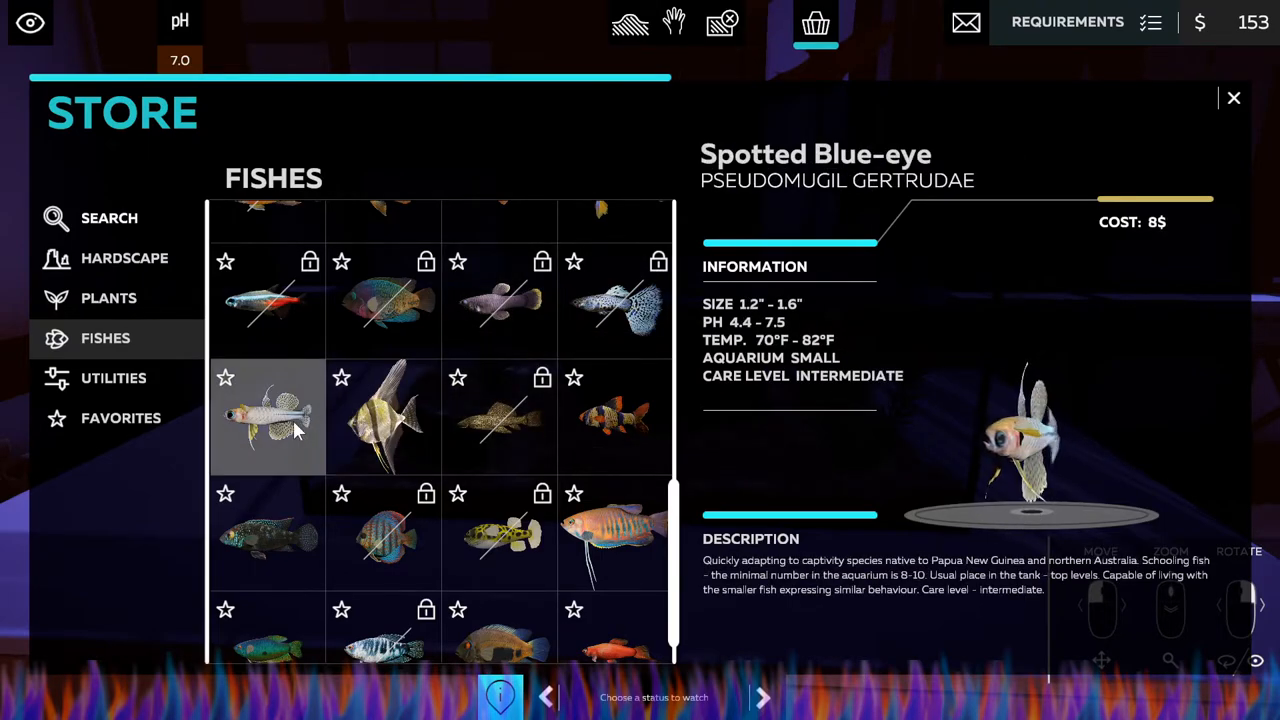
{"action": "left_click", "coordinate": [267, 490]}
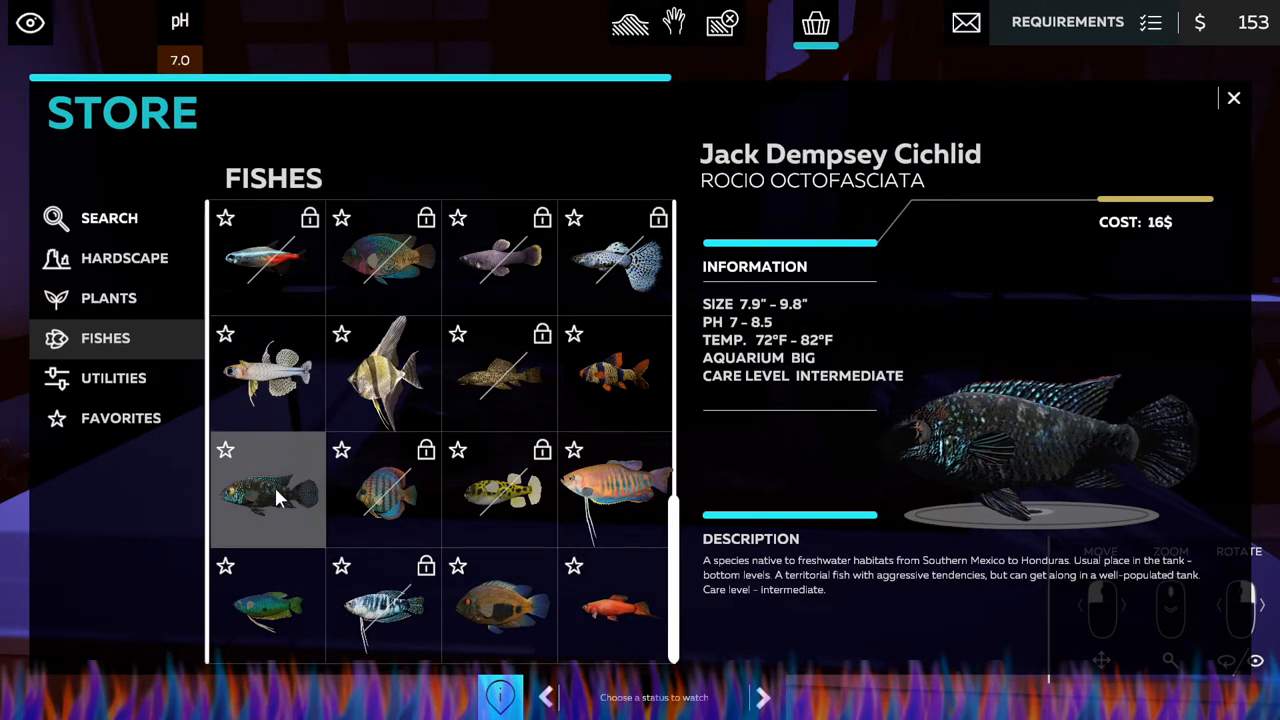
{"action": "left_click", "coordinate": [614, 490]}
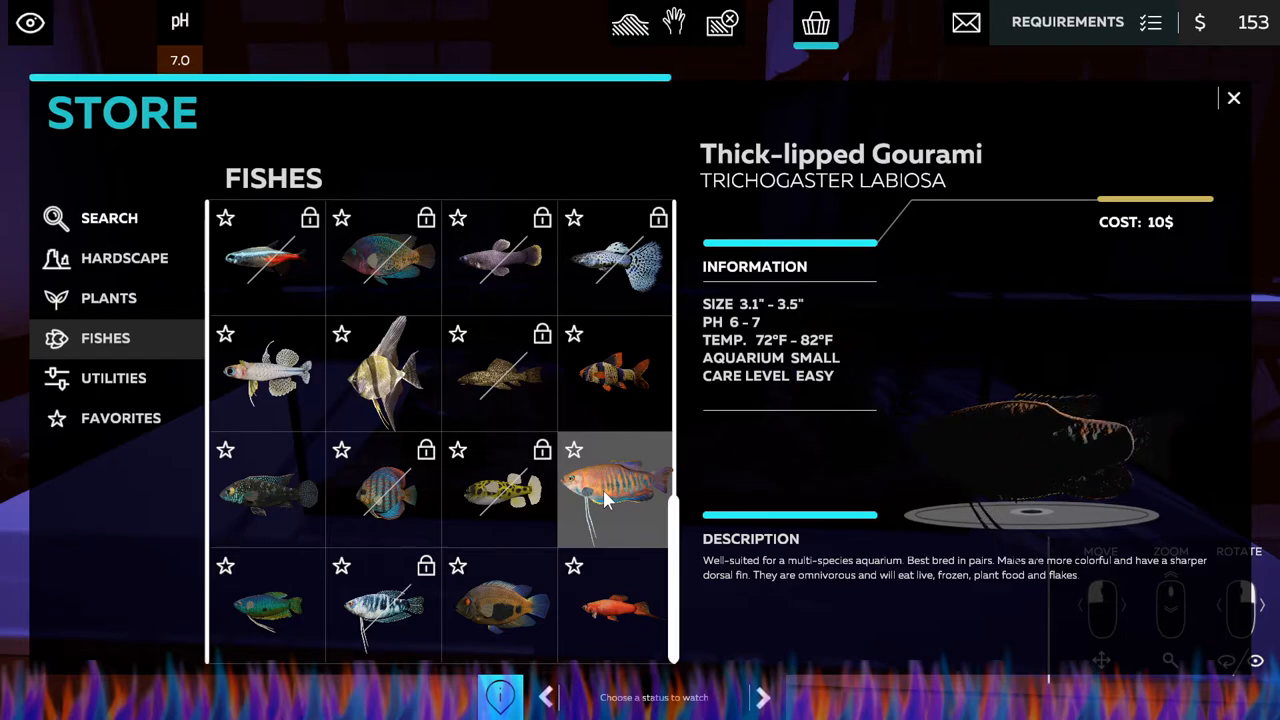
{"action": "left_click", "coordinate": [614, 605]}
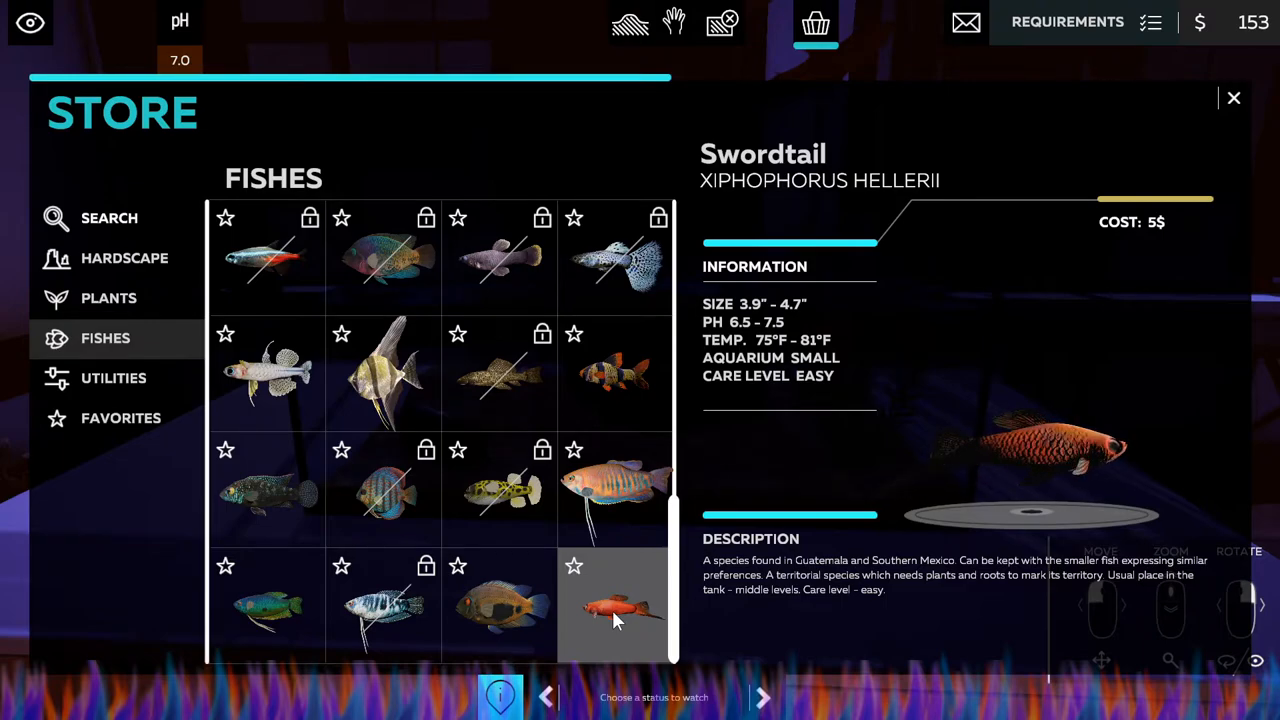
{"action": "left_click", "coordinate": [1233, 97]}
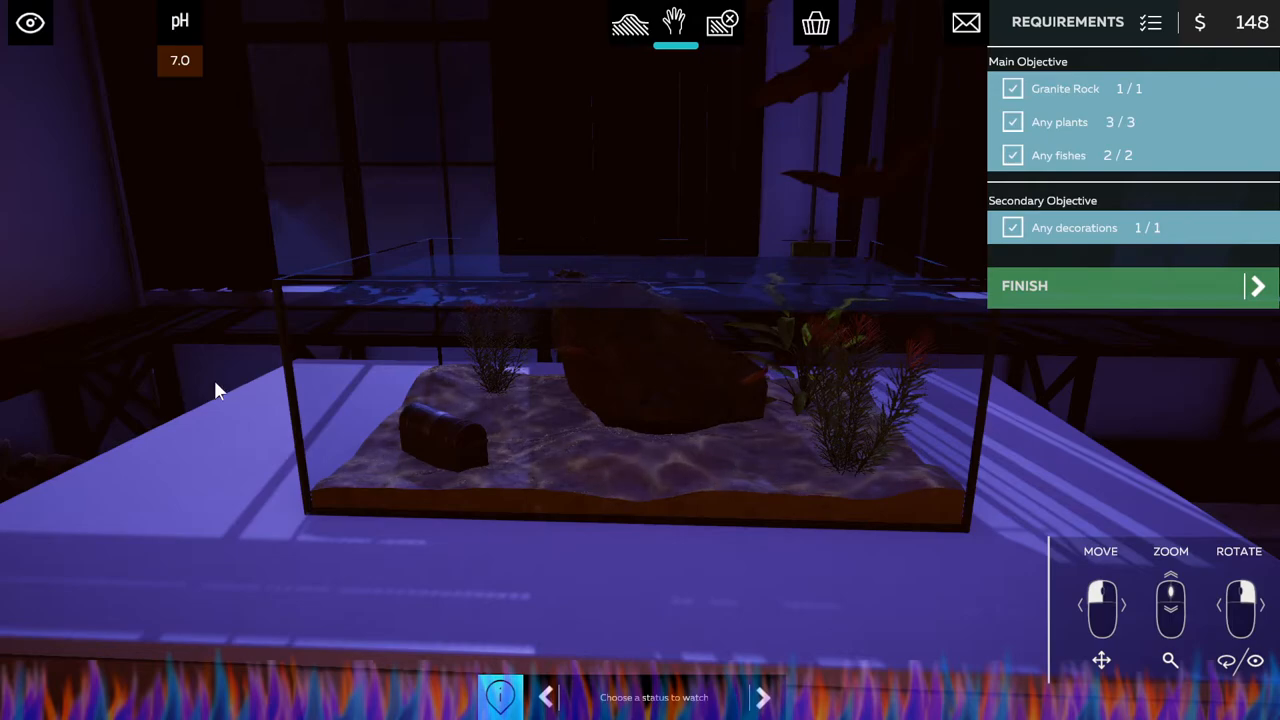
Cycle the tank status overlays through temperature, pH, feed and filter levels, ending on fish temperature.
{"action": "left_click", "coordinate": [763, 697]}
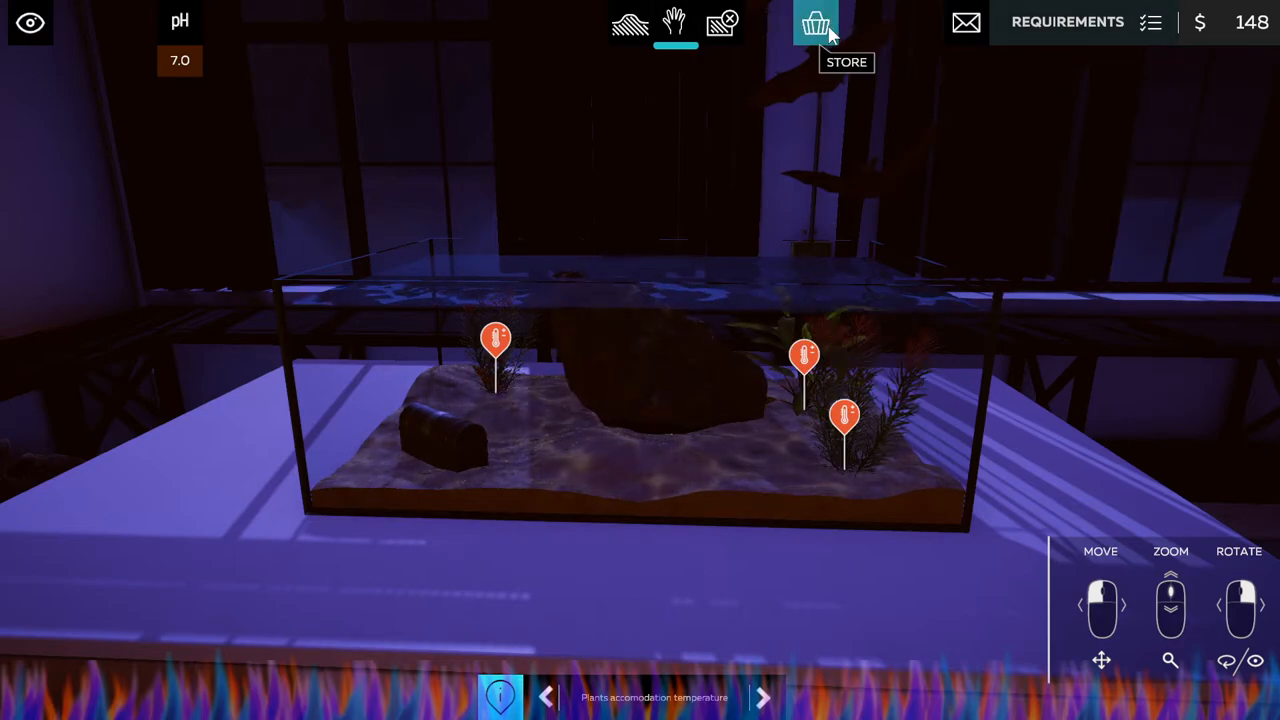
{"action": "left_click", "coordinate": [763, 697]}
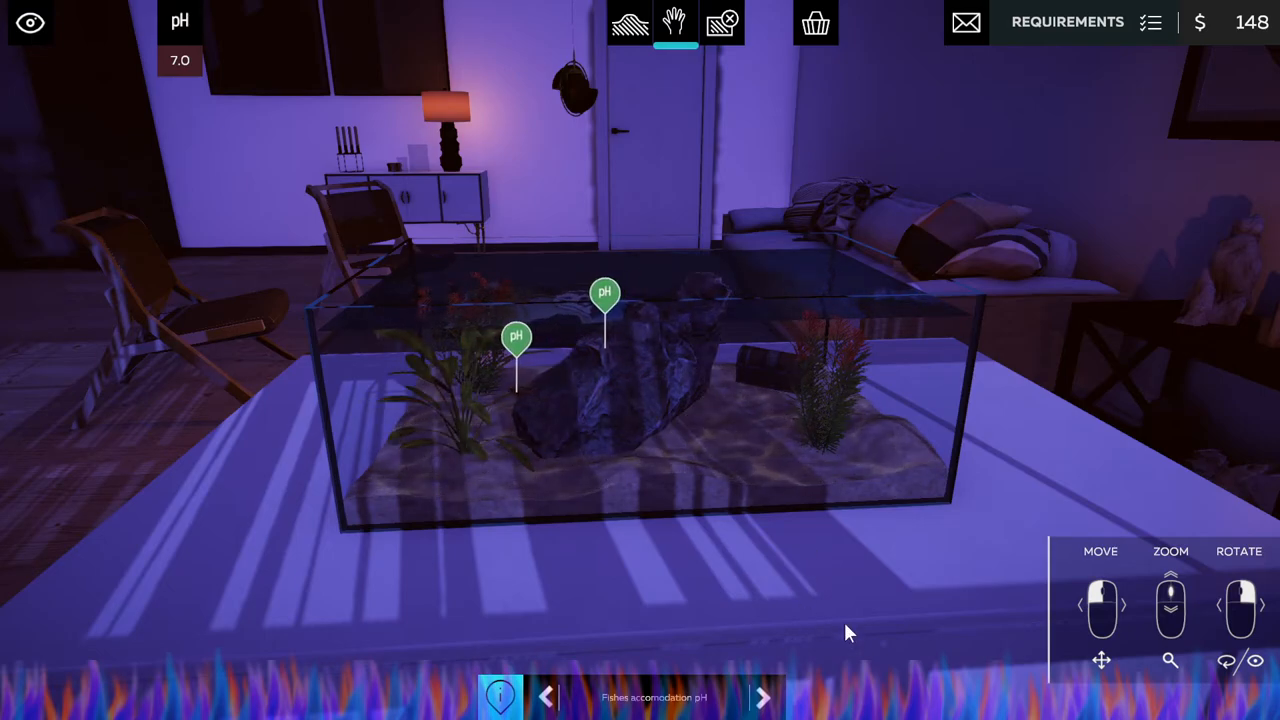
{"action": "left_click", "coordinate": [763, 697]}
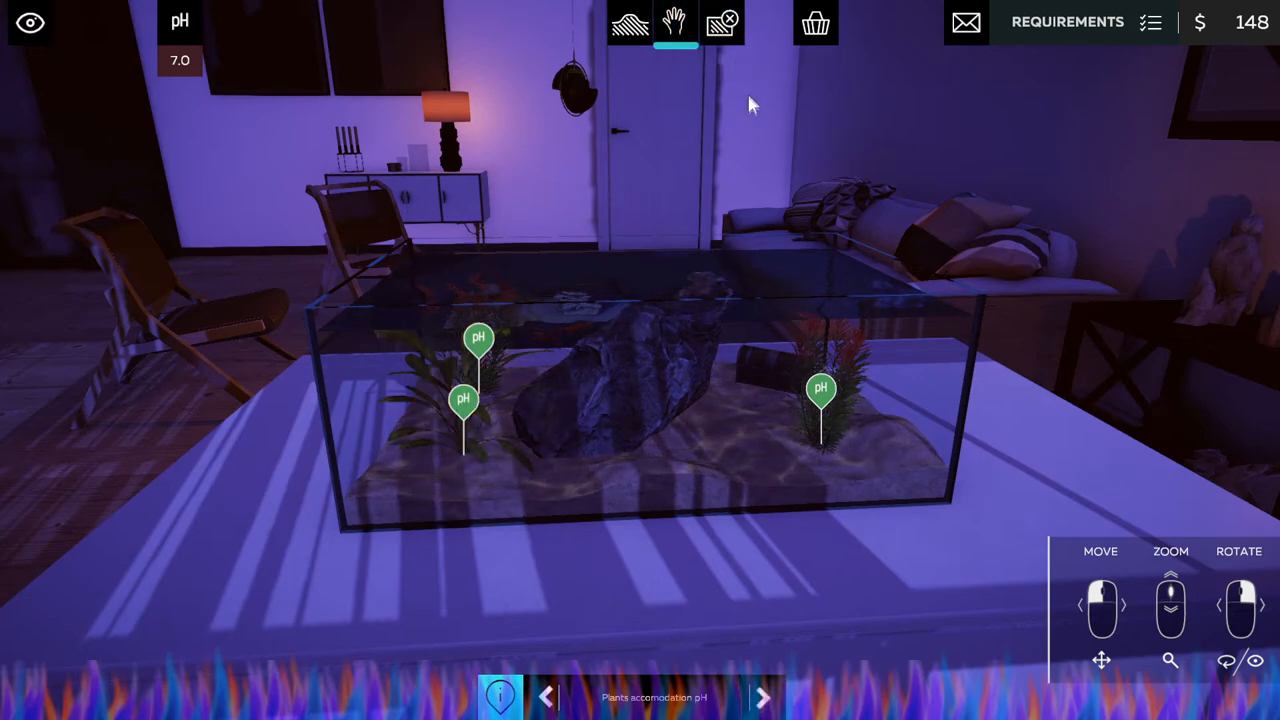
{"action": "left_click", "coordinate": [763, 697]}
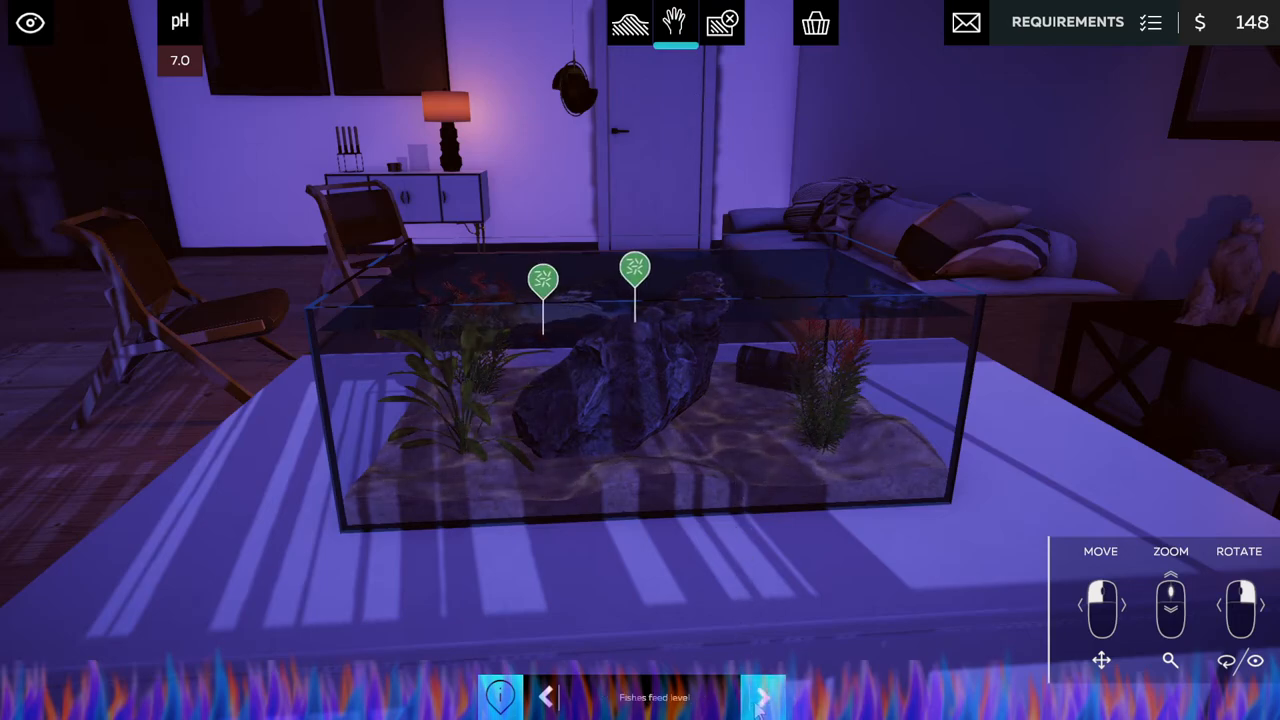
{"action": "left_click", "coordinate": [763, 697]}
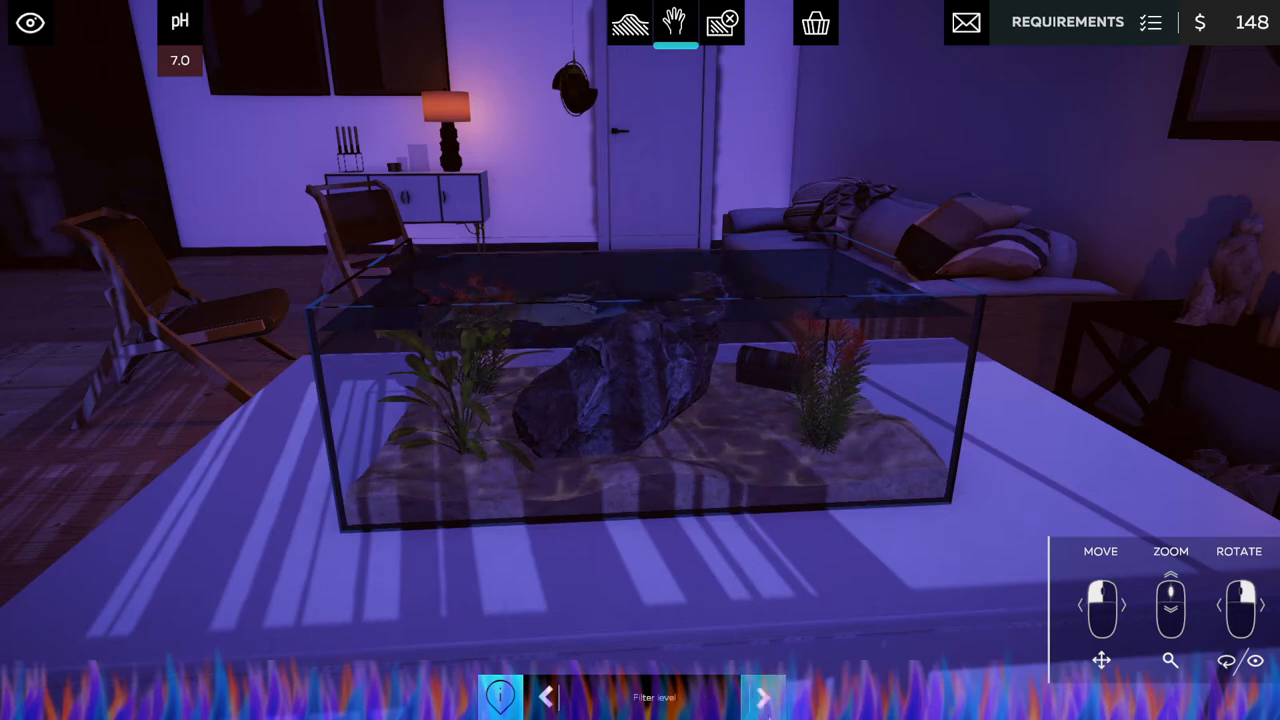
{"action": "left_click", "coordinate": [763, 697]}
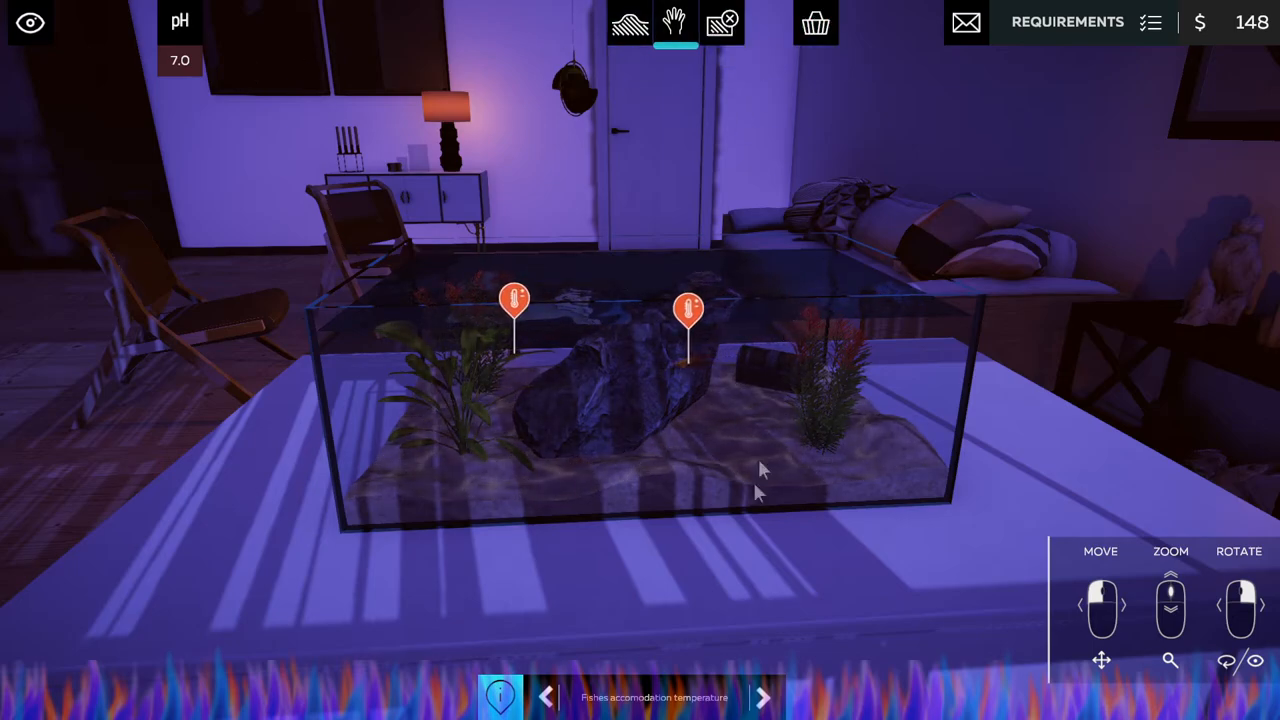
{"action": "left_click", "coordinate": [500, 697]}
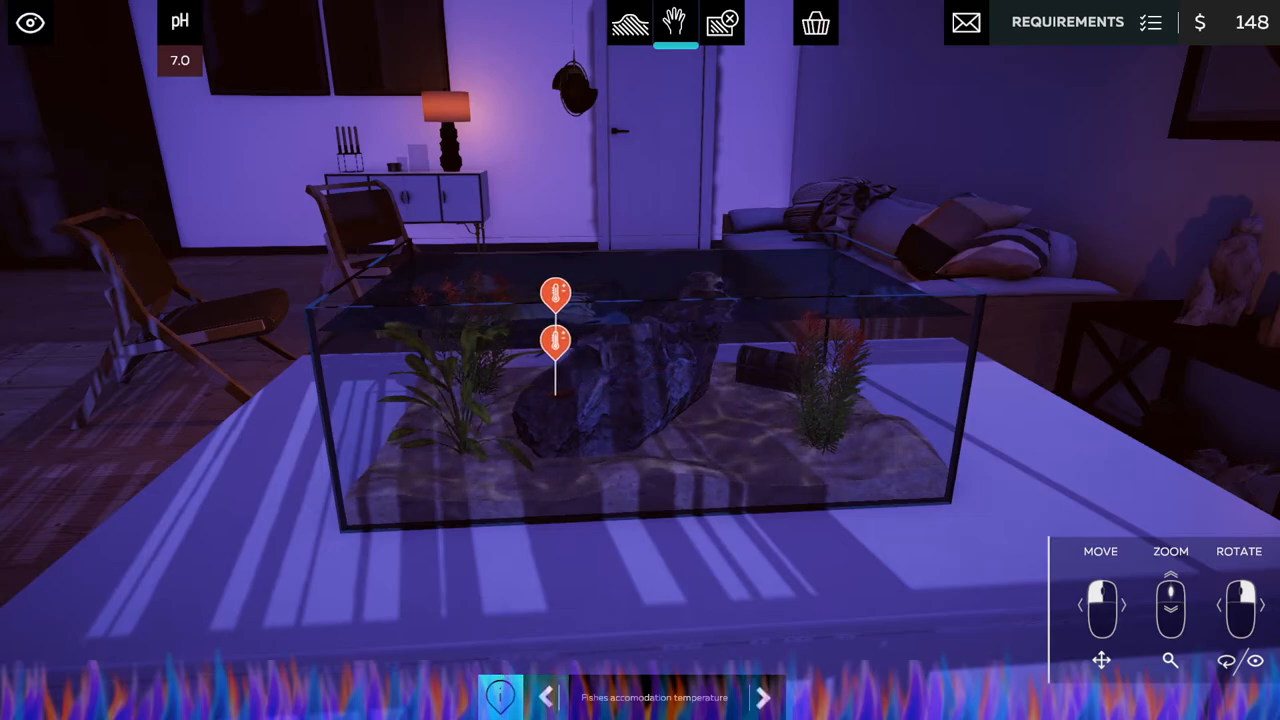
{"action": "mouse_move", "coordinate": [816, 22]}
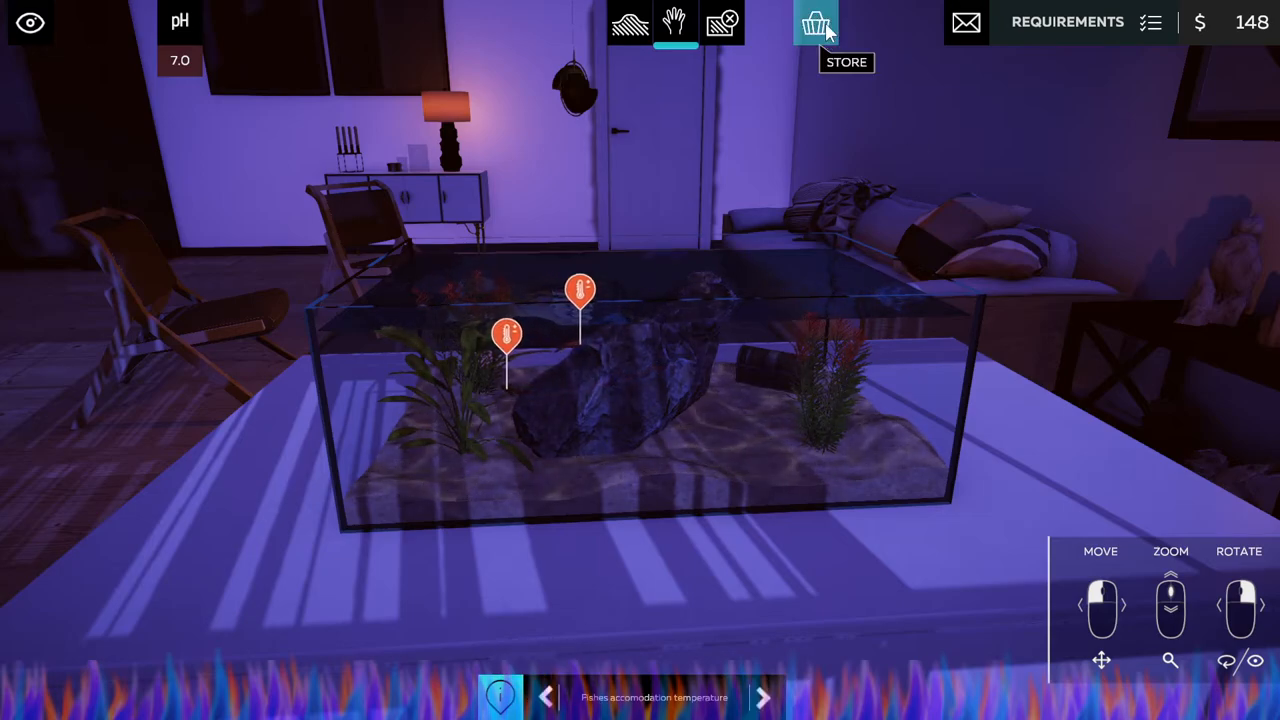
Buy a $20 utility unit from the Store and install it in the tank's back left corner.
{"action": "left_click", "coordinate": [816, 22]}
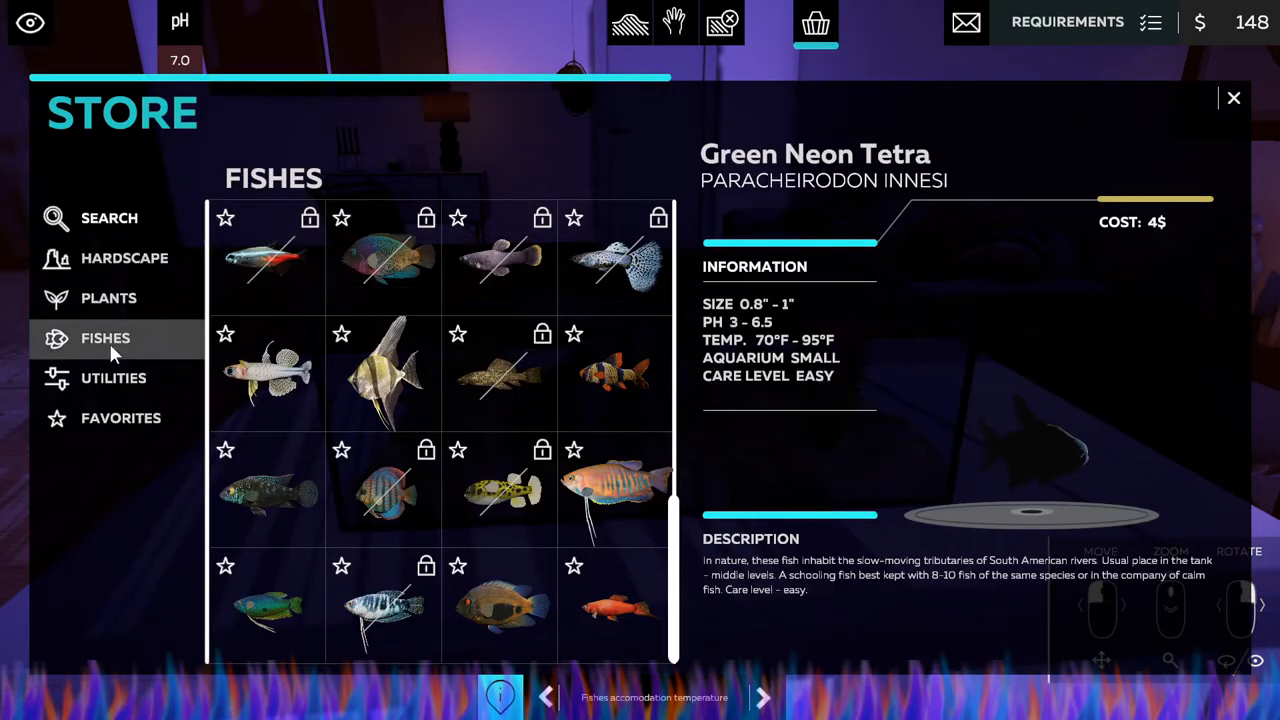
{"action": "left_click", "coordinate": [114, 378]}
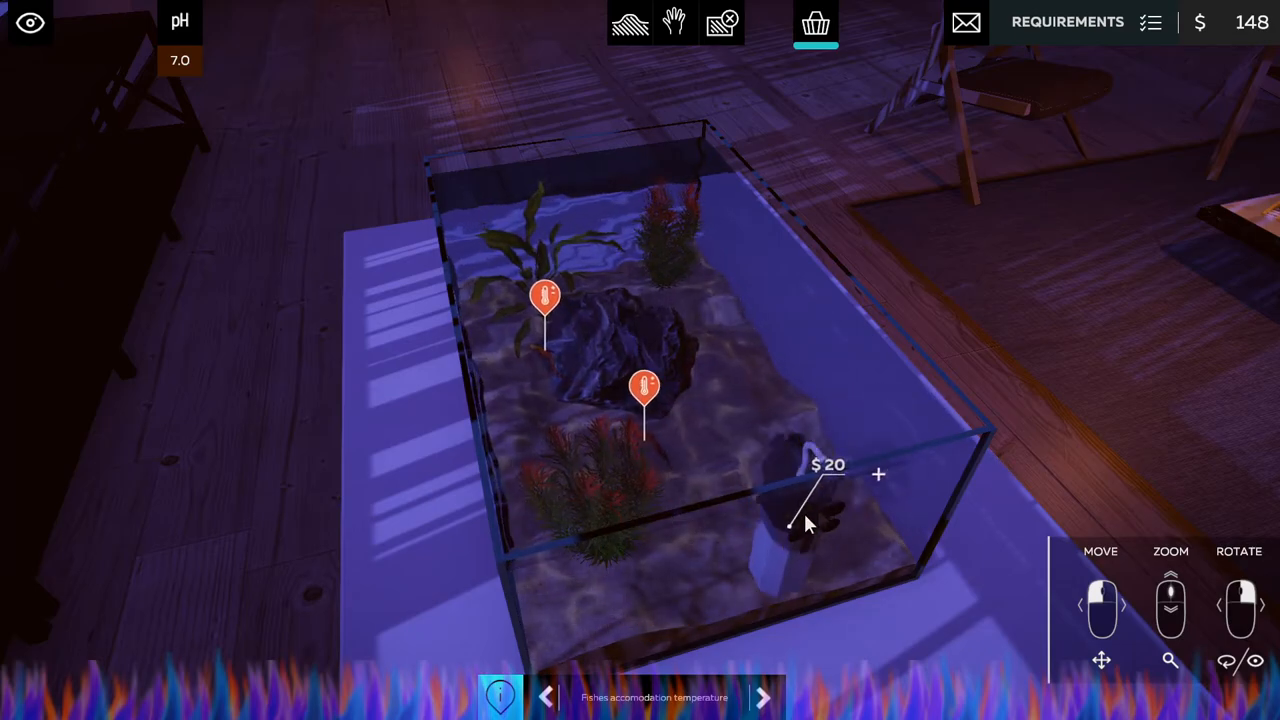
{"action": "left_click", "coordinate": [878, 474]}
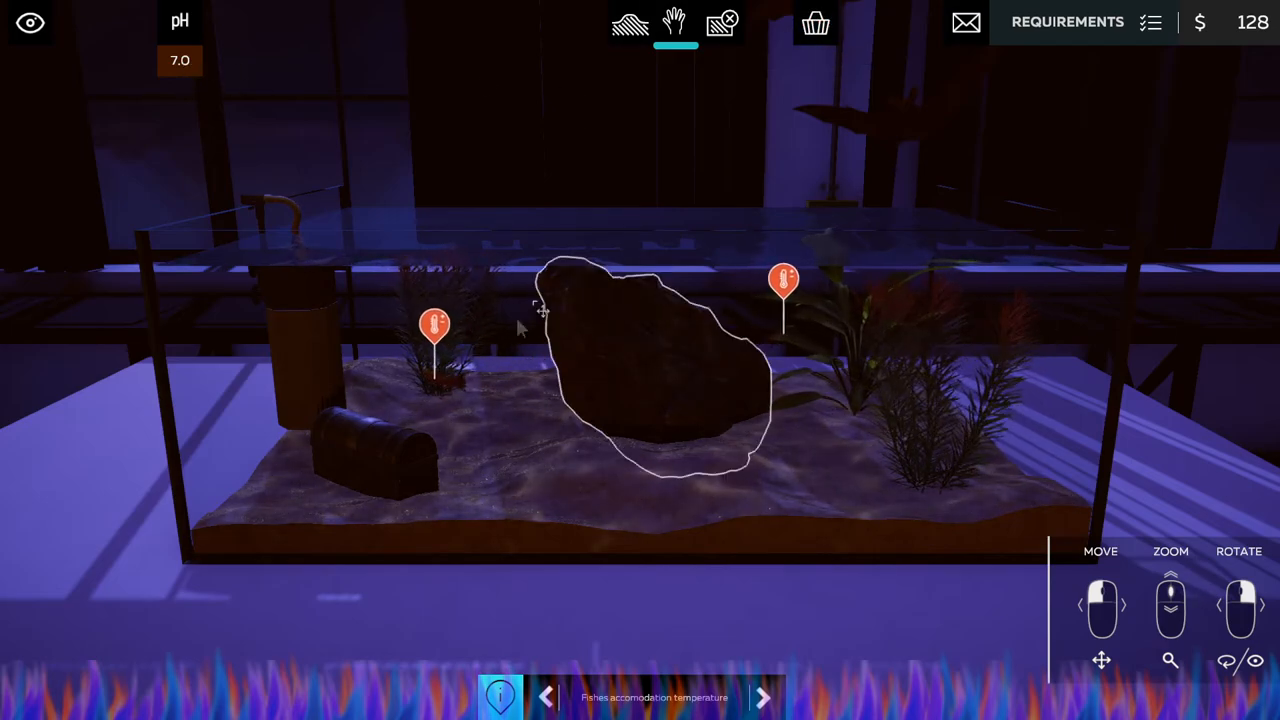
Review the plant temperature and fish pH warning markers, then browse the Store's heaters.
{"action": "left_click", "coordinate": [763, 697]}
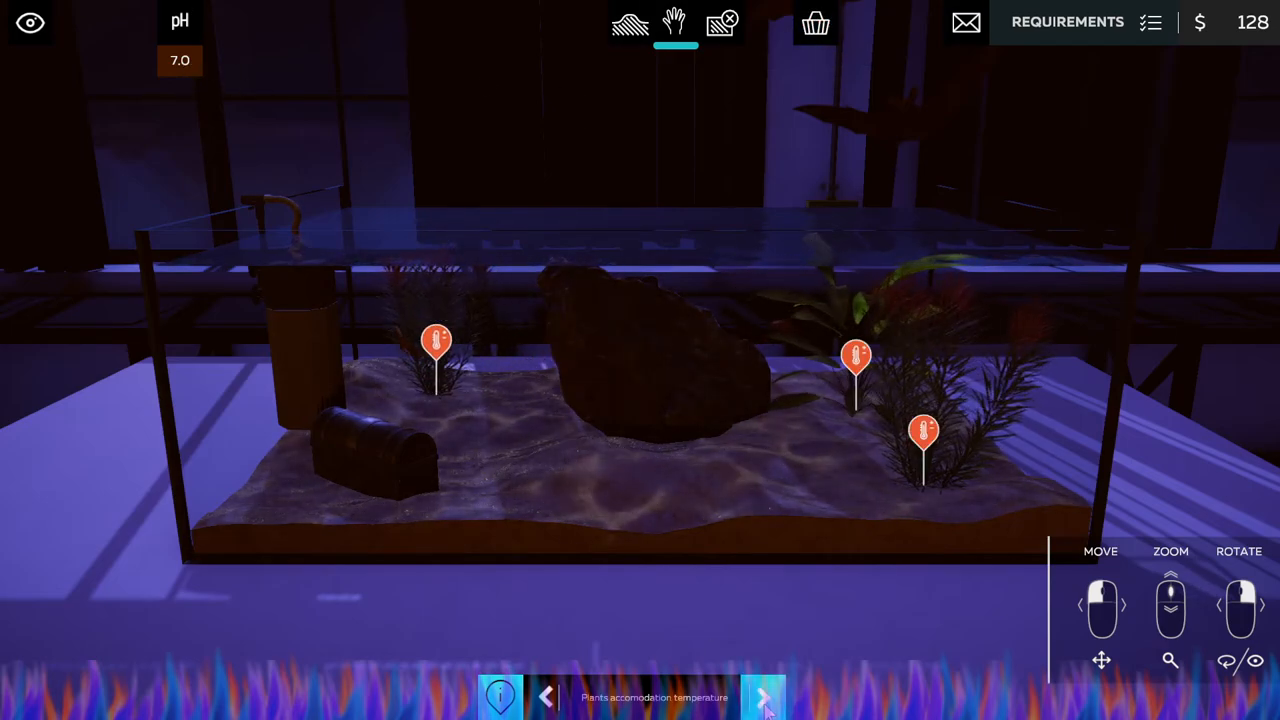
{"action": "left_click", "coordinate": [763, 697]}
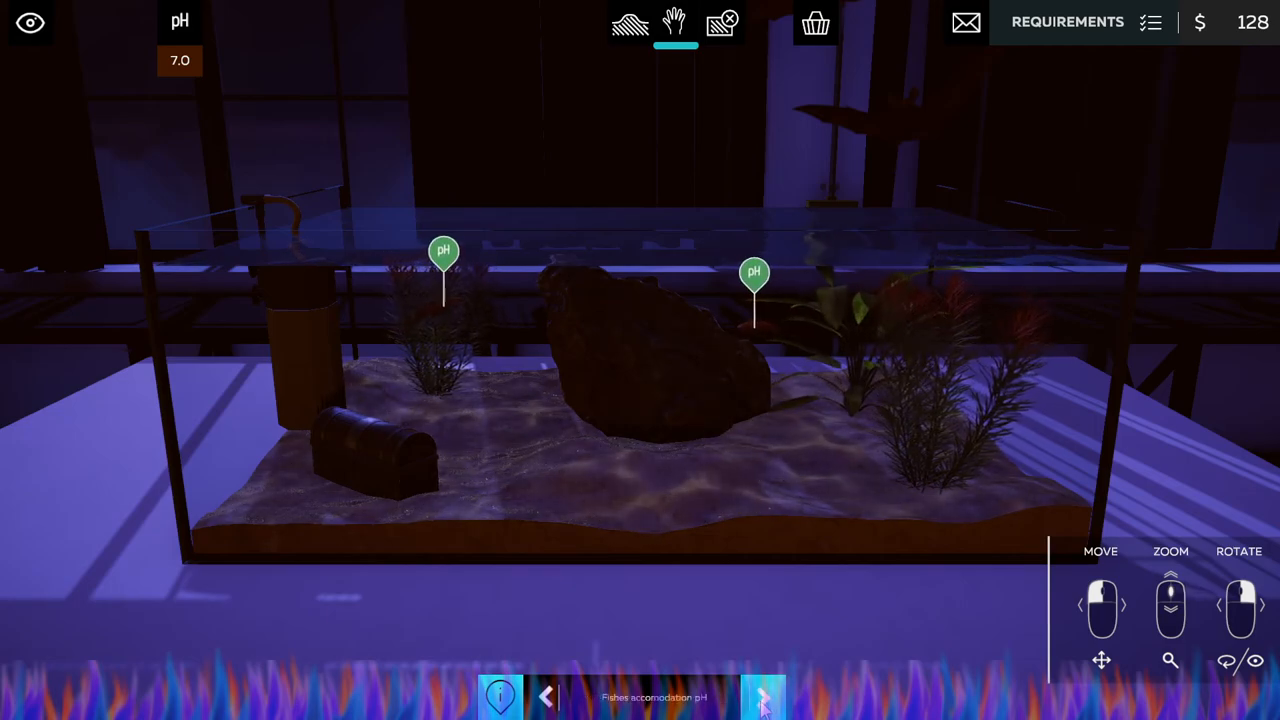
{"action": "left_click", "coordinate": [762, 697]}
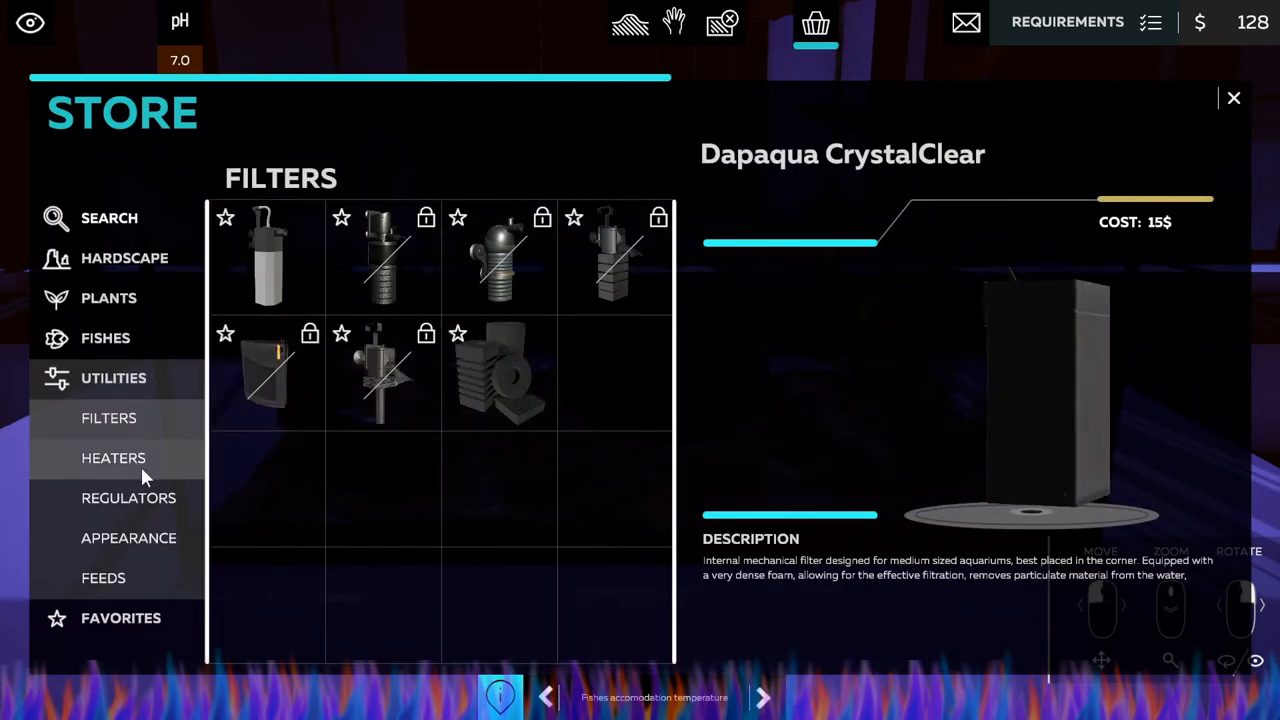
{"action": "left_click", "coordinate": [1233, 97]}
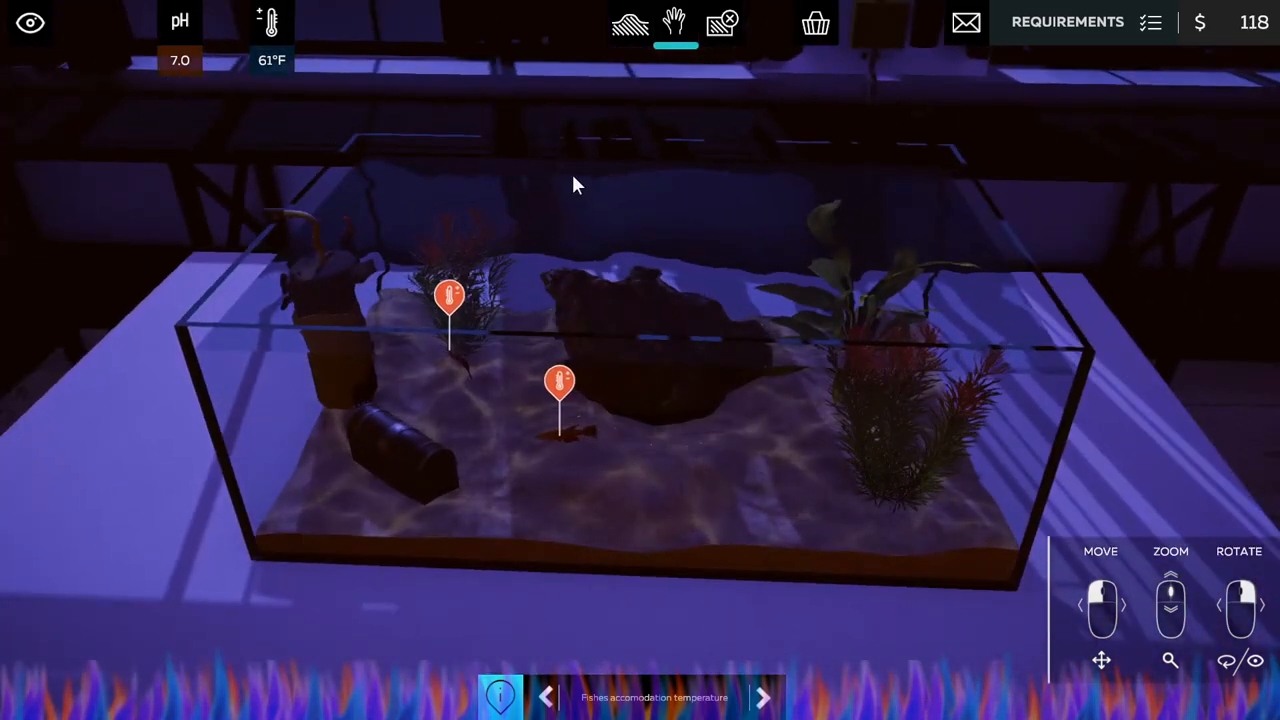
Raise the water temperature to 75°F and check the plant, pH and filter status markers.
{"action": "left_click", "coordinate": [269, 22]}
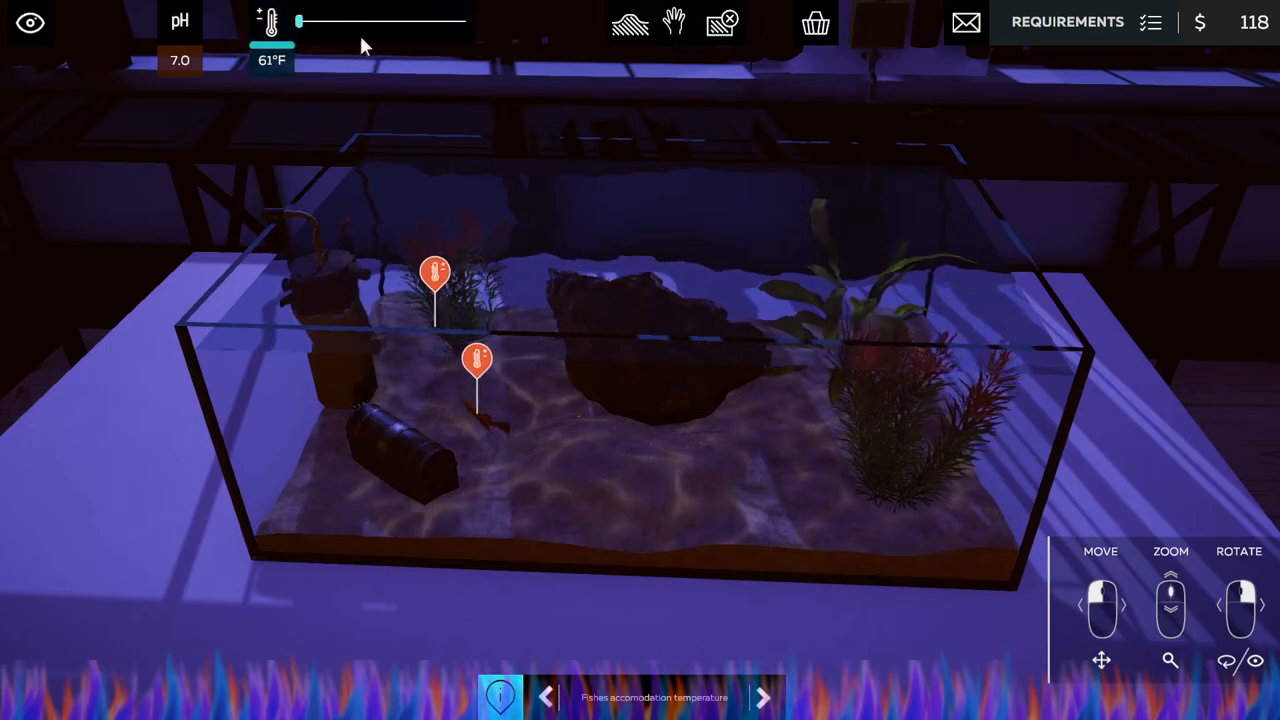
{"action": "left_click_drag", "start_coordinate": [298, 21], "coordinate": [382, 21]}
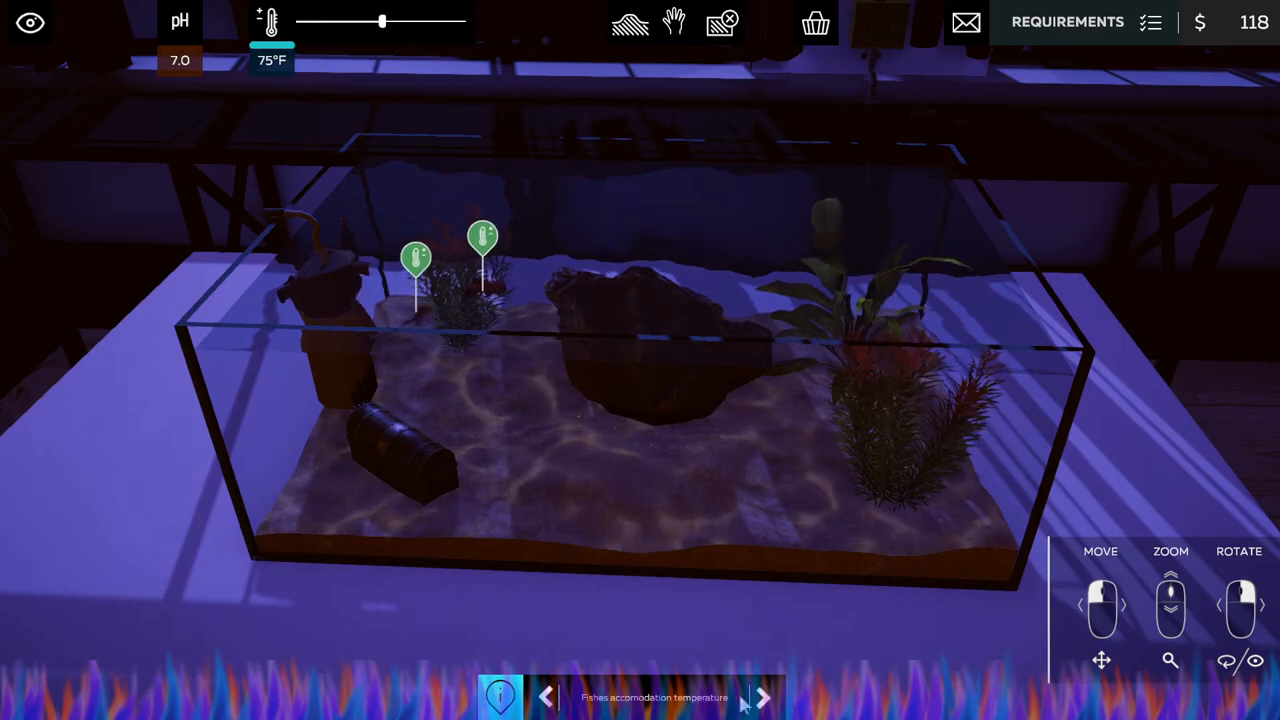
{"action": "left_click", "coordinate": [764, 697]}
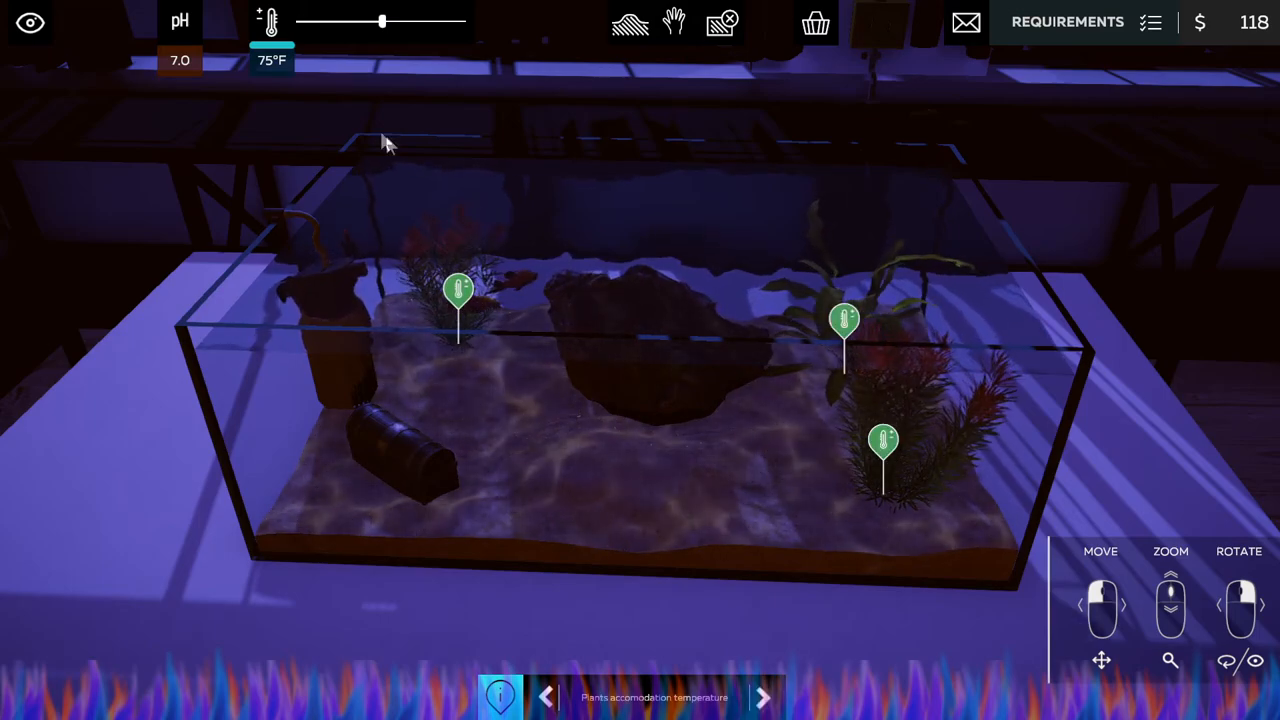
{"action": "left_click", "coordinate": [763, 697]}
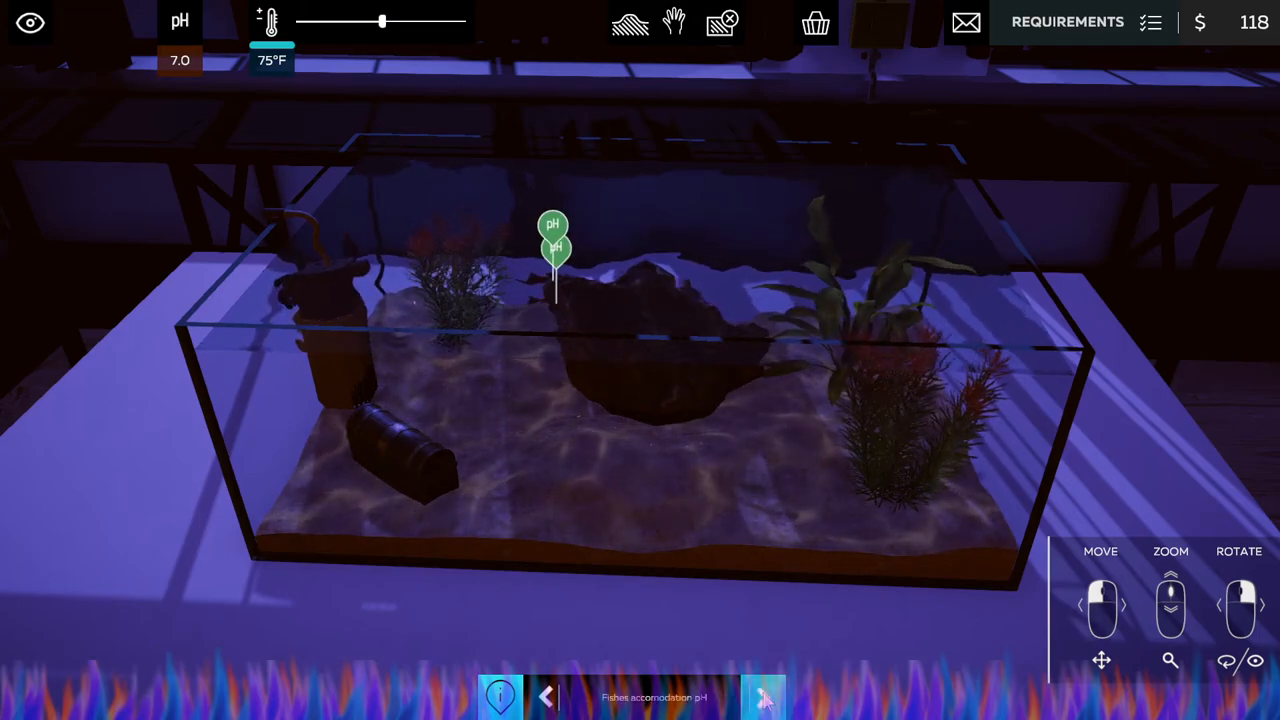
{"action": "left_click", "coordinate": [764, 697]}
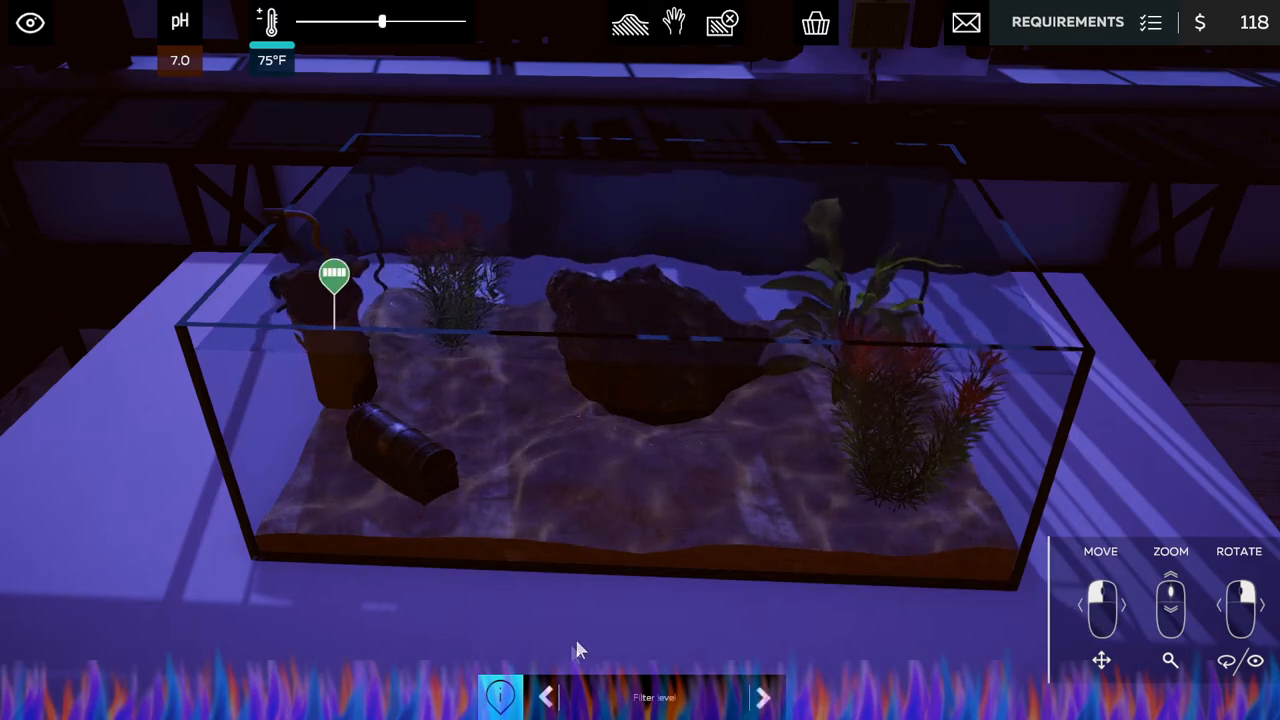
{"action": "left_click", "coordinate": [763, 697]}
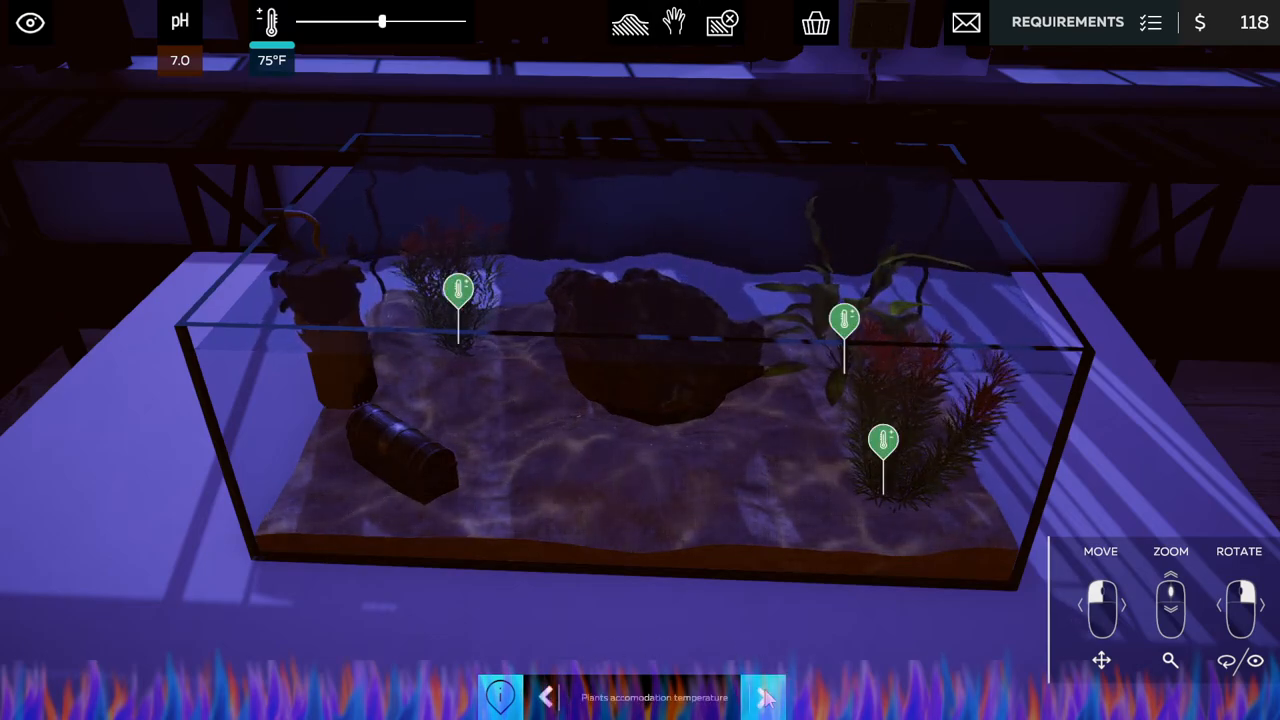
{"action": "left_click", "coordinate": [763, 697]}
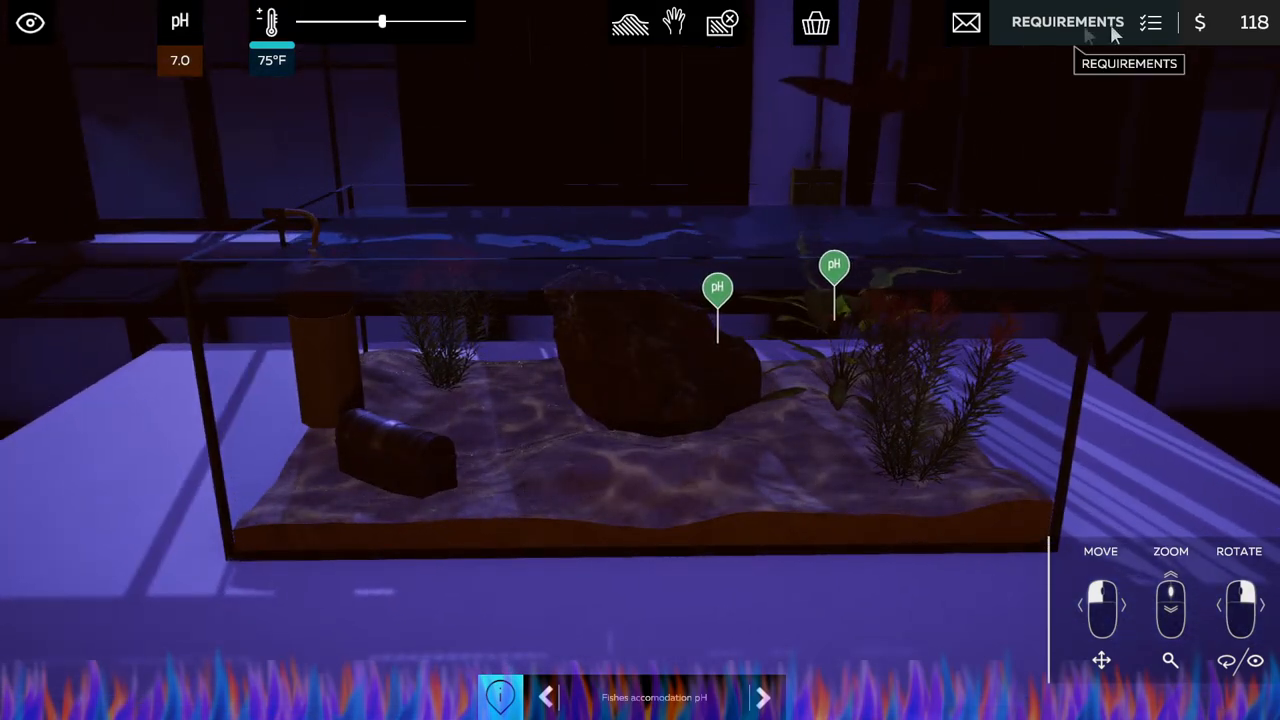
{"action": "mouse_move", "coordinate": [817, 22]}
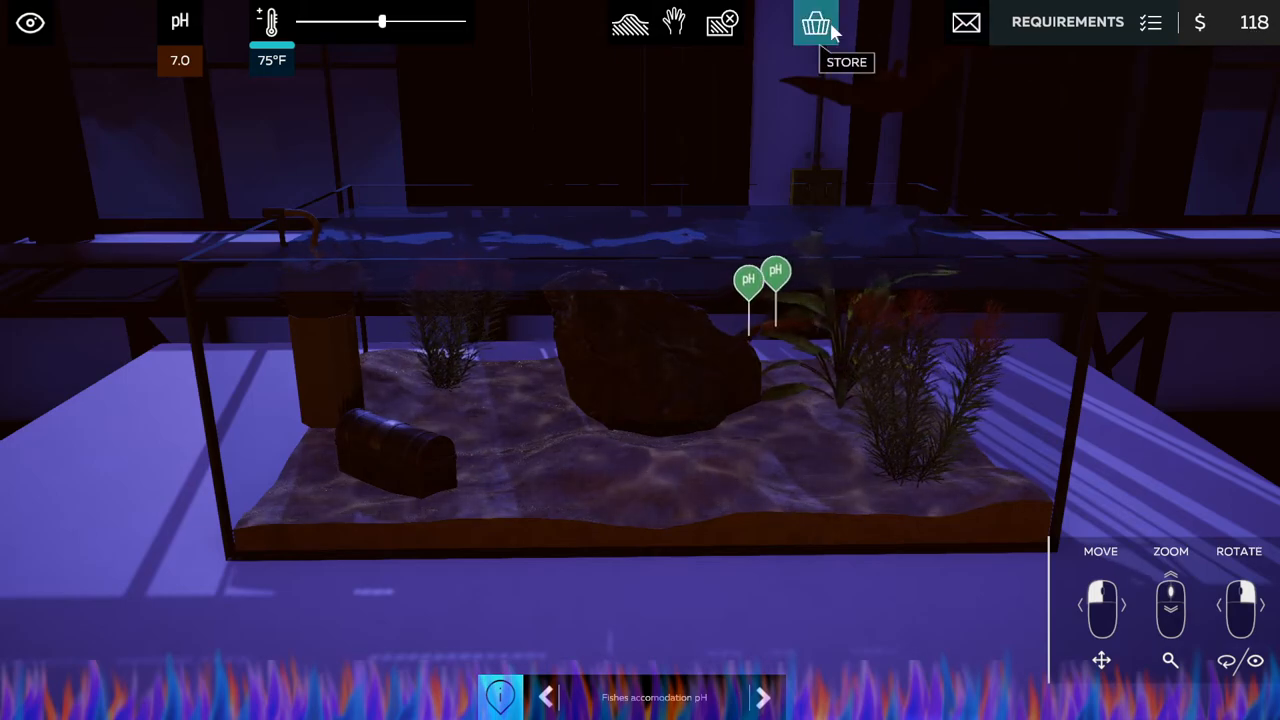
Hand in the aquarium for 1000/1000 points and open the crate of newly unlocked items.
{"action": "left_click", "coordinate": [1067, 21]}
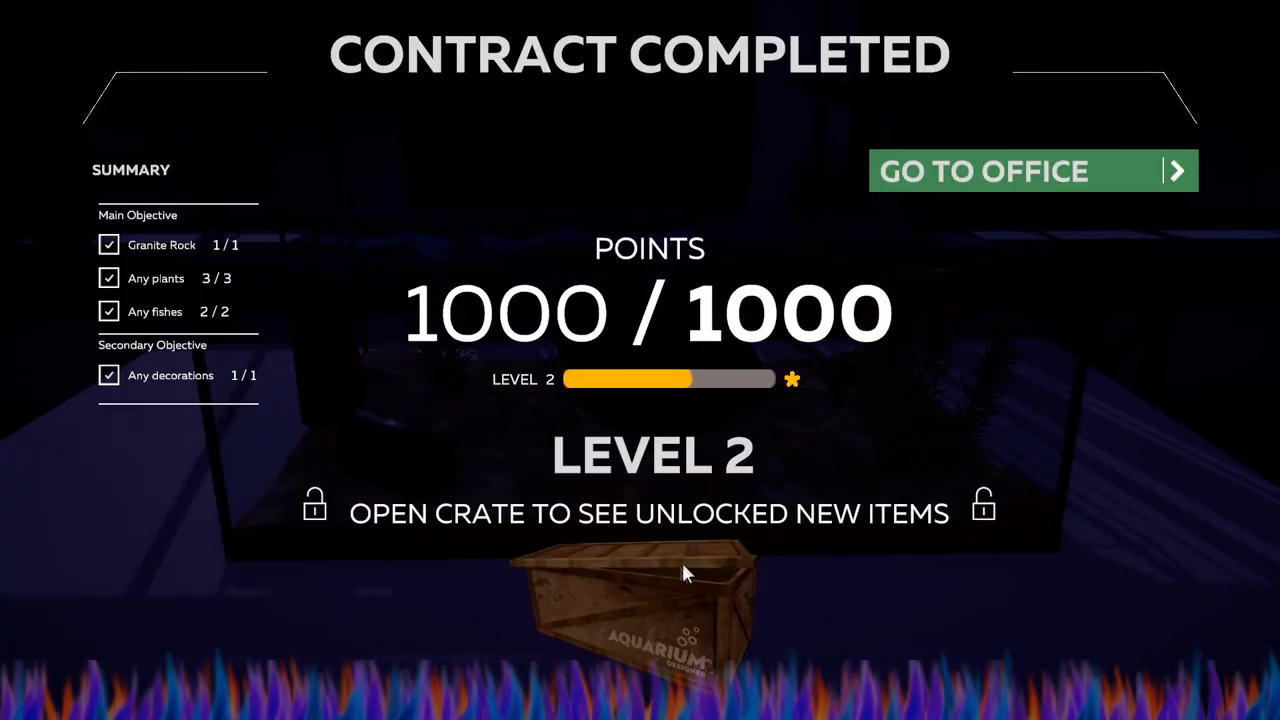
{"action": "left_click", "coordinate": [650, 600]}
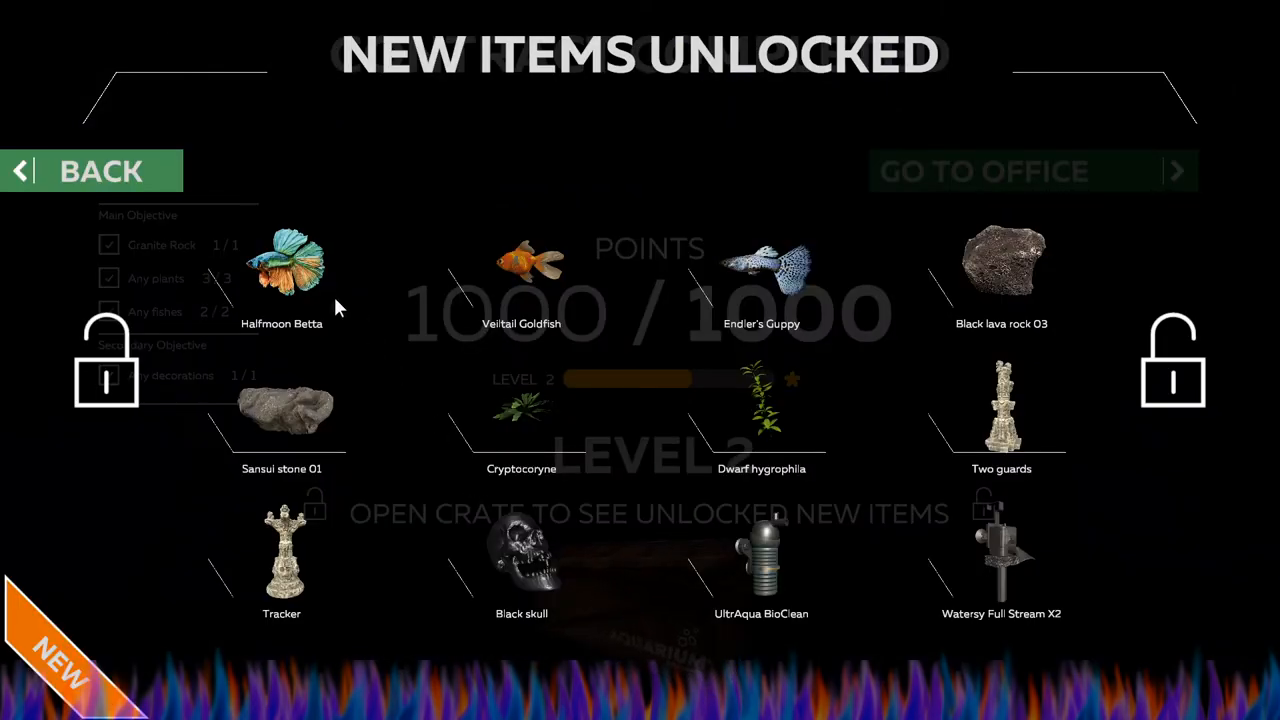
{"action": "mouse_move", "coordinate": [453, 327]}
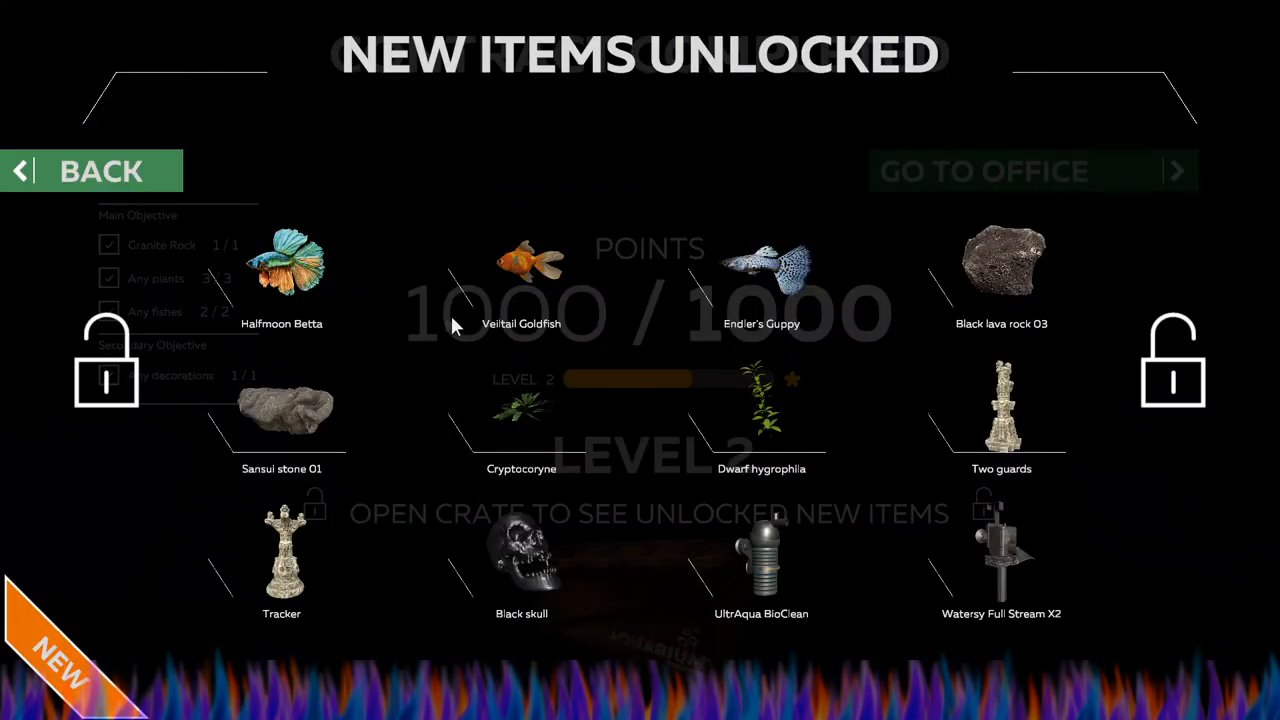
{"action": "mouse_move", "coordinate": [528, 337]}
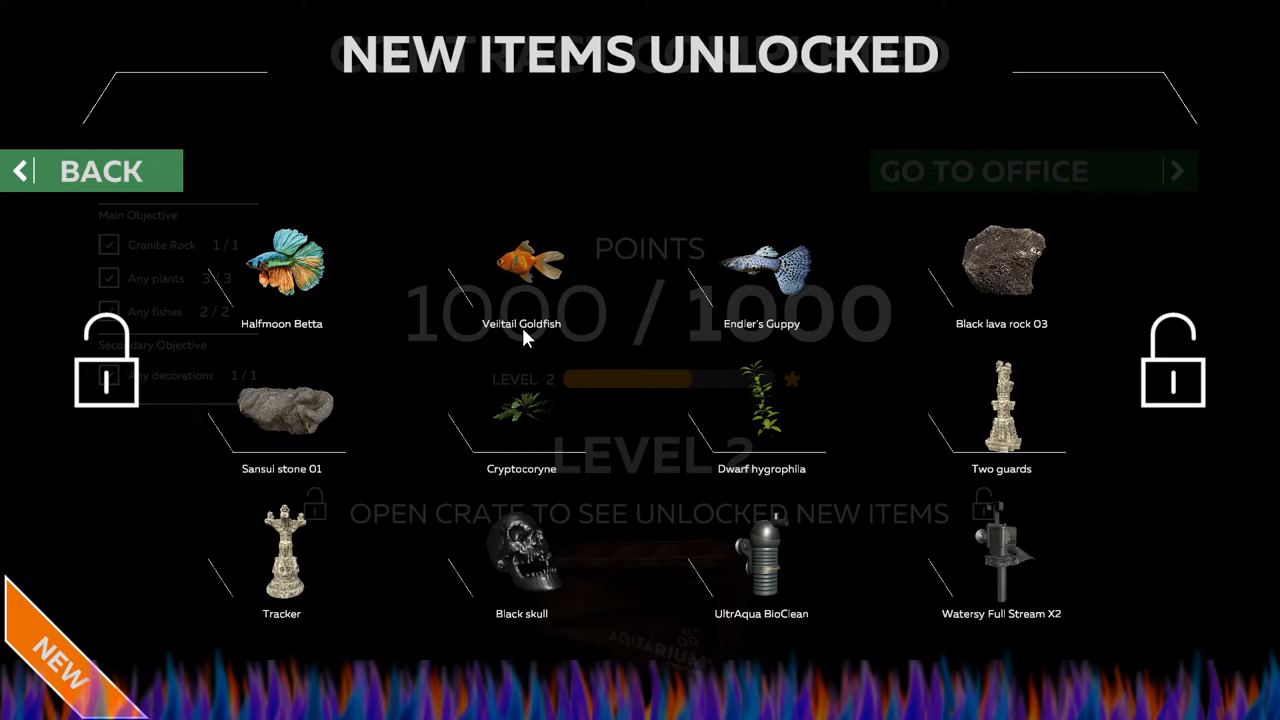
{"action": "mouse_move", "coordinate": [745, 338]}
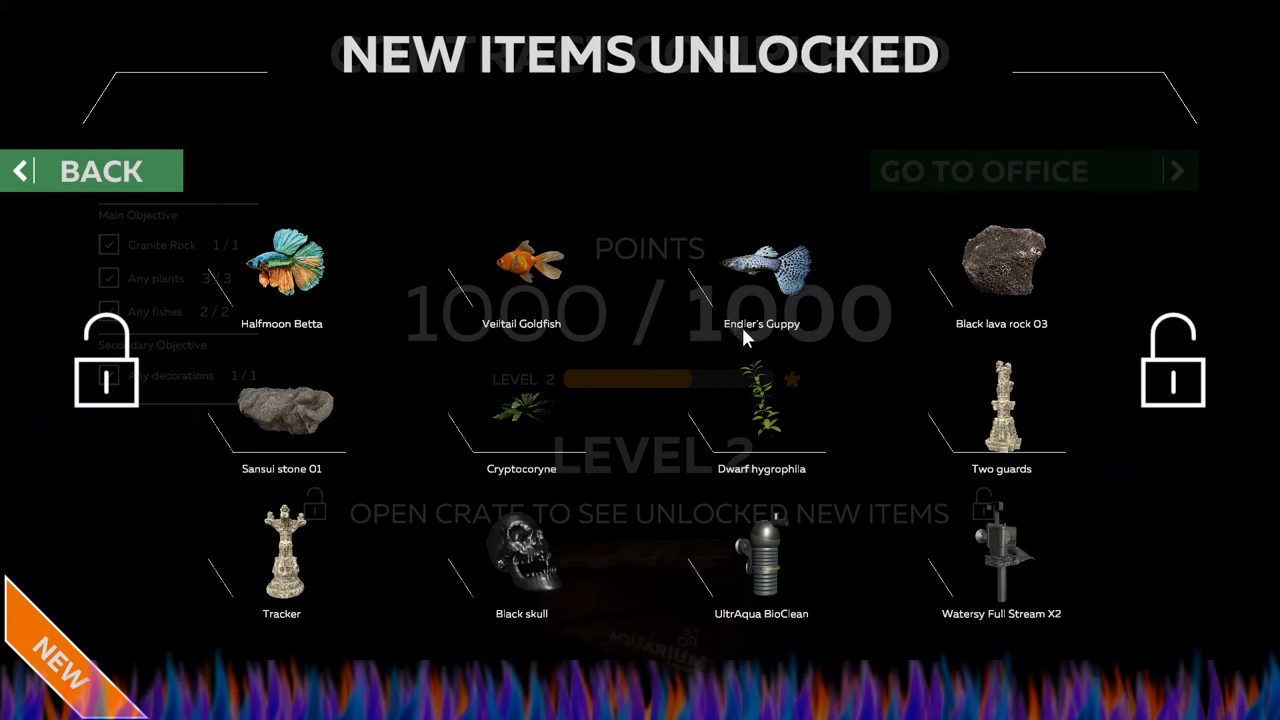
{"action": "mouse_move", "coordinate": [1020, 275]}
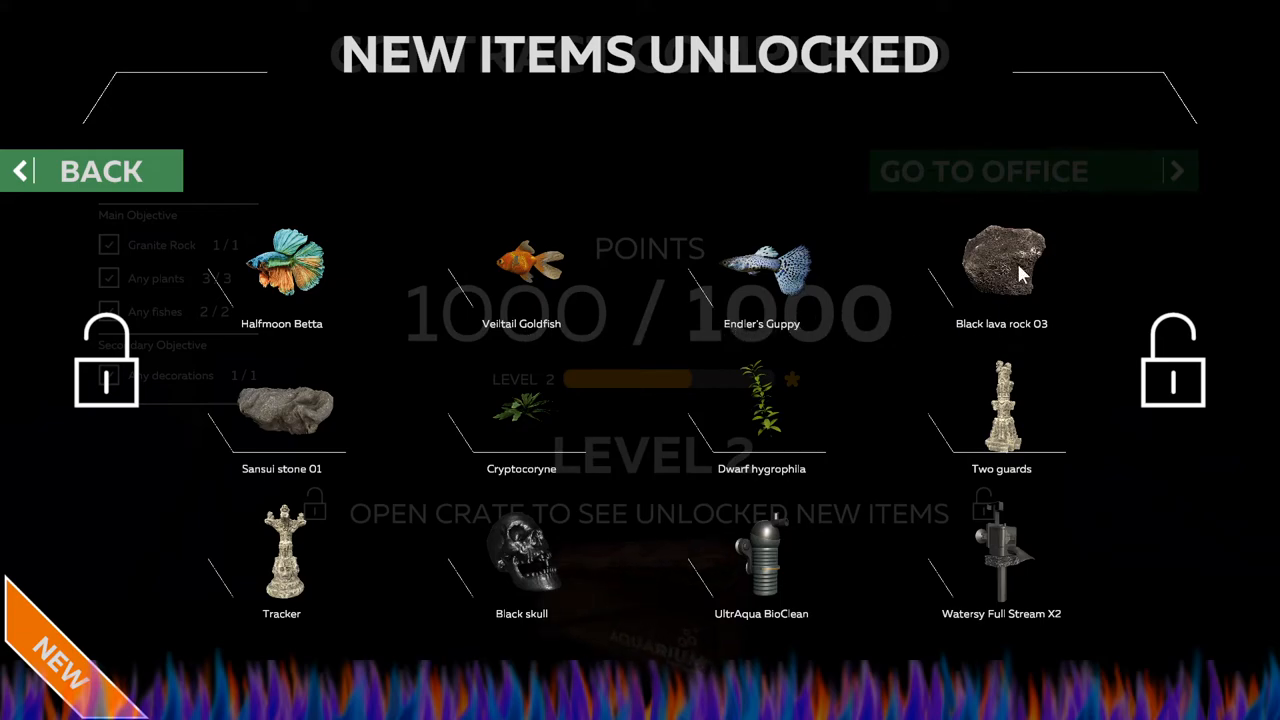
{"action": "mouse_move", "coordinate": [705, 413]}
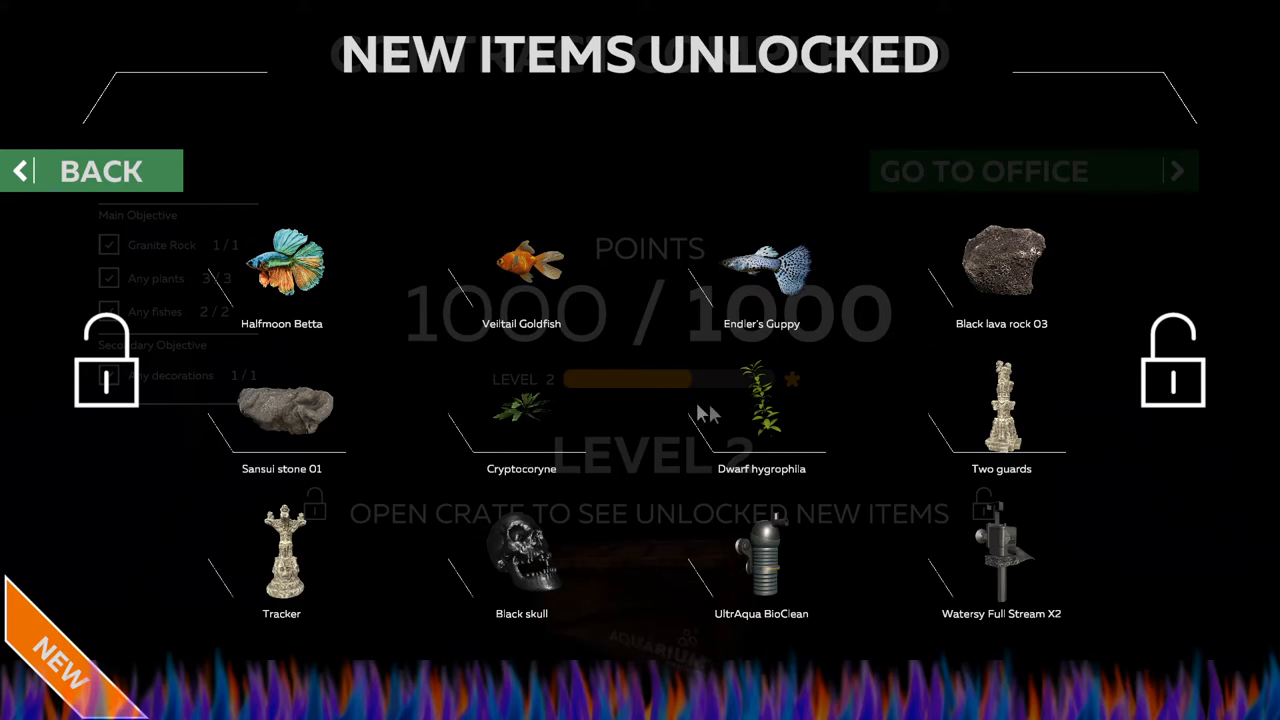
{"action": "mouse_move", "coordinate": [460, 575]}
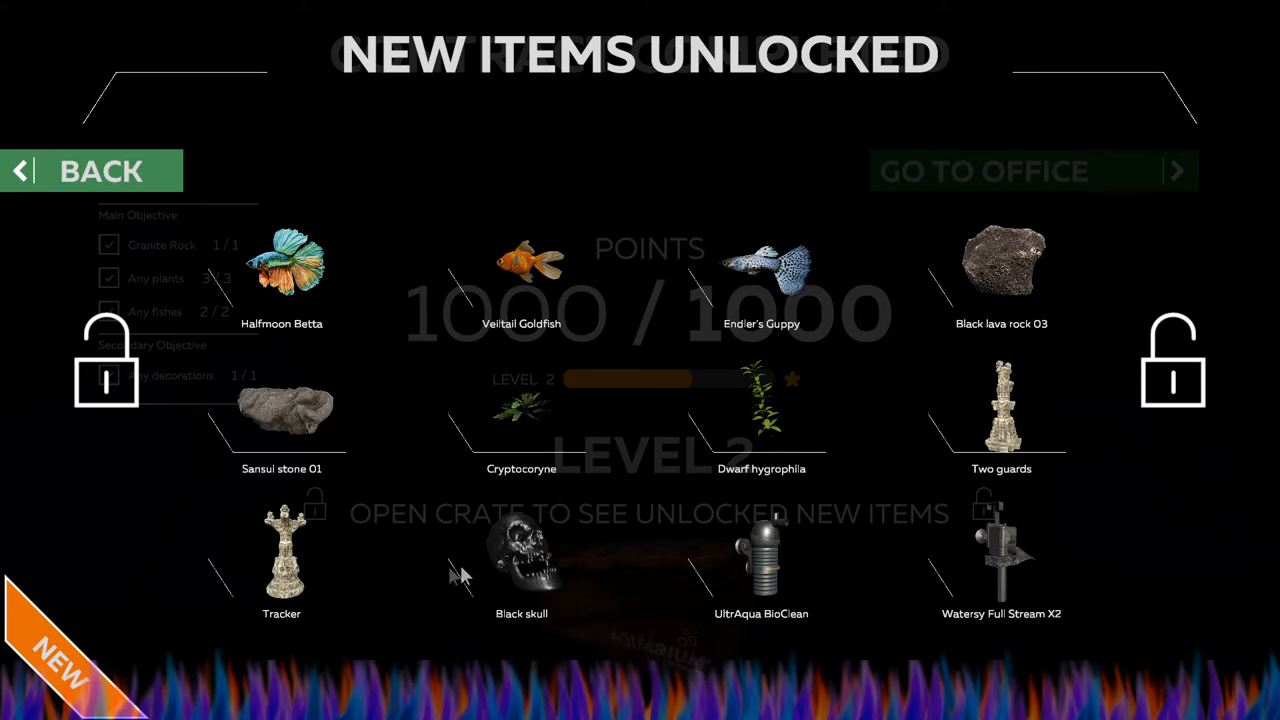
{"action": "mouse_move", "coordinate": [770, 600]}
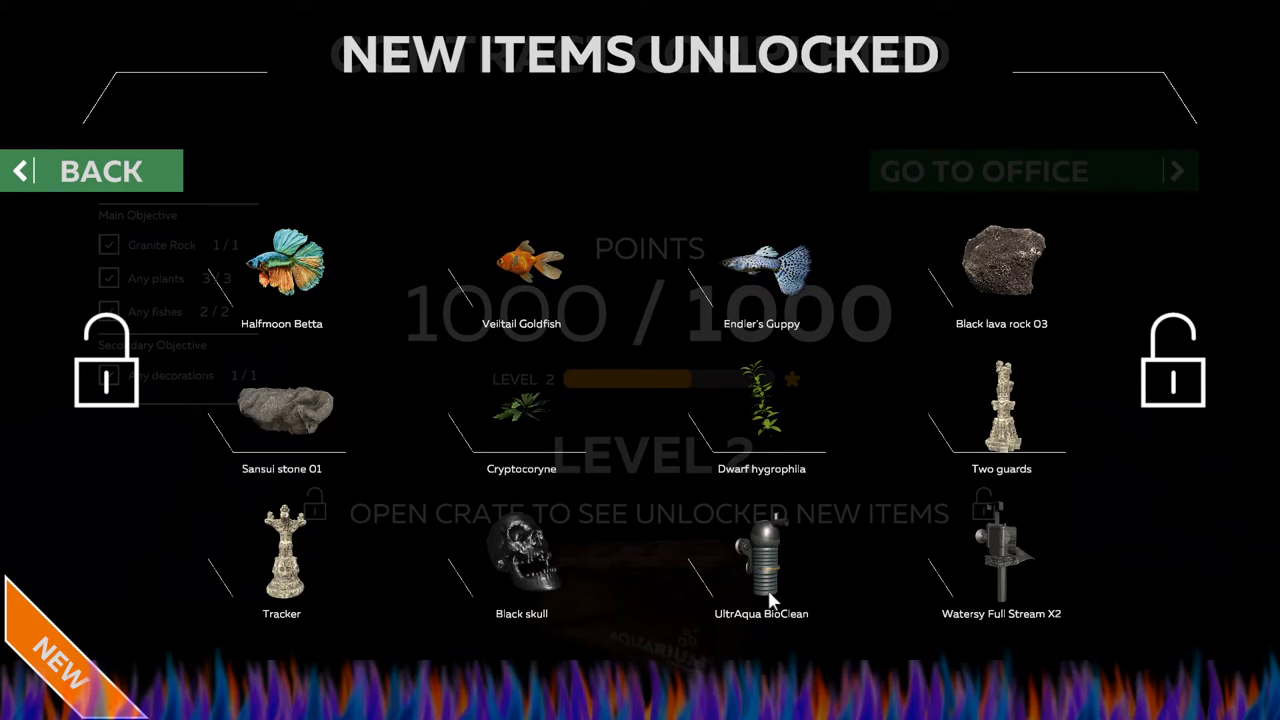
{"action": "mouse_move", "coordinate": [875, 580]}
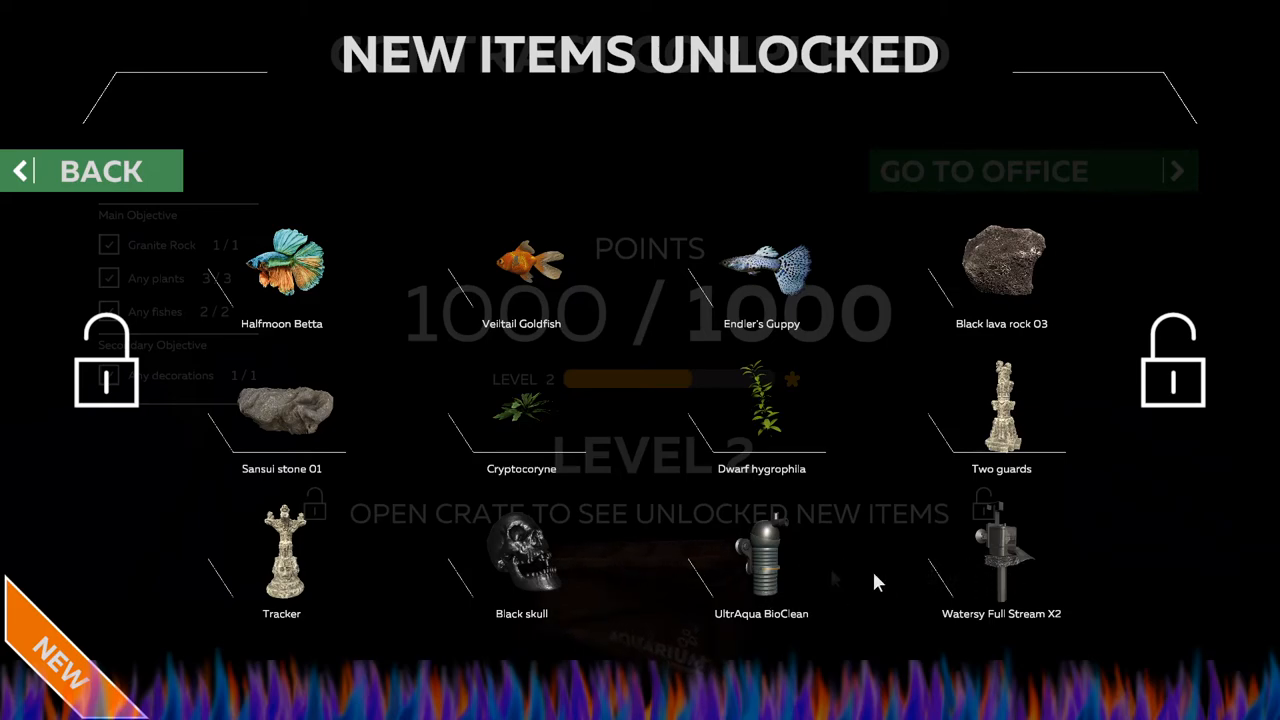
{"action": "mouse_move", "coordinate": [35, 247]}
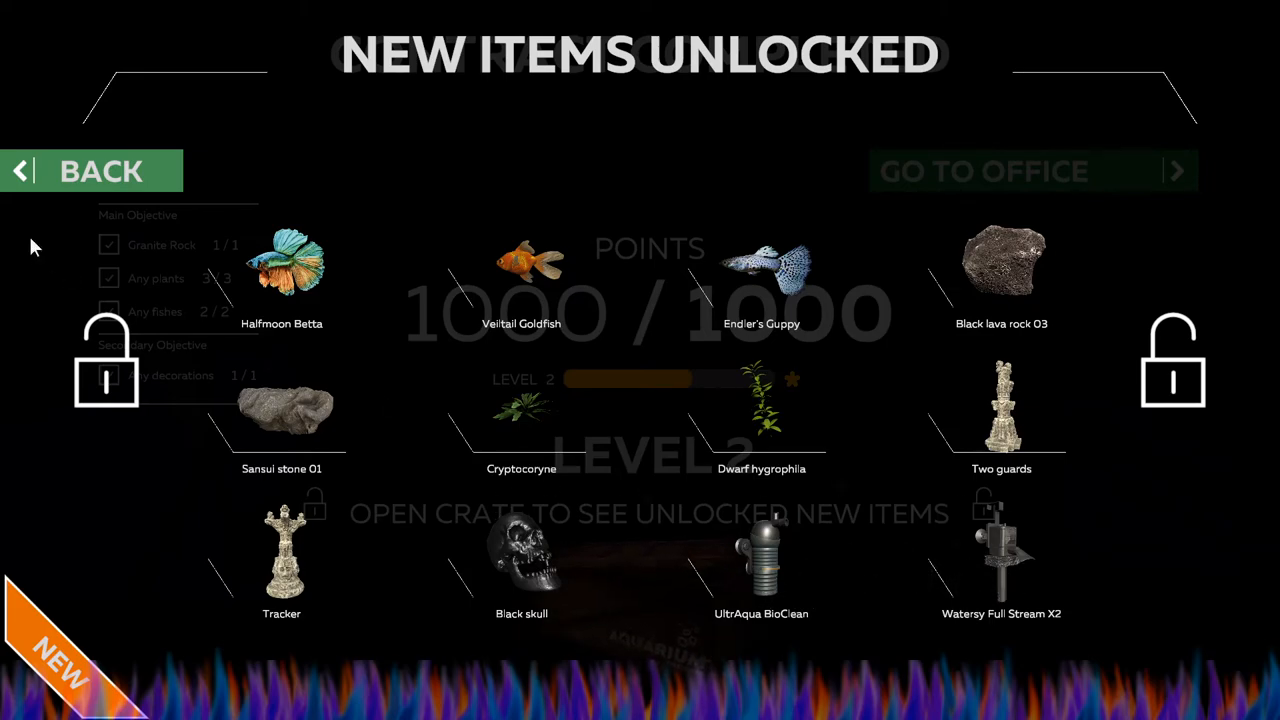
{"action": "mouse_move", "coordinate": [415, 407]}
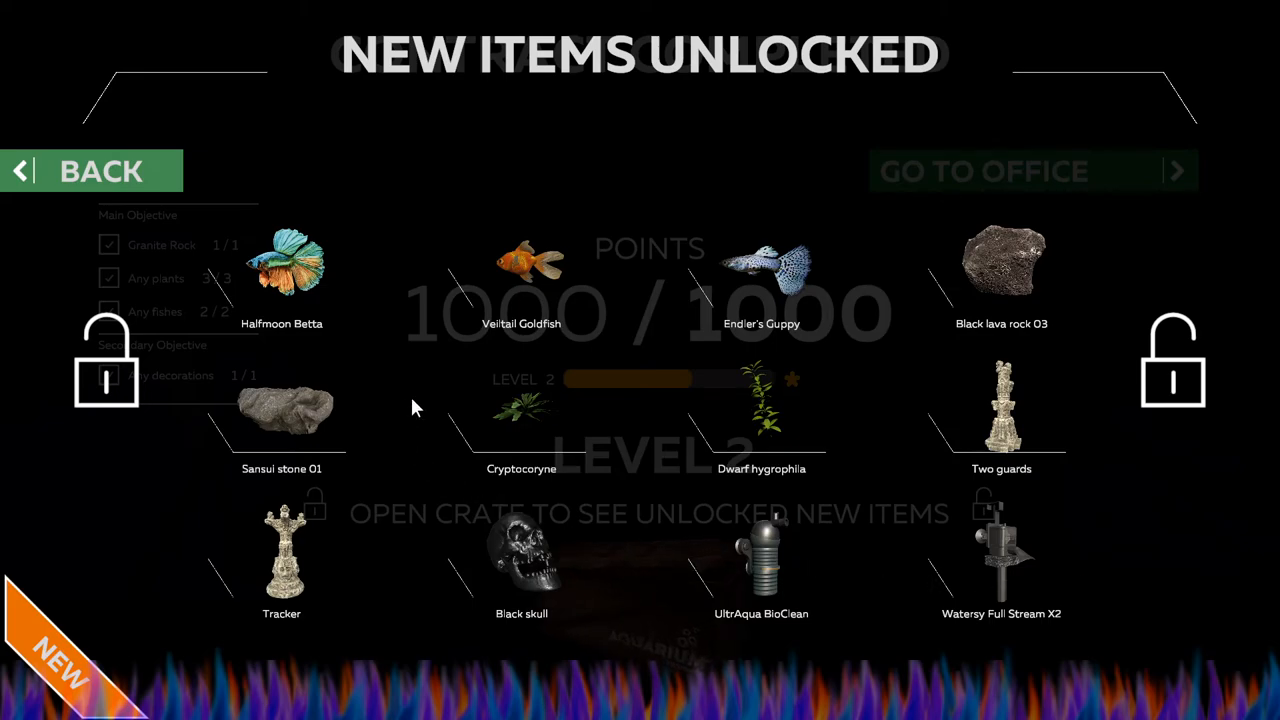
{"action": "mouse_move", "coordinate": [212, 568]}
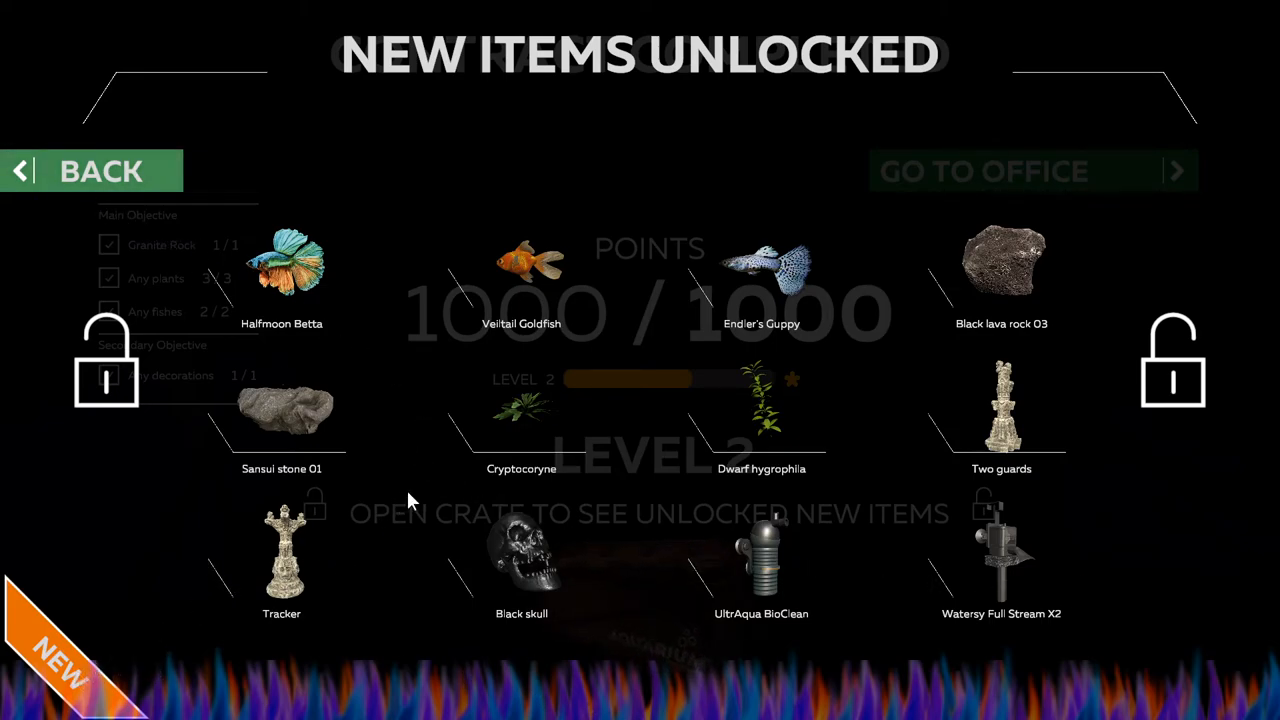
{"action": "mouse_move", "coordinate": [800, 412]}
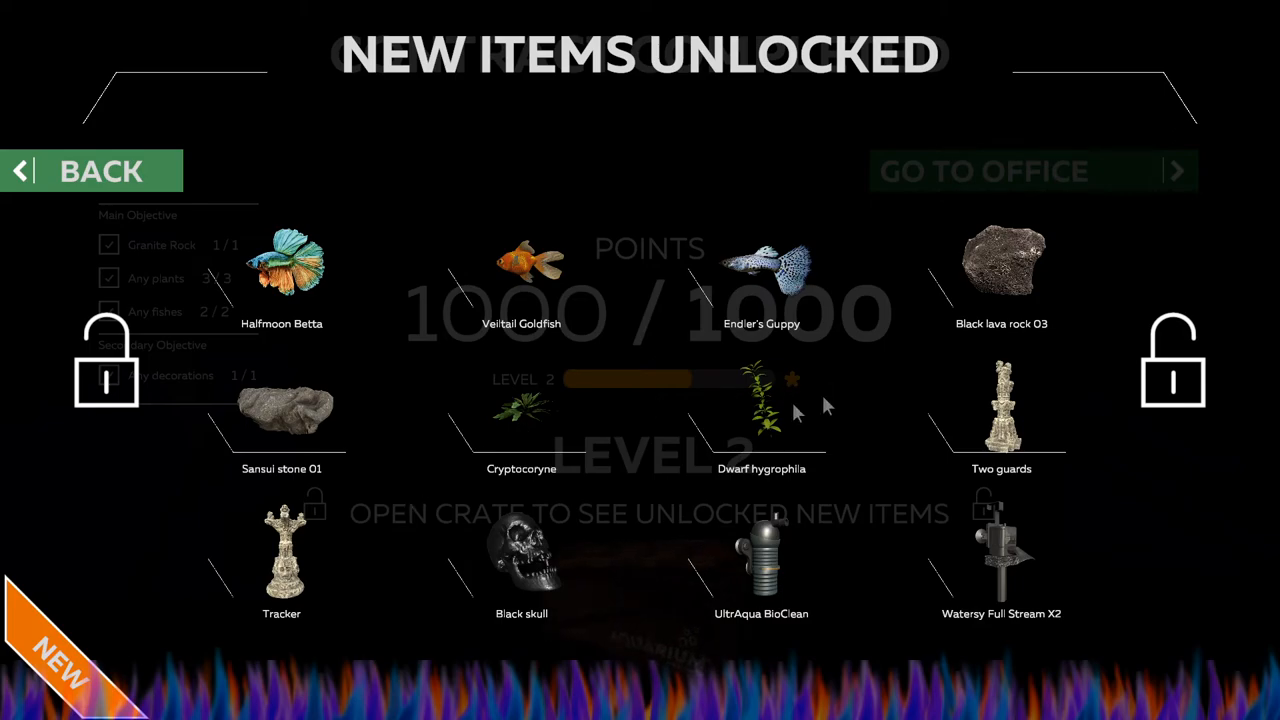
{"action": "mouse_move", "coordinate": [585, 388]}
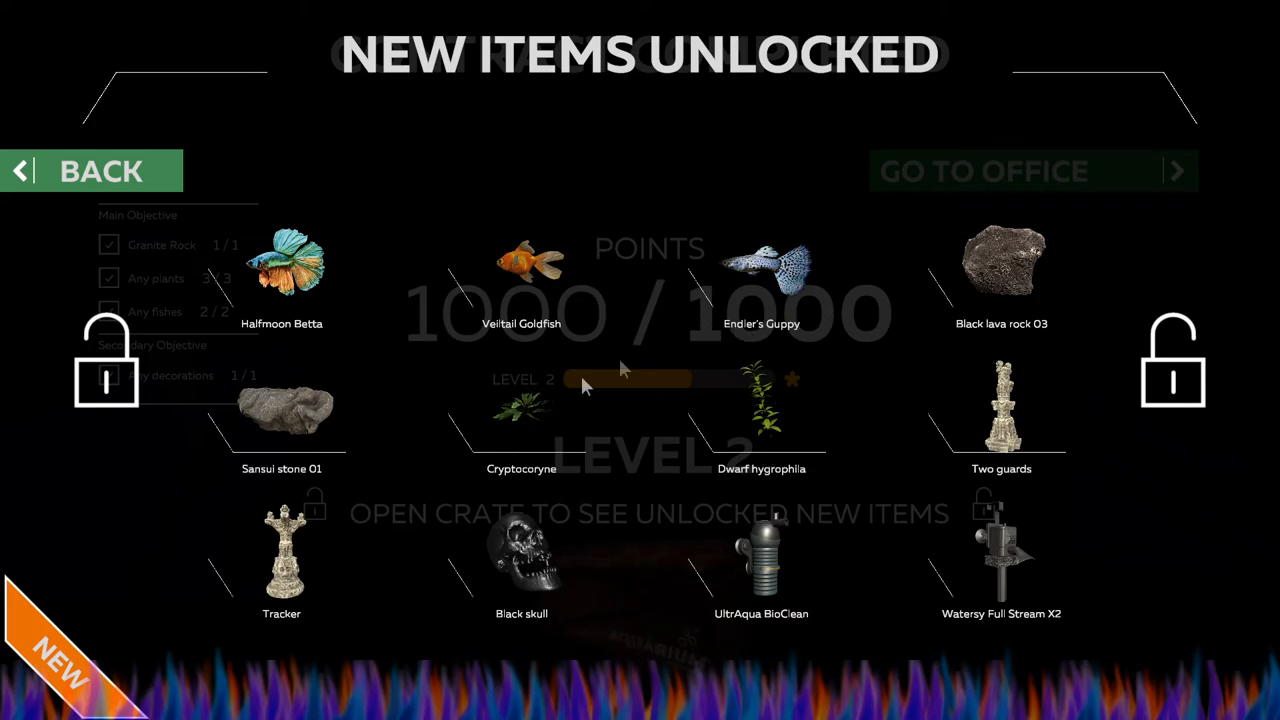
{"action": "mouse_move", "coordinate": [1003, 703]}
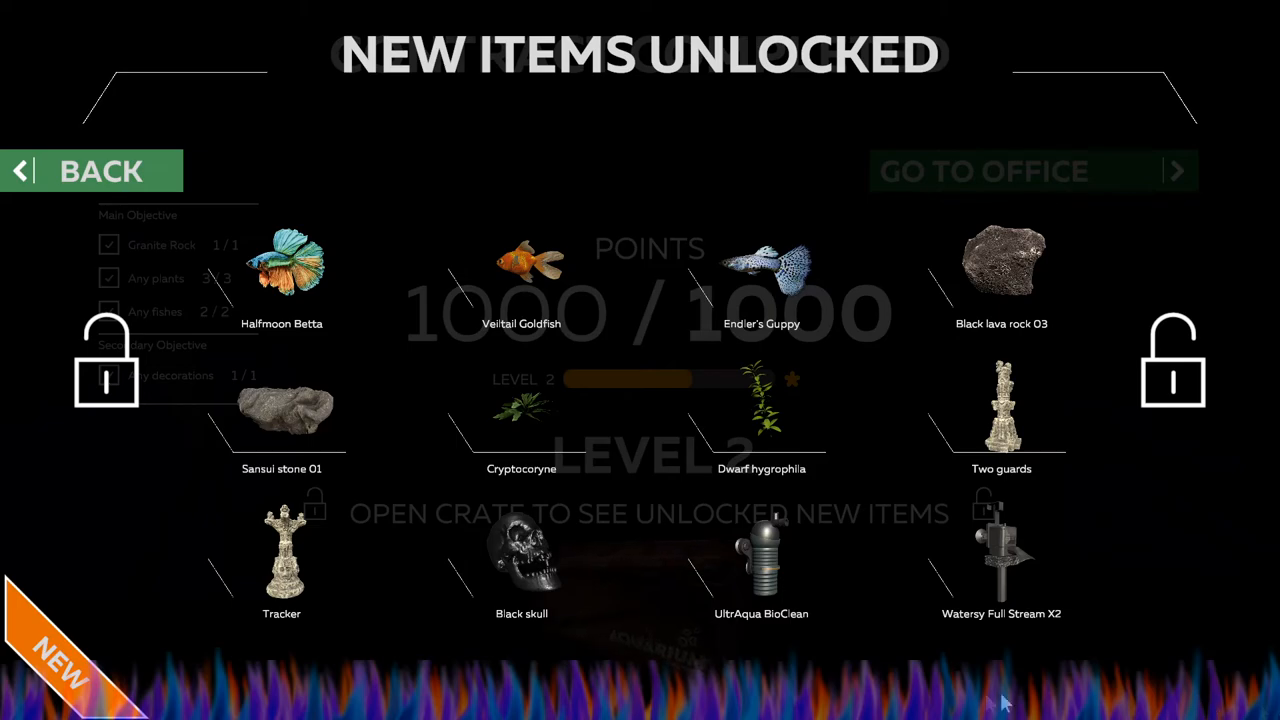
{"action": "mouse_move", "coordinate": [687, 368]}
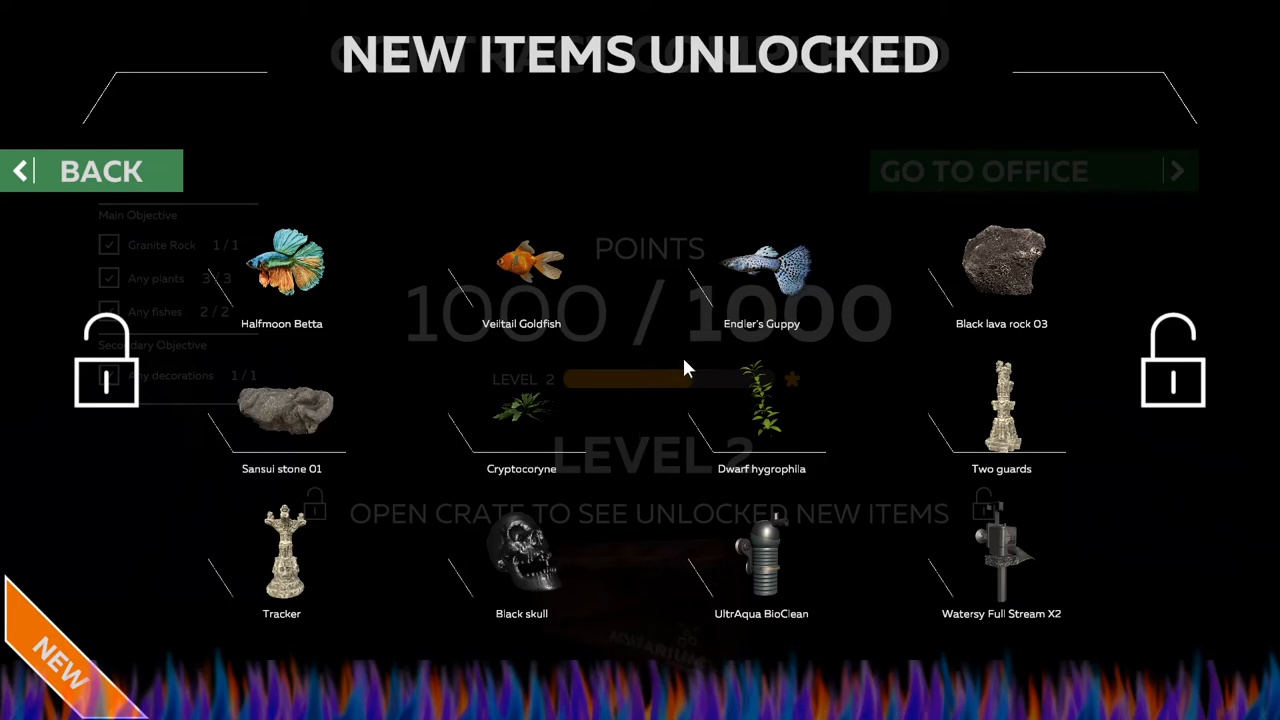
{"action": "mouse_move", "coordinate": [560, 328]}
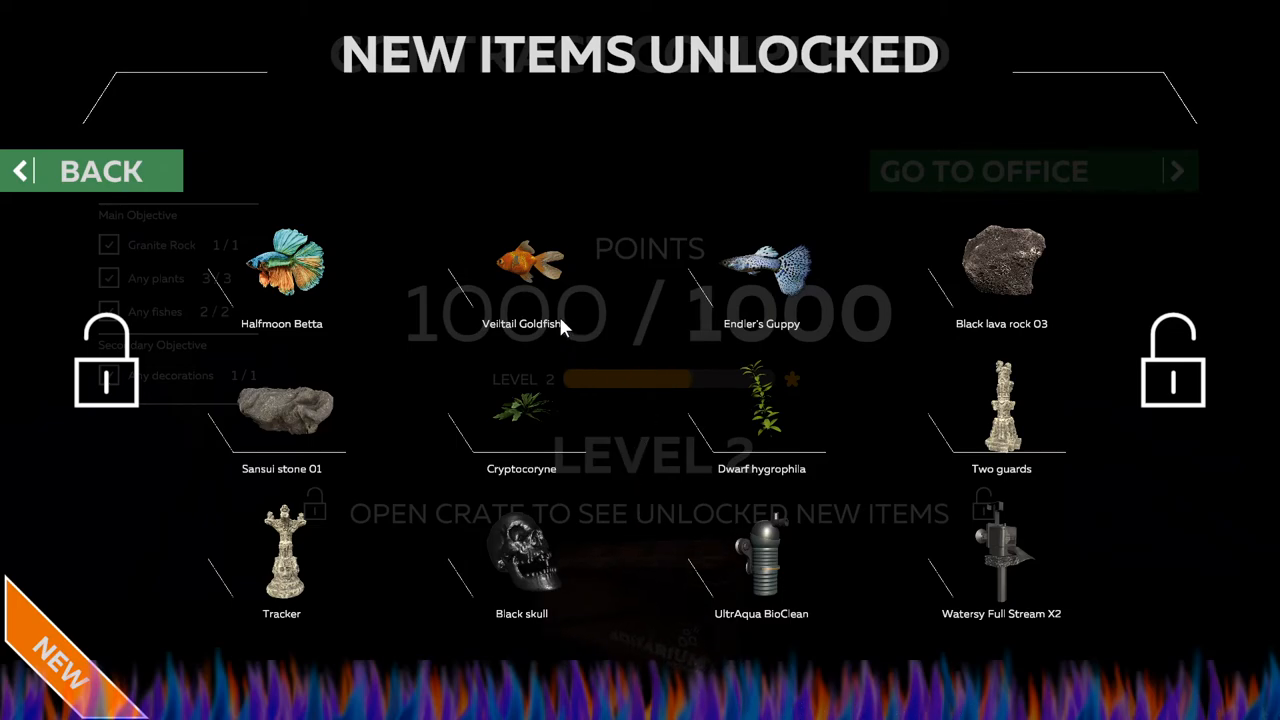
{"action": "mouse_move", "coordinate": [850, 515]}
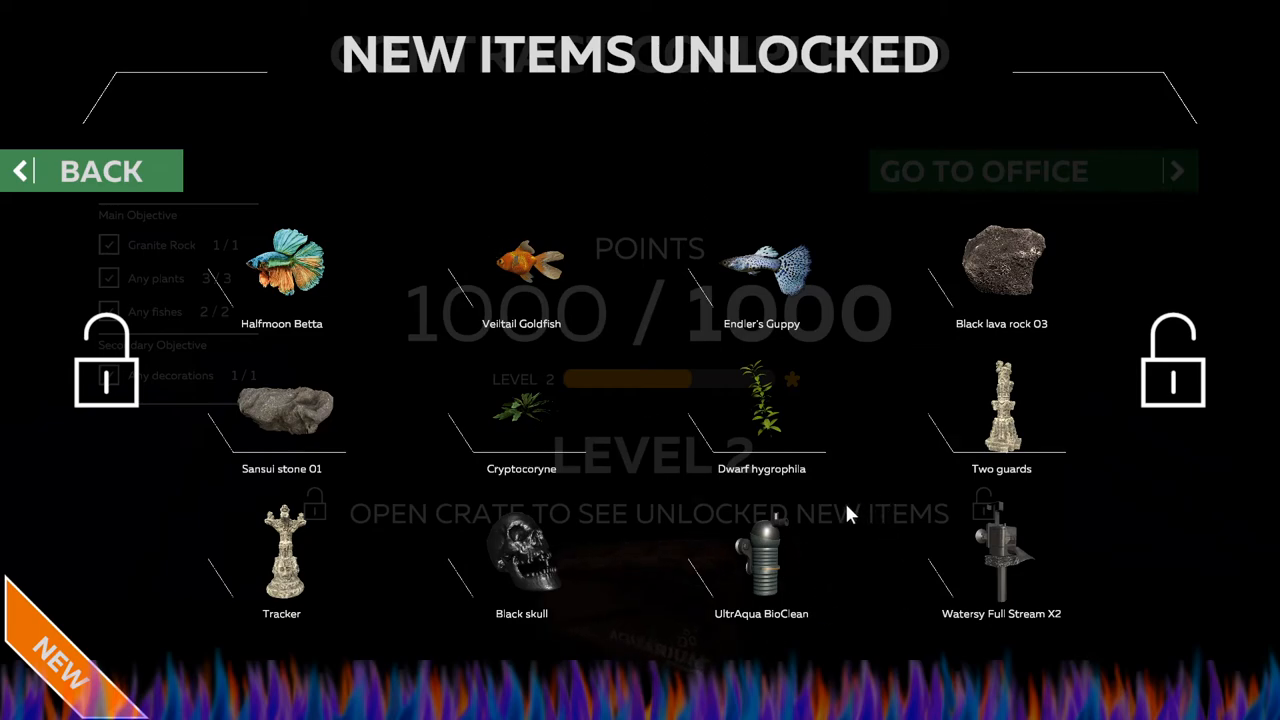
{"action": "mouse_move", "coordinate": [160, 172]}
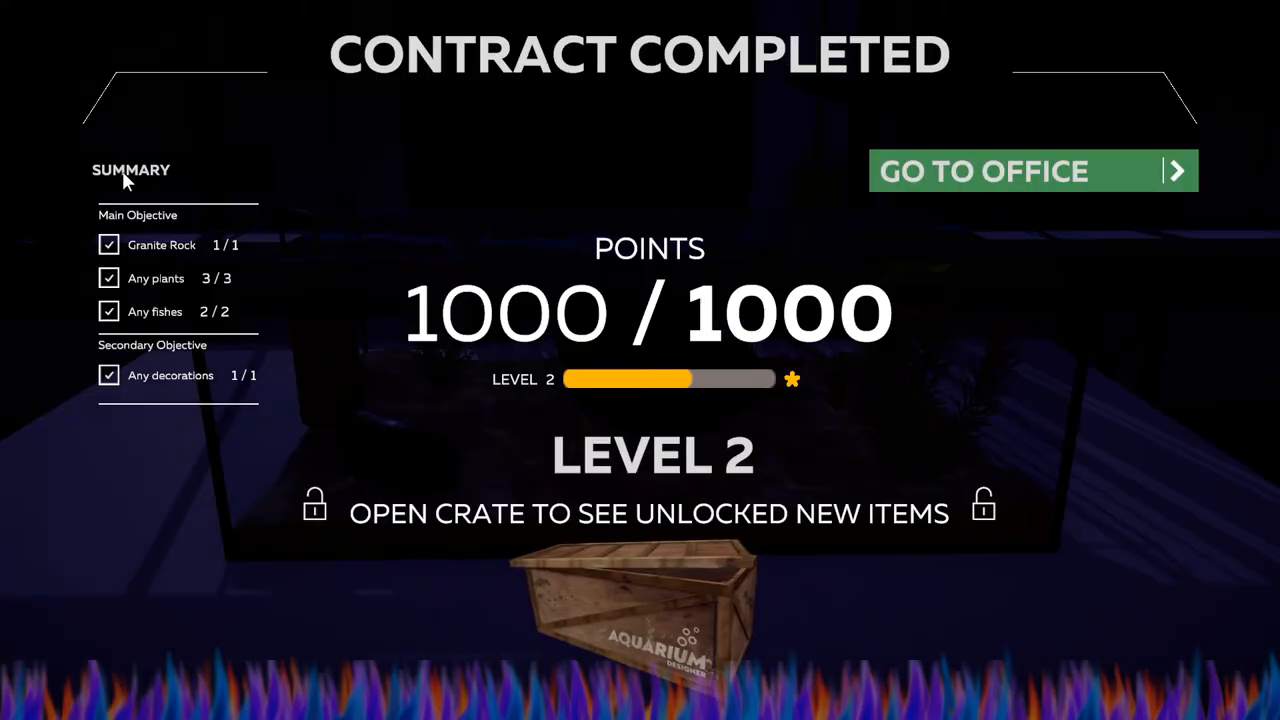
{"action": "mouse_move", "coordinate": [950, 185]}
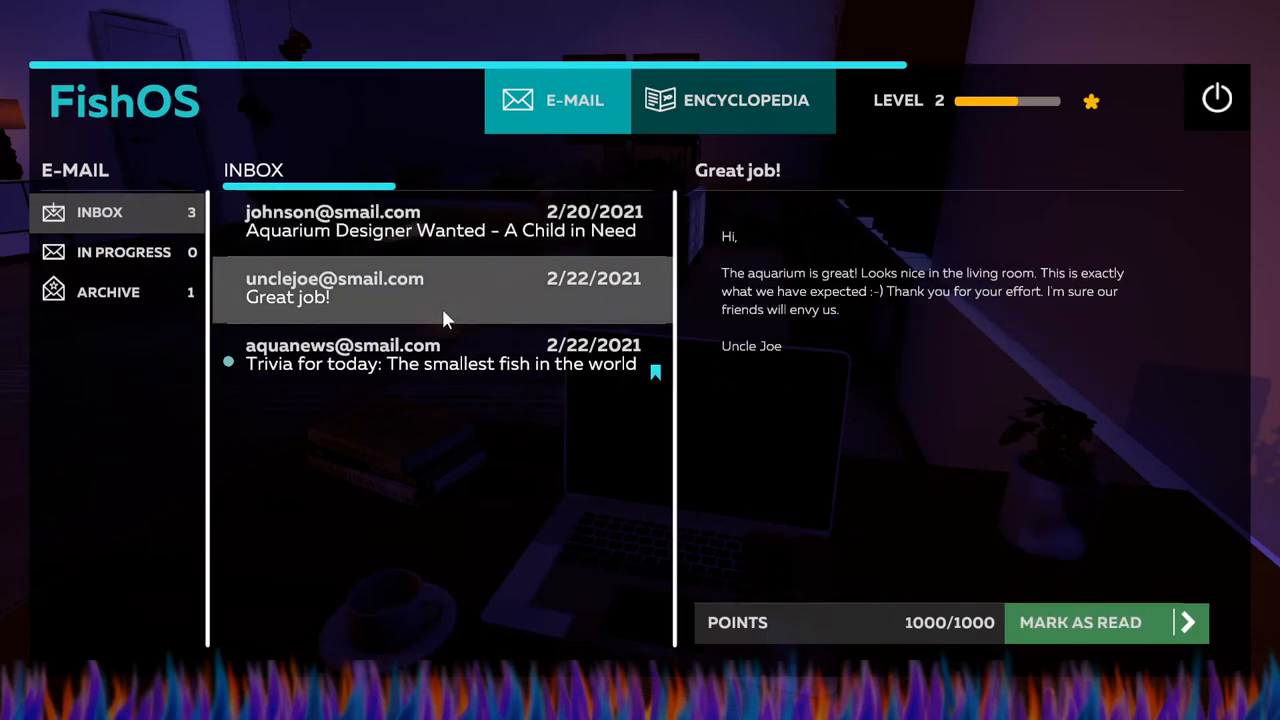
{"action": "mouse_move", "coordinate": [742, 375]}
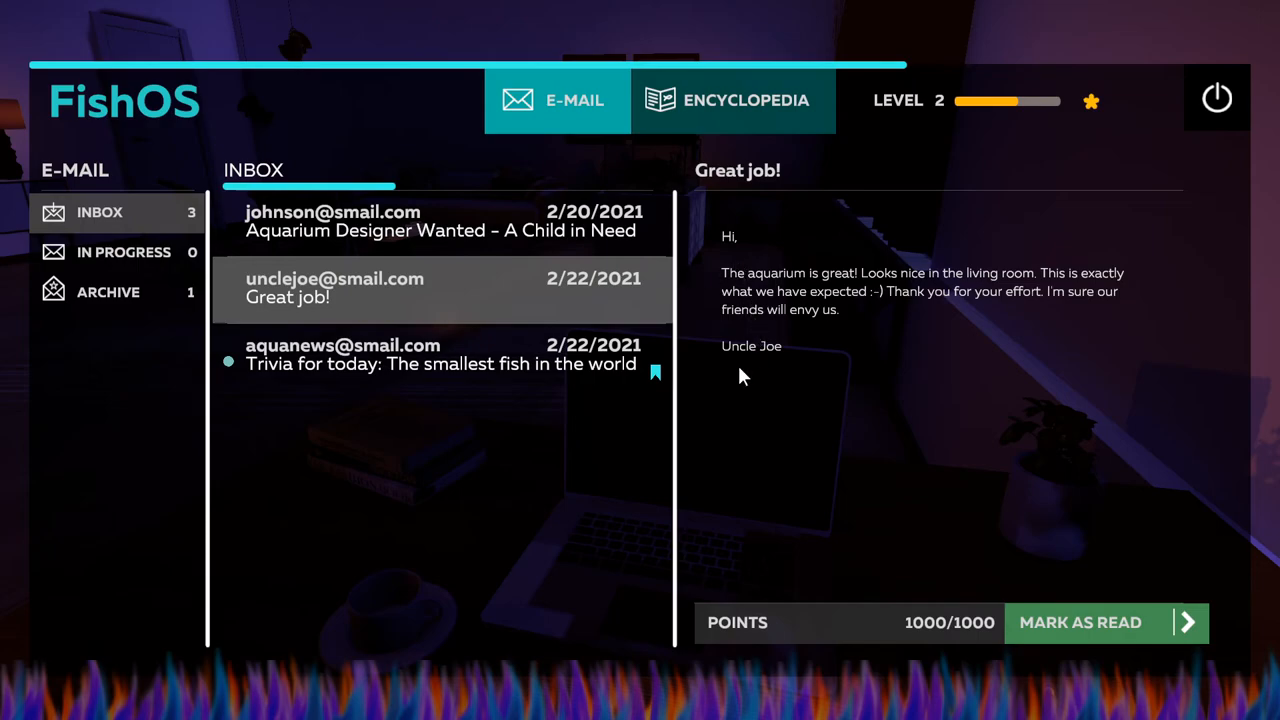
{"action": "mouse_move", "coordinate": [1055, 298]}
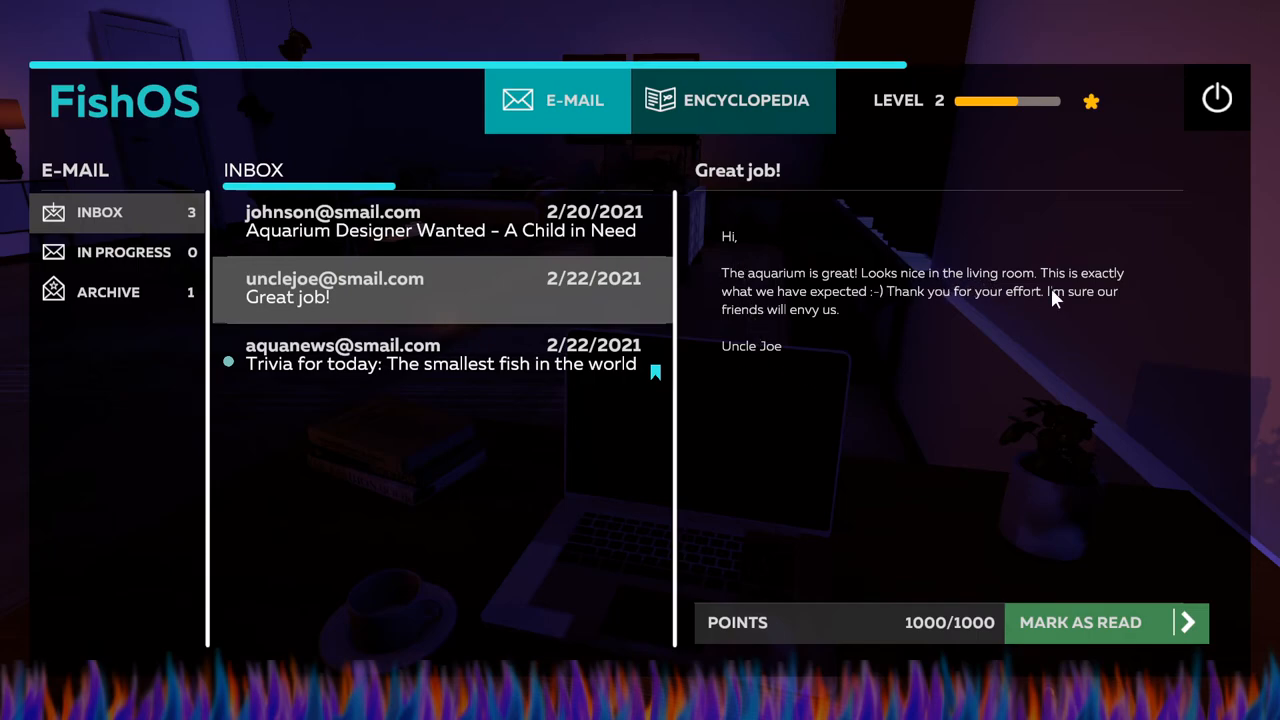
{"action": "mouse_move", "coordinate": [848, 311]}
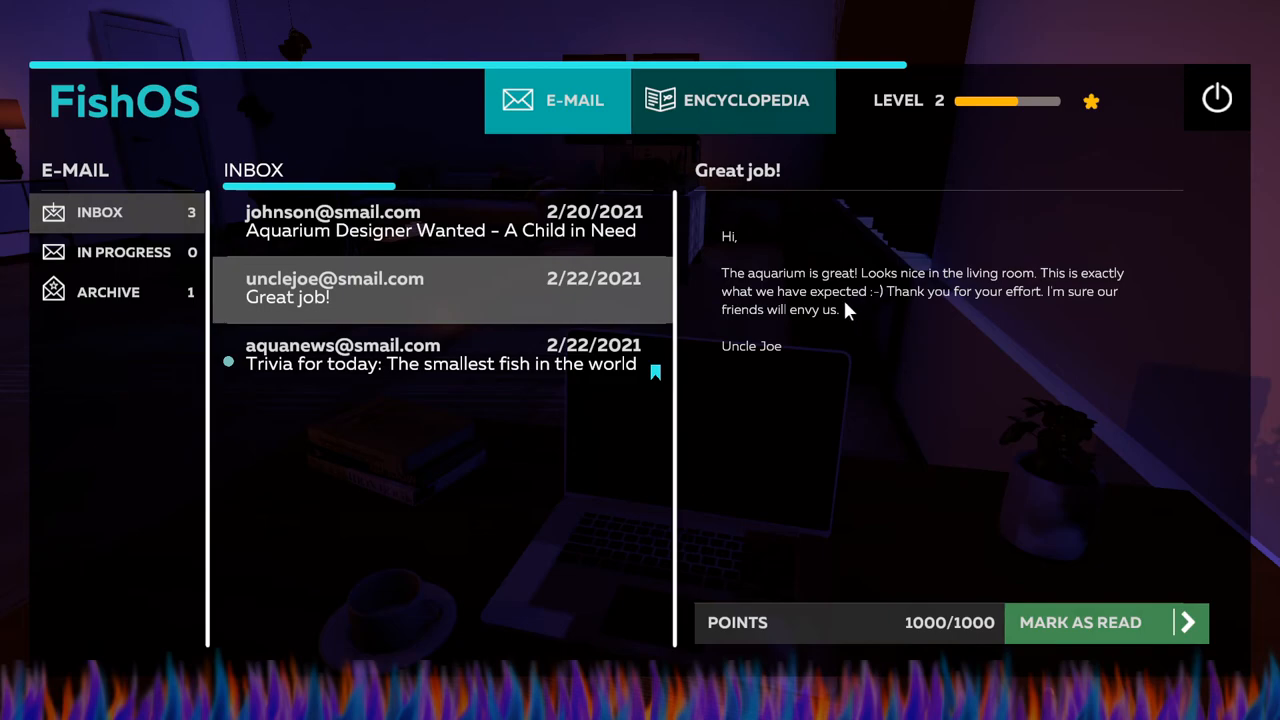
{"action": "mouse_move", "coordinate": [1008, 312]}
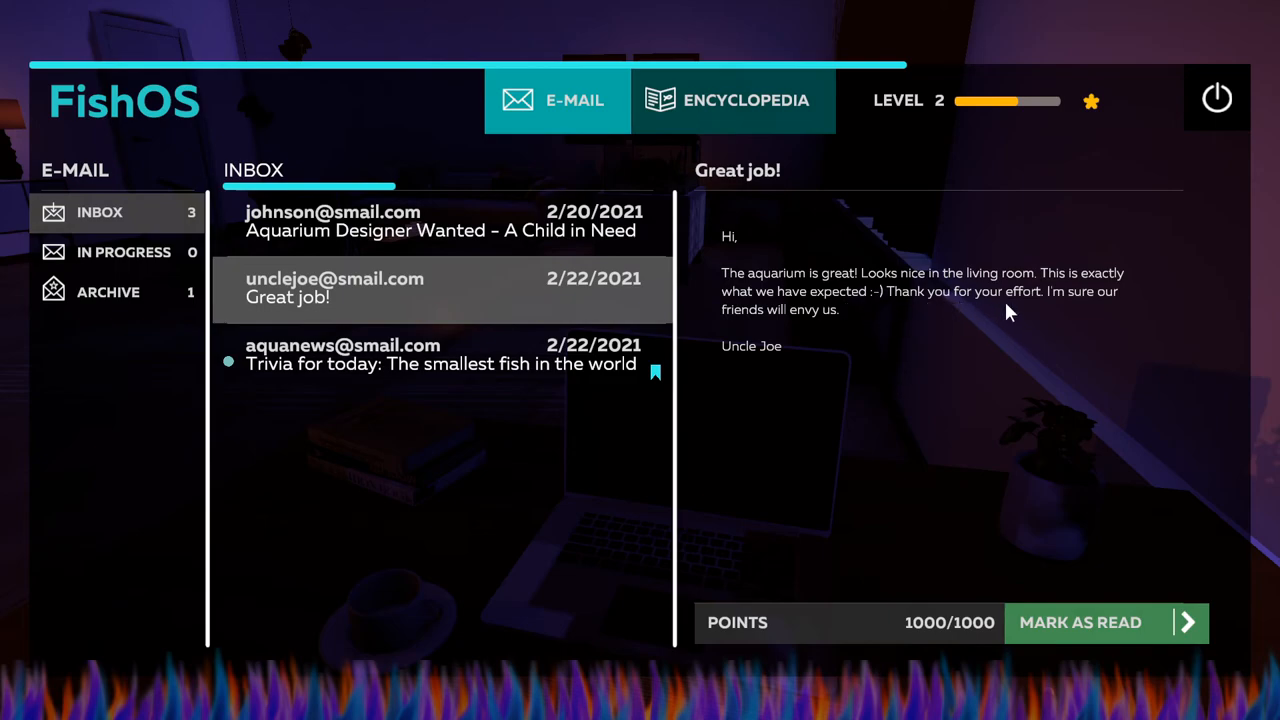
{"action": "mouse_move", "coordinate": [1114, 318]}
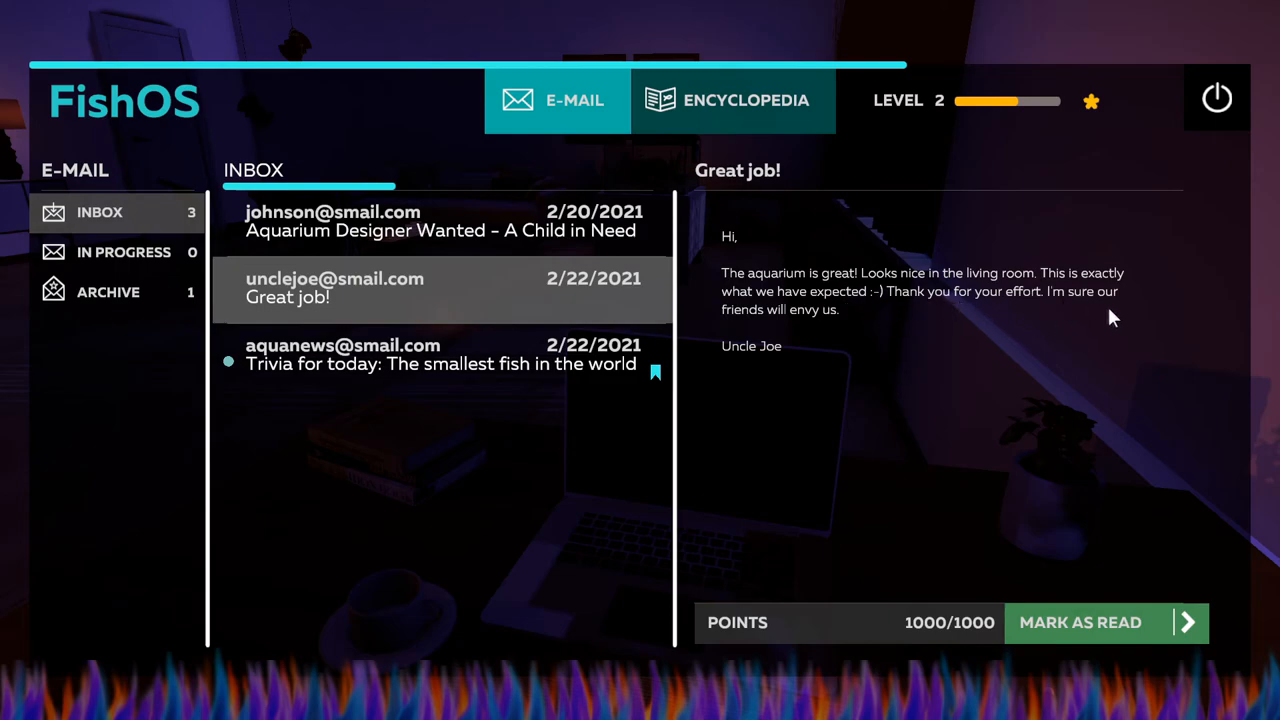
{"action": "mouse_move", "coordinate": [838, 318]}
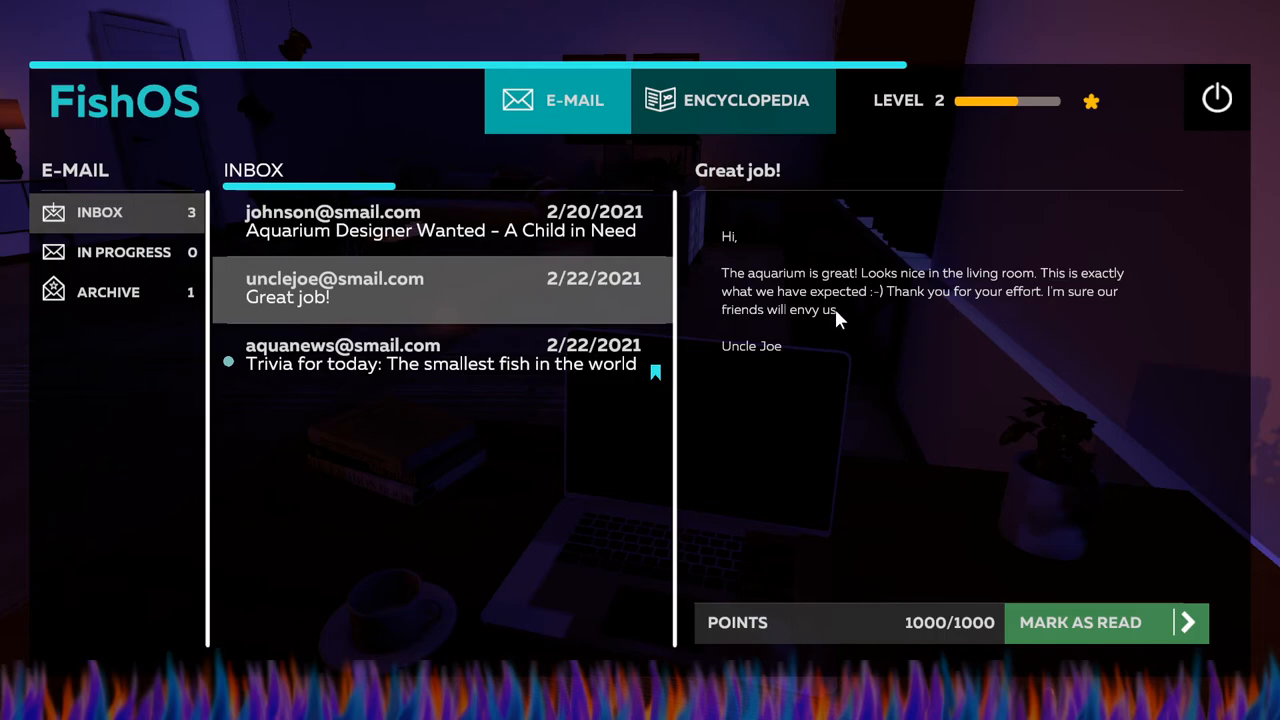
{"action": "mouse_move", "coordinate": [1070, 622]}
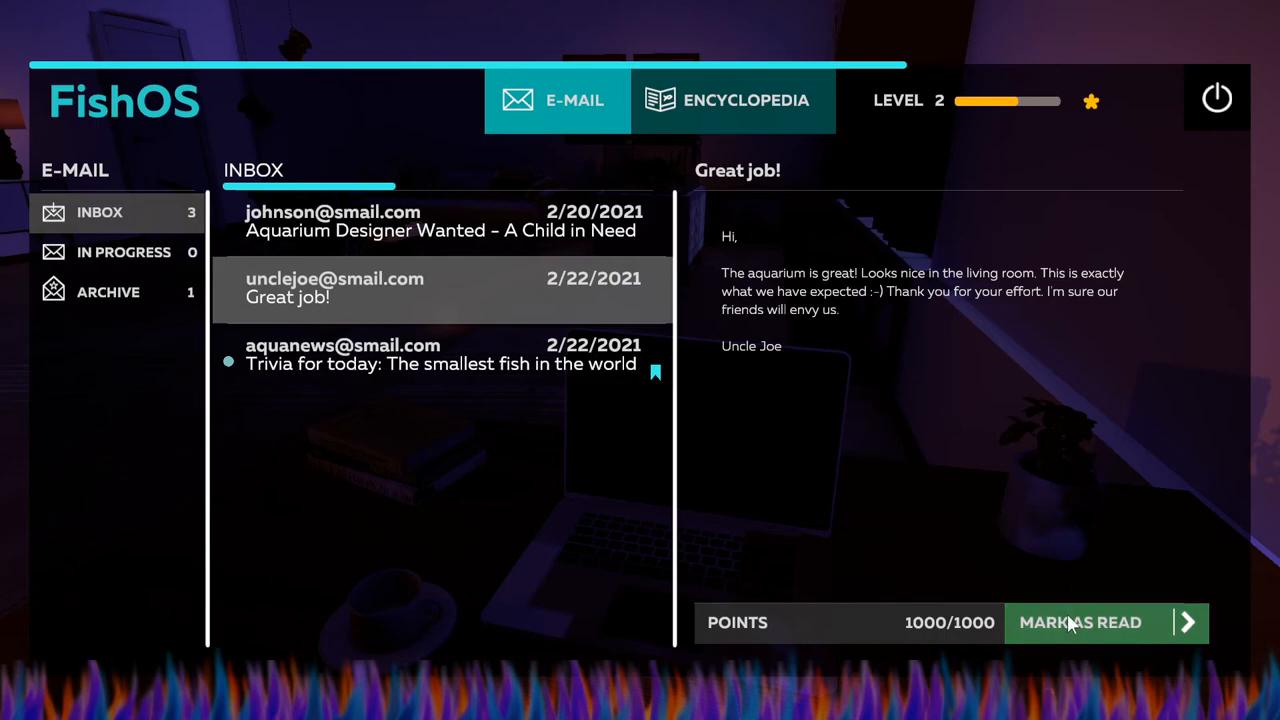
Mark the 'Great job!' email and the smallest-fish trivia email as read.
{"action": "left_click", "coordinate": [1080, 622]}
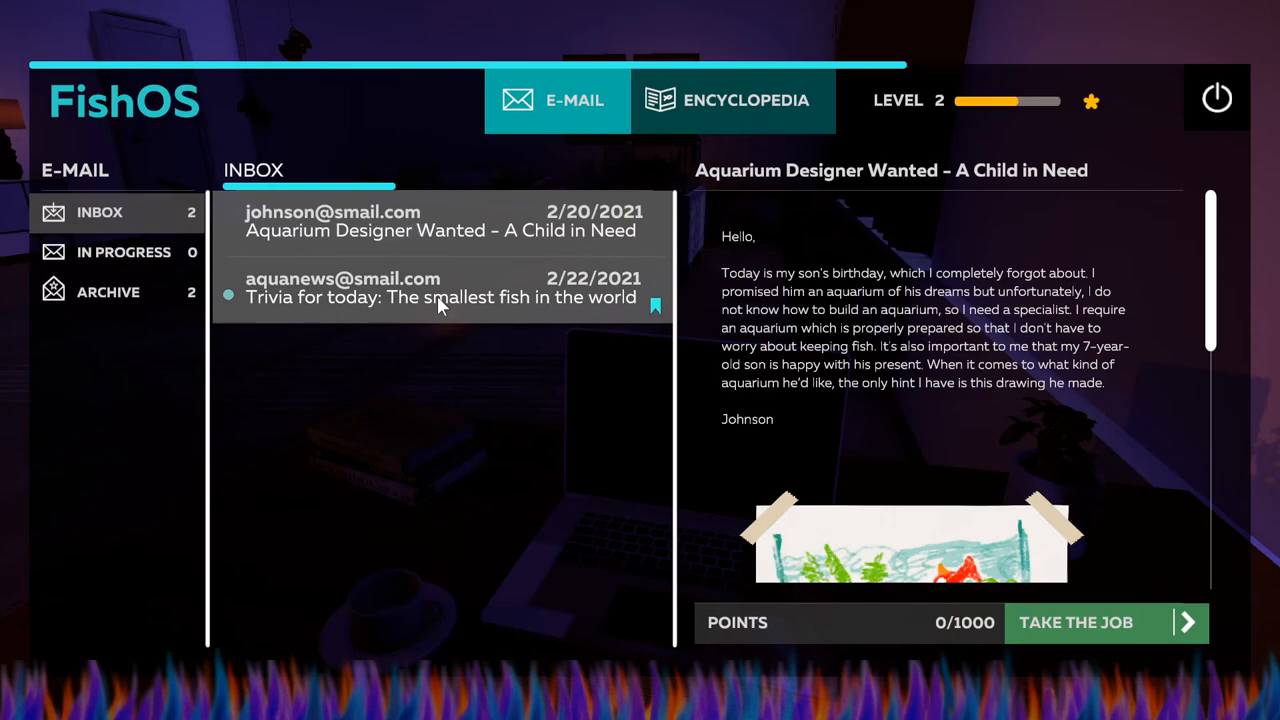
{"action": "left_click", "coordinate": [440, 288]}
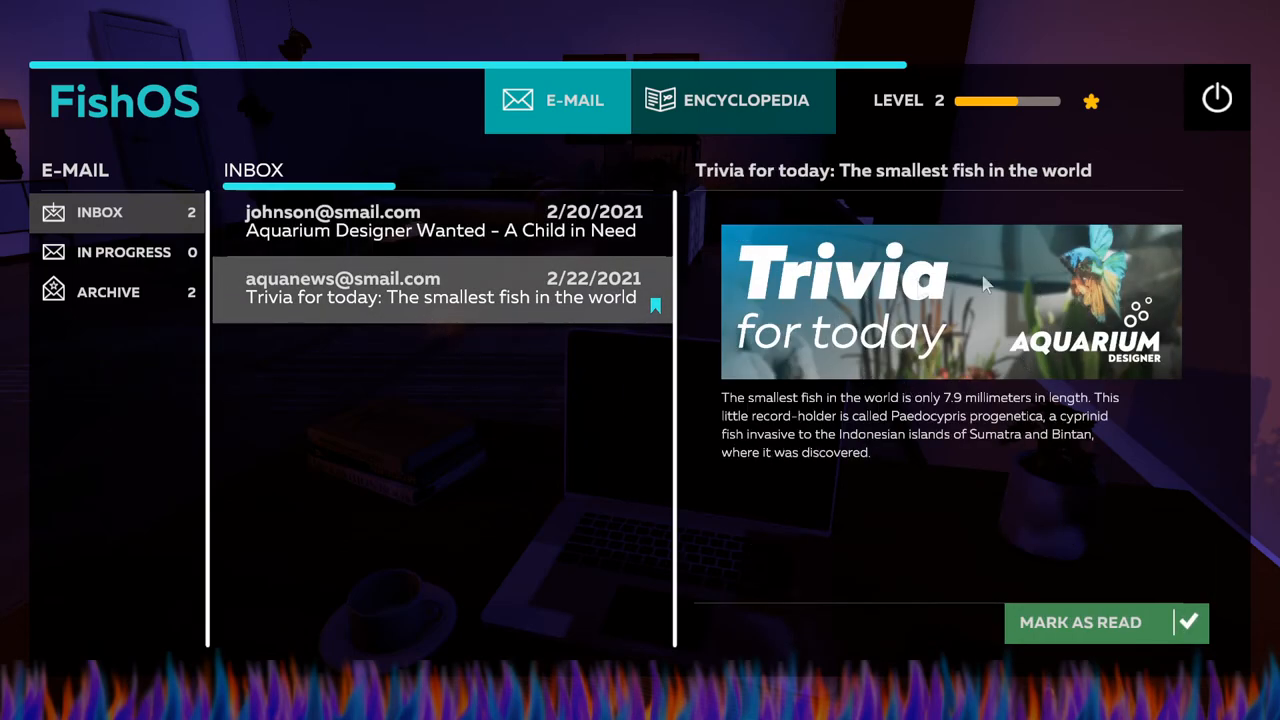
{"action": "mouse_move", "coordinate": [795, 178]}
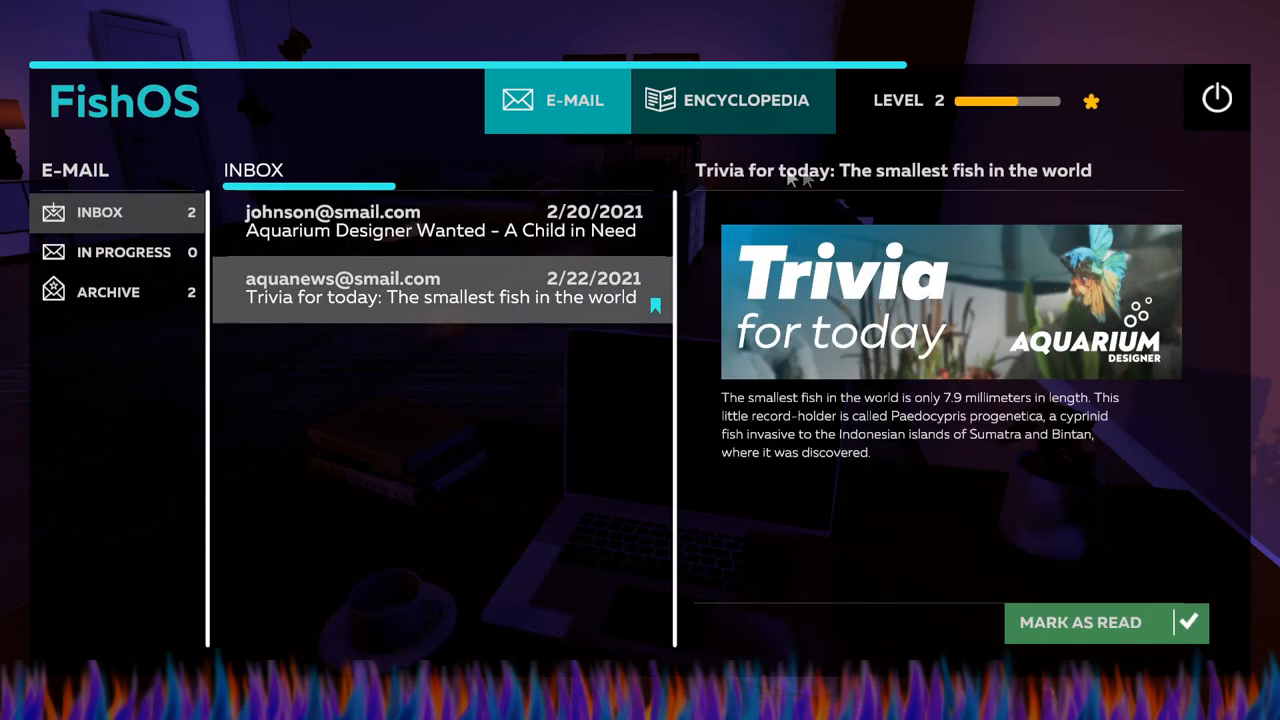
{"action": "mouse_move", "coordinate": [875, 175]}
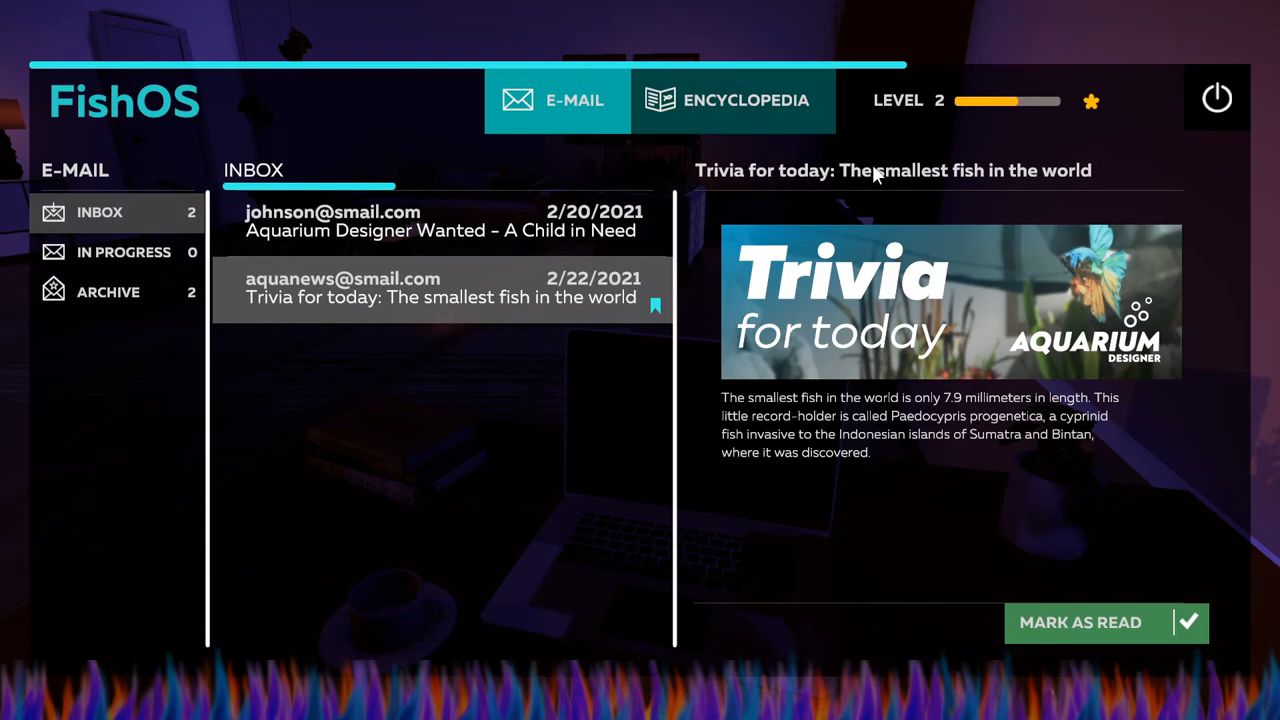
{"action": "mouse_move", "coordinate": [805, 450]}
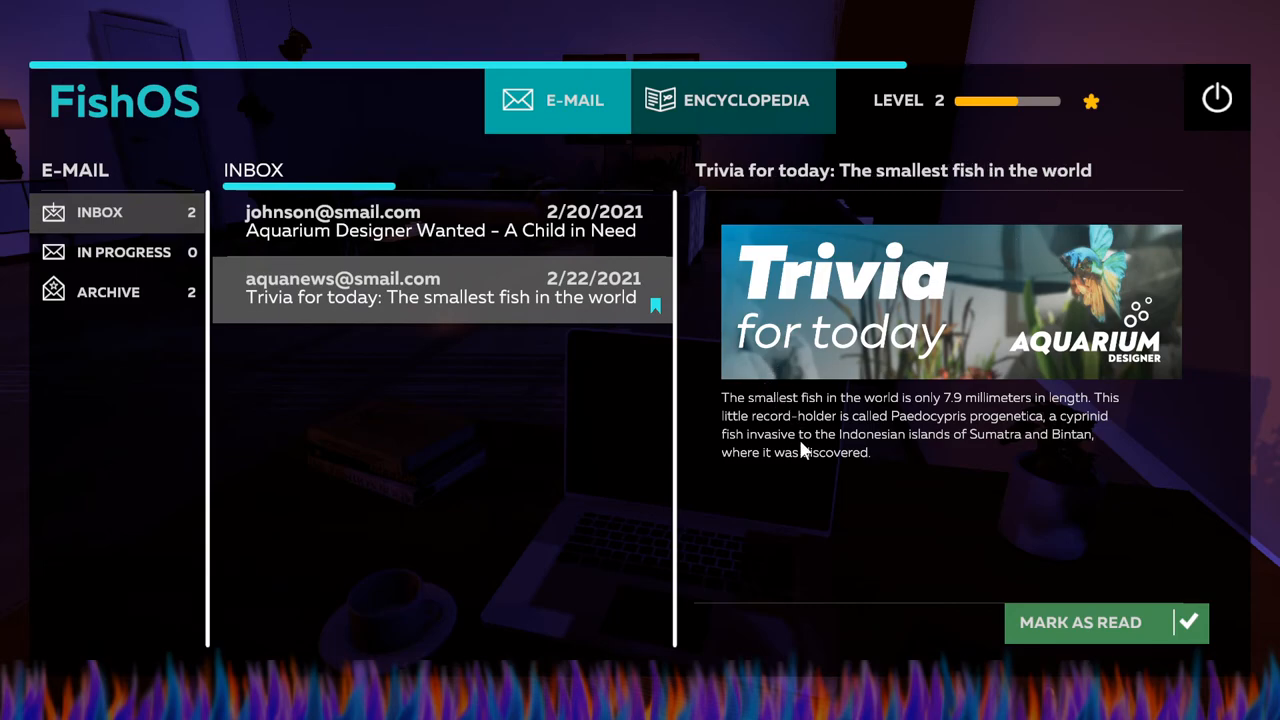
{"action": "mouse_move", "coordinate": [836, 480]}
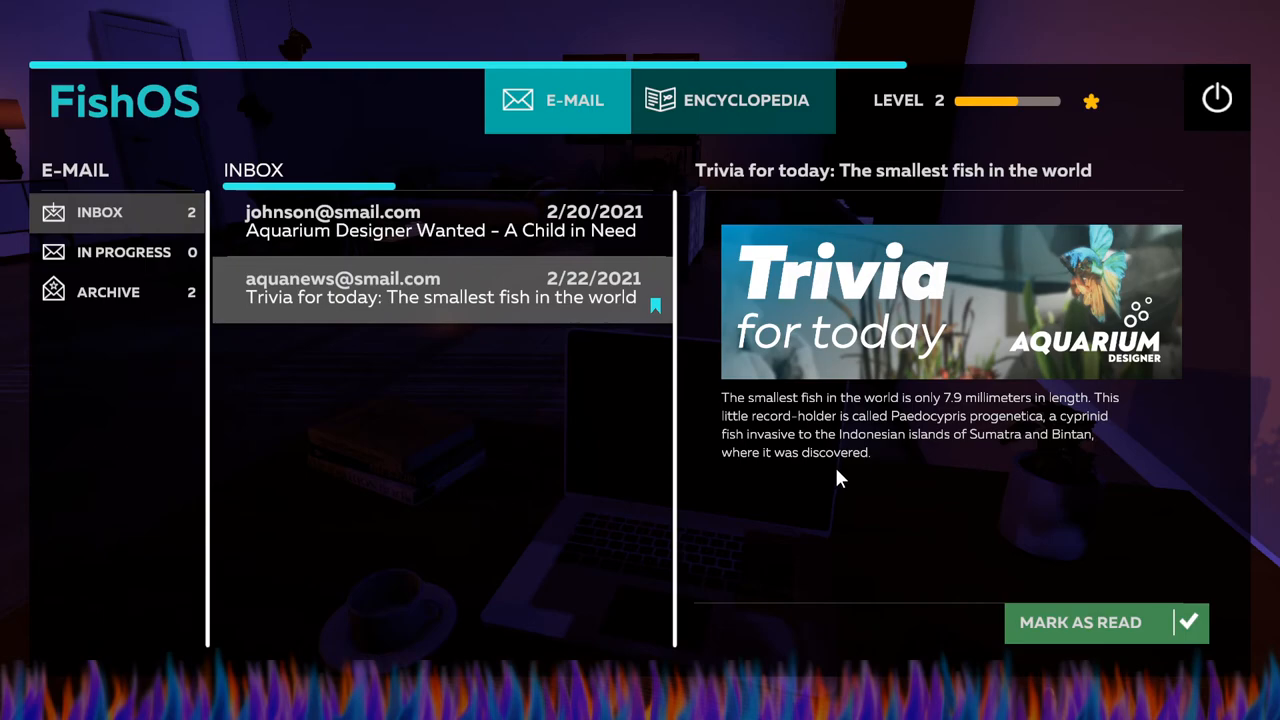
{"action": "mouse_move", "coordinate": [790, 435]}
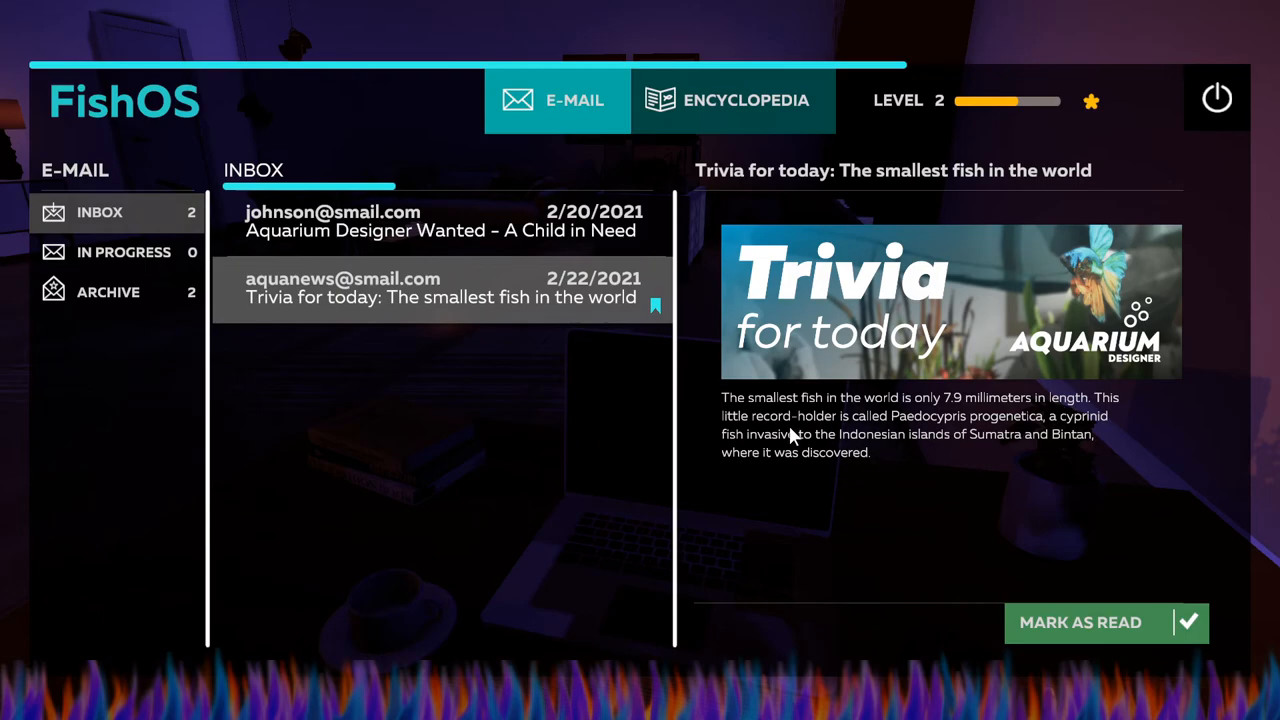
{"action": "mouse_move", "coordinate": [900, 425]}
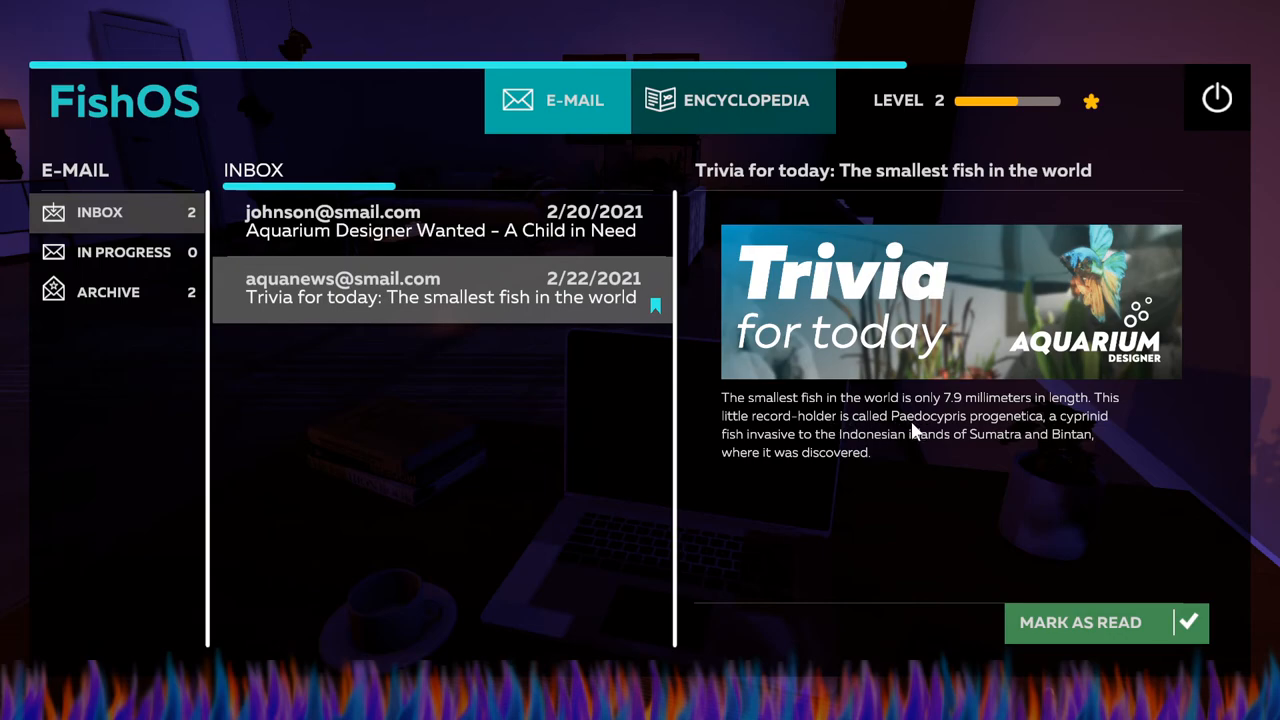
{"action": "mouse_move", "coordinate": [972, 434]}
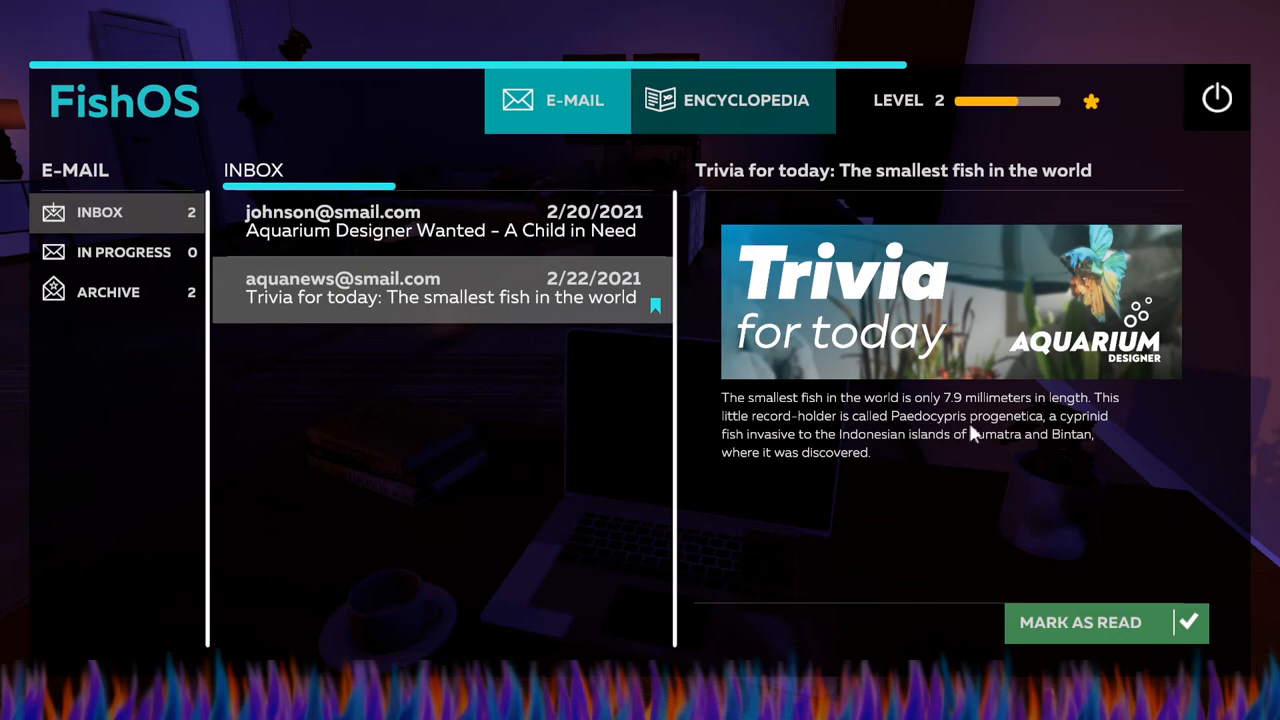
{"action": "mouse_move", "coordinate": [980, 435]}
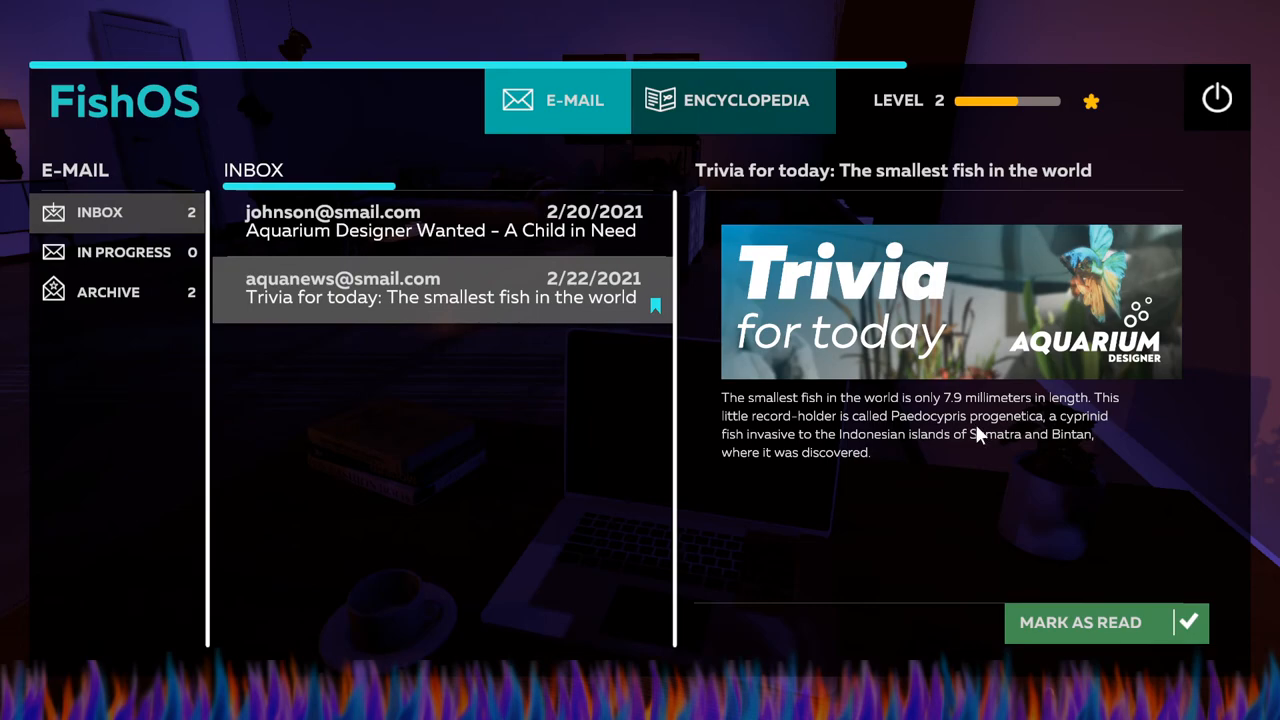
{"action": "mouse_move", "coordinate": [975, 440]}
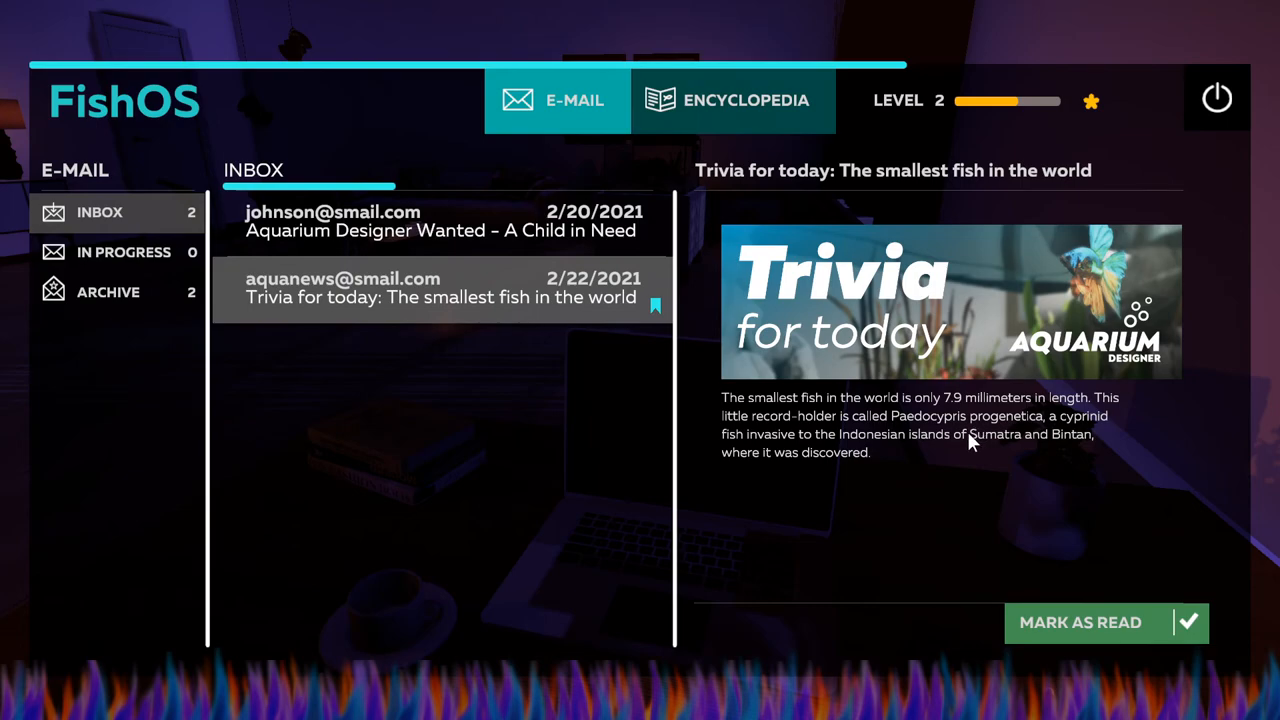
{"action": "mouse_move", "coordinate": [1065, 428]}
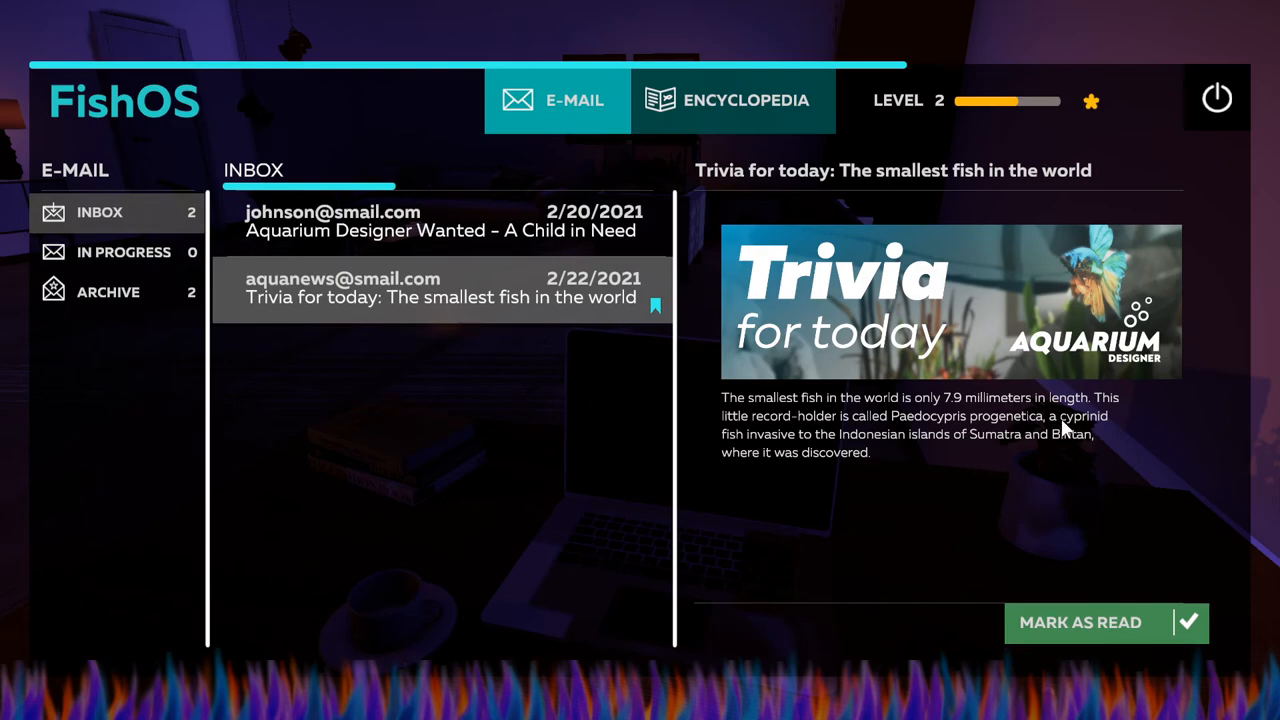
{"action": "mouse_move", "coordinate": [745, 450]}
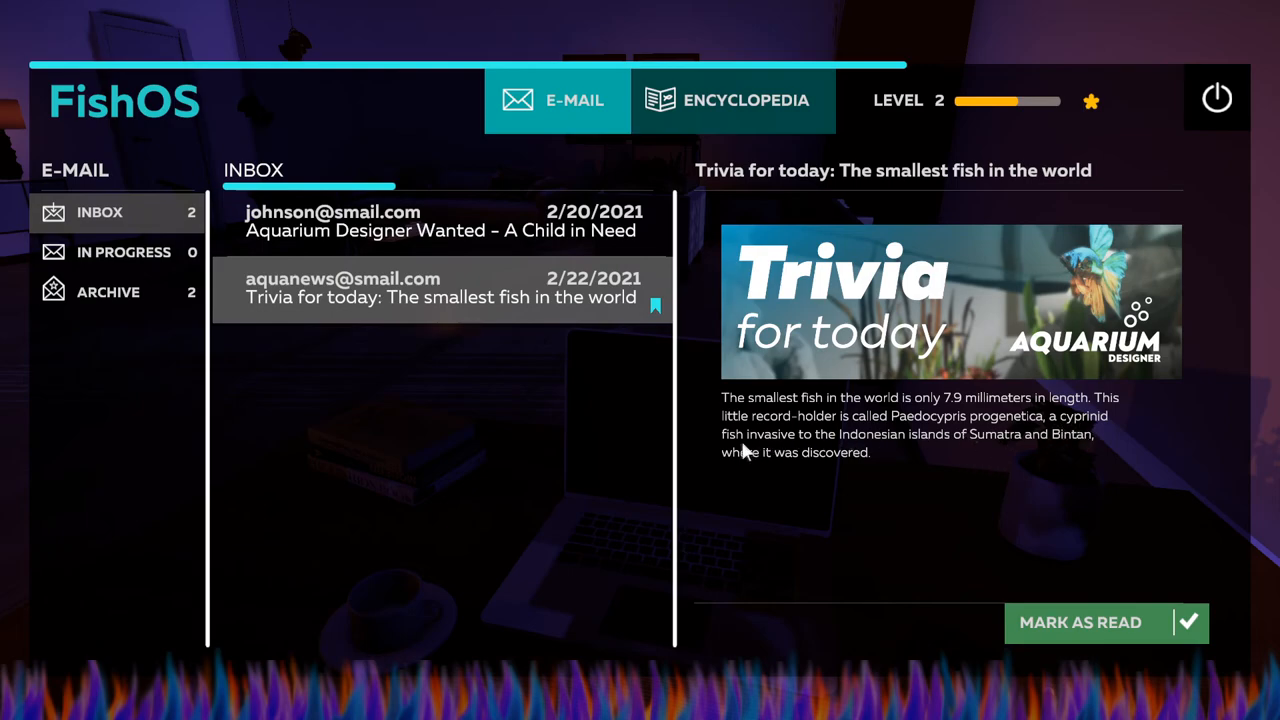
{"action": "mouse_move", "coordinate": [840, 455]}
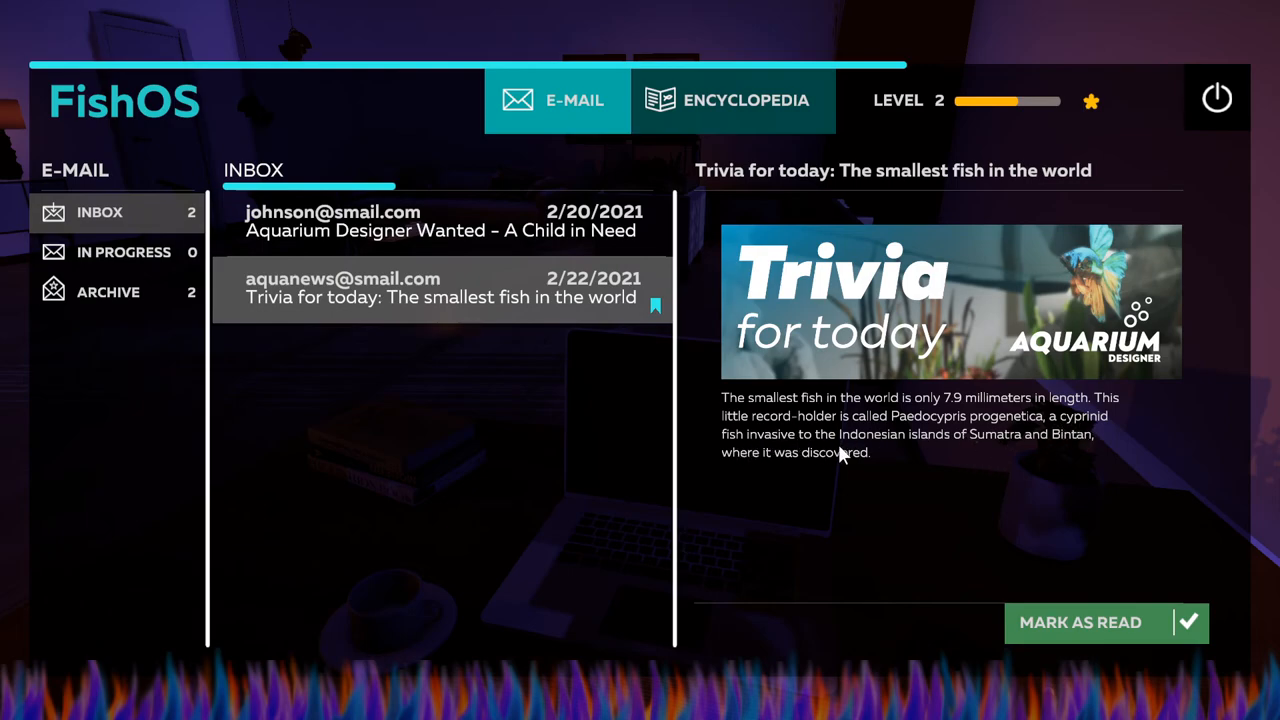
{"action": "mouse_move", "coordinate": [965, 453]}
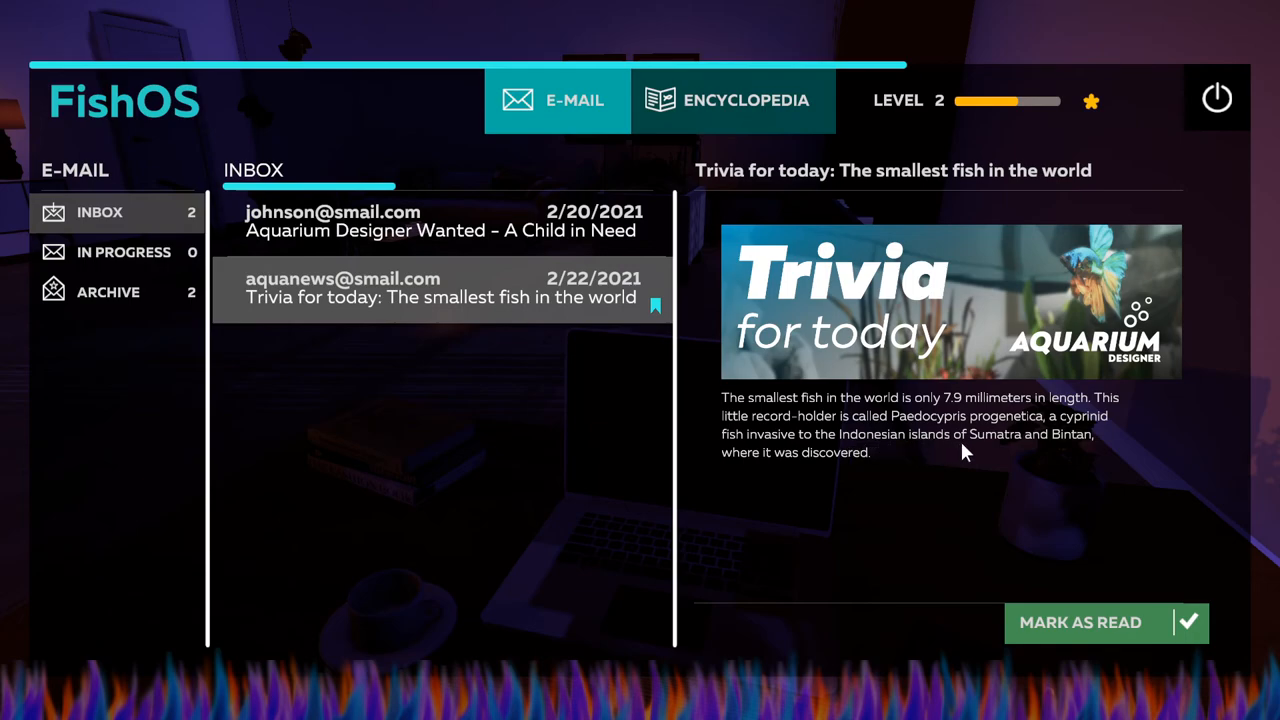
{"action": "mouse_move", "coordinate": [1068, 448]}
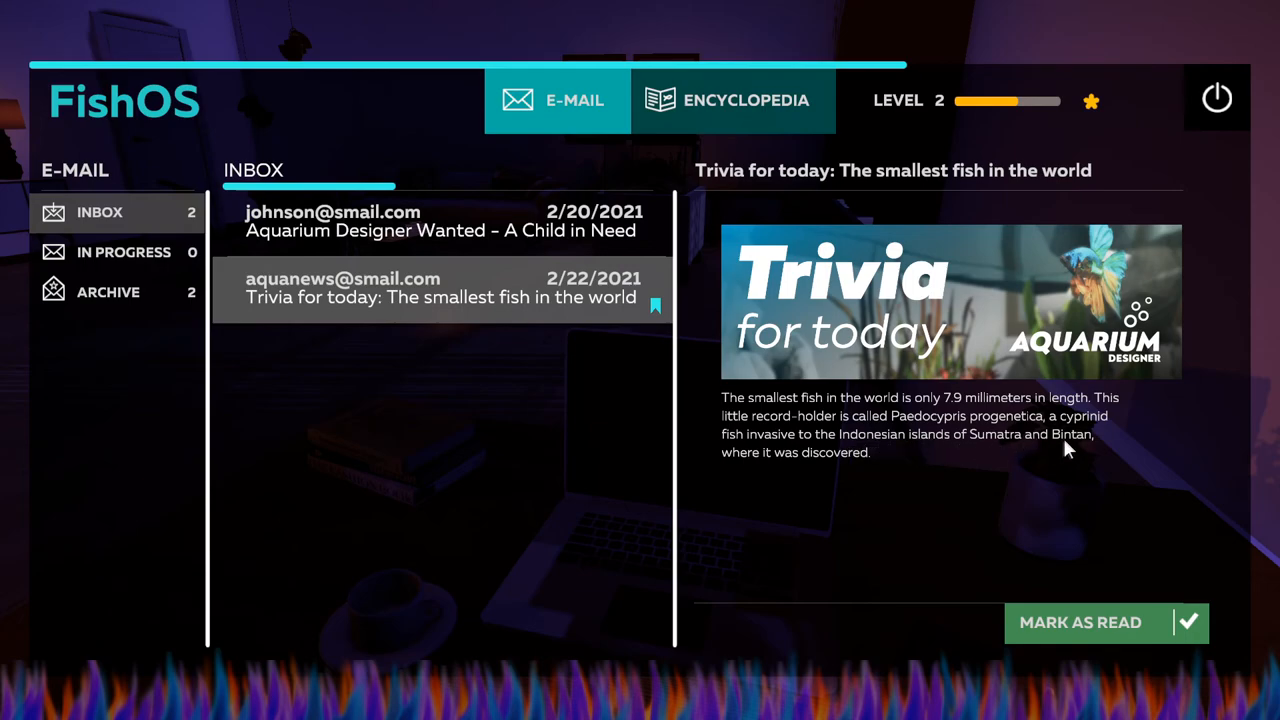
{"action": "mouse_move", "coordinate": [770, 470]}
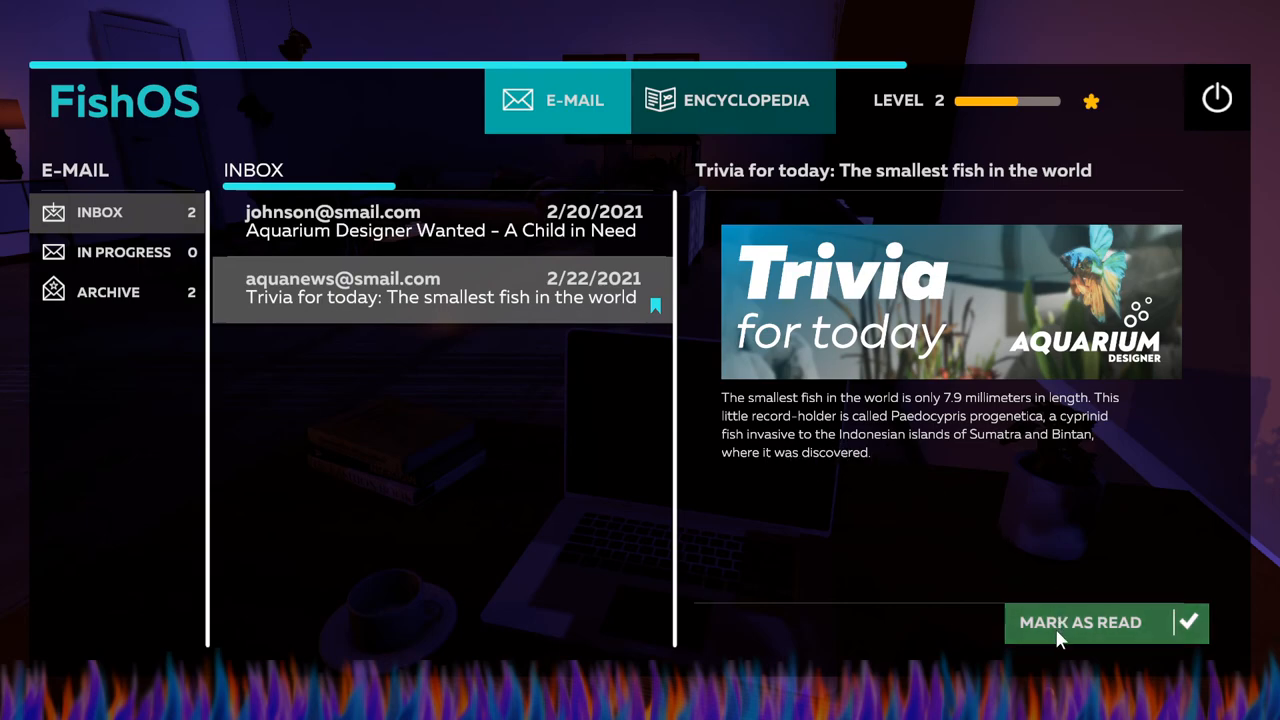
{"action": "mouse_move", "coordinate": [1022, 628]}
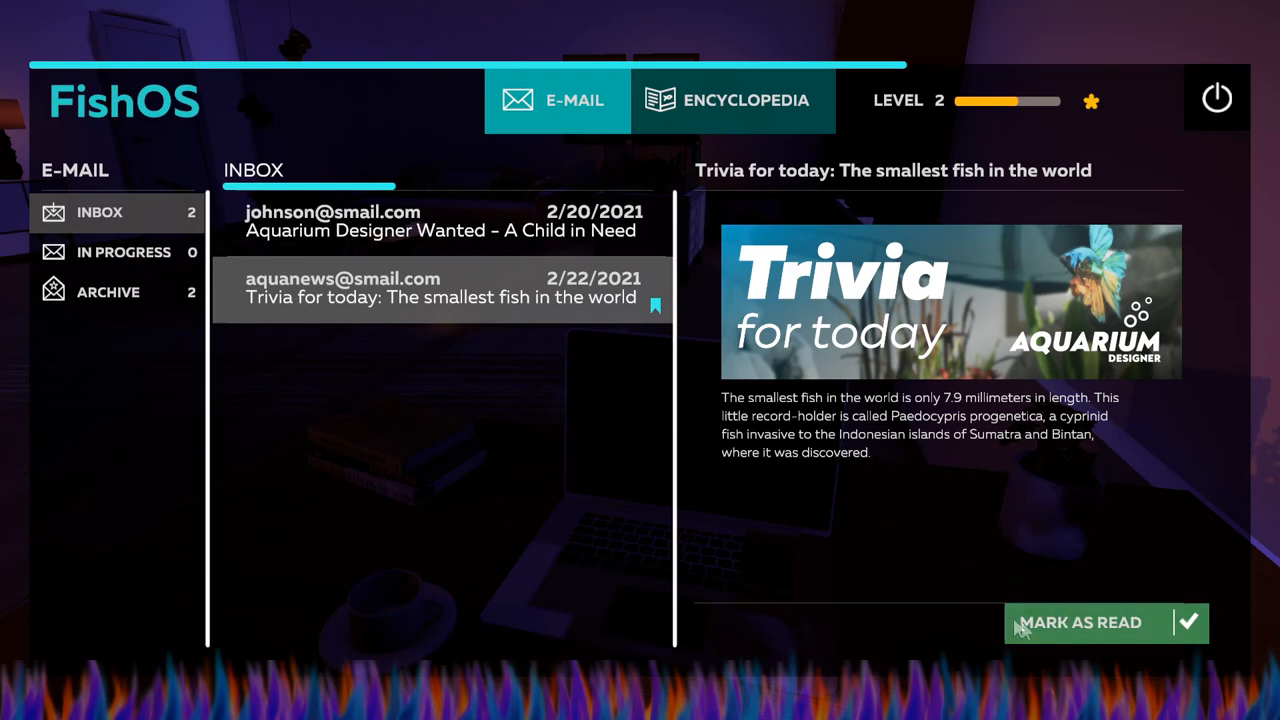
{"action": "left_click", "coordinate": [1080, 622]}
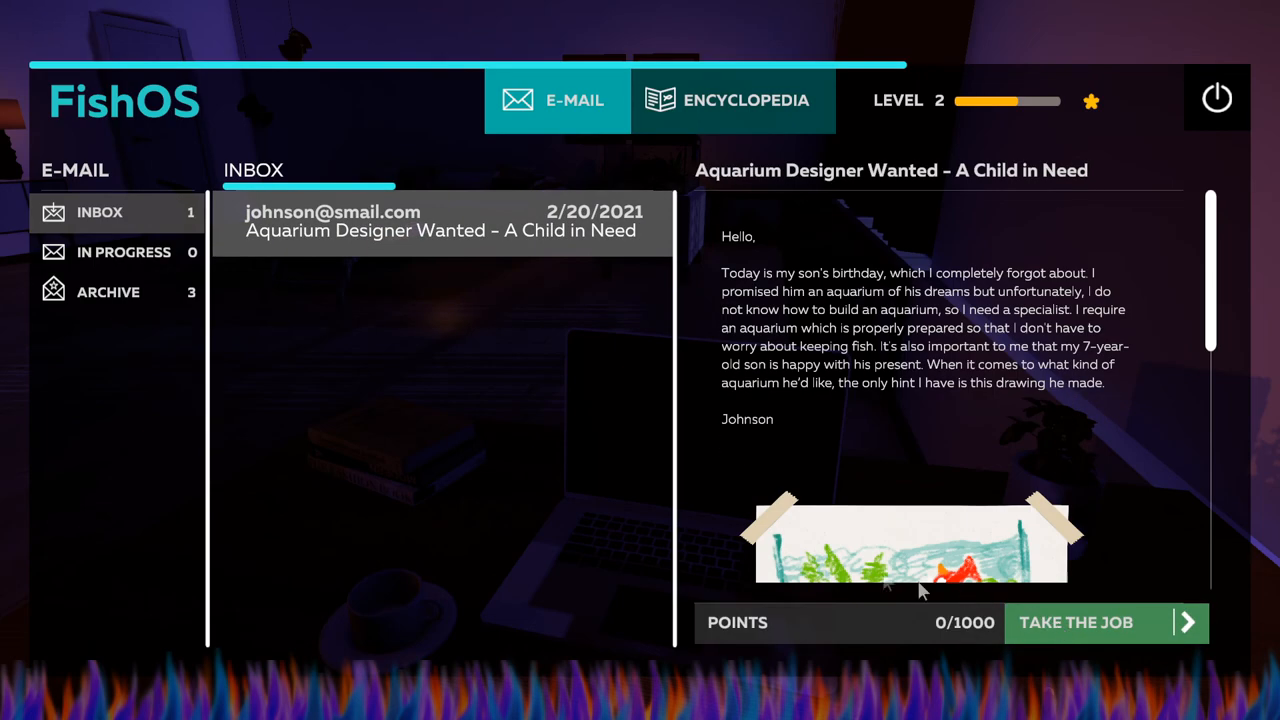
{"action": "mouse_move", "coordinate": [383, 417]}
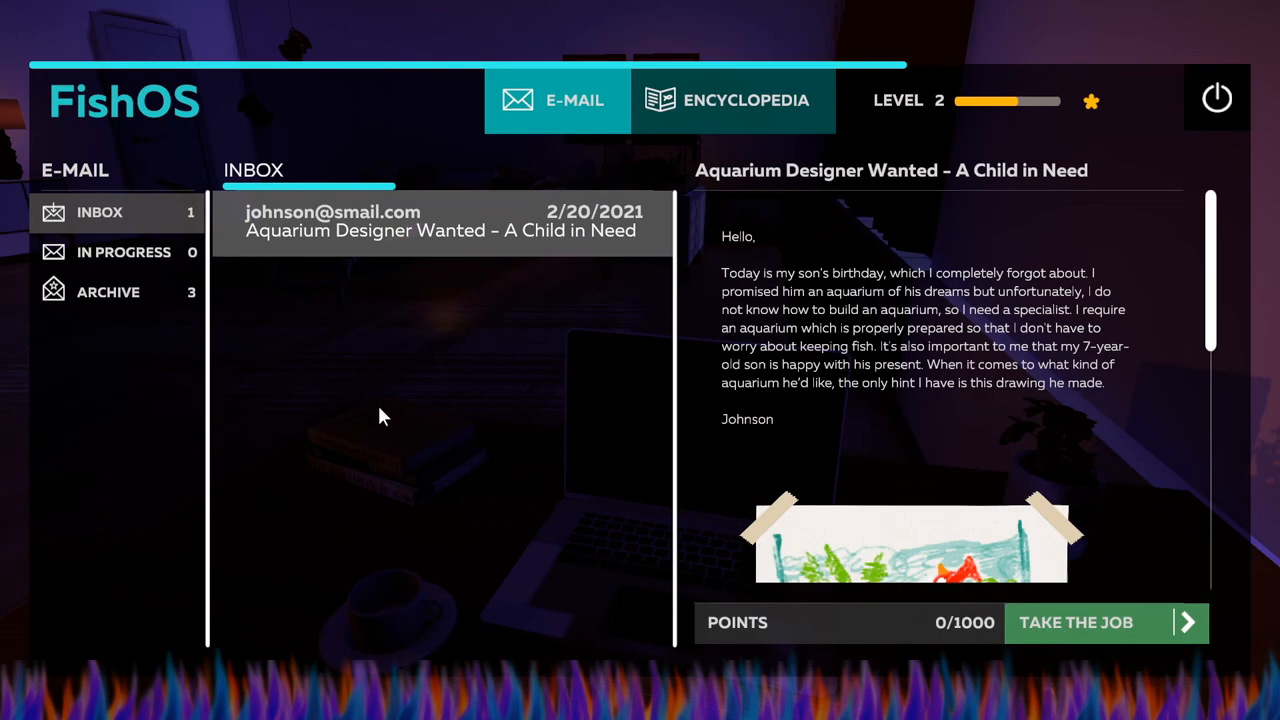